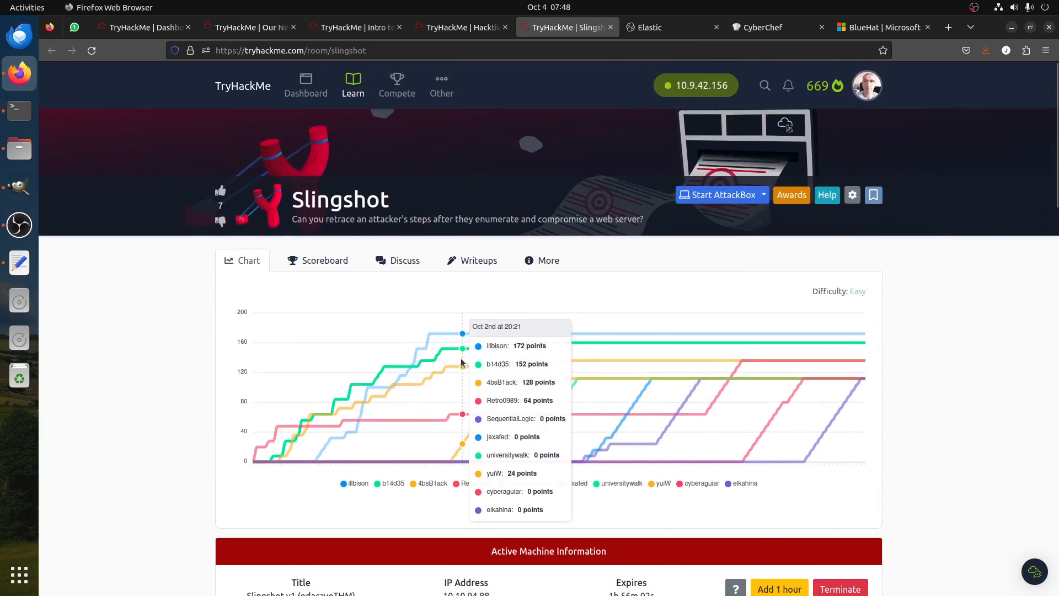
pyautogui.moveTo(327, 216)
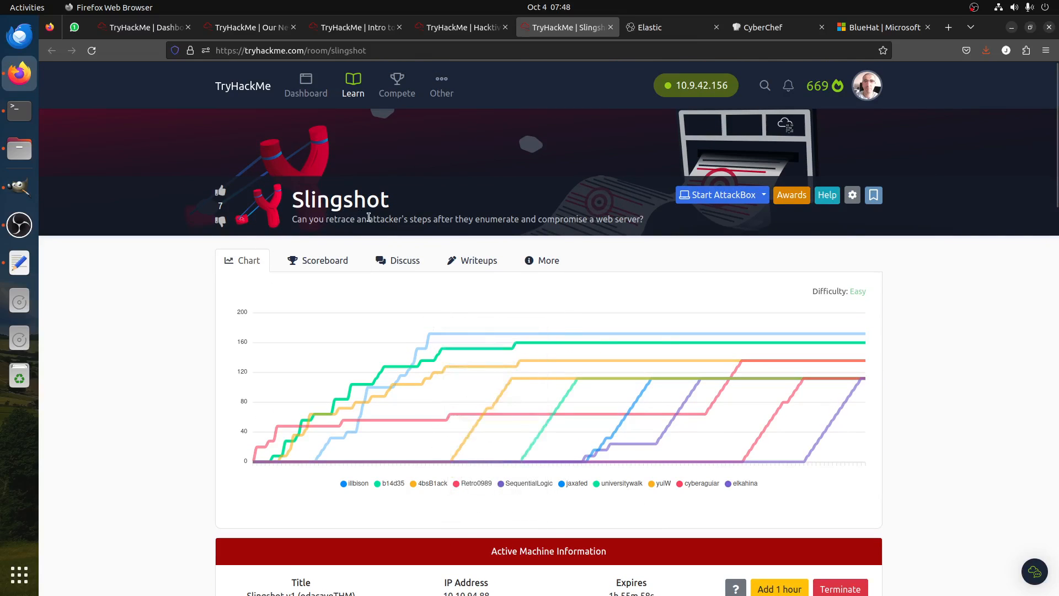
pyautogui.moveTo(399, 213)
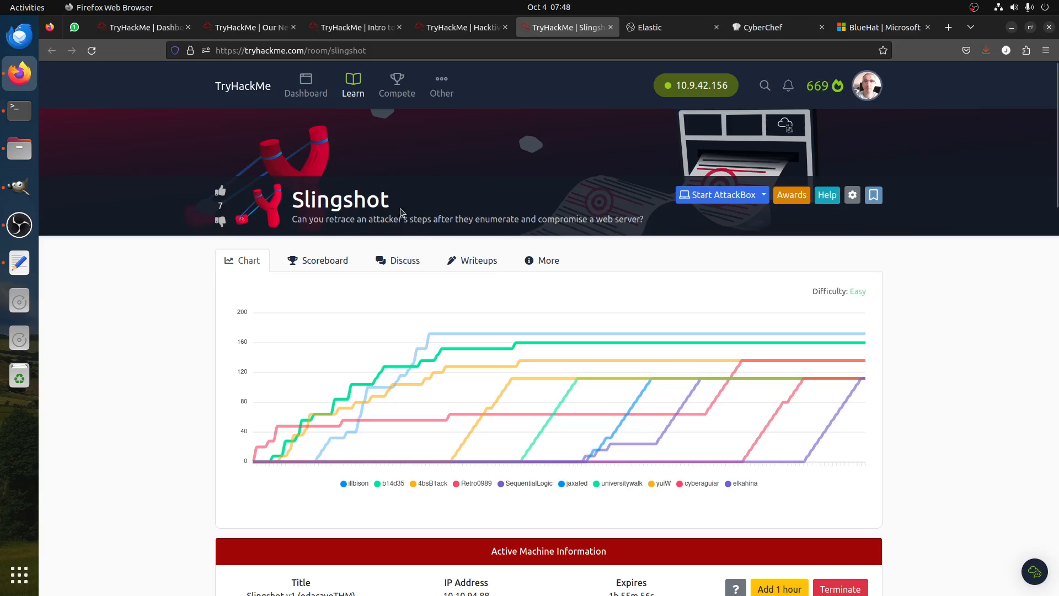
# Glance at the SOC Level 2 blog post and scroll down through it
pyautogui.click(248, 26)
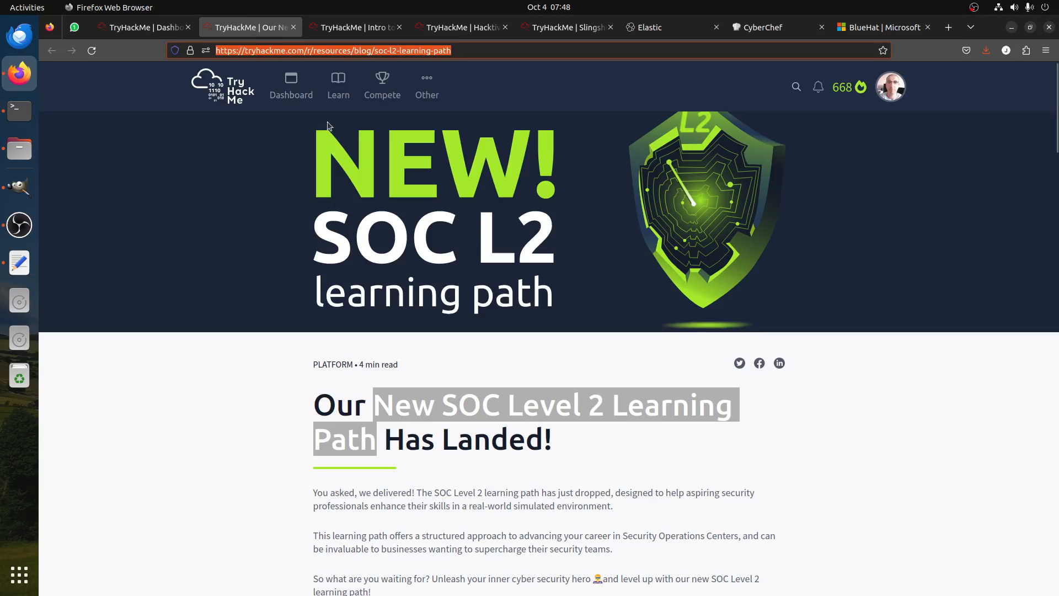
pyautogui.scroll(-3)
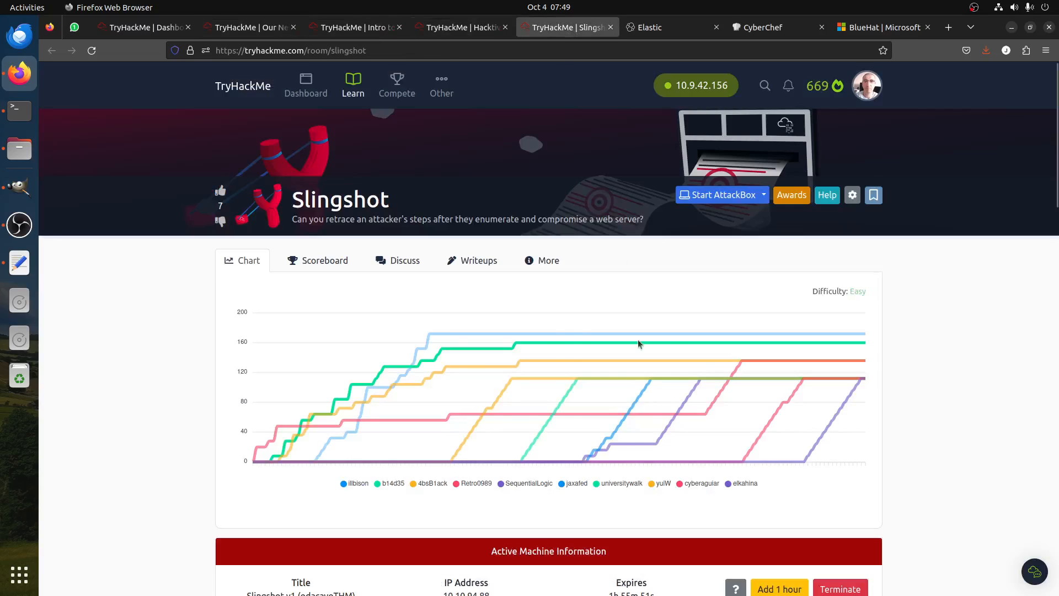
pyautogui.scroll(-3)
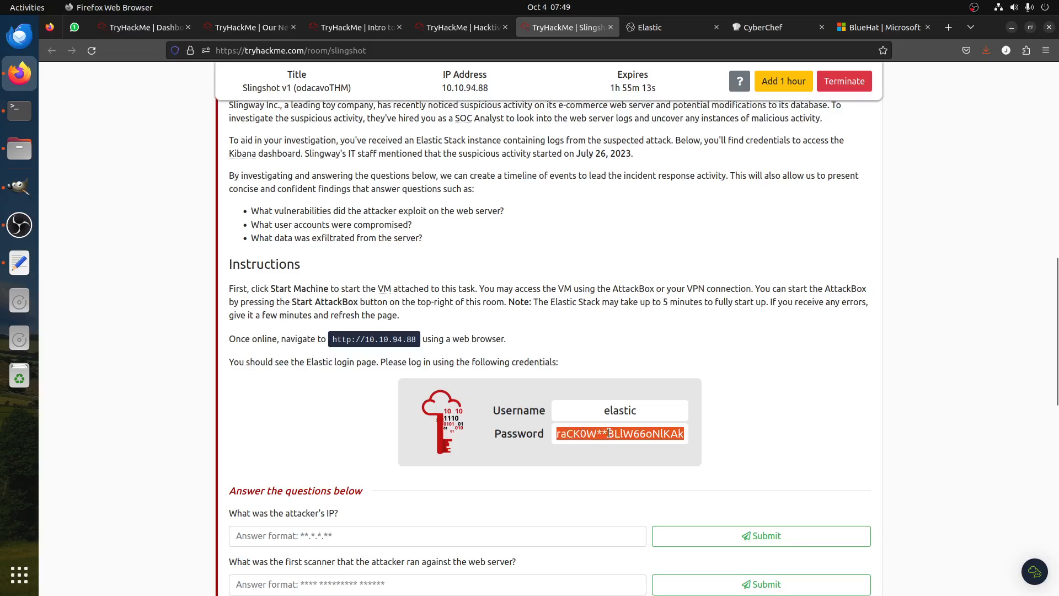
# Log in to Kibana as user 'elastic' with the room's password, then return to the Slingshot task
pyautogui.click(673, 26)
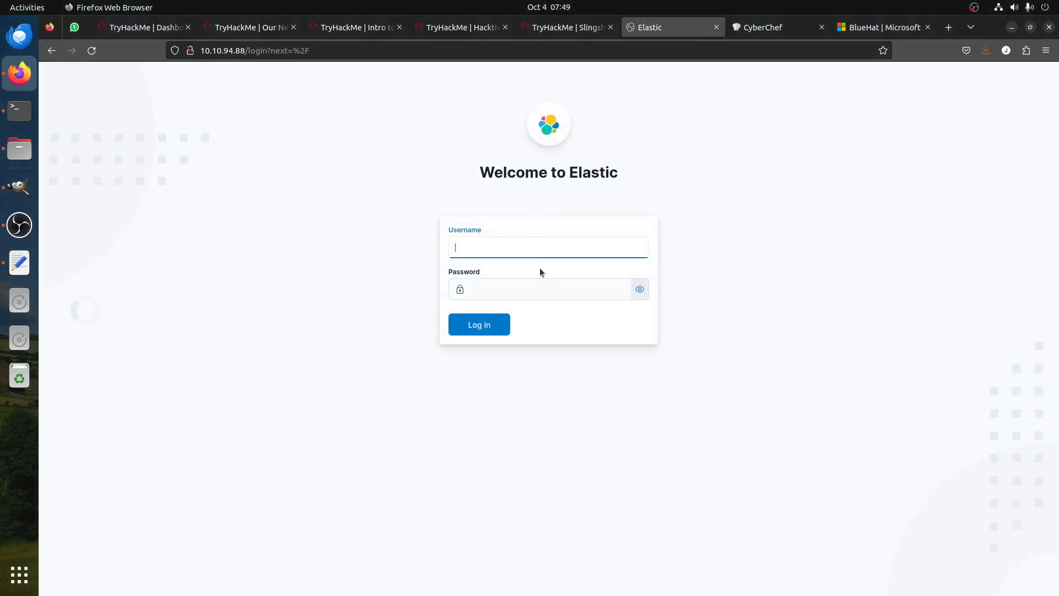
pyautogui.write('elastic')
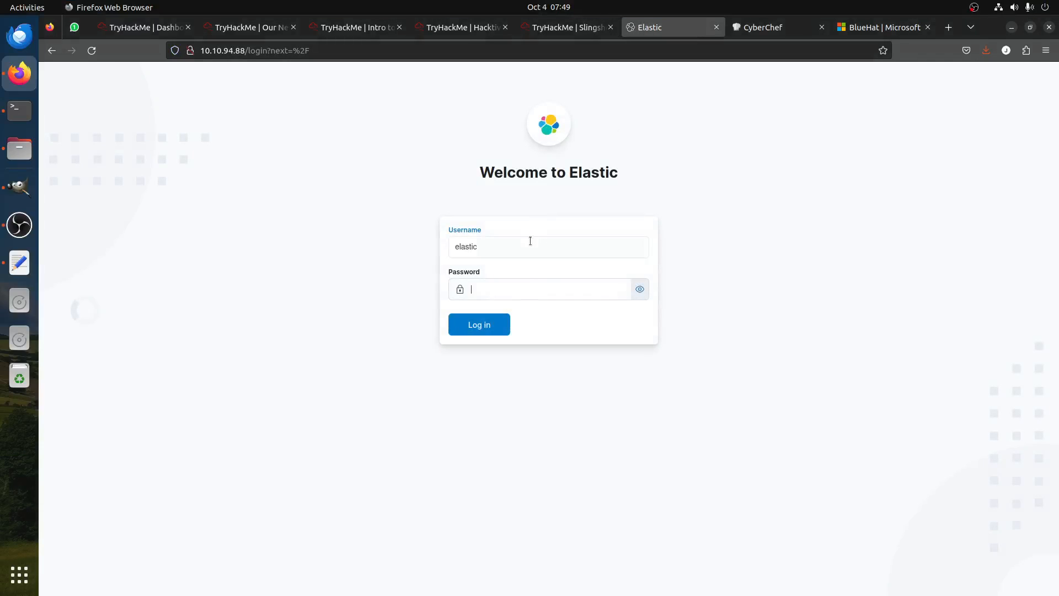
pyautogui.click(479, 325)
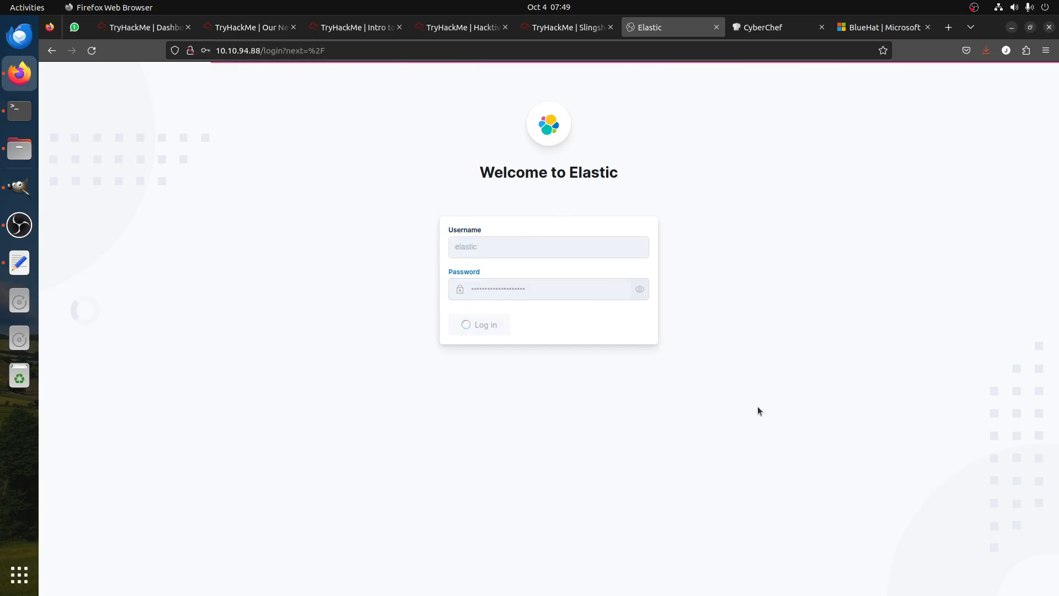
pyautogui.click(486, 324)
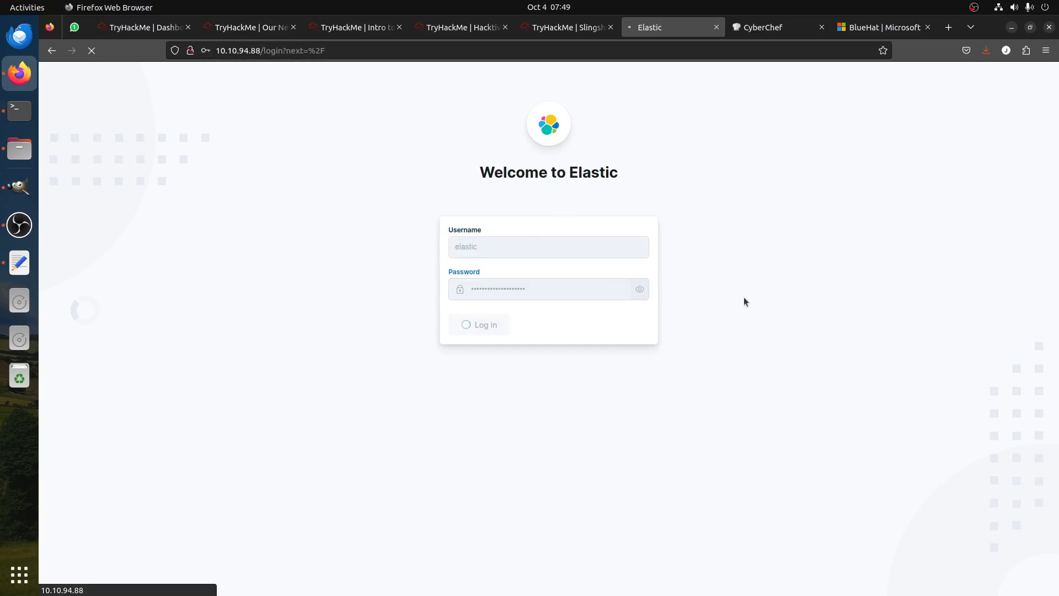
pyautogui.click(565, 27)
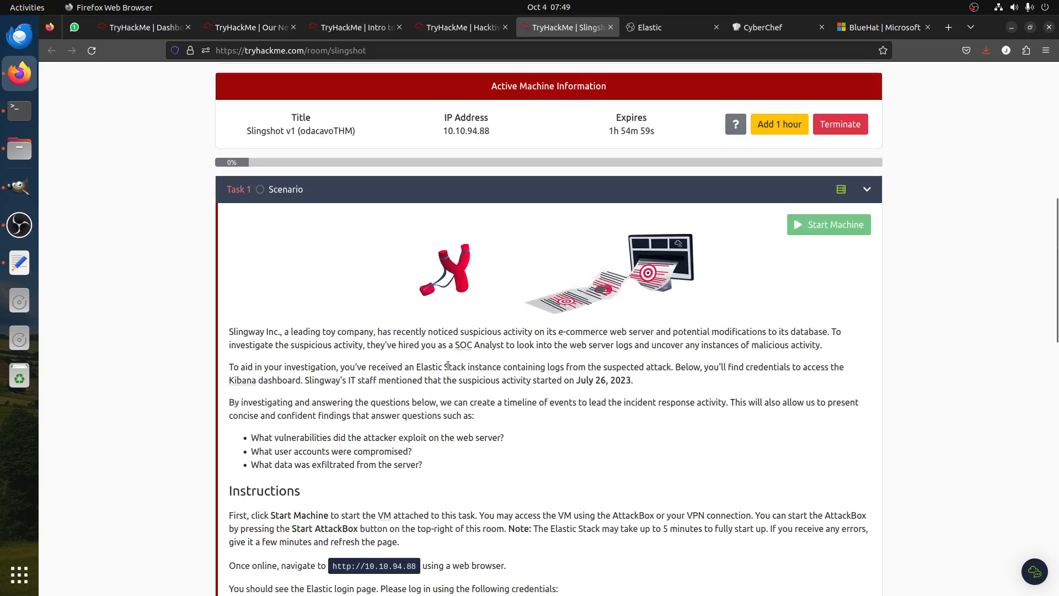
# Scroll past the scenario and credentials to the 'Answer the questions below' section
pyautogui.moveTo(562, 332); pyautogui.dragTo(650, 346)
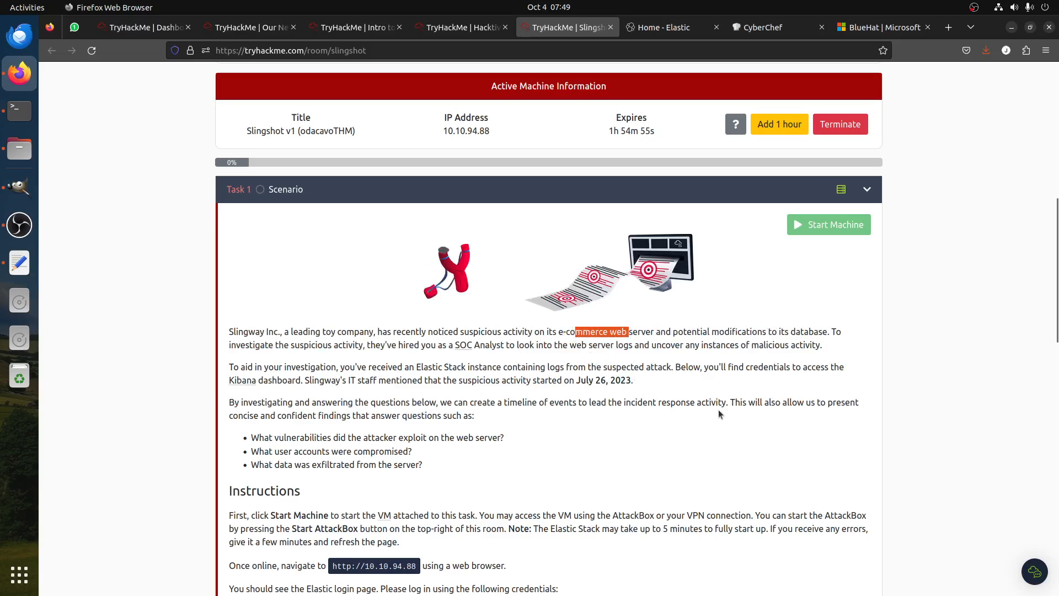
pyautogui.scroll(-3)
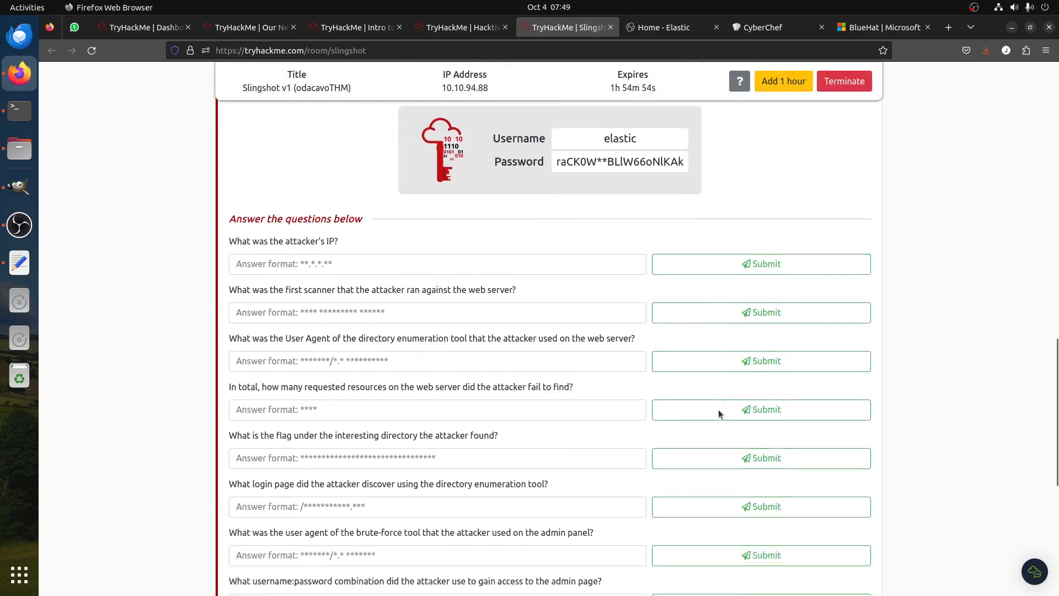
pyautogui.scroll(-3)
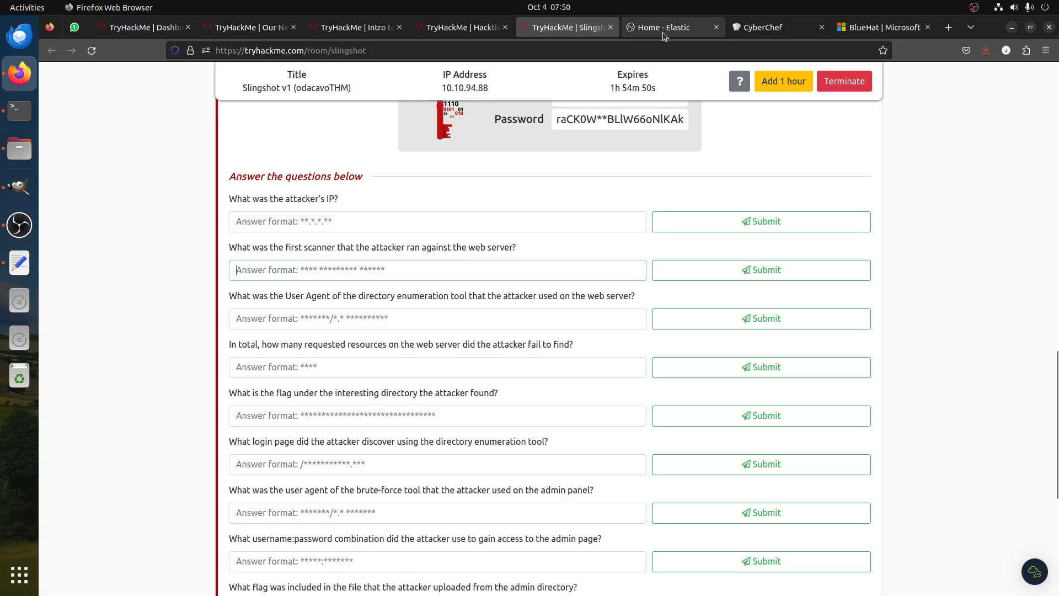
# Set Discover's absolute time range to Jul 26 2023, 00:00 through 23:30, on apache_logs
pyautogui.click(665, 26)
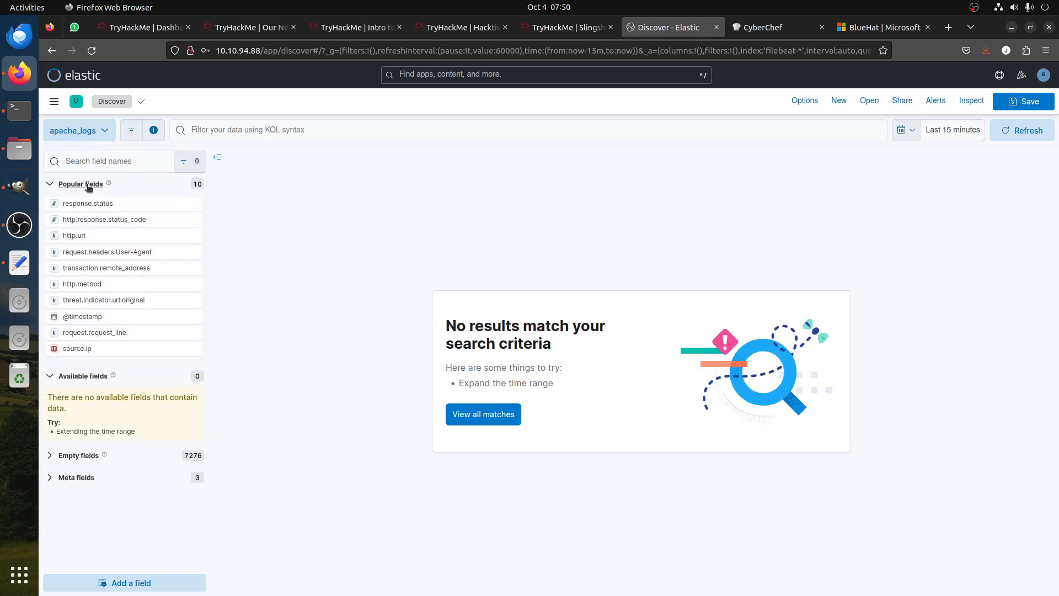
pyautogui.click(74, 130)
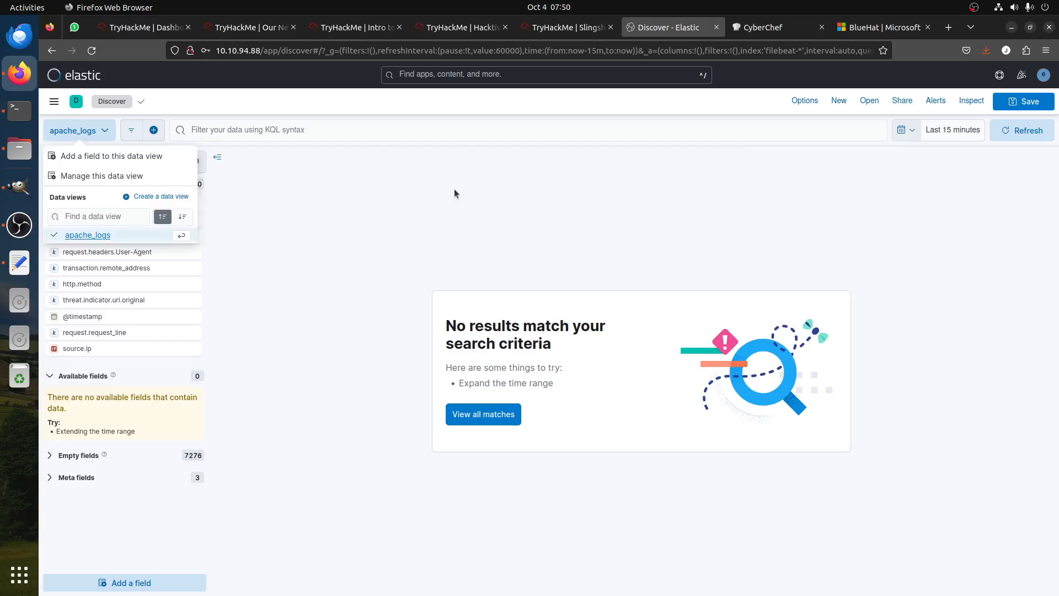
pyautogui.click(953, 130)
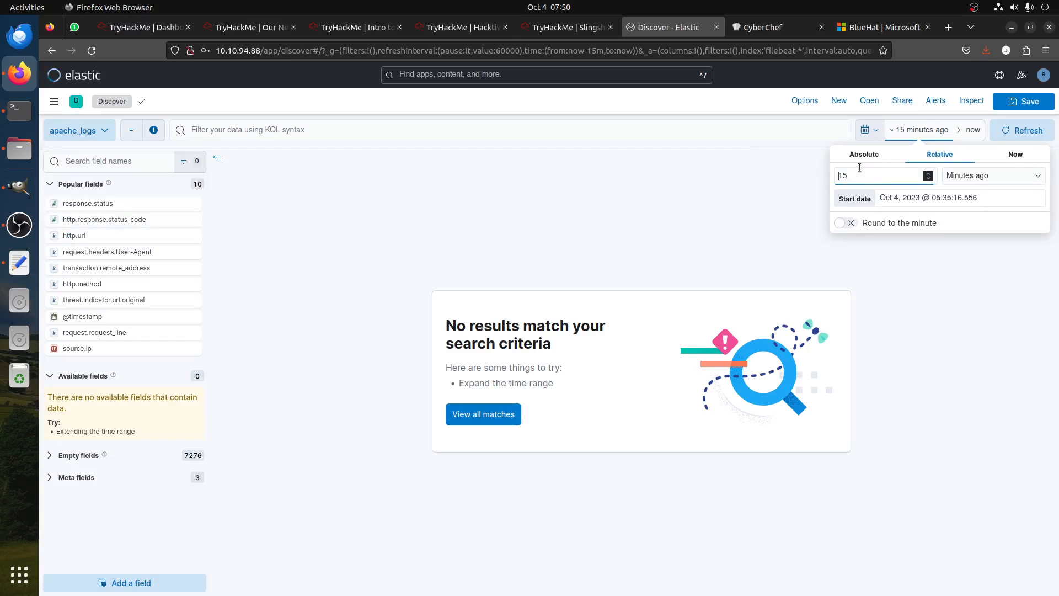
pyautogui.click(864, 155)
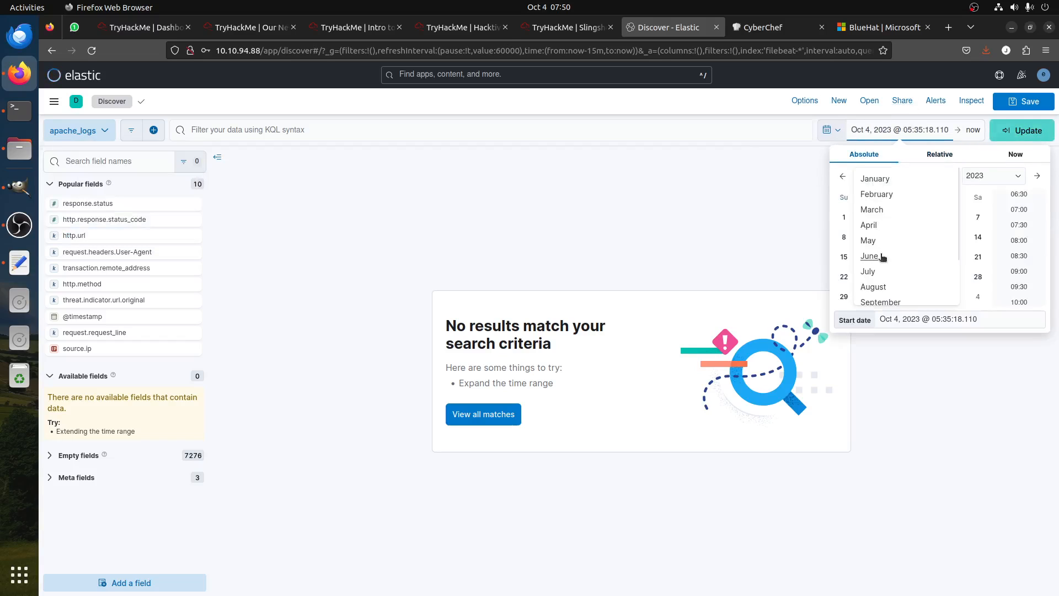
pyautogui.click(868, 271)
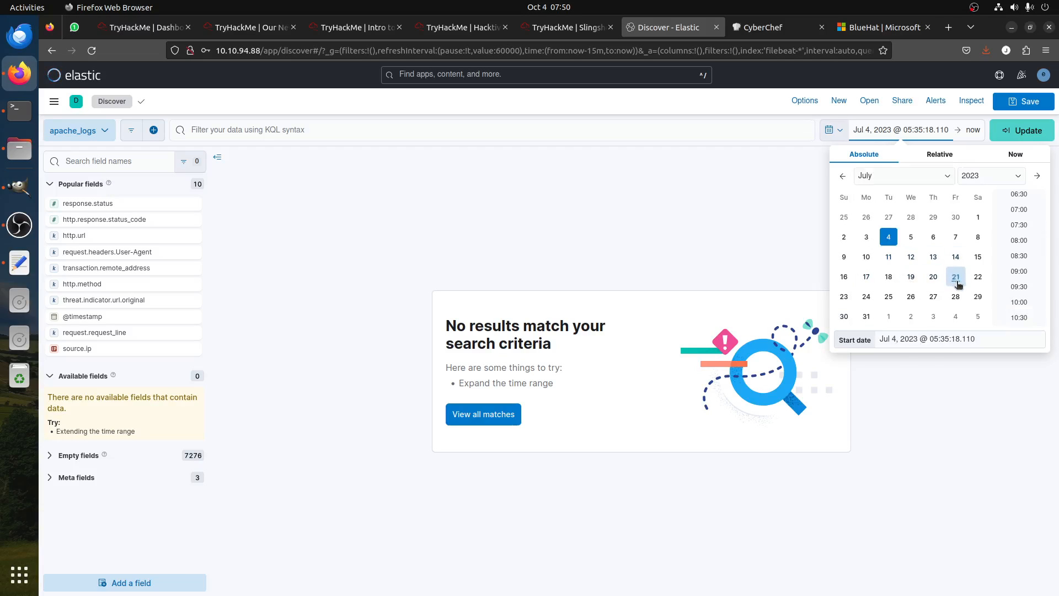
pyautogui.click(910, 296)
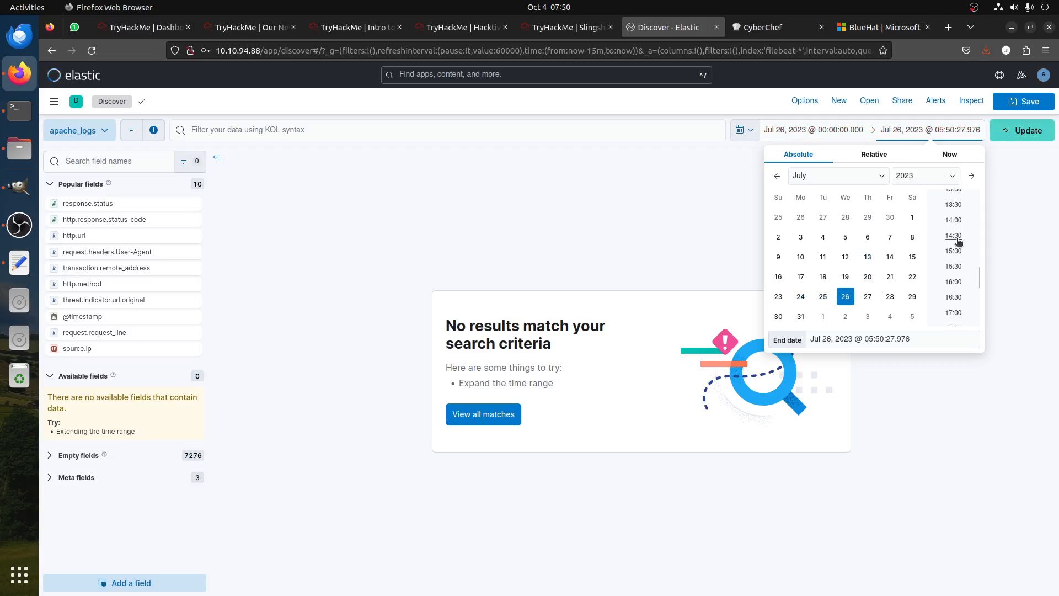
pyautogui.scroll(-3)
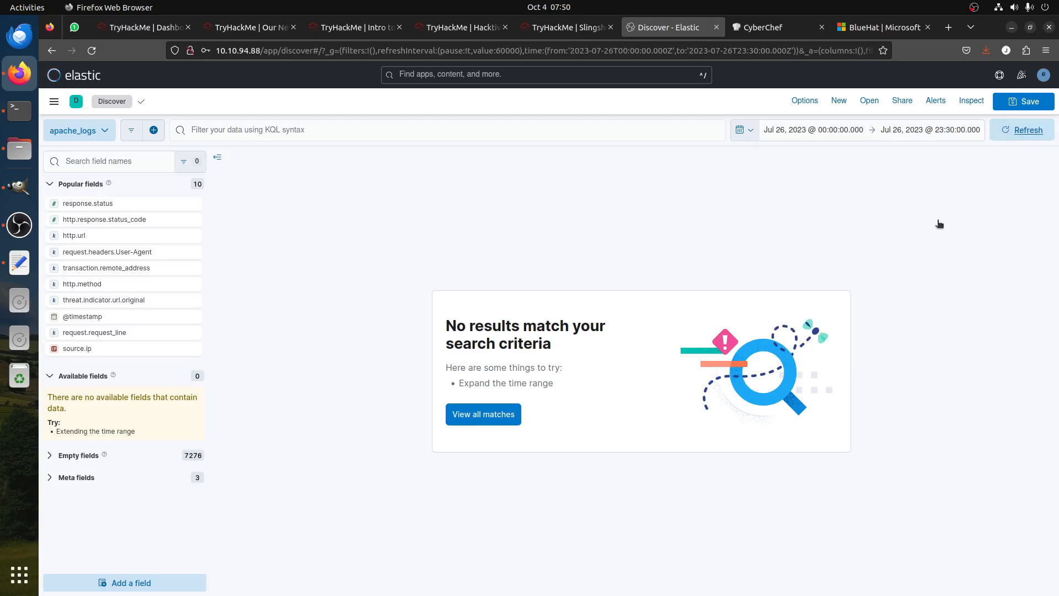
# Refresh to load 3,028 hits for July 26 and launch Visualize Library in a new tab
pyautogui.click(1027, 131)
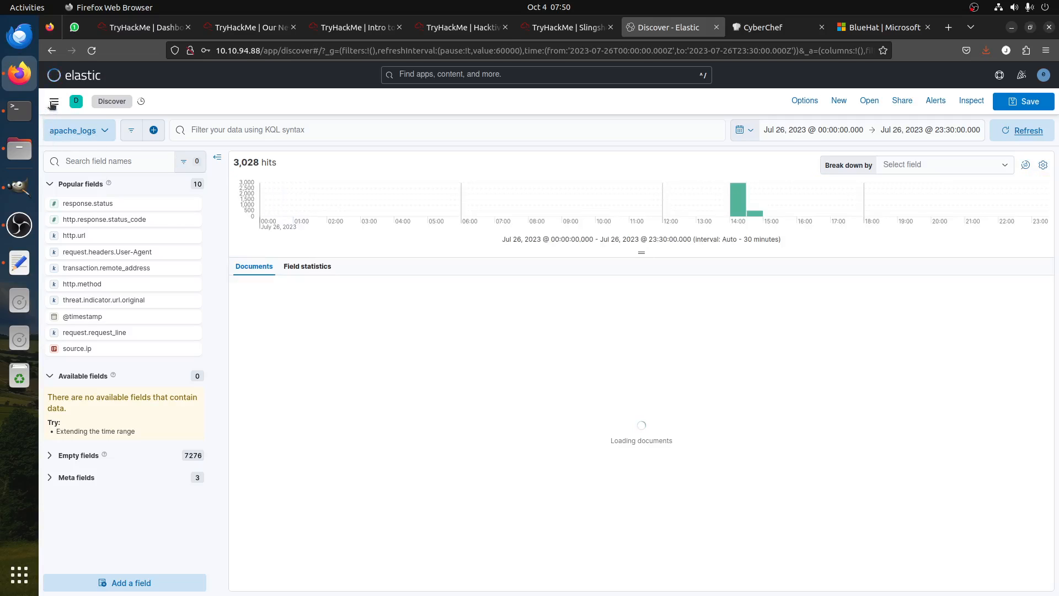
pyautogui.click(54, 101)
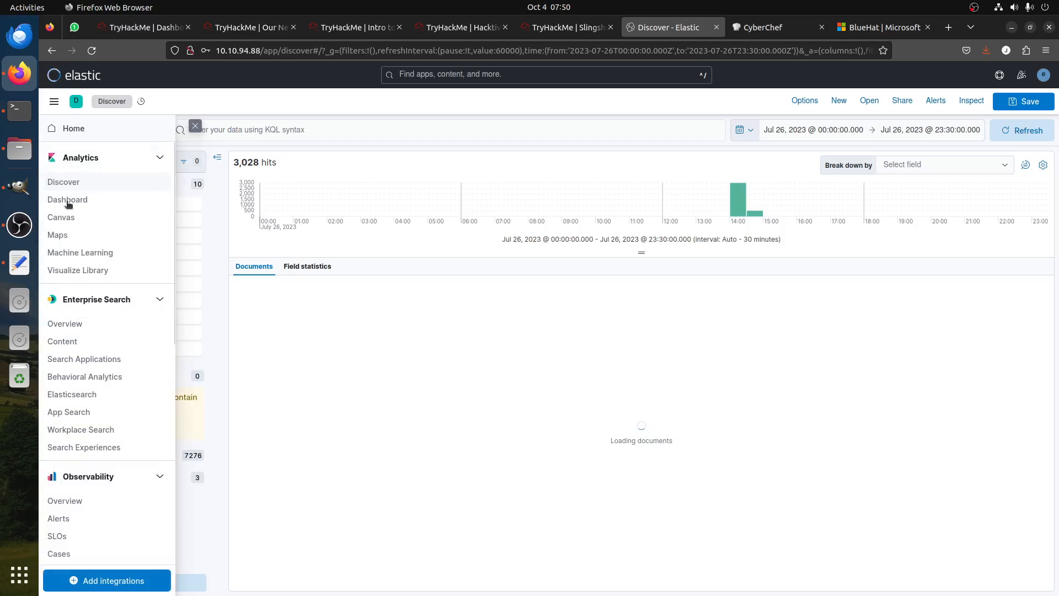
pyautogui.rightClick(77, 269)
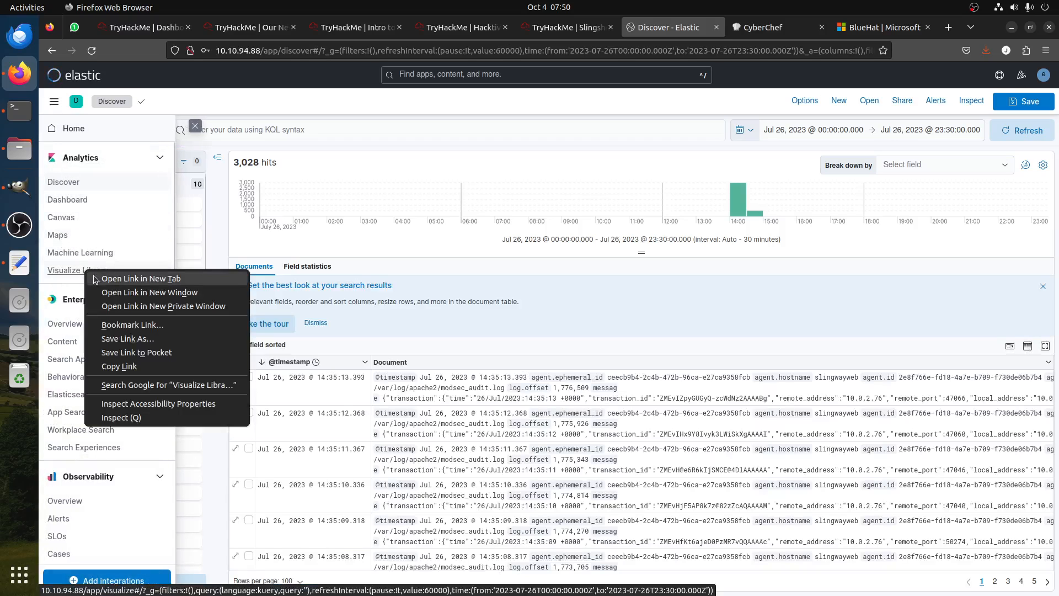
pyautogui.click(140, 278)
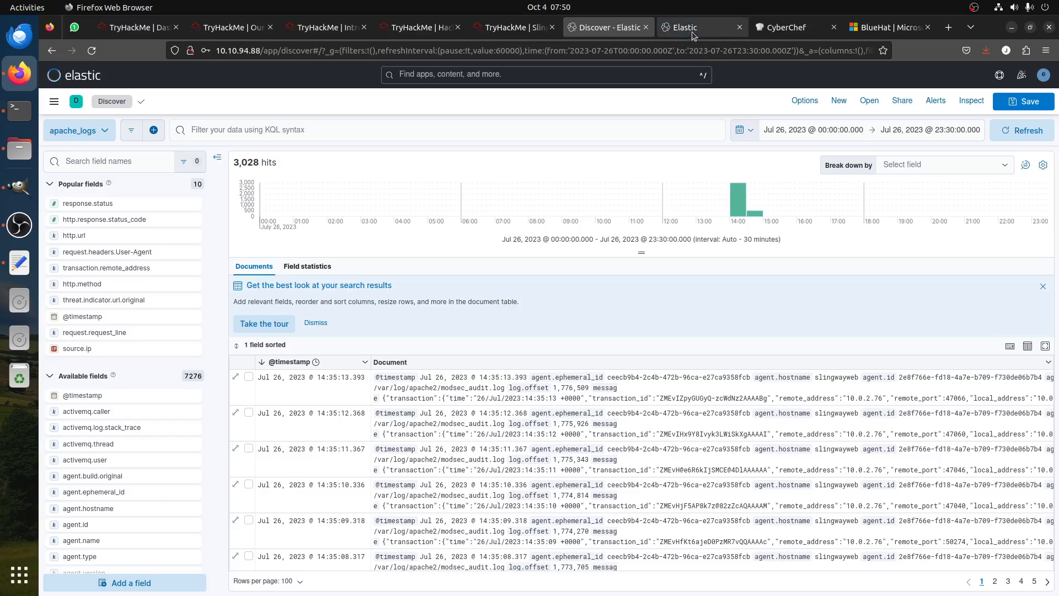
pyautogui.click(701, 27)
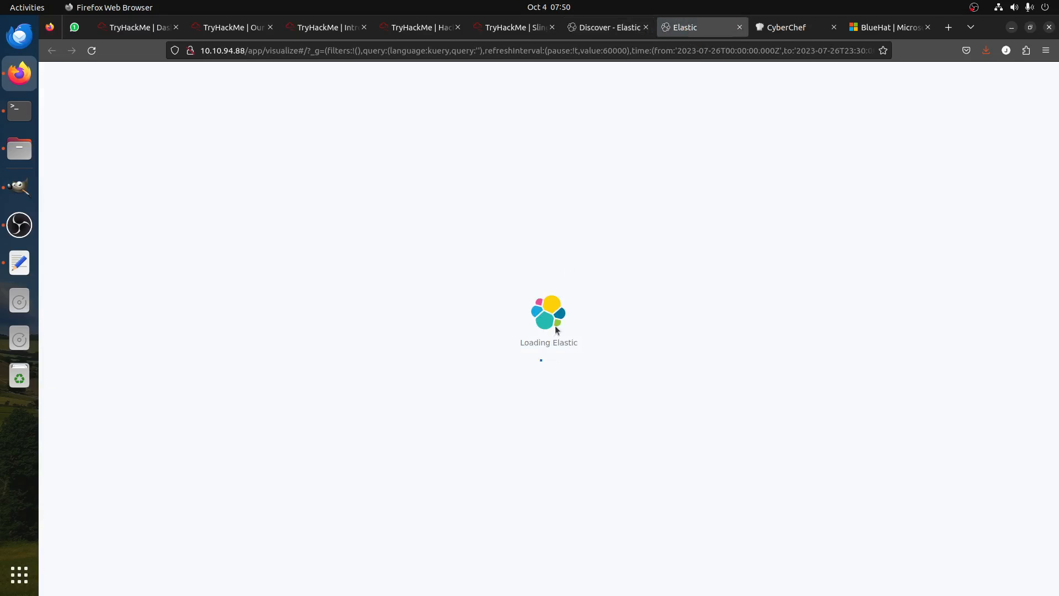
pyautogui.click(605, 27)
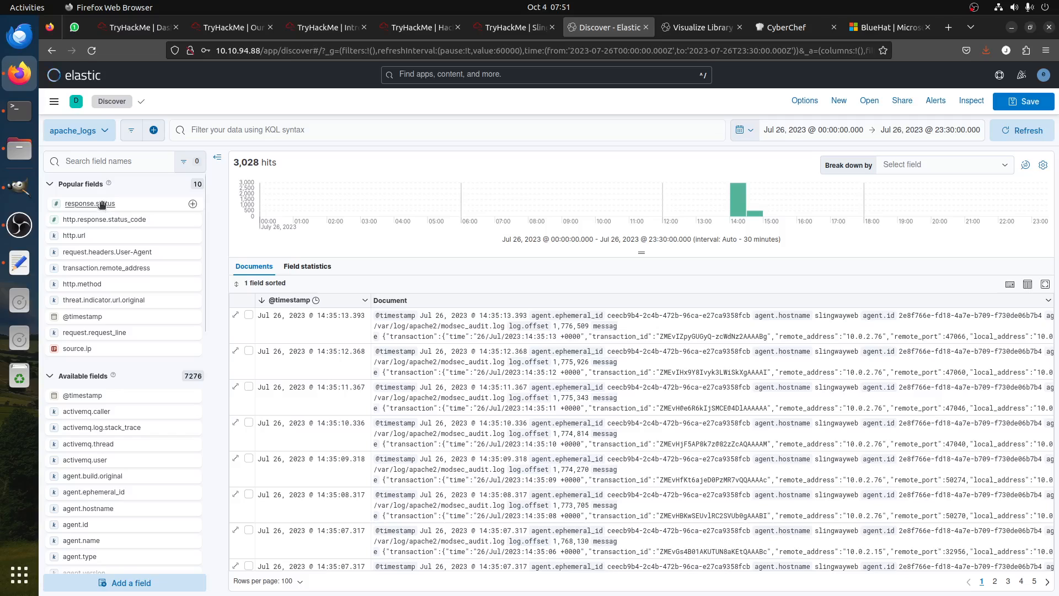
# Add response.status, http.url, User-Agent, http.method and transaction.remote_address as table columns, revealing 10.0.2.15
pyautogui.click(89, 203)
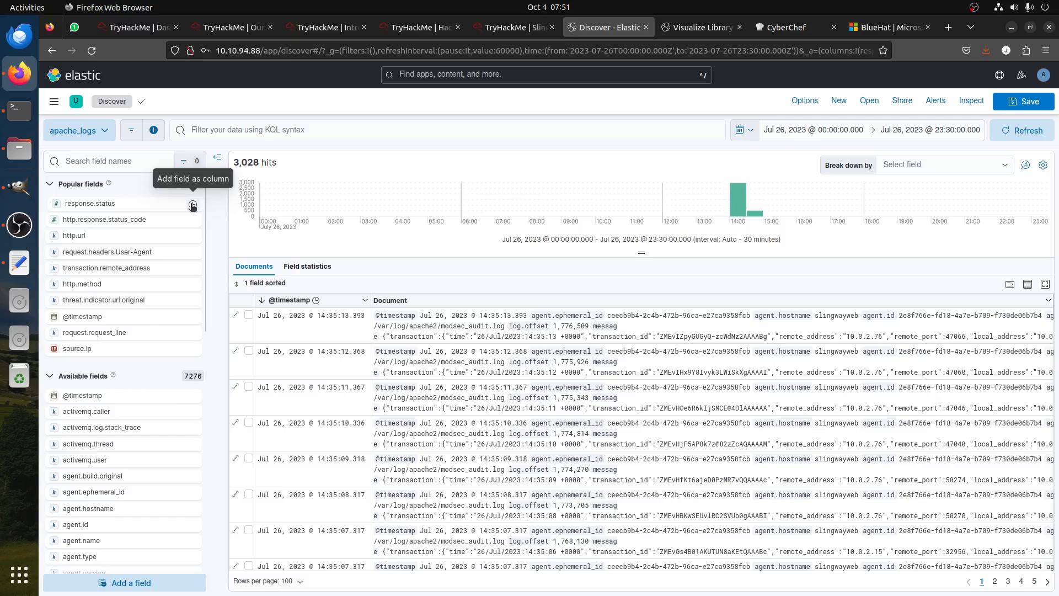
pyautogui.click(192, 205)
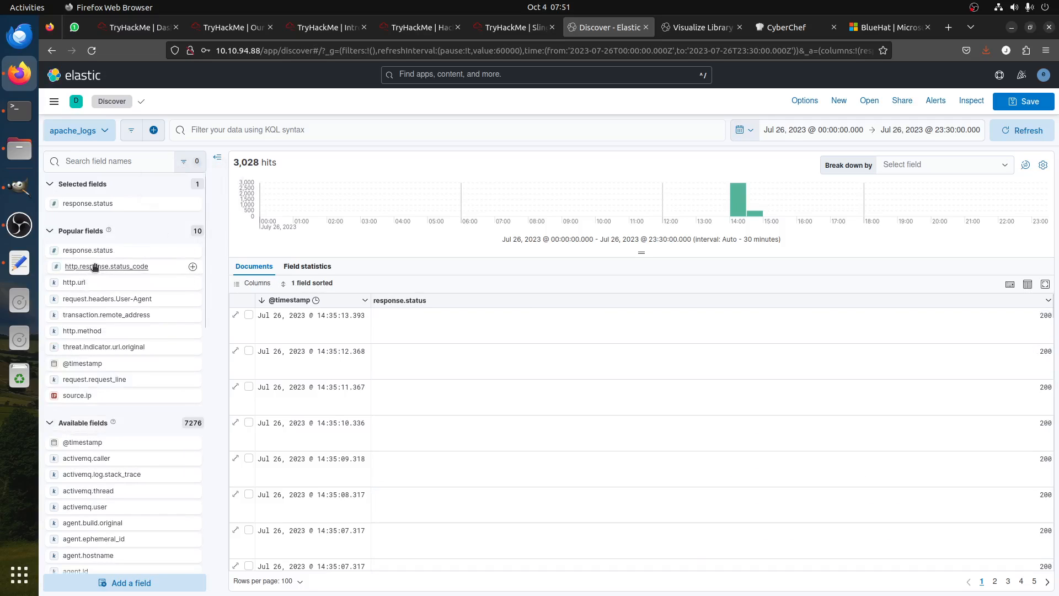
pyautogui.moveTo(74, 281)
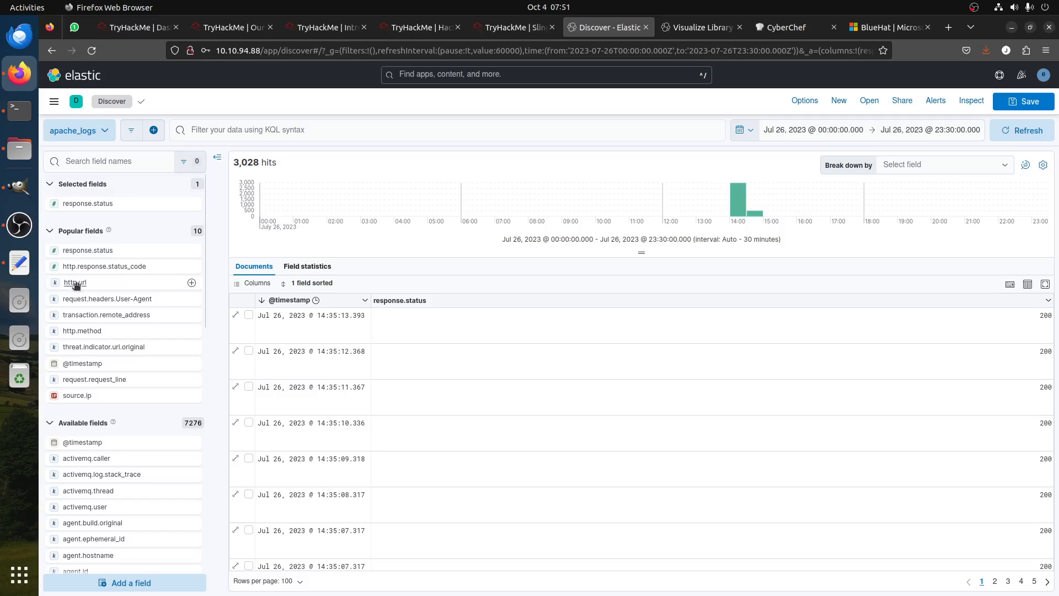
pyautogui.click(75, 283)
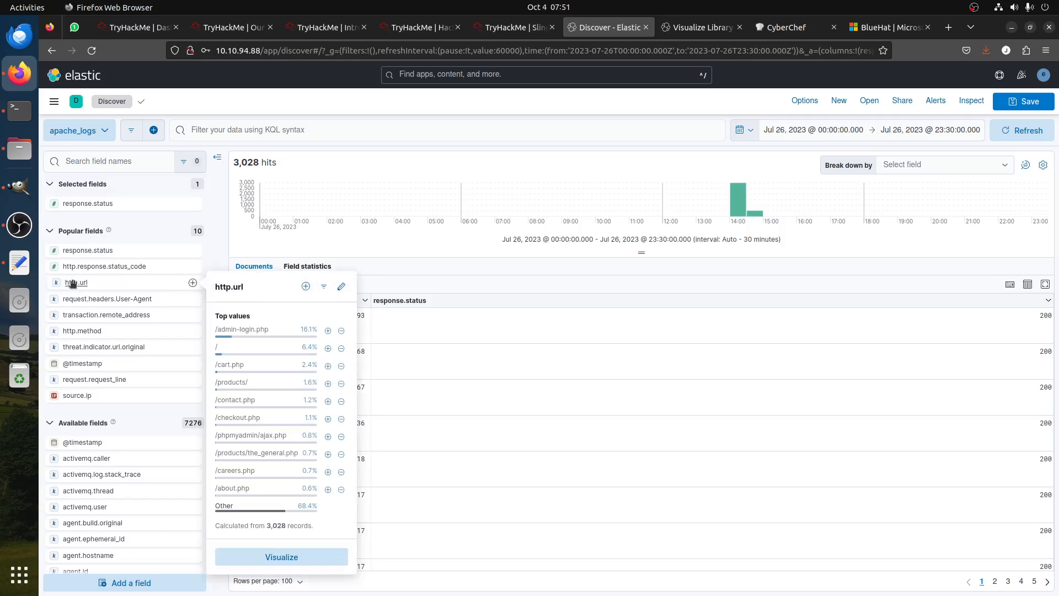
pyautogui.moveTo(192, 283)
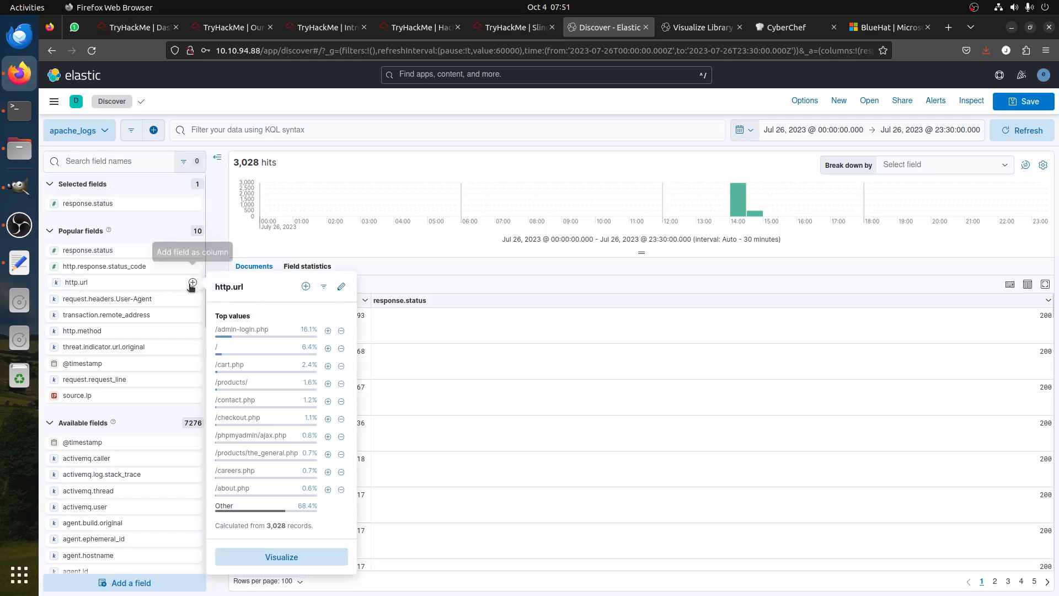
pyautogui.click(192, 283)
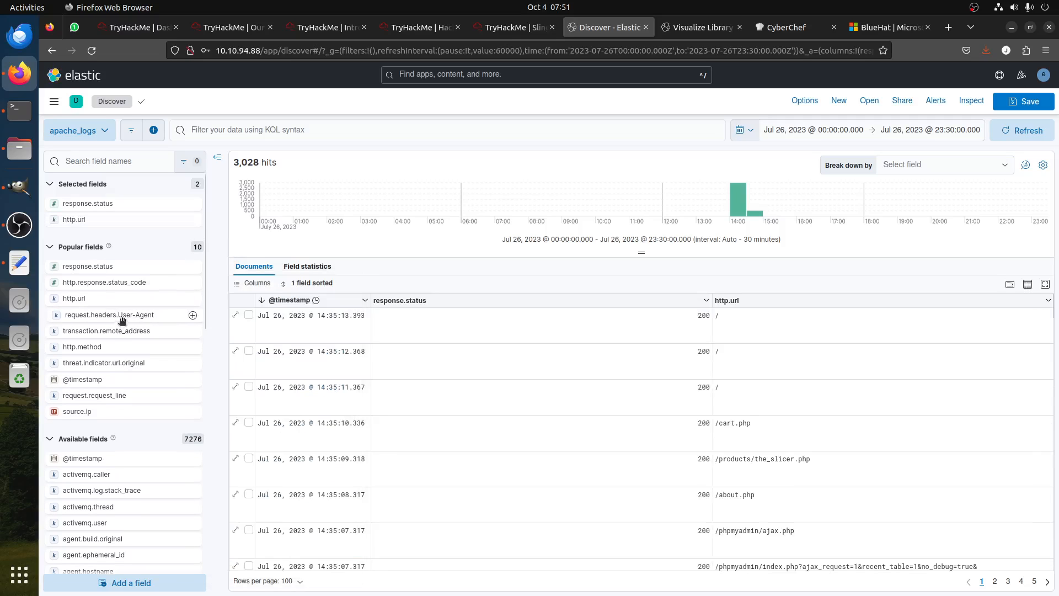
pyautogui.moveTo(109, 314)
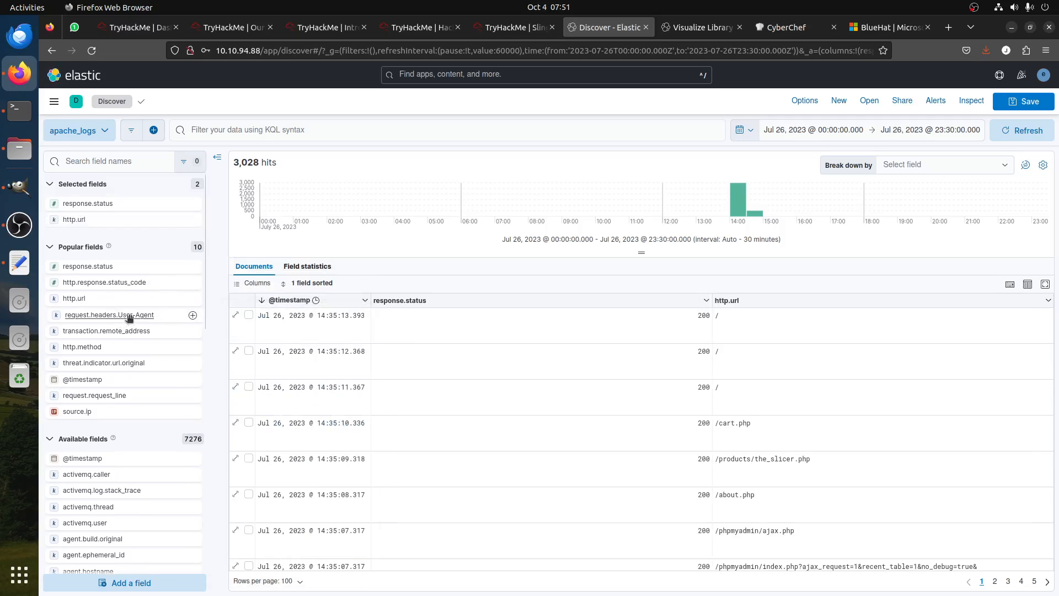
pyautogui.click(192, 315)
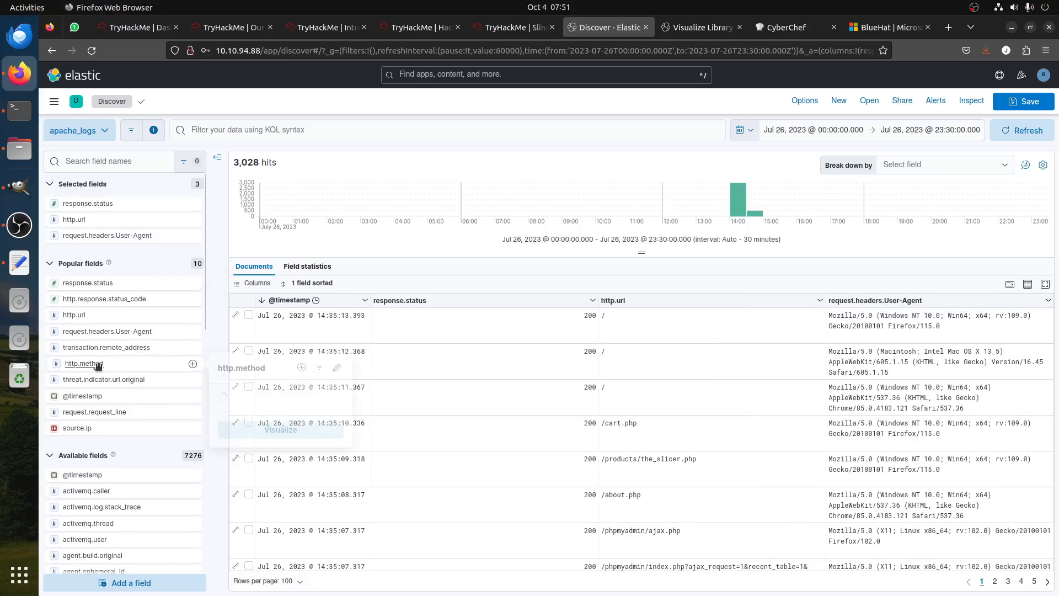
pyautogui.click(84, 363)
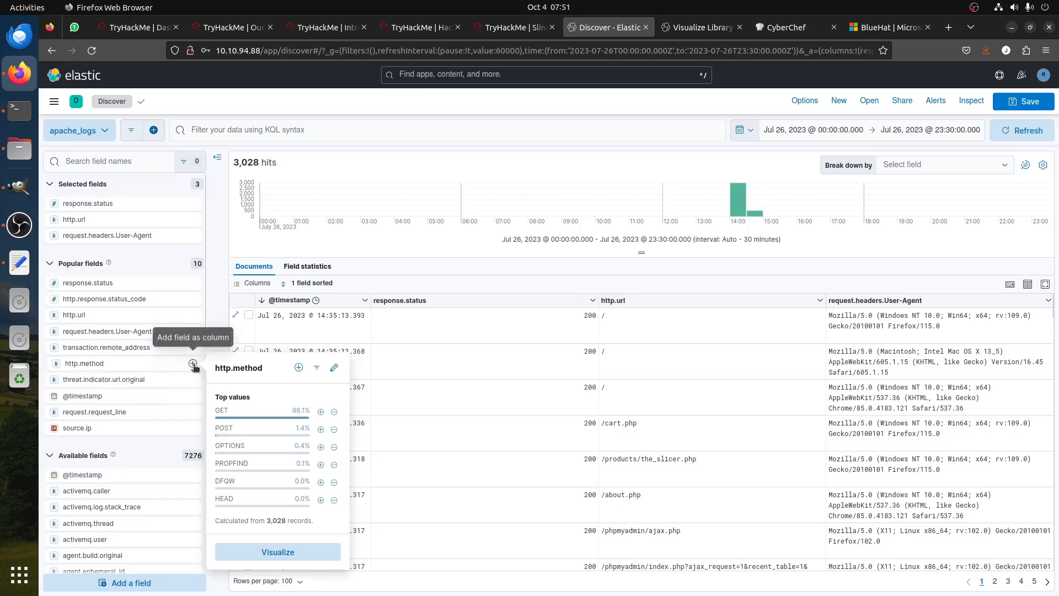
pyautogui.click(195, 363)
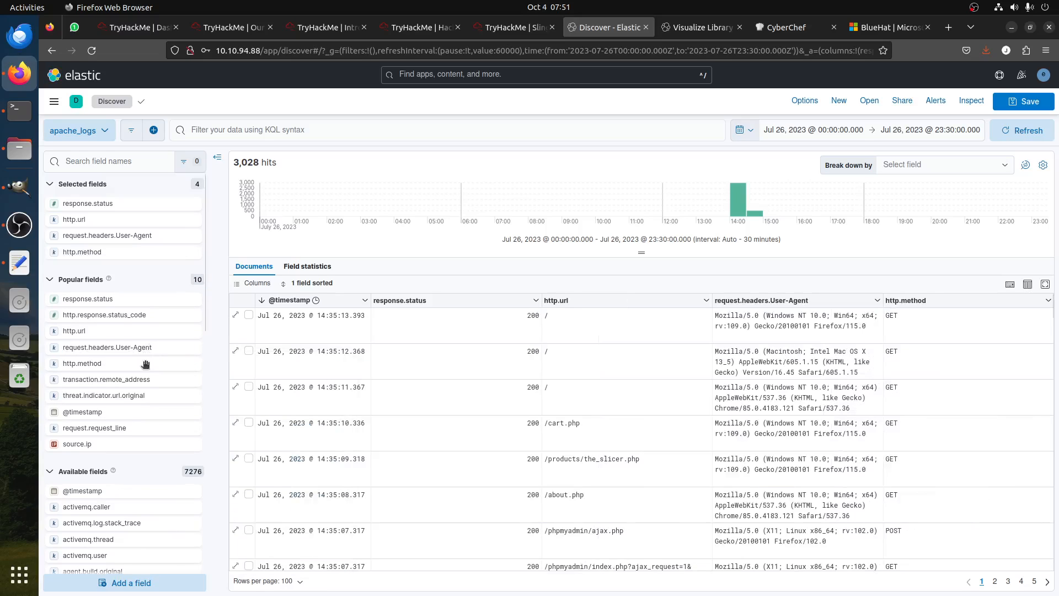
pyautogui.click(106, 379)
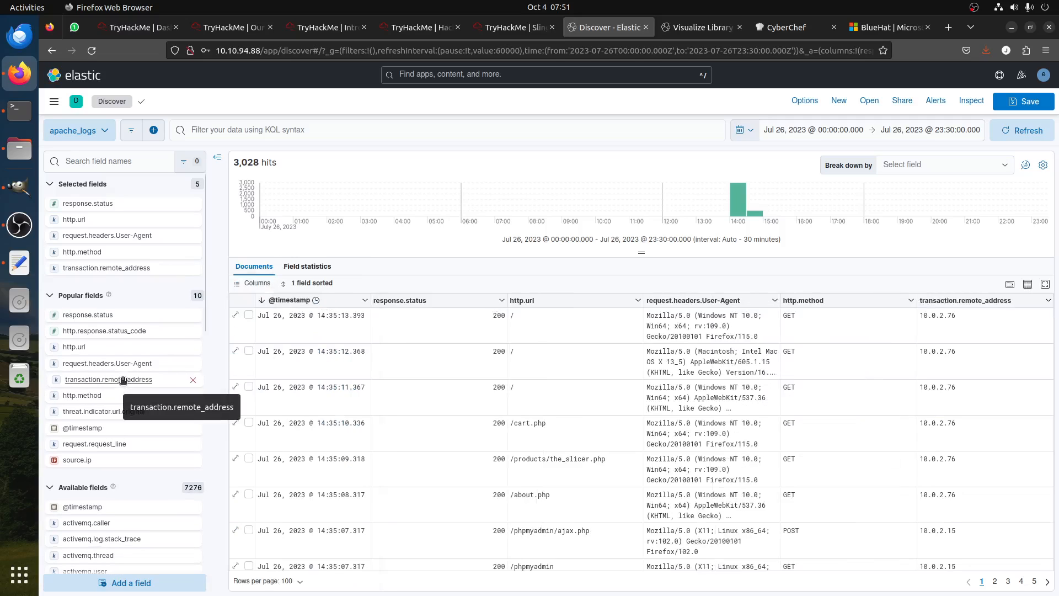
# Create a Lens visualization charting the top five transaction.remote_address values by record count
pyautogui.click(701, 27)
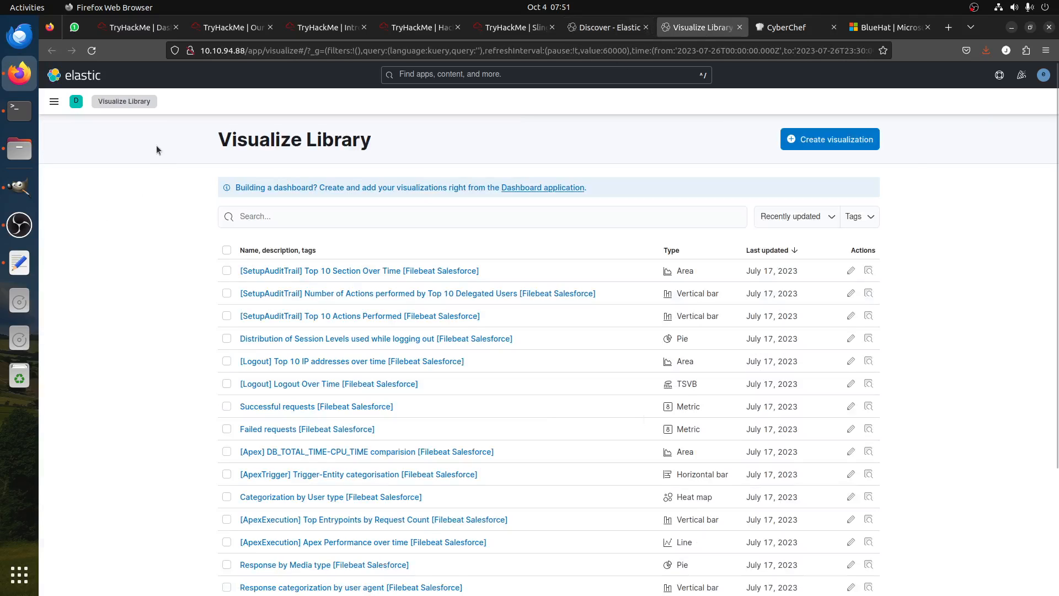
pyautogui.click(830, 139)
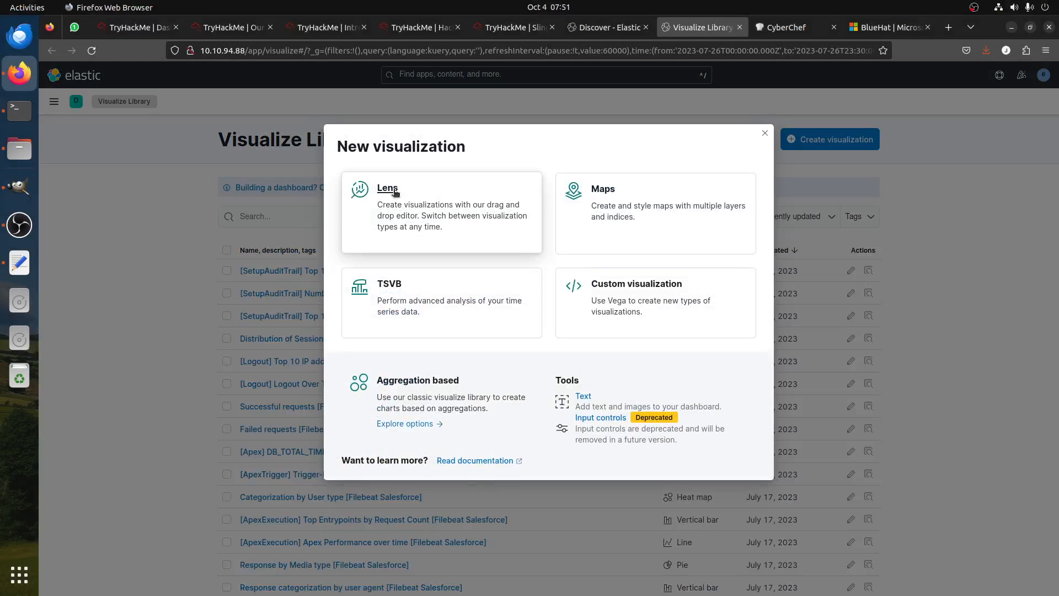
pyautogui.click(387, 187)
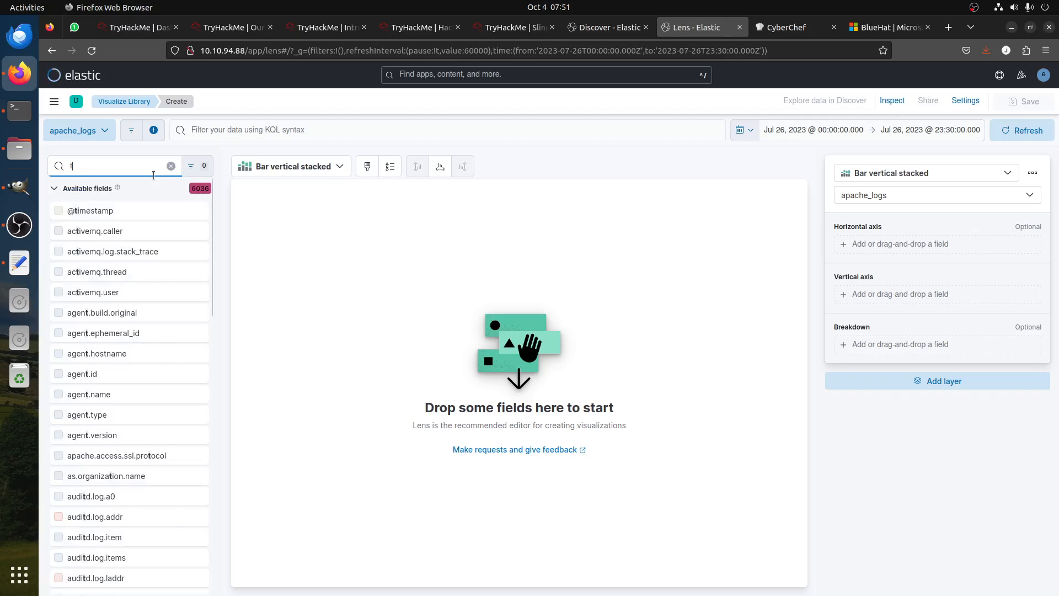
pyautogui.write('ransaction.rem')
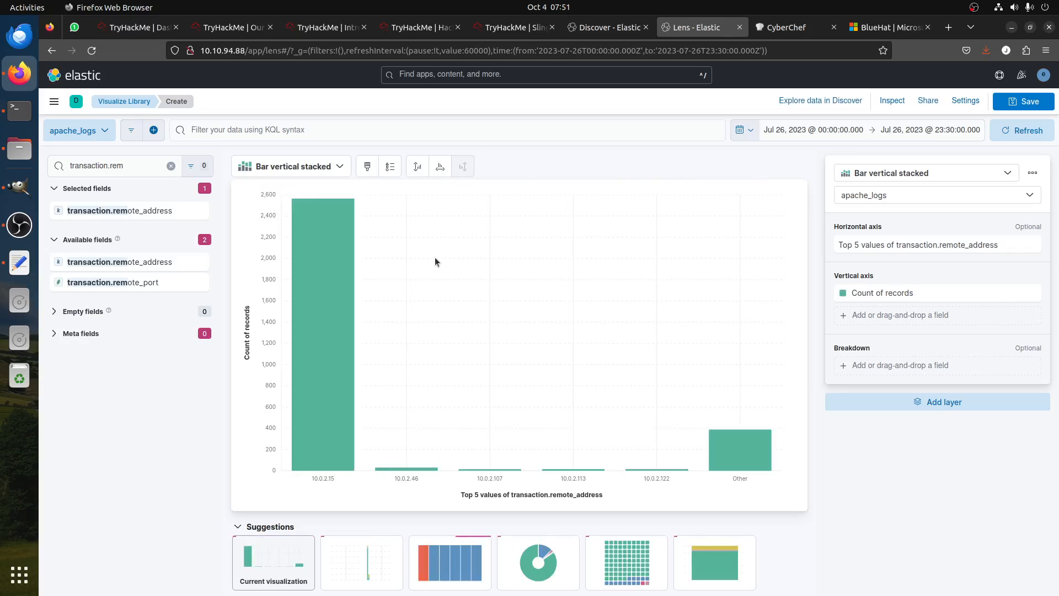
# Switch the chart to a Table showing the top 13 remote addresses with counts
pyautogui.click(292, 167)
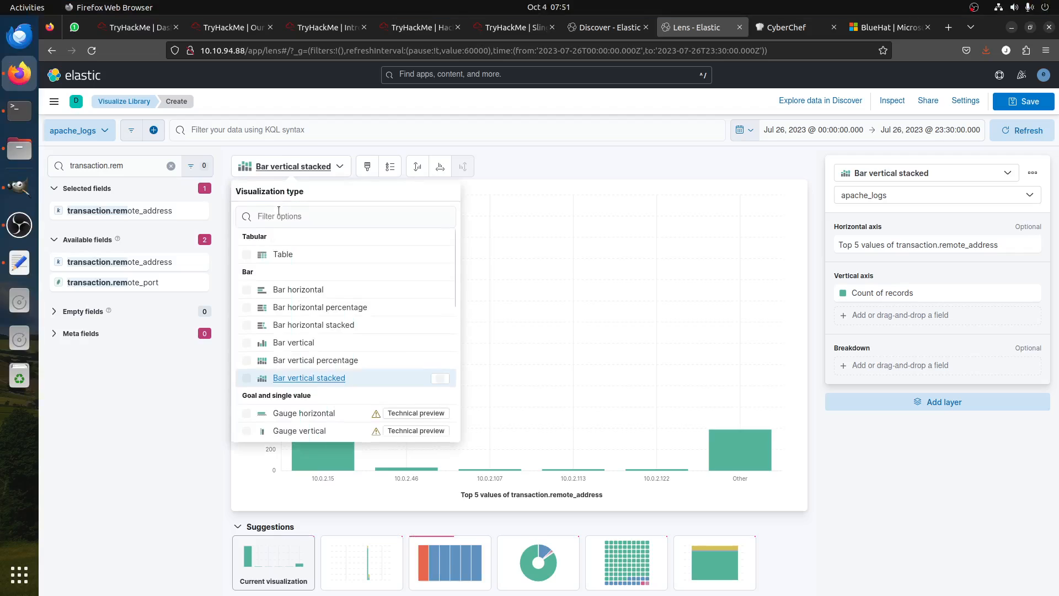
pyautogui.click(283, 254)
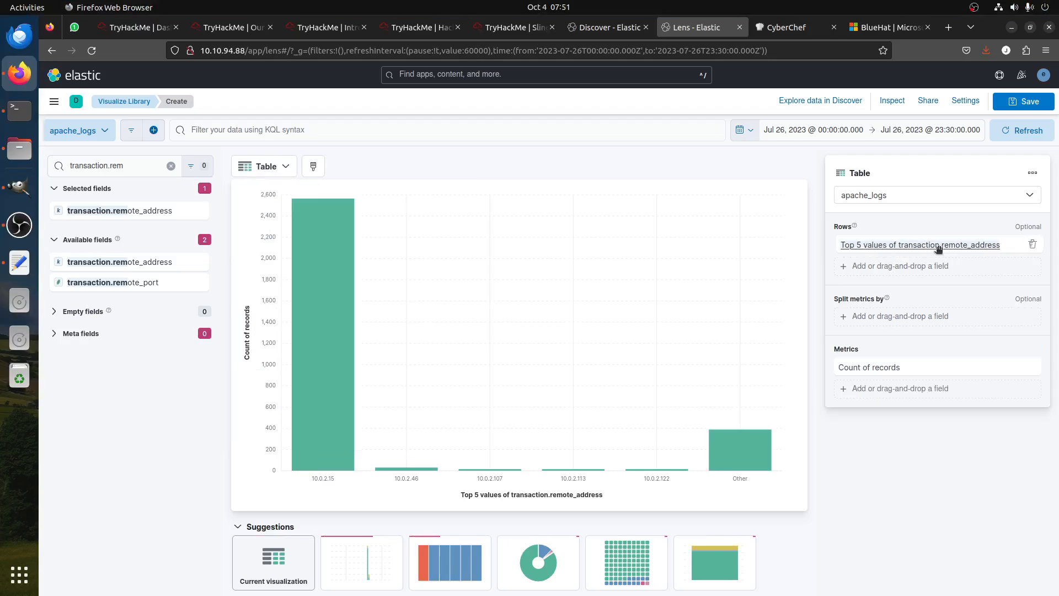
pyautogui.click(920, 245)
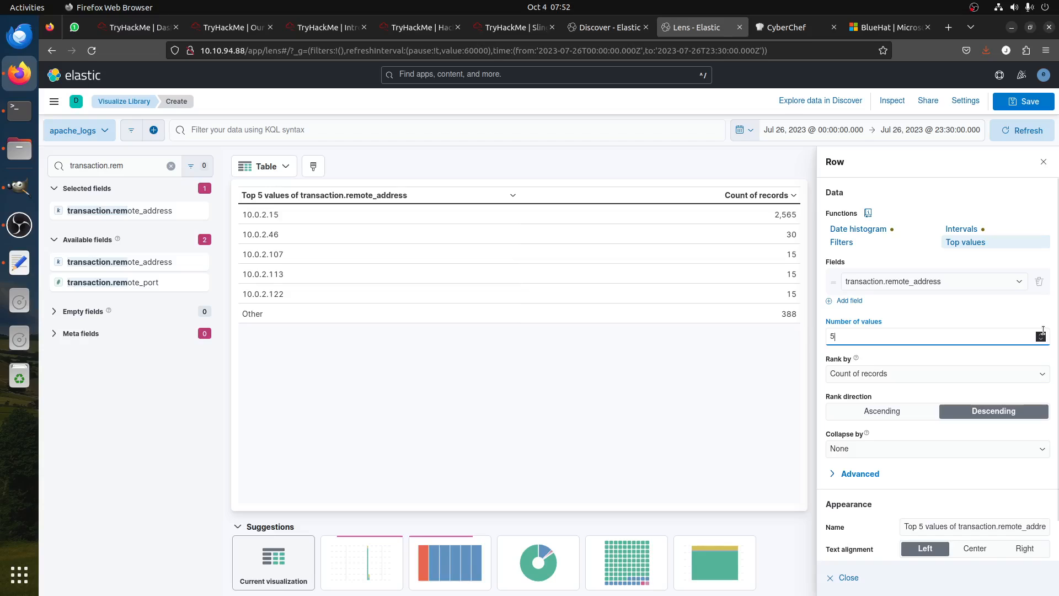
pyautogui.write('13')
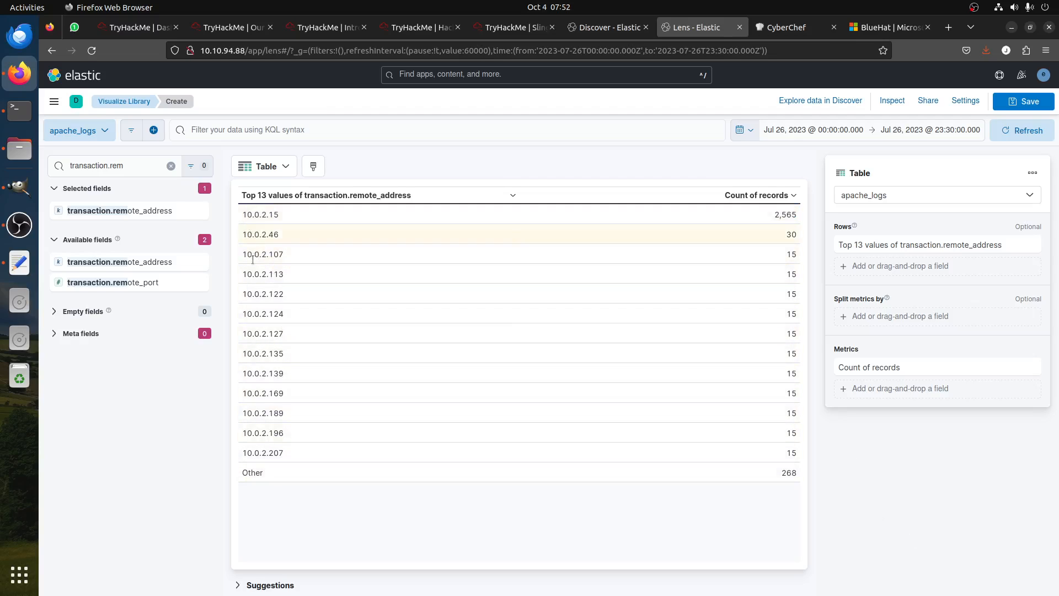
# Submit 10.0.2.15 as the attacker's IP in the Slingshot room and scroll to the next questions
pyautogui.click(260, 214)
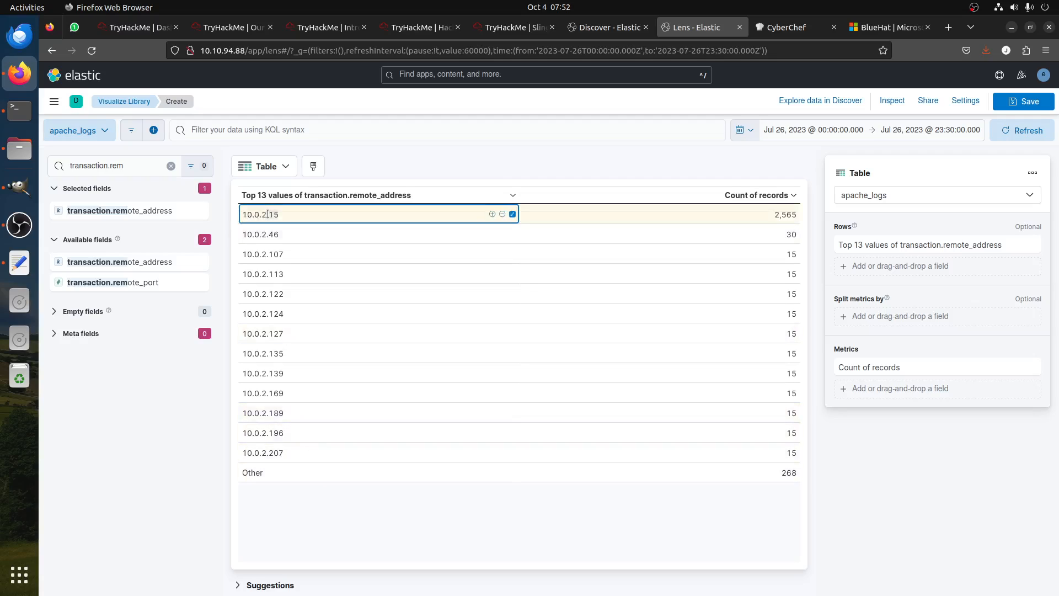
pyautogui.moveTo(334, 205)
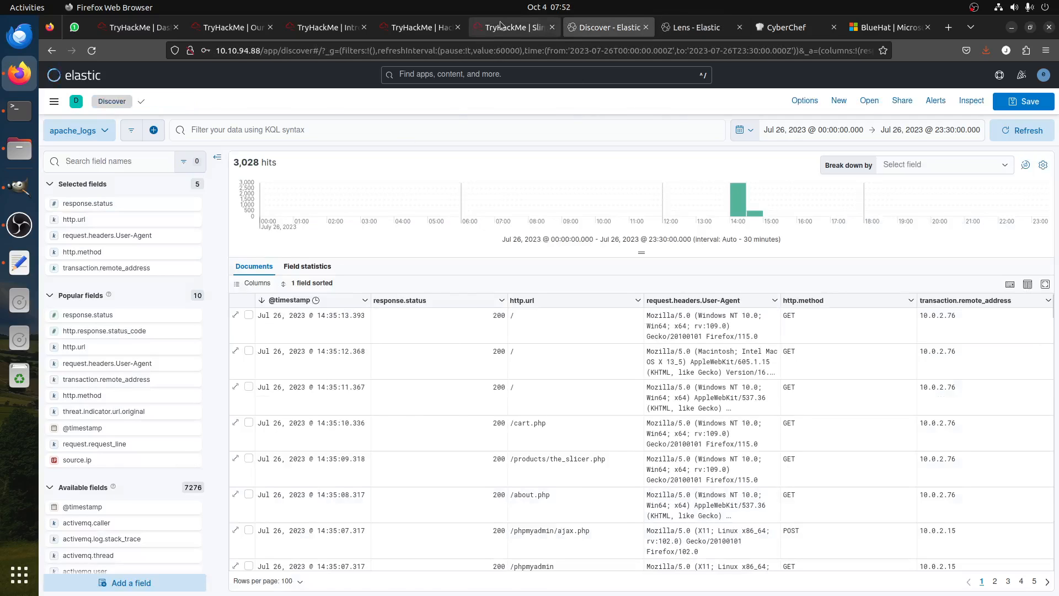
pyautogui.click(512, 27)
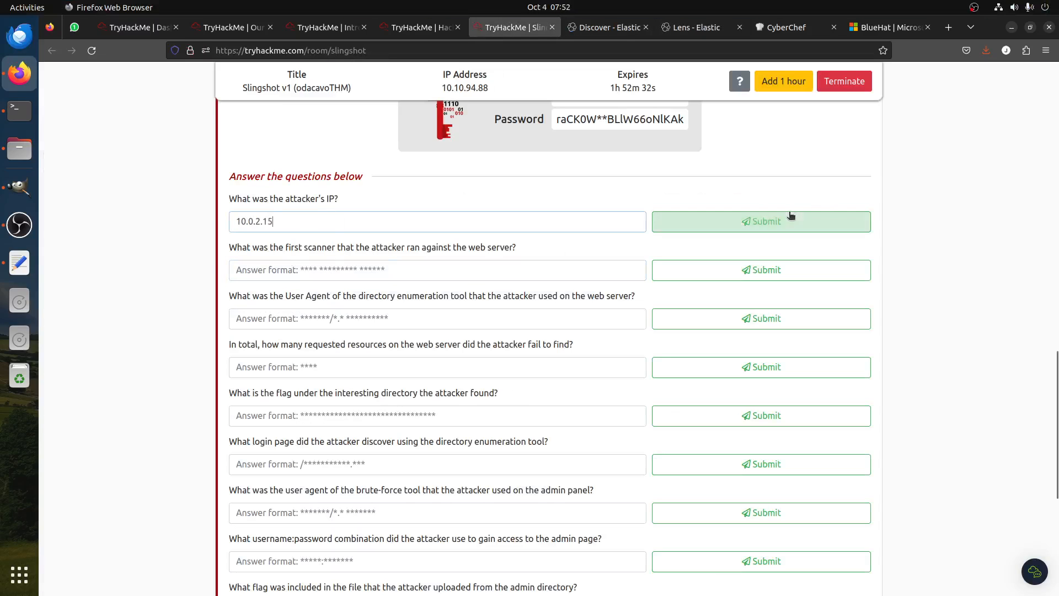
pyautogui.click(760, 221)
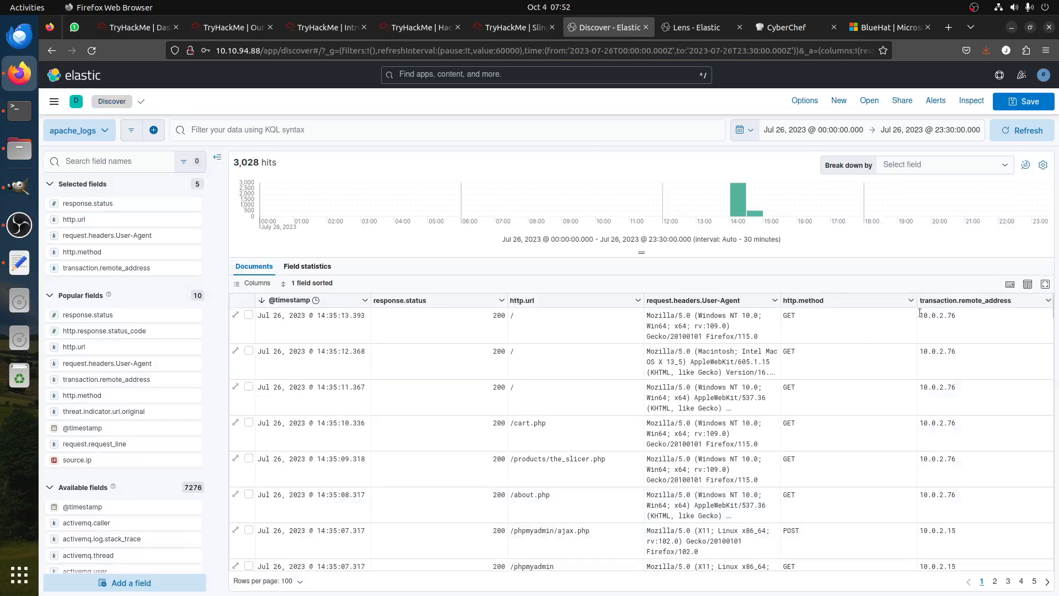
pyautogui.scroll(-3)
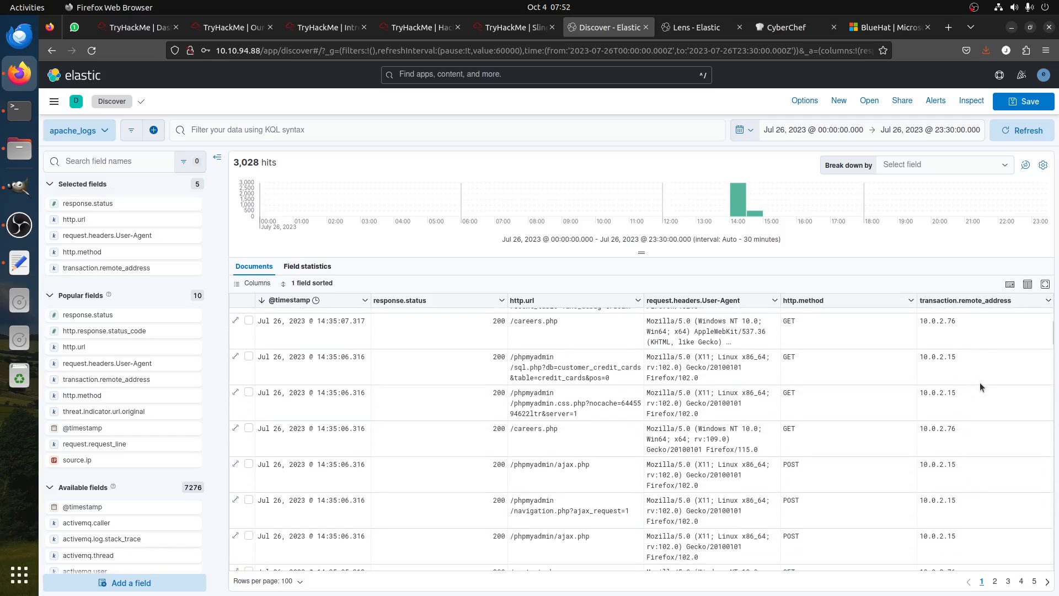
pyautogui.scroll(-3)
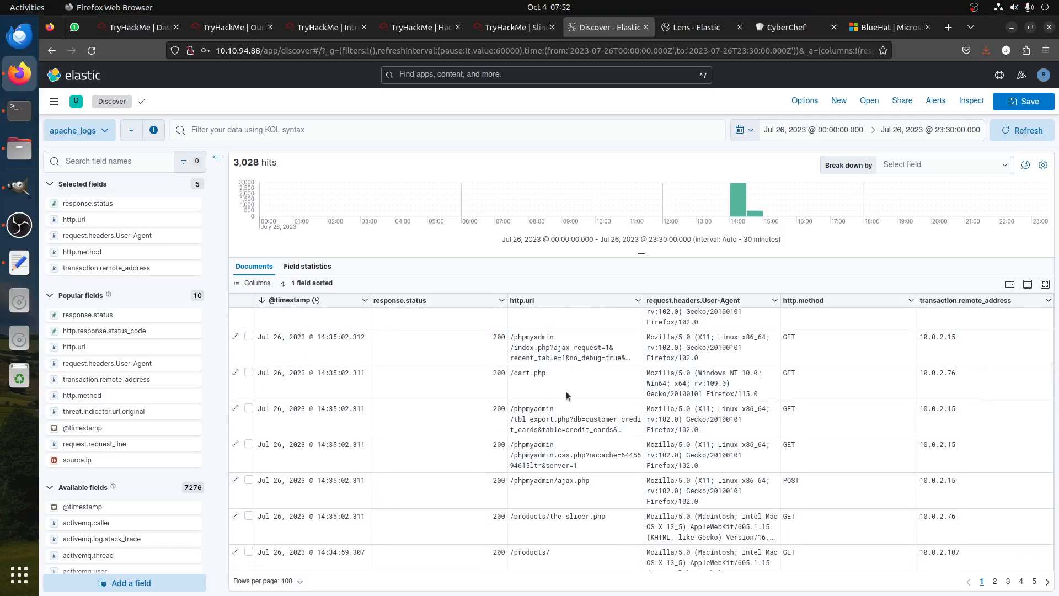
pyautogui.scroll(-3)
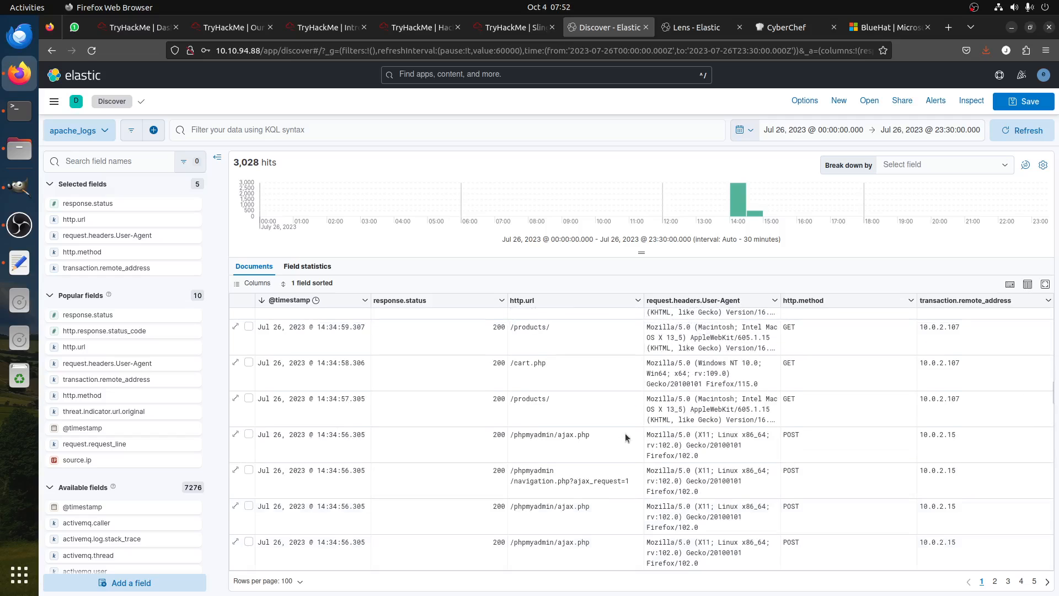
pyautogui.moveTo(299, 338)
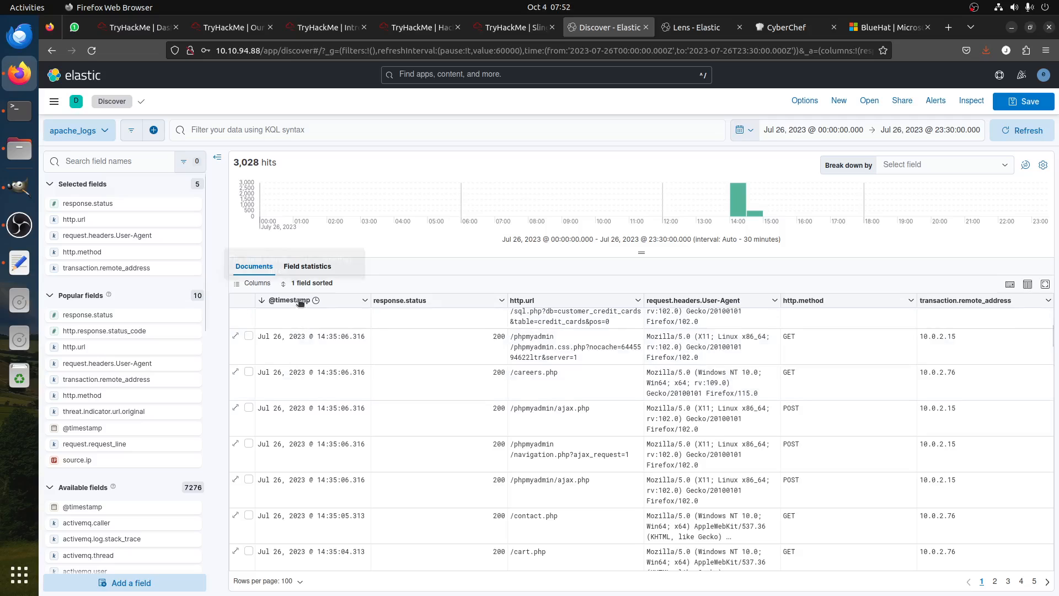
# Sort the log entries oldest first and scroll through 10.0.2.15's Nmap and Gobuster requests
pyautogui.click(290, 300)
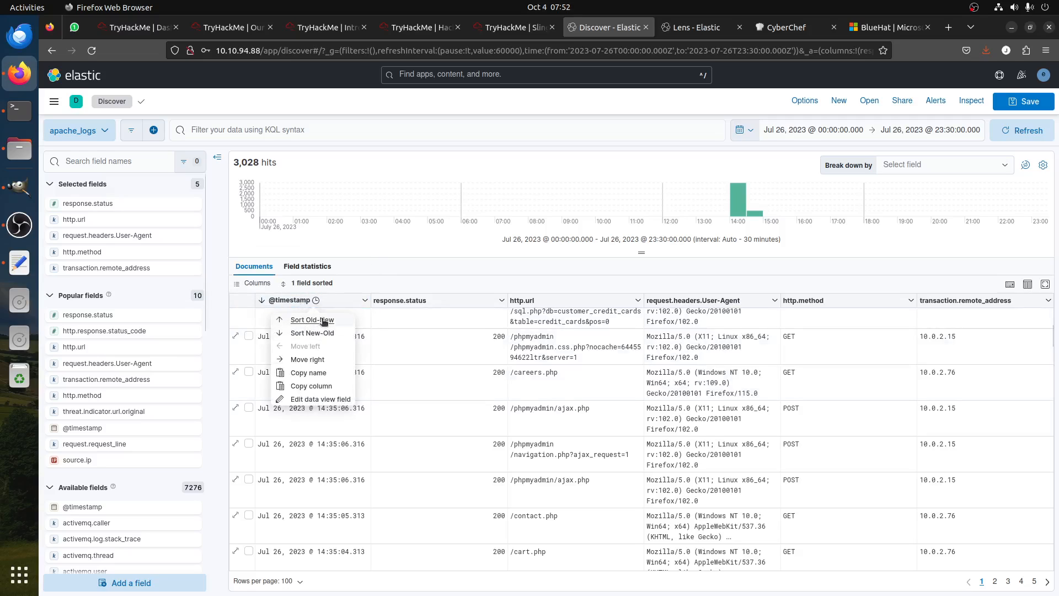
pyautogui.click(311, 320)
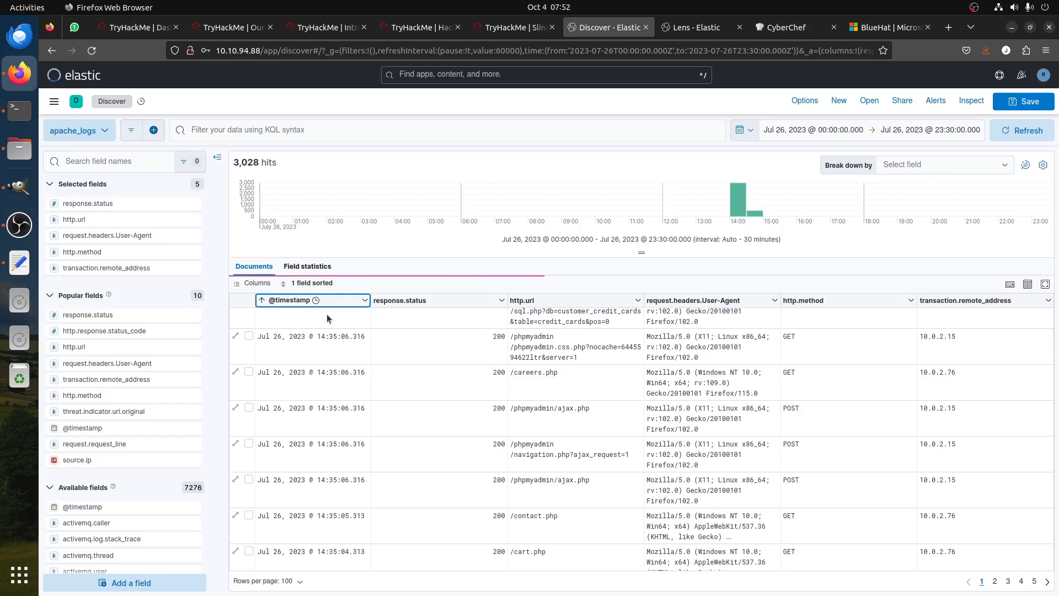
pyautogui.moveTo(380, 377)
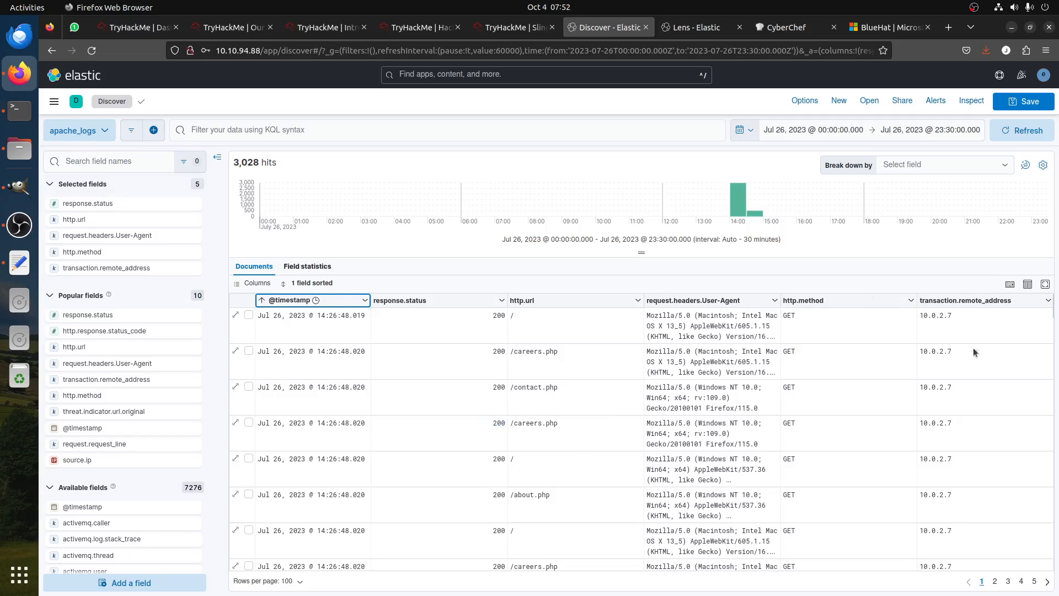
pyautogui.scroll(-3)
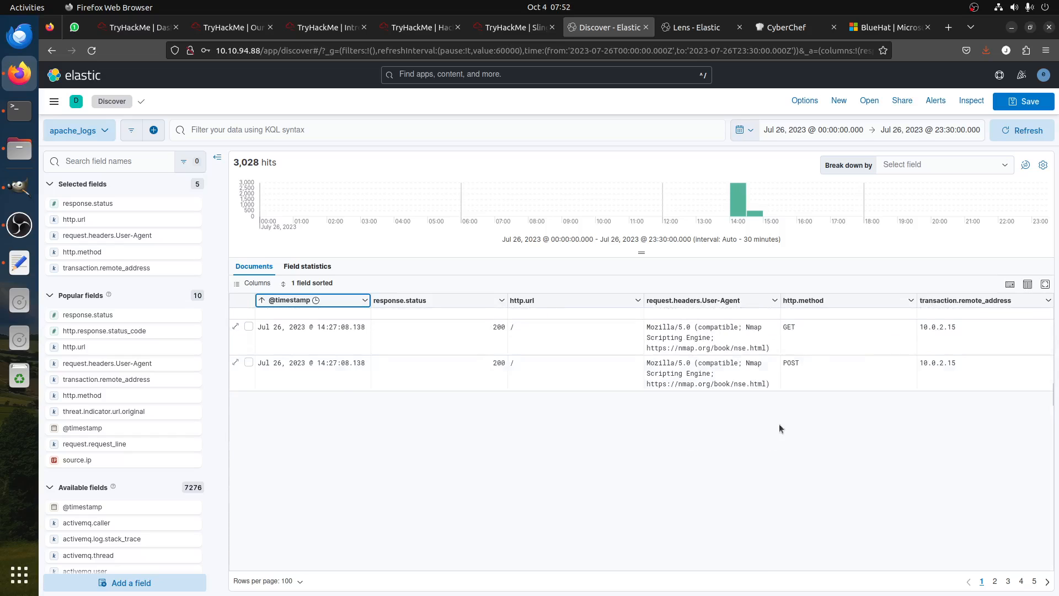
pyautogui.scroll(-3)
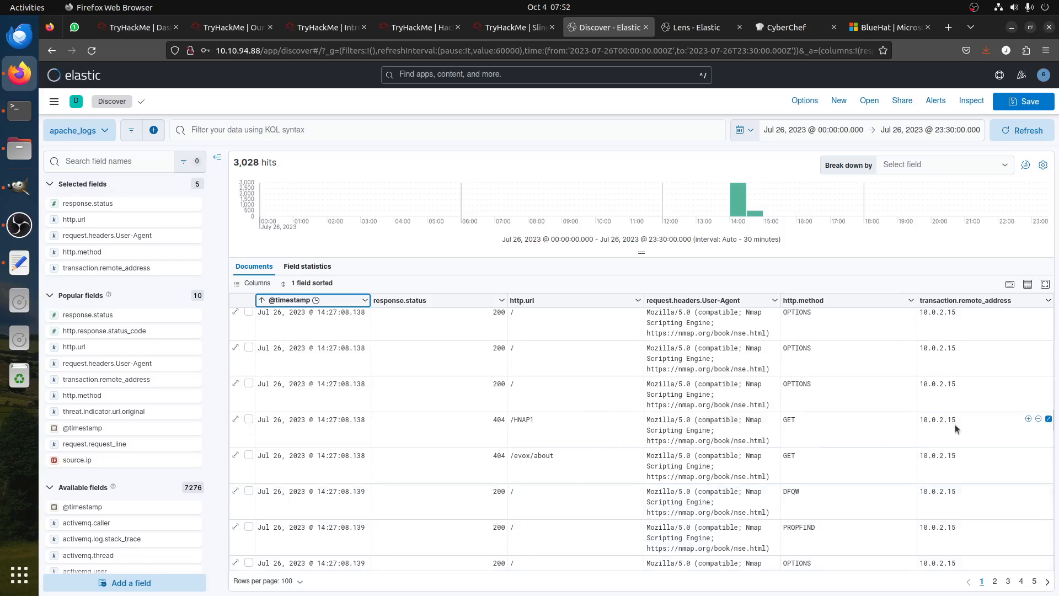
pyautogui.scroll(-3)
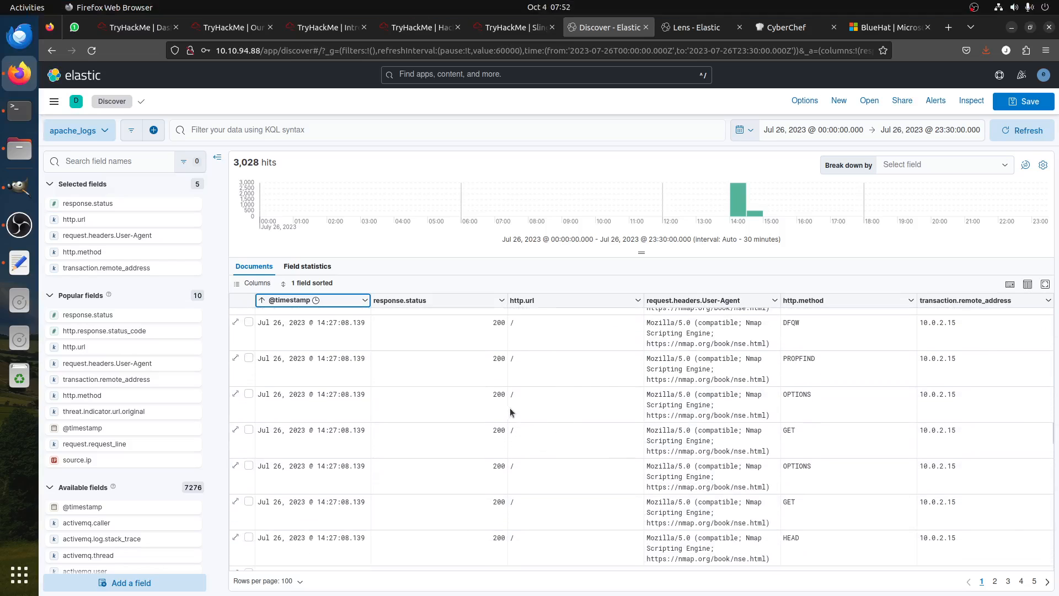
pyautogui.scroll(-3)
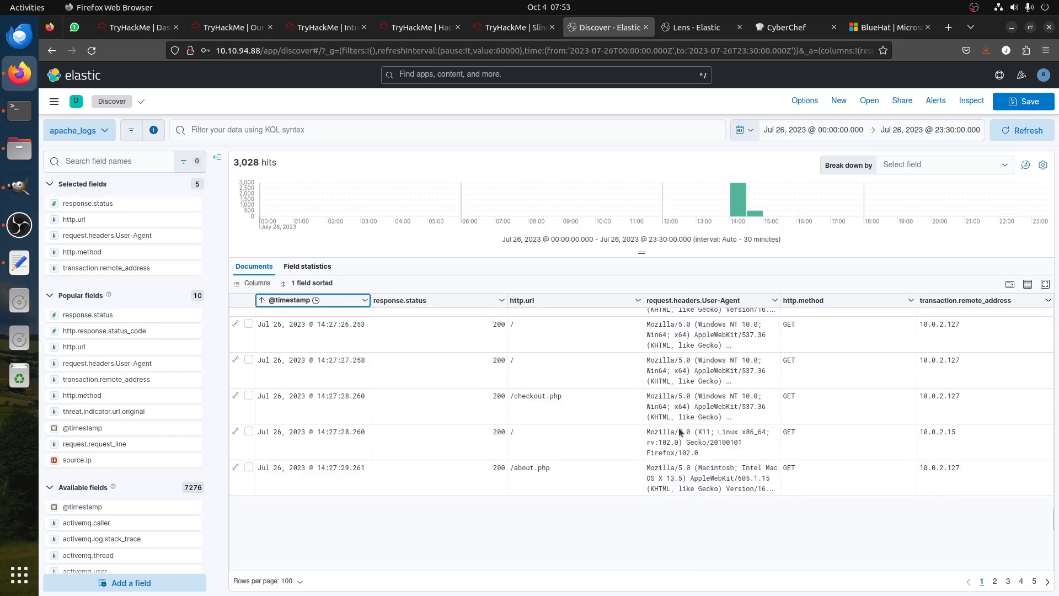
pyautogui.scroll(-3)
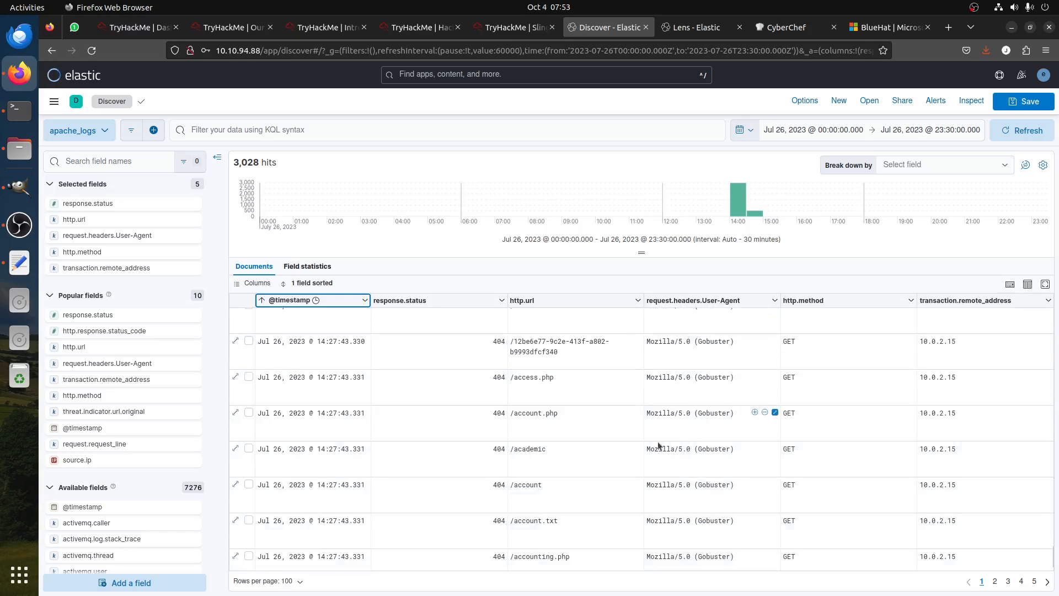
pyautogui.moveTo(721, 459)
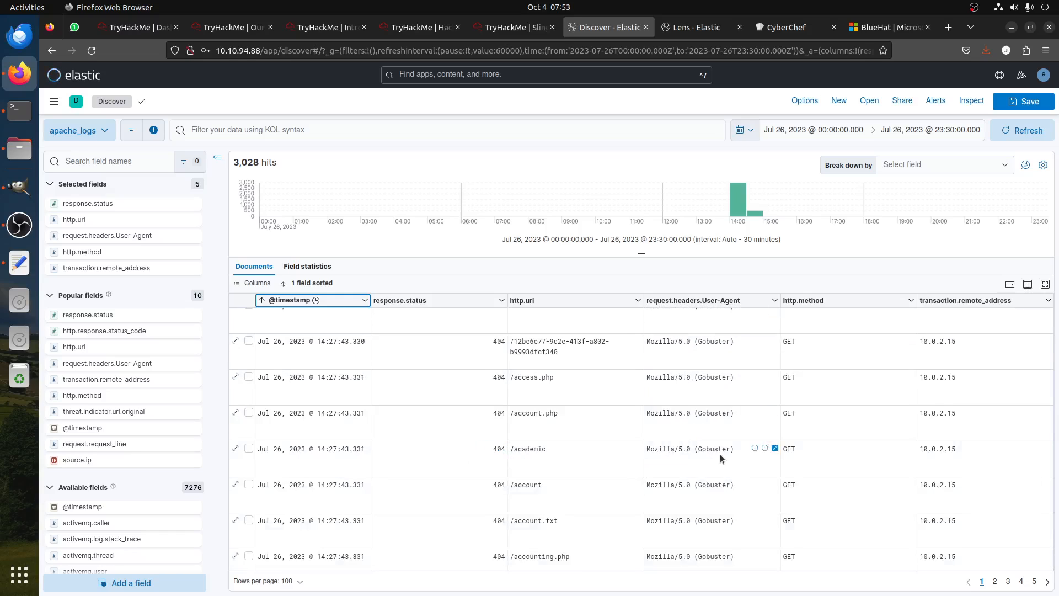
pyautogui.moveTo(860, 445)
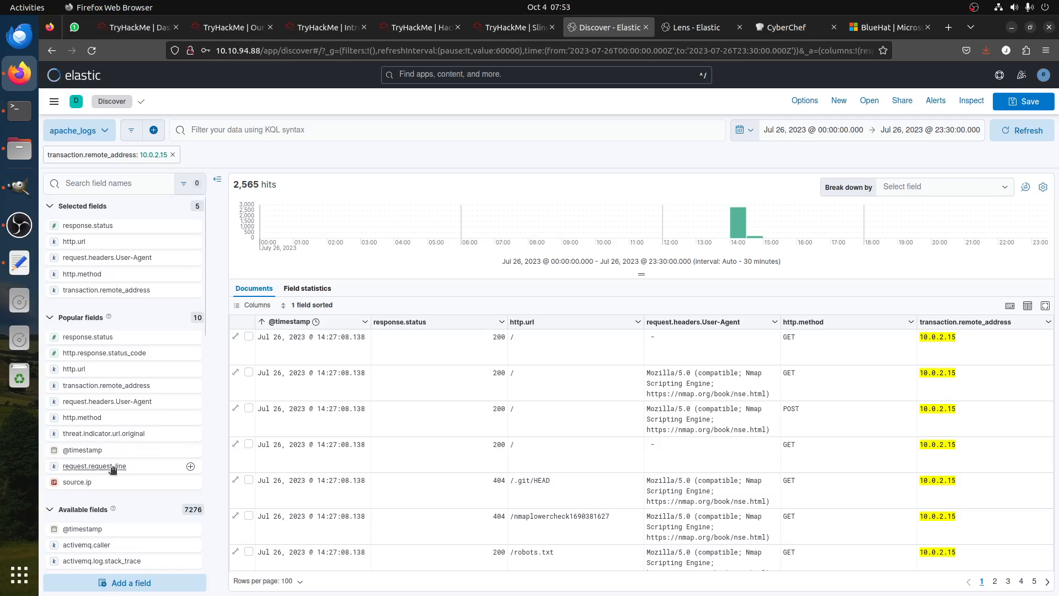
# Add request.request_line as a Discover column and review Nmap probes like PROPFIND and OPTIONS
pyautogui.click(95, 466)
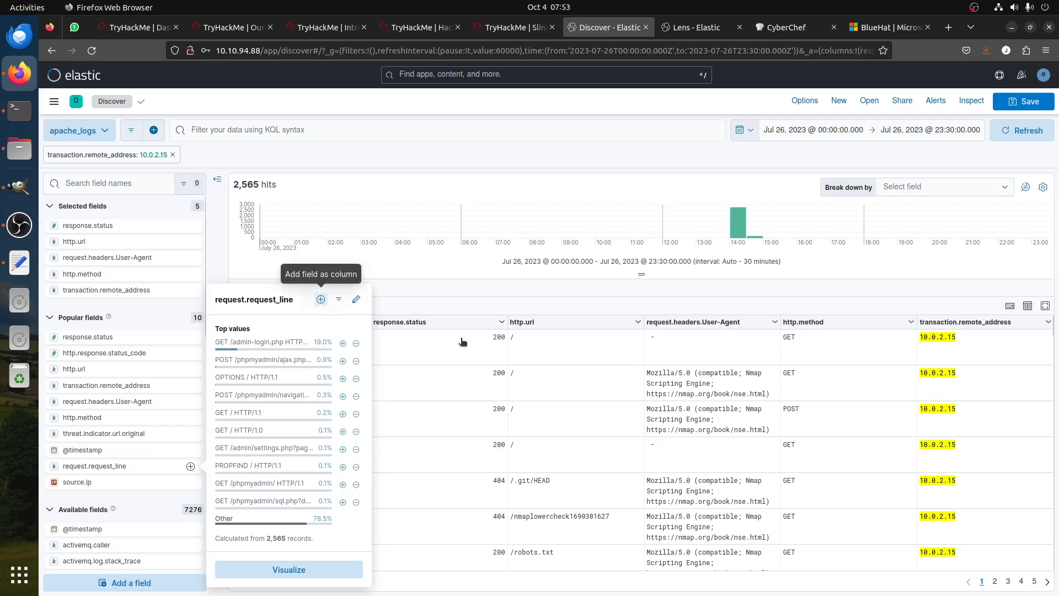
pyautogui.click(320, 299)
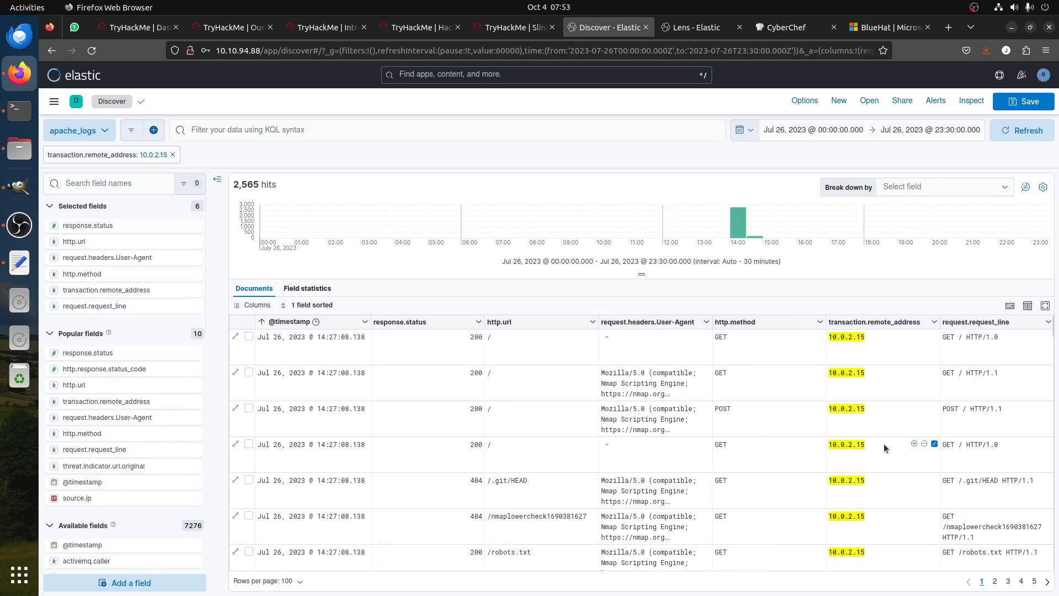
pyautogui.moveTo(862, 555)
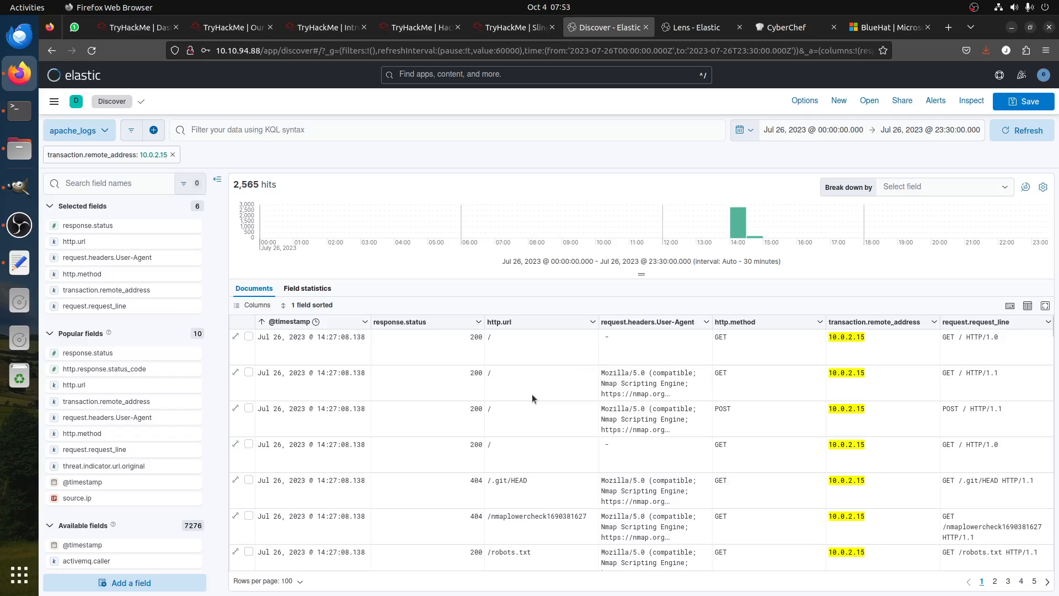
pyautogui.scroll(-3)
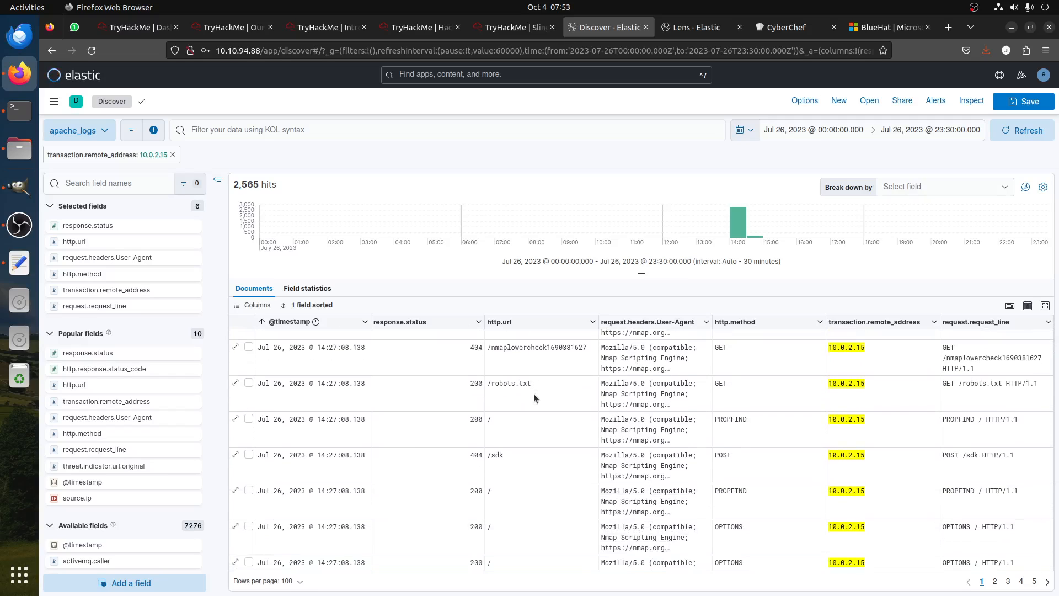
pyautogui.scroll(-3)
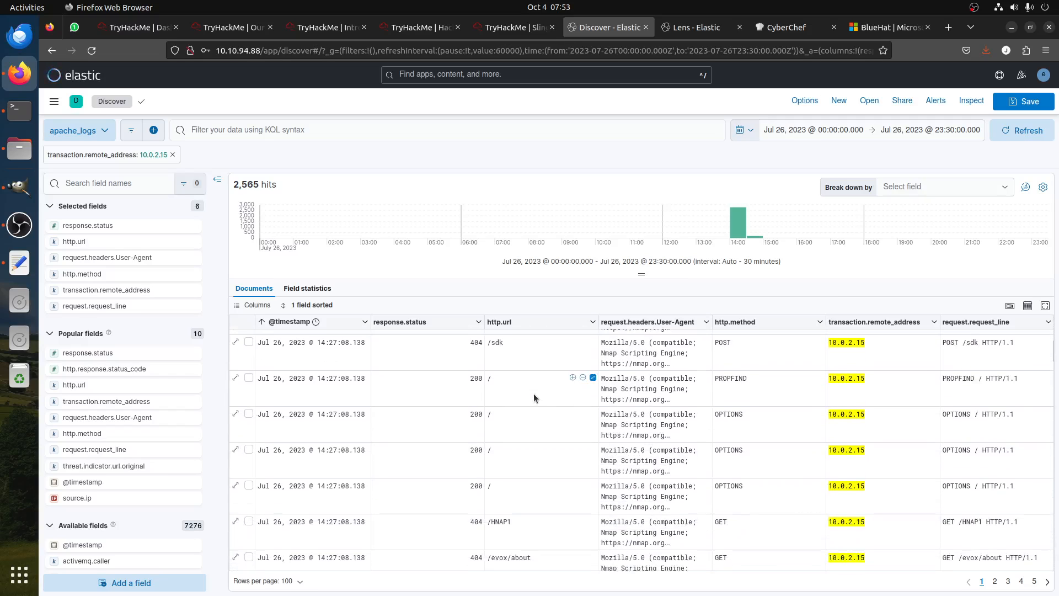
pyautogui.scroll(-3)
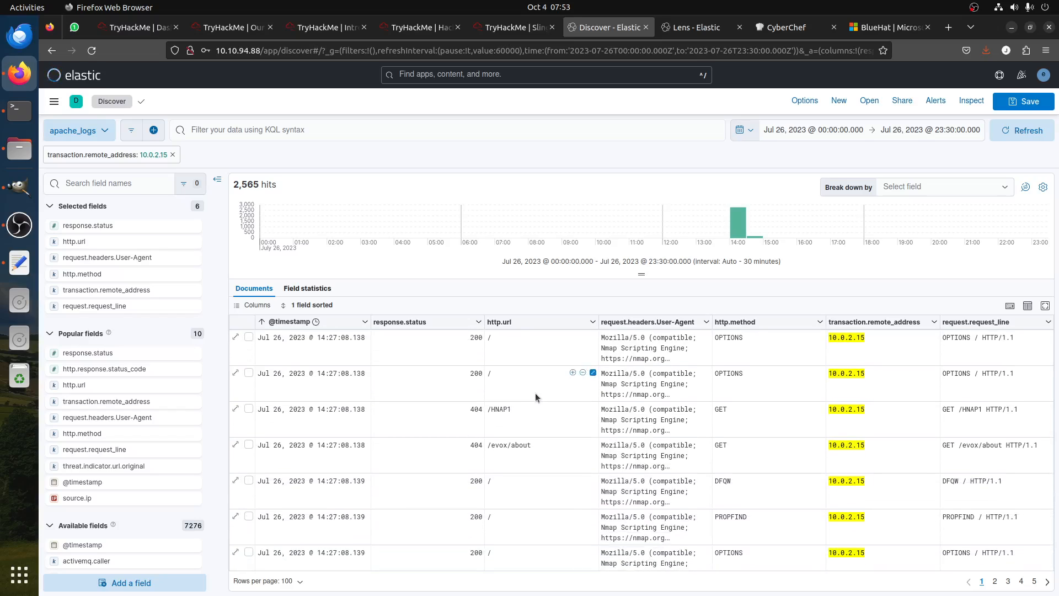
pyautogui.scroll(-3)
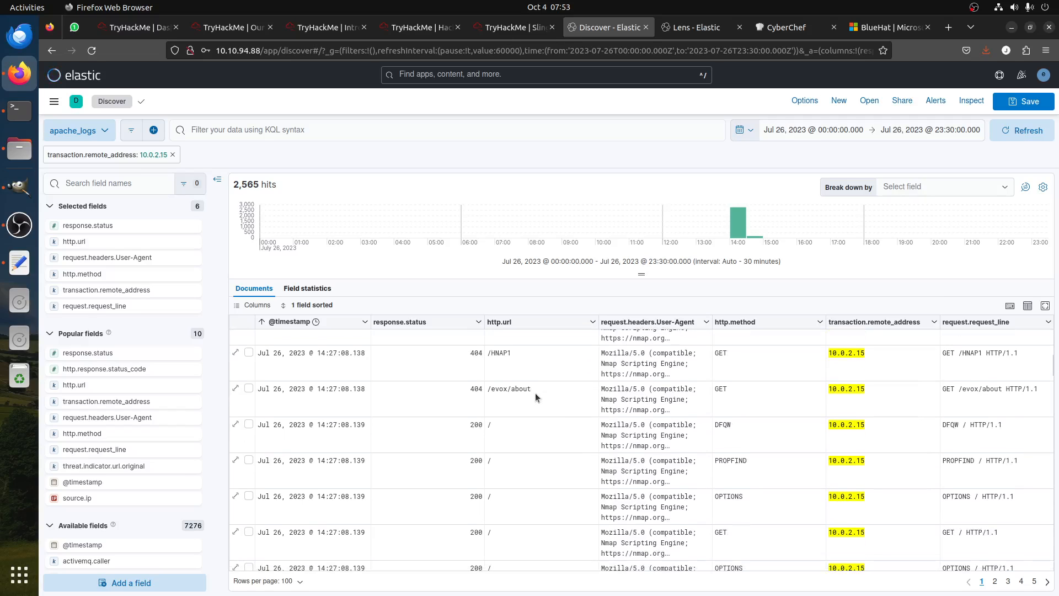
pyautogui.moveTo(611, 399)
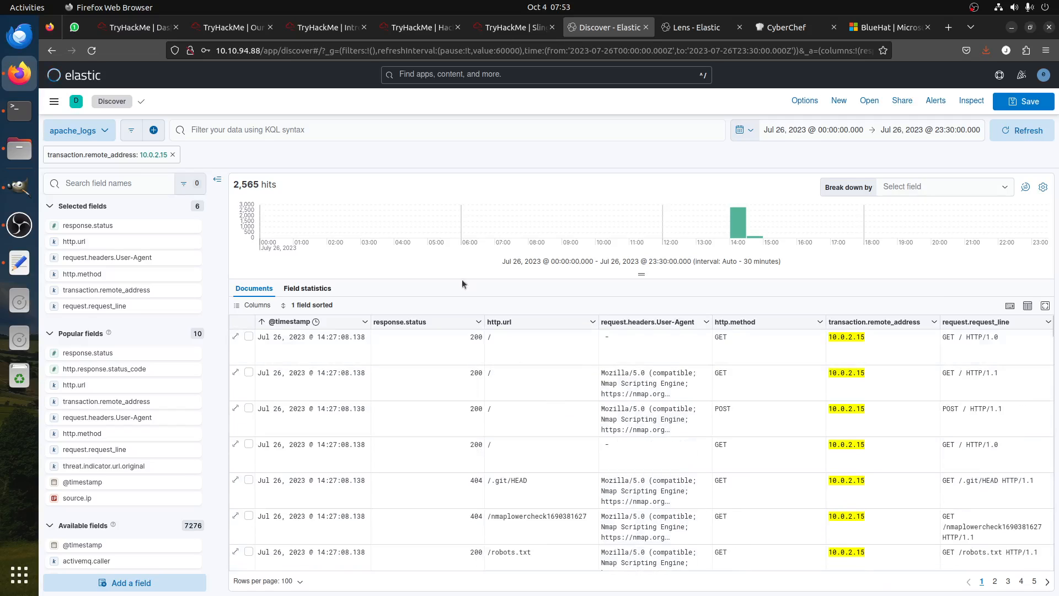
# Confirm the User-Agent in the logs and submit 'Nmap Scripting Engine' as the first scanner answer
pyautogui.click(513, 26)
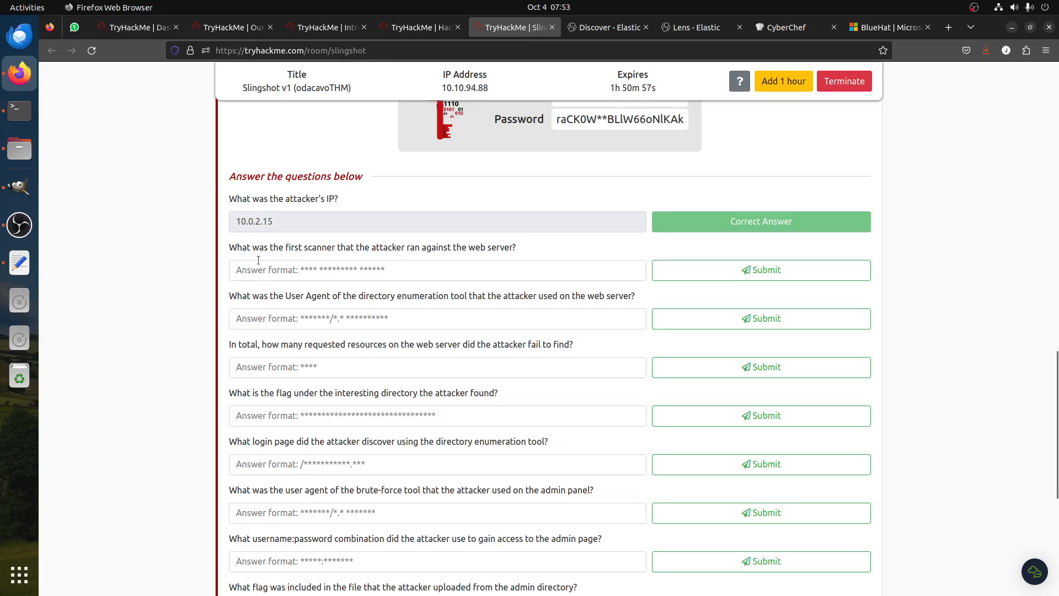
pyautogui.moveTo(493, 246)
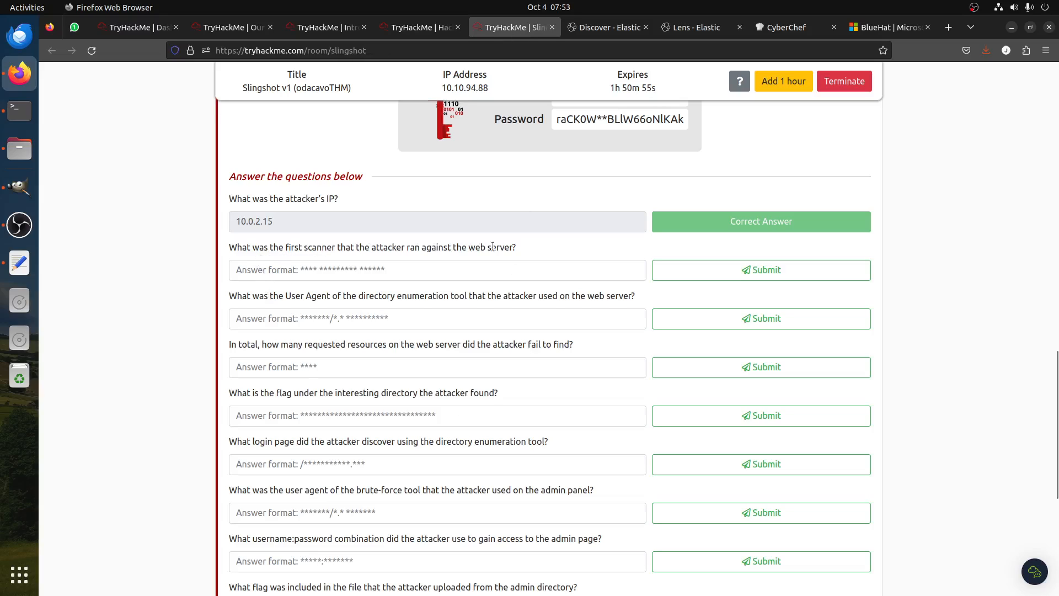
pyautogui.click(605, 27)
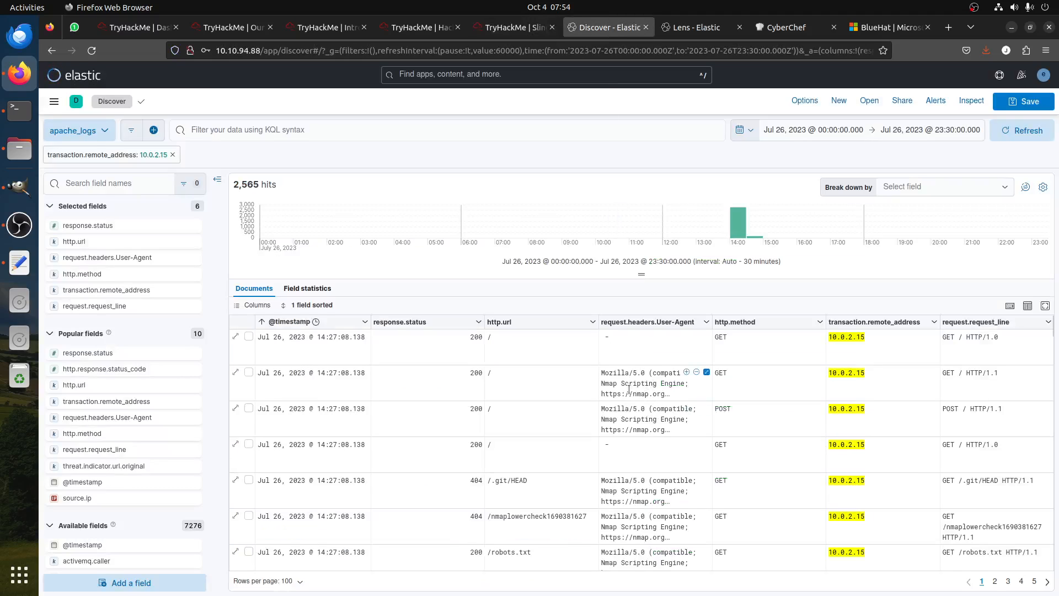
pyautogui.moveTo(350, 347)
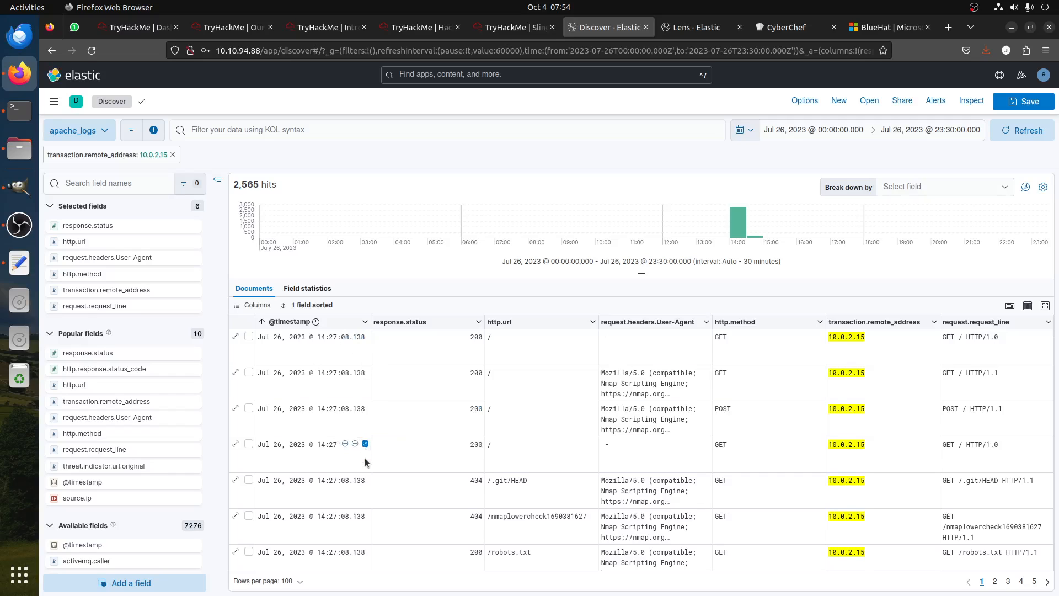
pyautogui.scroll(-3)
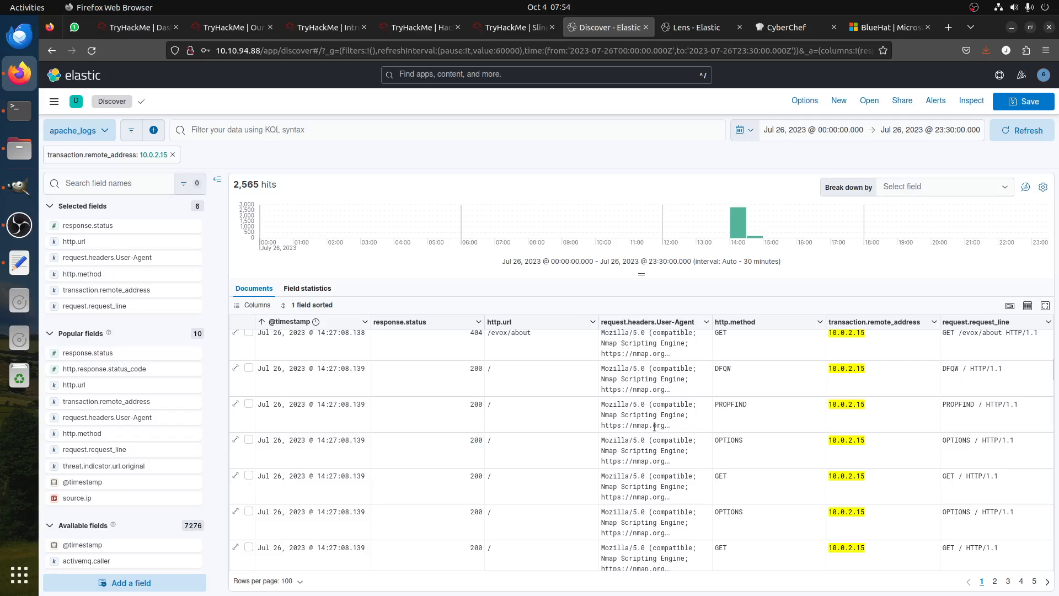
pyautogui.moveTo(656, 404)
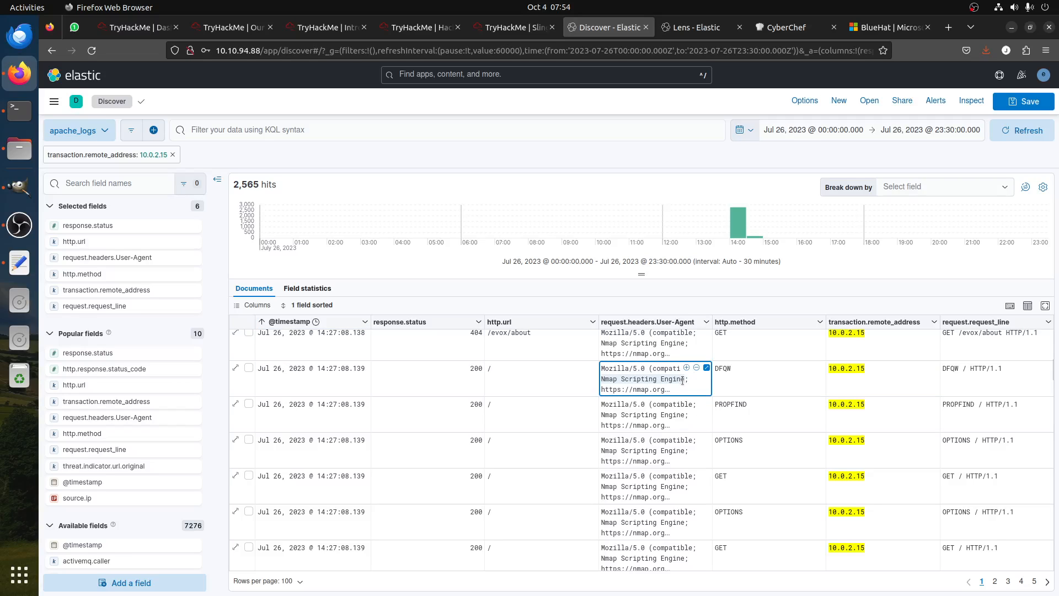
pyautogui.click(513, 27)
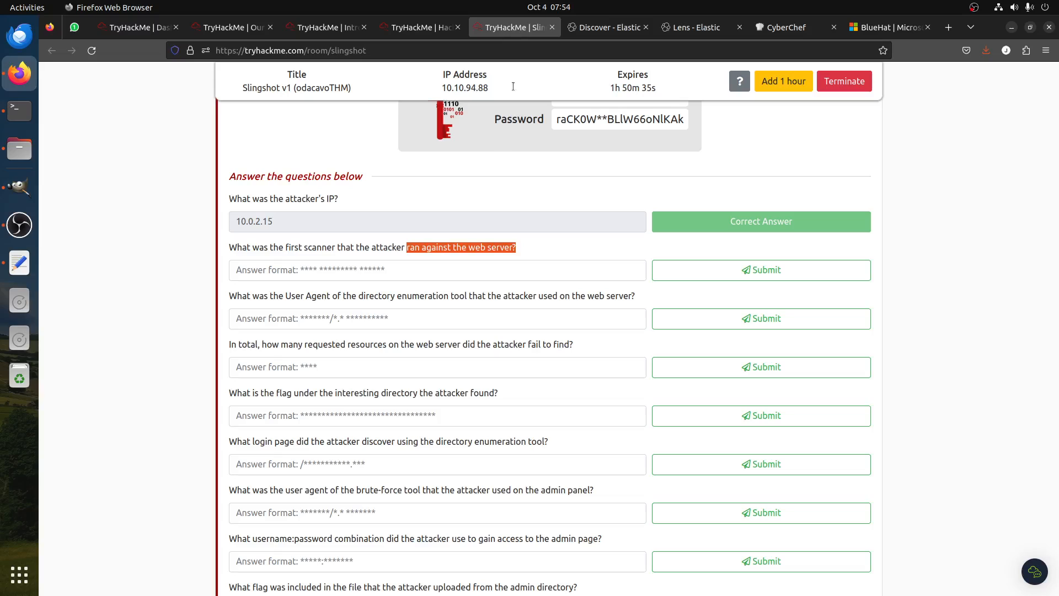
pyautogui.click(761, 269)
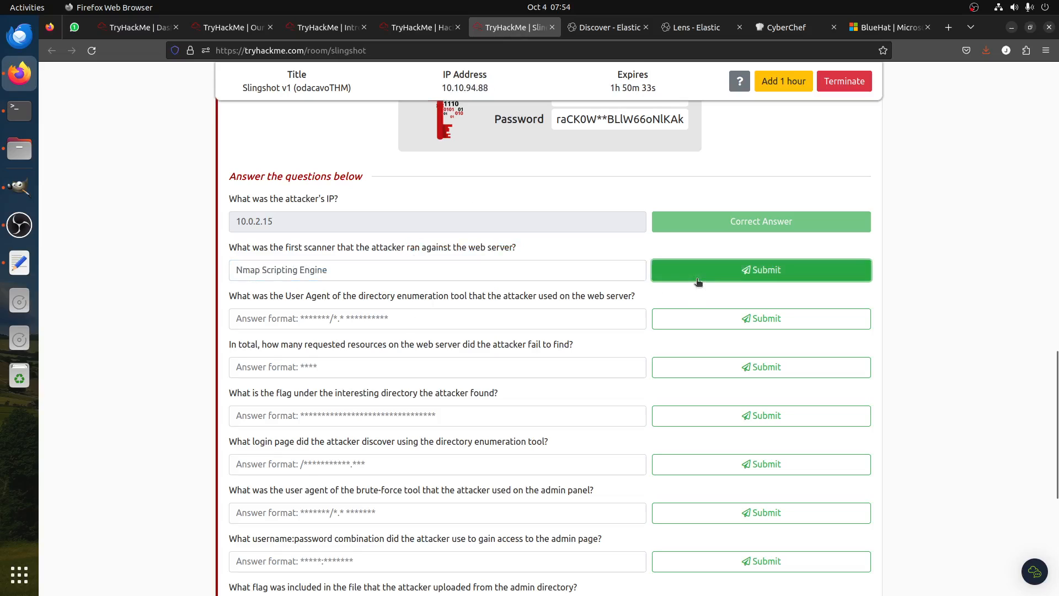
pyautogui.click(761, 270)
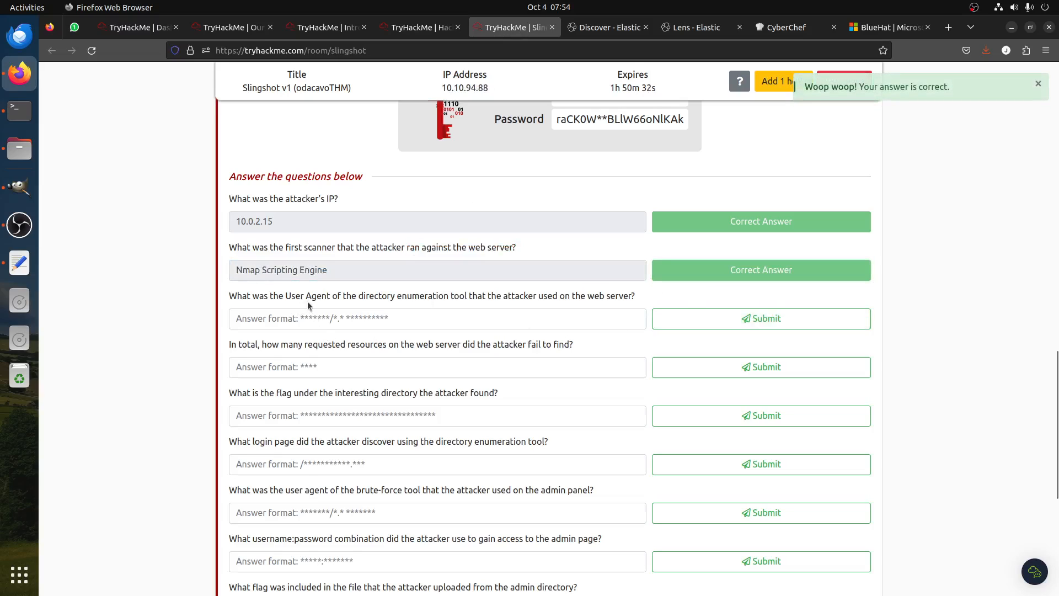
pyautogui.moveTo(441, 308)
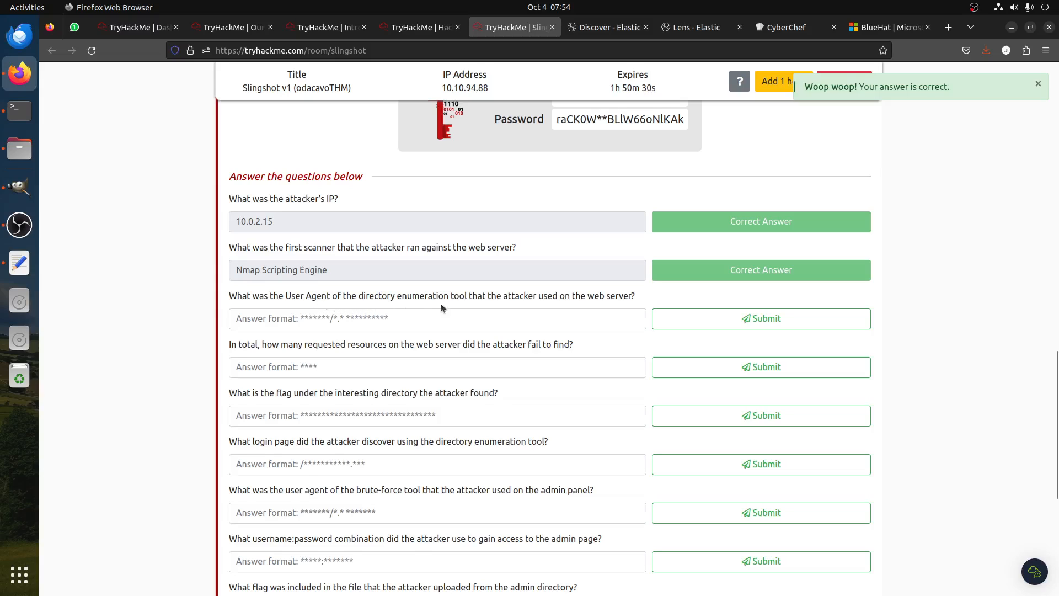
pyautogui.click(606, 27)
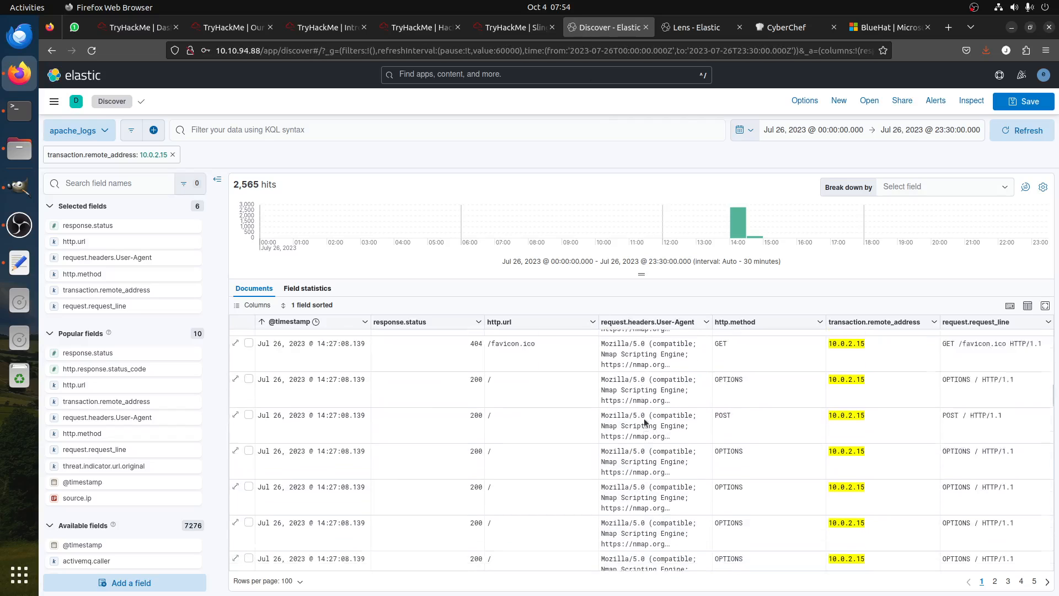
# Submit 'Mozilla/5.0 (Gobuster)' as the directory enumeration tool's User Agent
pyautogui.scroll(-3)
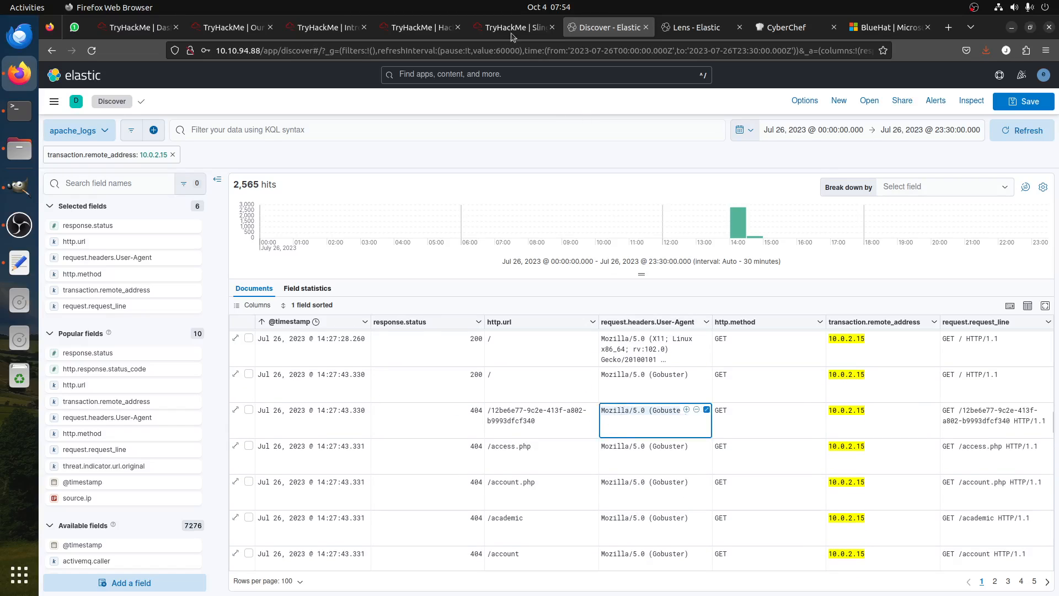
pyautogui.click(515, 26)
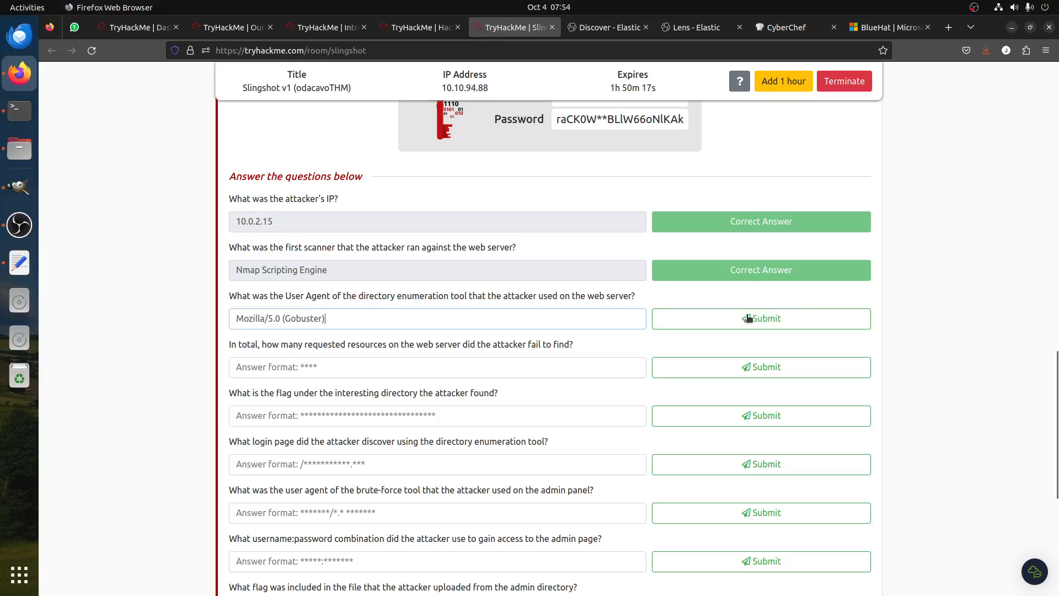
pyautogui.click(760, 318)
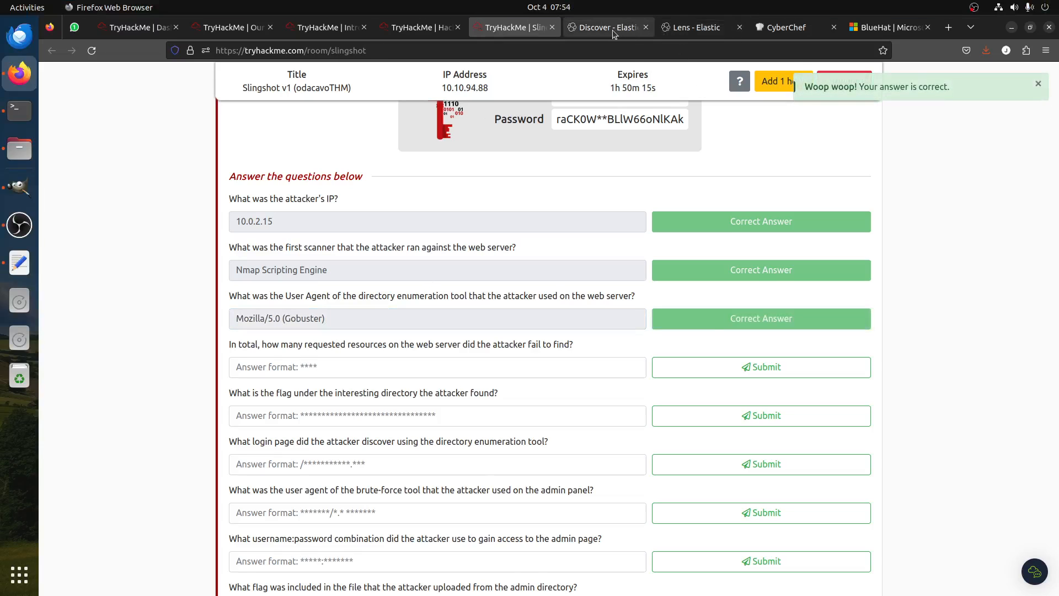
pyautogui.click(607, 26)
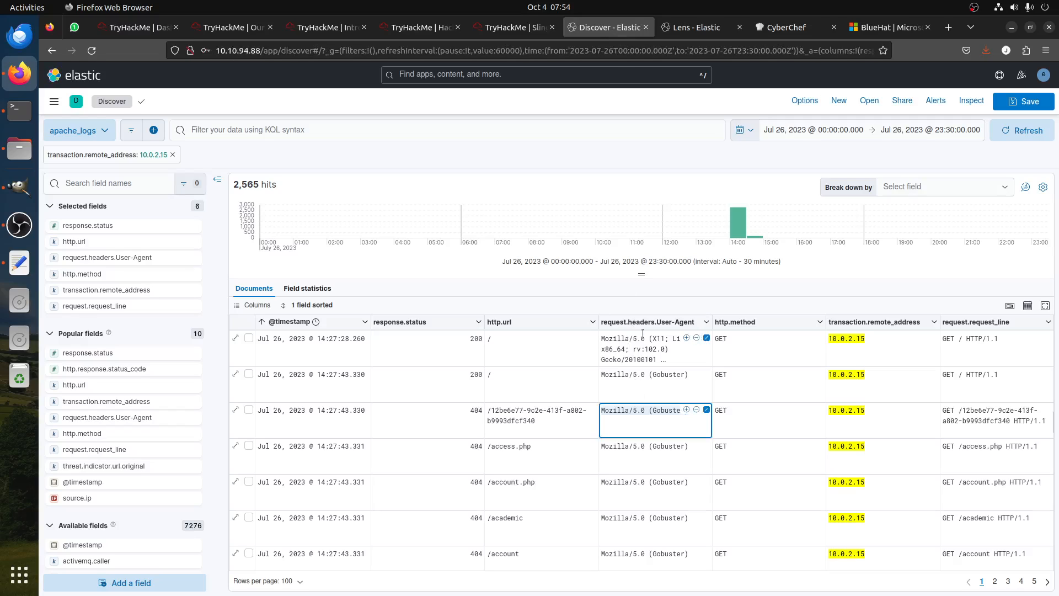
pyautogui.click(690, 27)
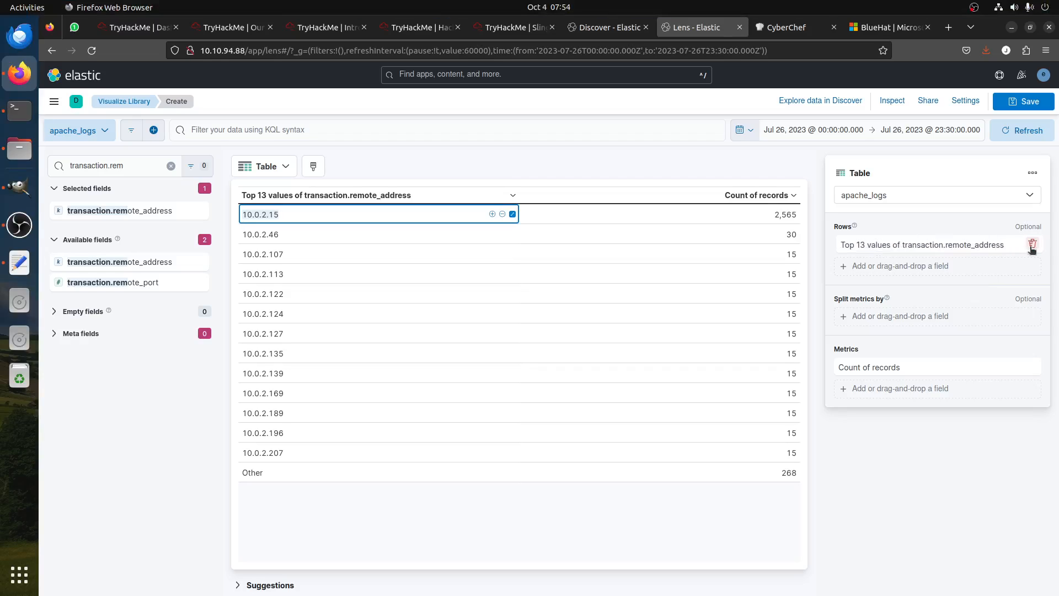
# Replace the remote_address rows with request.headers.User-Agent and list the top 13 values in the Lens table
pyautogui.click(1033, 245)
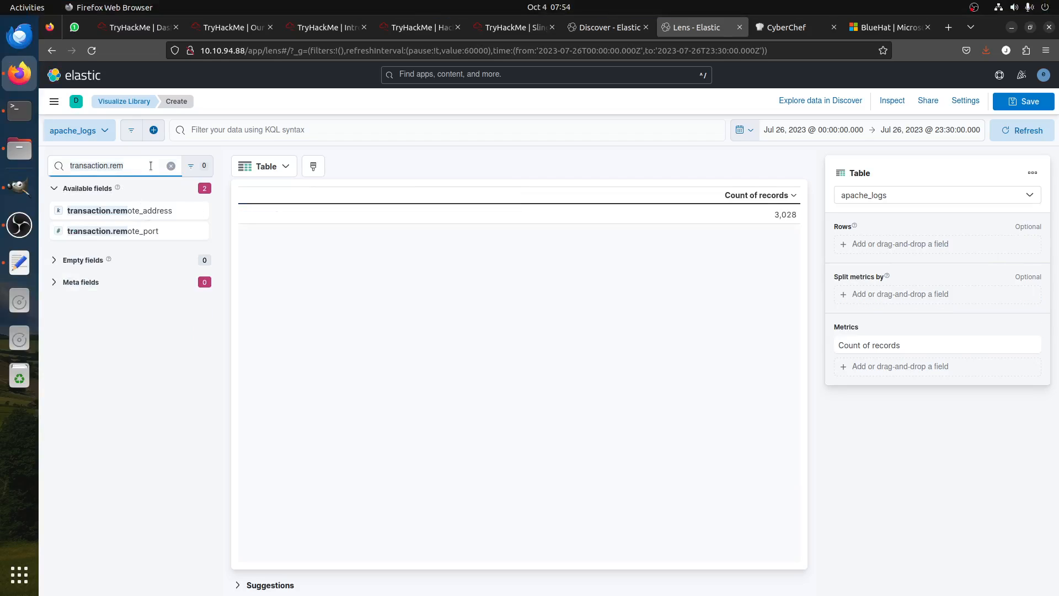
pyautogui.write('request.header.')
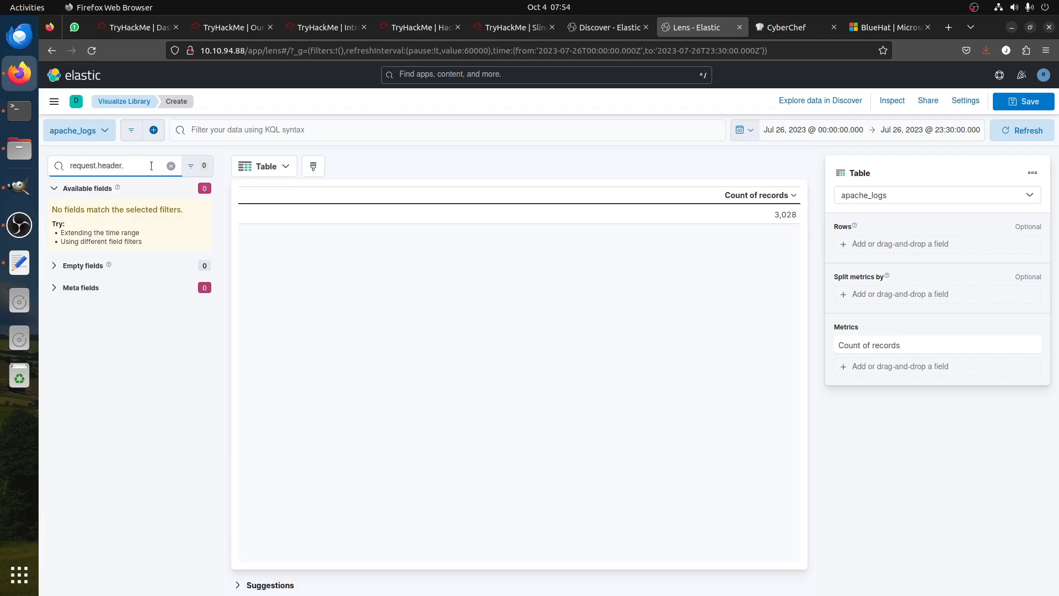
pyautogui.click(606, 26)
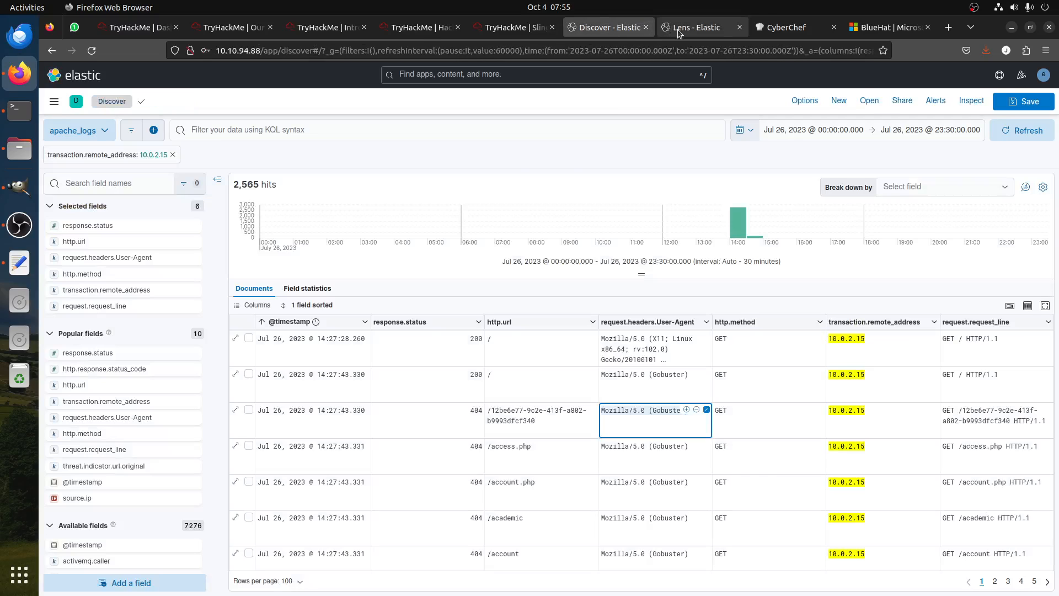
pyautogui.click(697, 26)
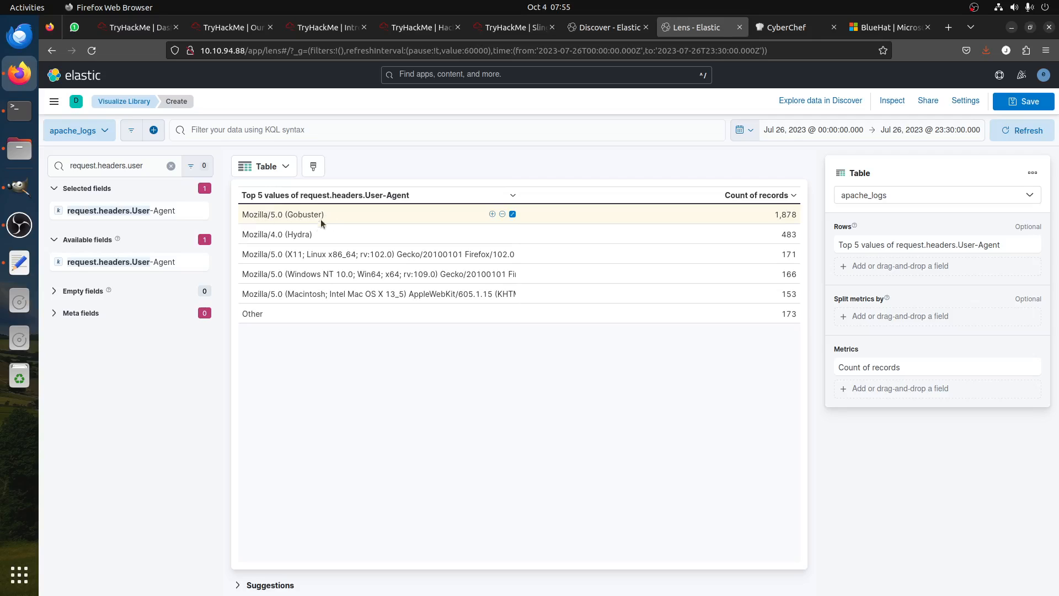
pyautogui.moveTo(315, 234)
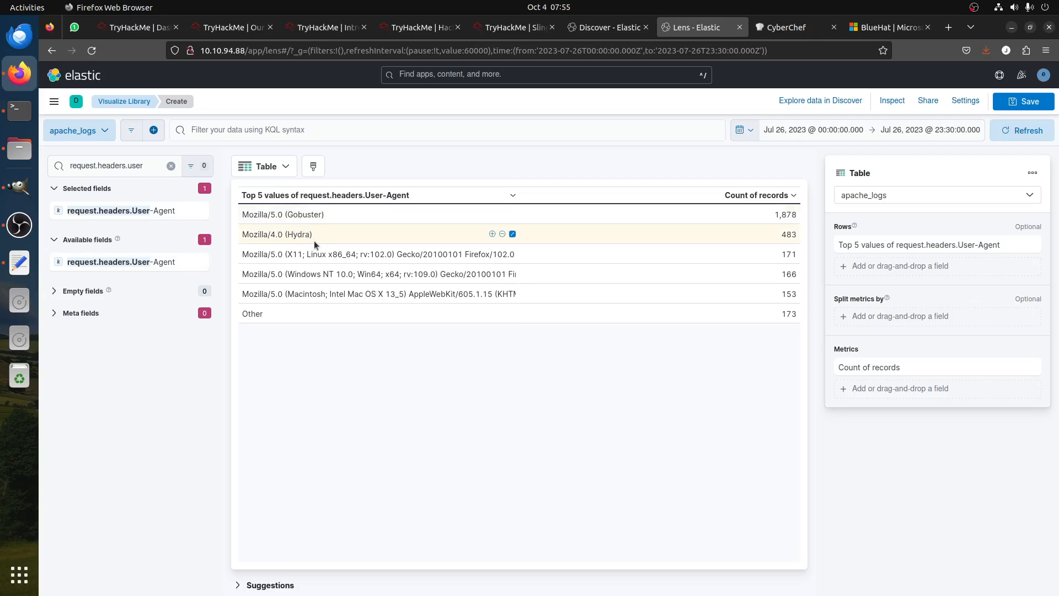
pyautogui.click(919, 245)
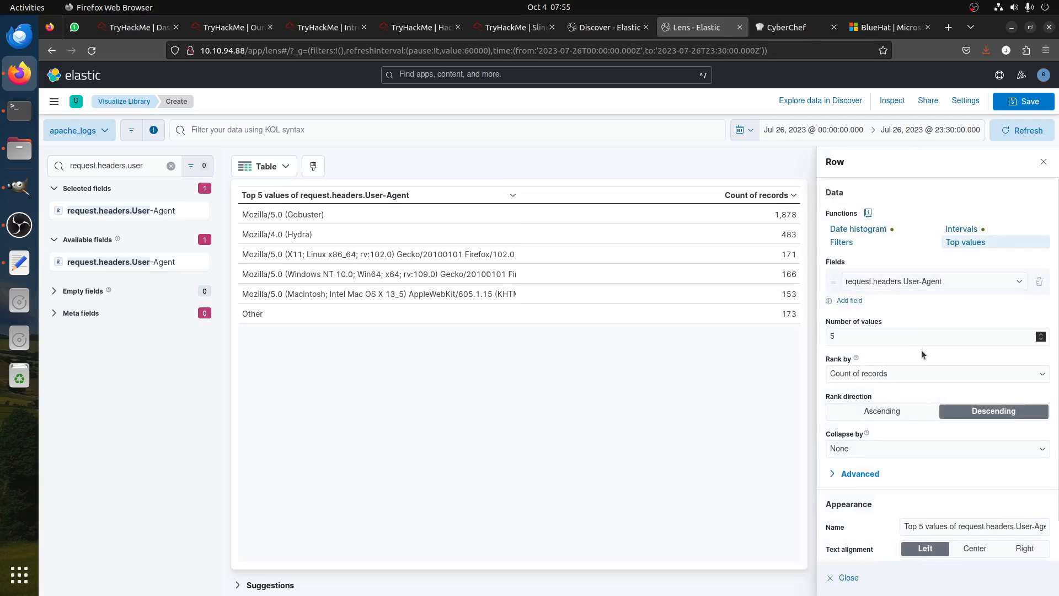
pyautogui.click(1040, 333)
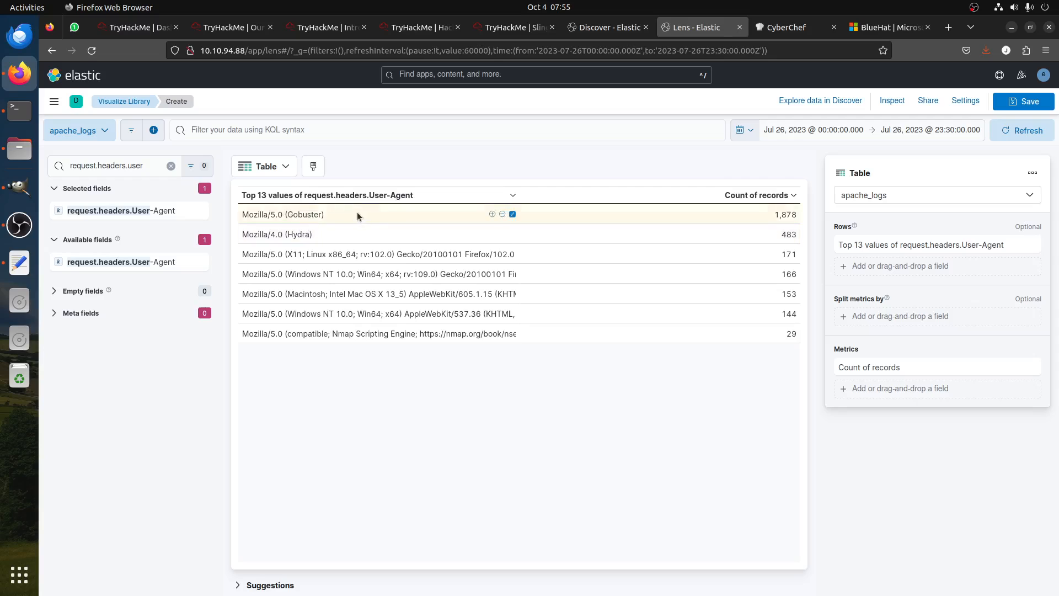
pyautogui.moveTo(603, 419)
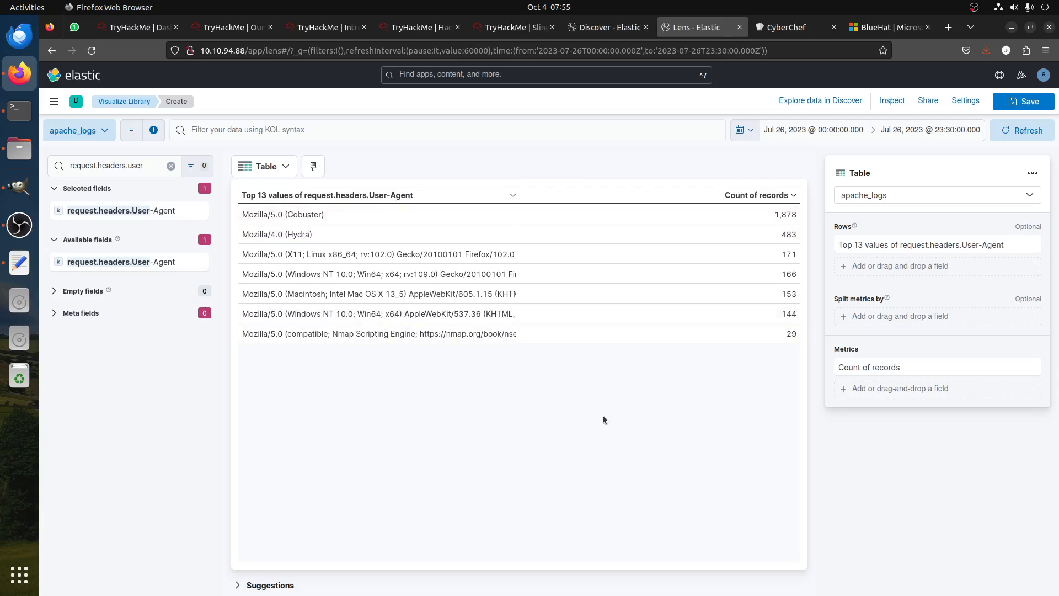
pyautogui.click(607, 26)
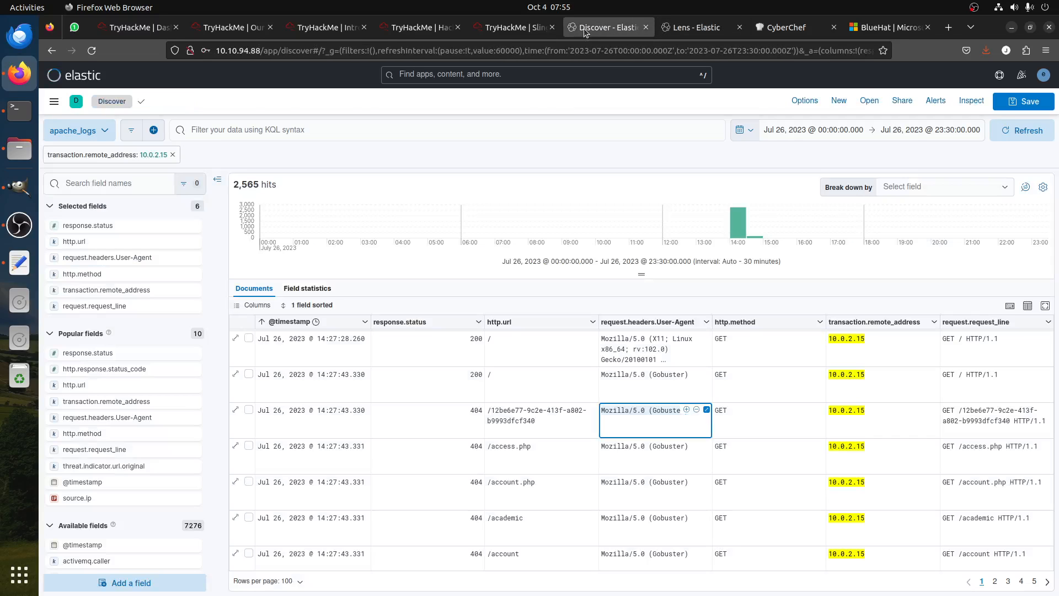
# Filter Discover on response.status 404 and submit 1867 as the count of resources the attacker failed to find
pyautogui.click(515, 26)
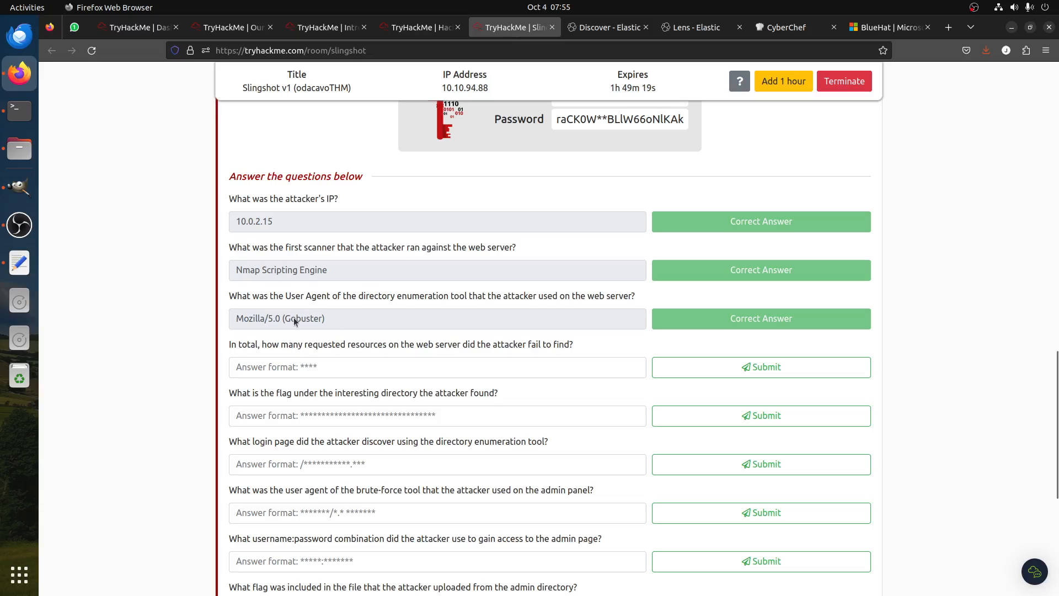
pyautogui.moveTo(287, 350)
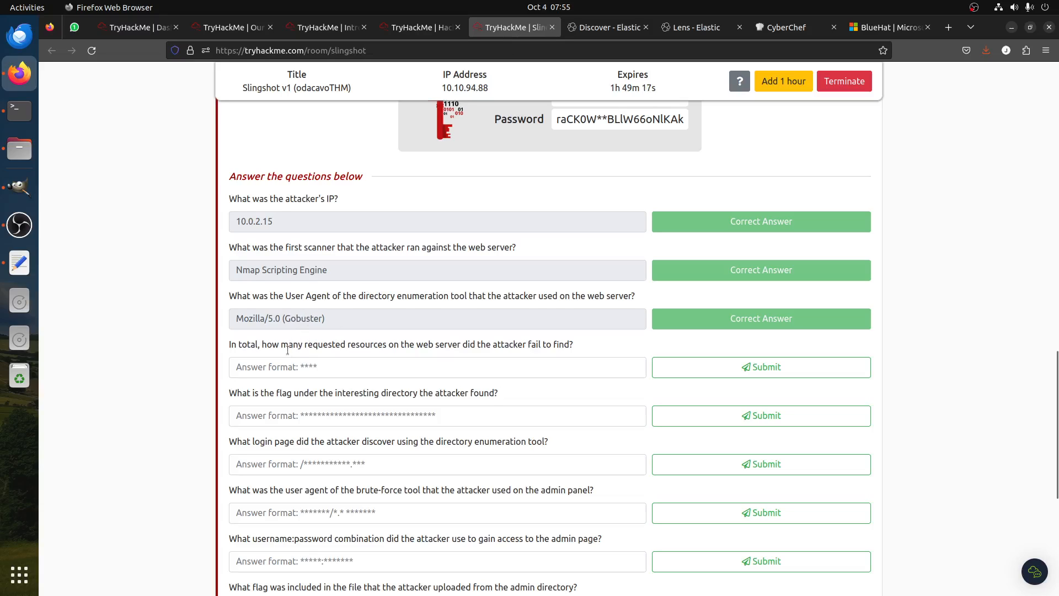
pyautogui.moveTo(444, 358)
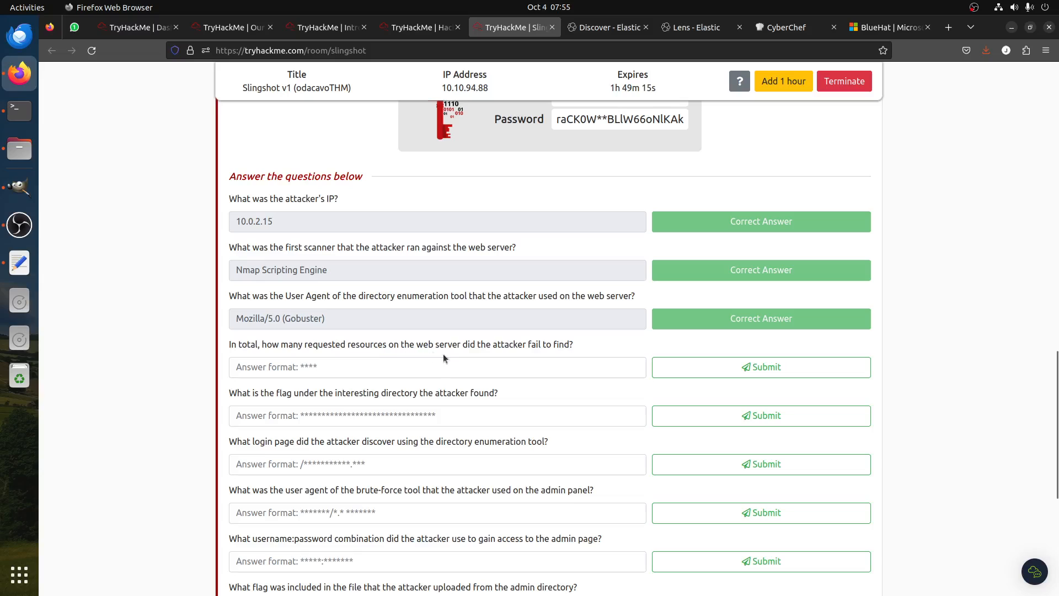
pyautogui.moveTo(492, 344); pyautogui.dragTo(568, 344)
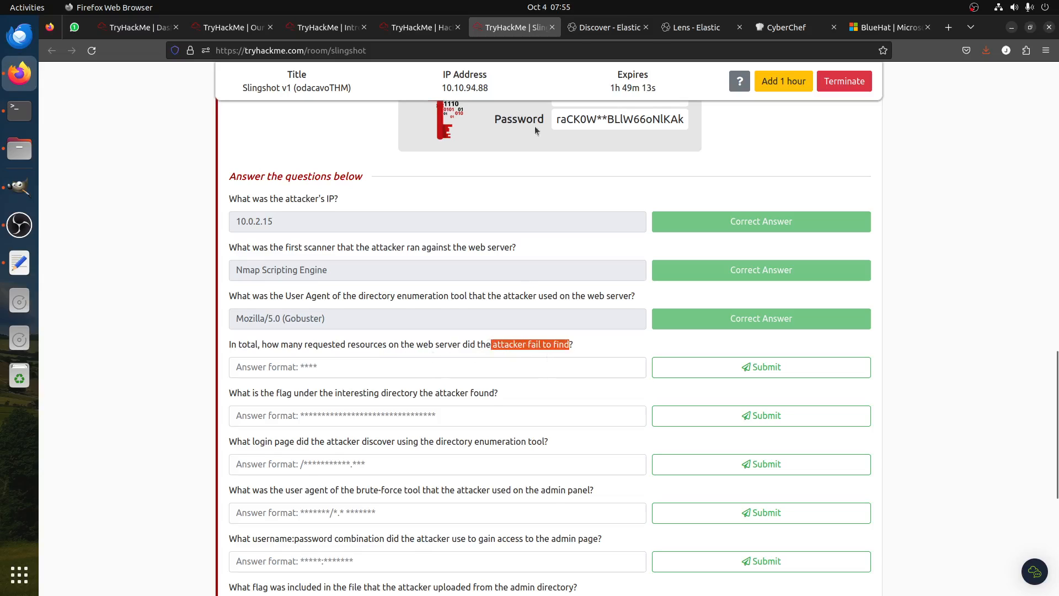
pyautogui.click(606, 27)
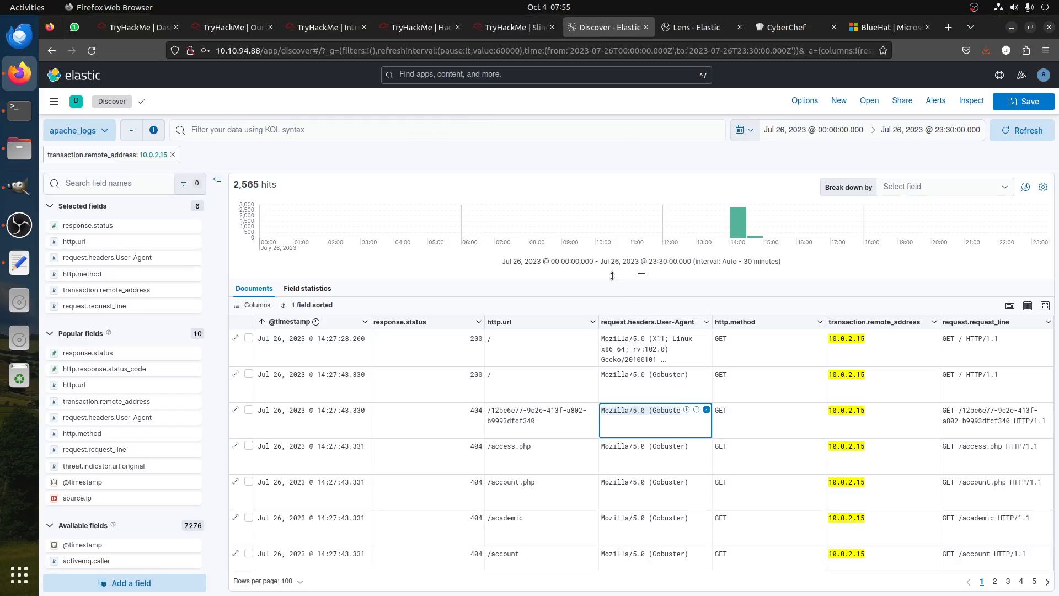
pyautogui.scroll(-3)
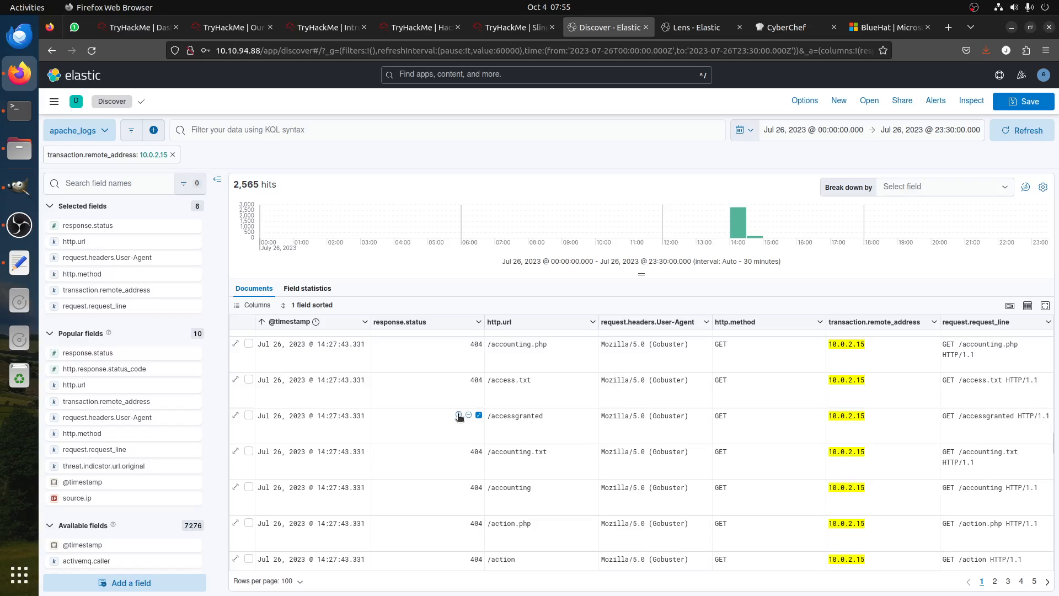
pyautogui.click(459, 416)
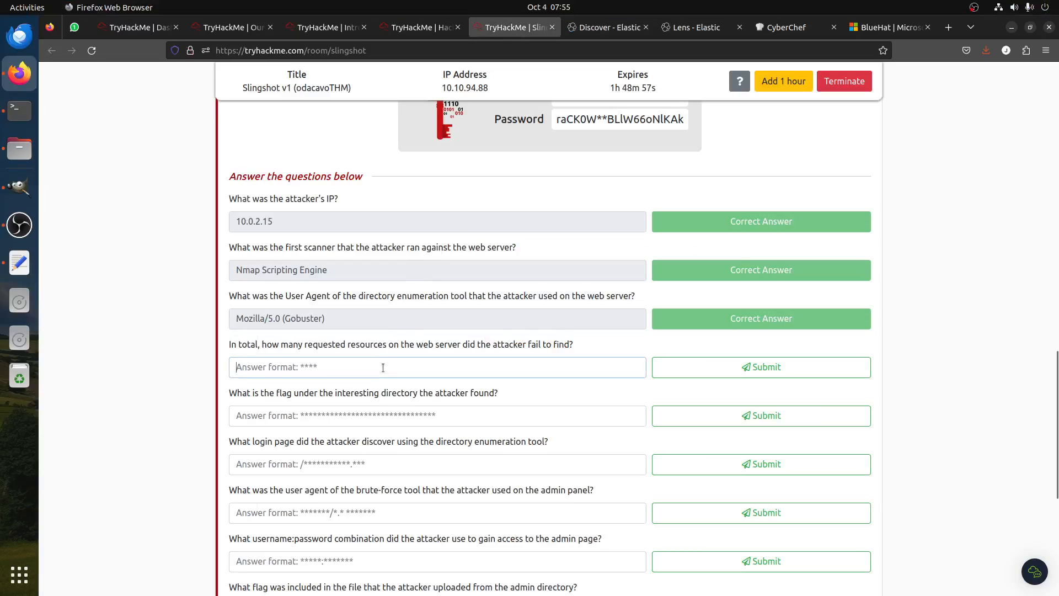
pyautogui.write('1867')
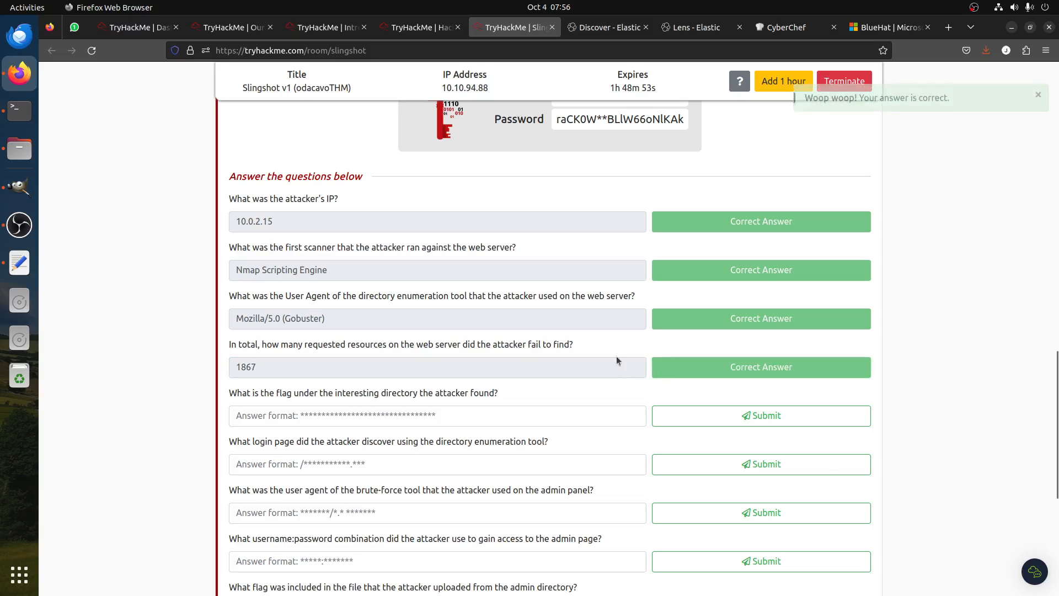
pyautogui.click(606, 27)
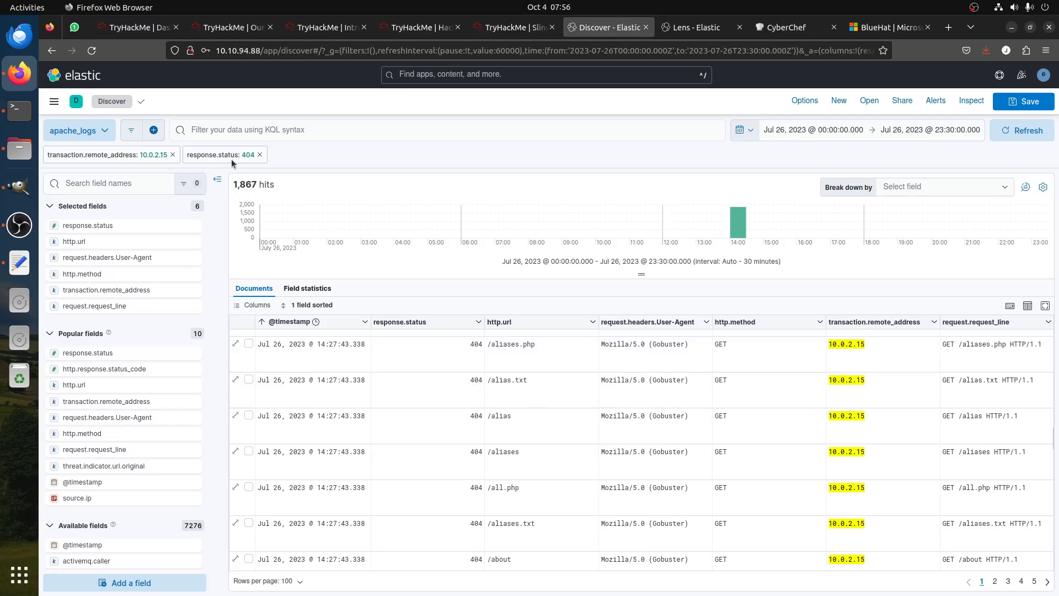
pyautogui.moveTo(735, 274)
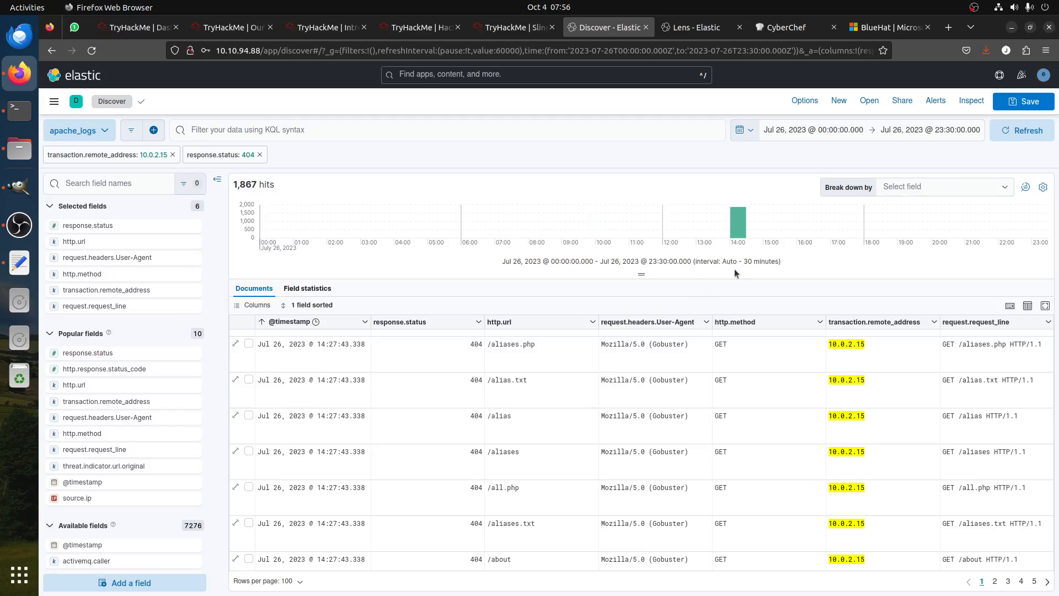
# Swap the 404-only filter for NOT response.status: 404, leaving 698 attacker requests
pyautogui.click(260, 154)
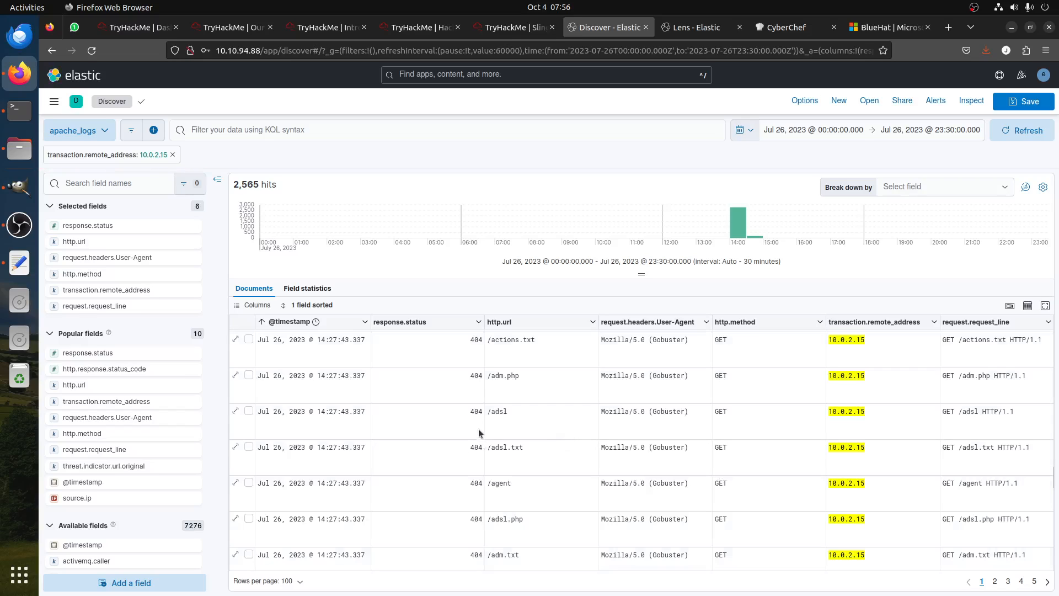
pyautogui.moveTo(470, 424)
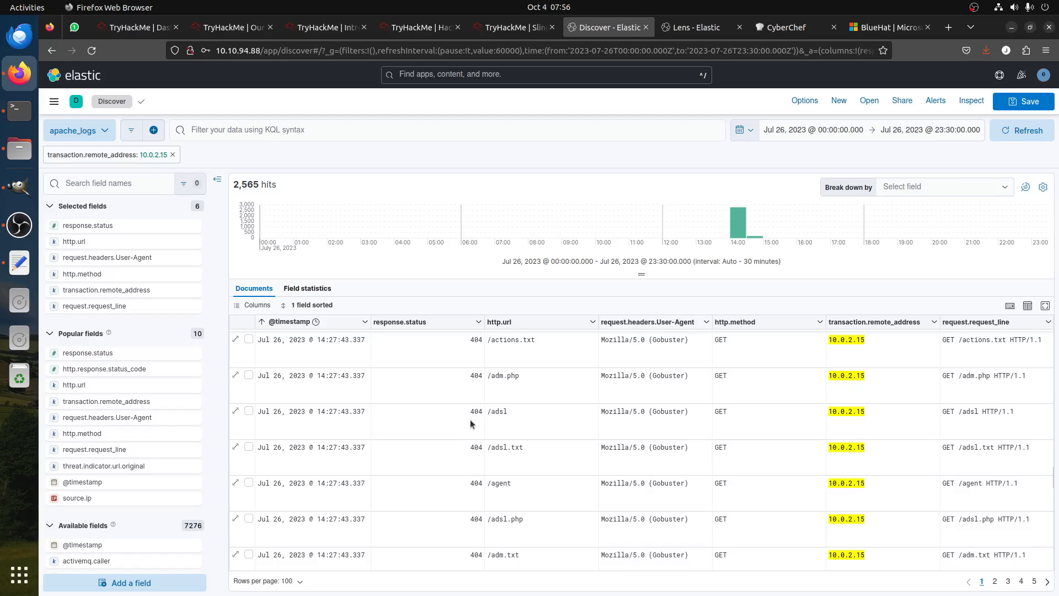
pyautogui.click(469, 410)
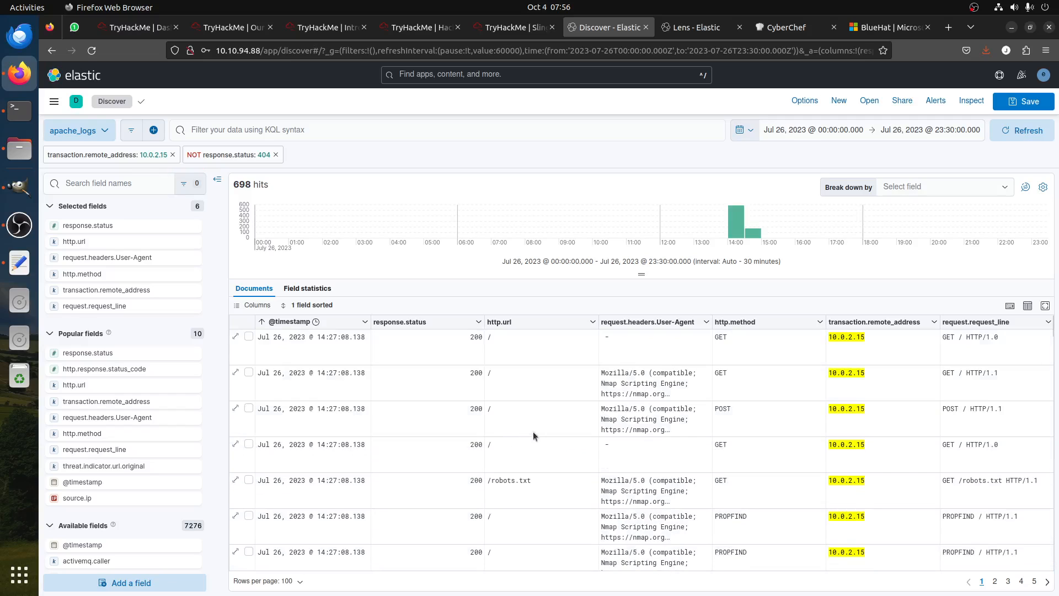
pyautogui.click(514, 26)
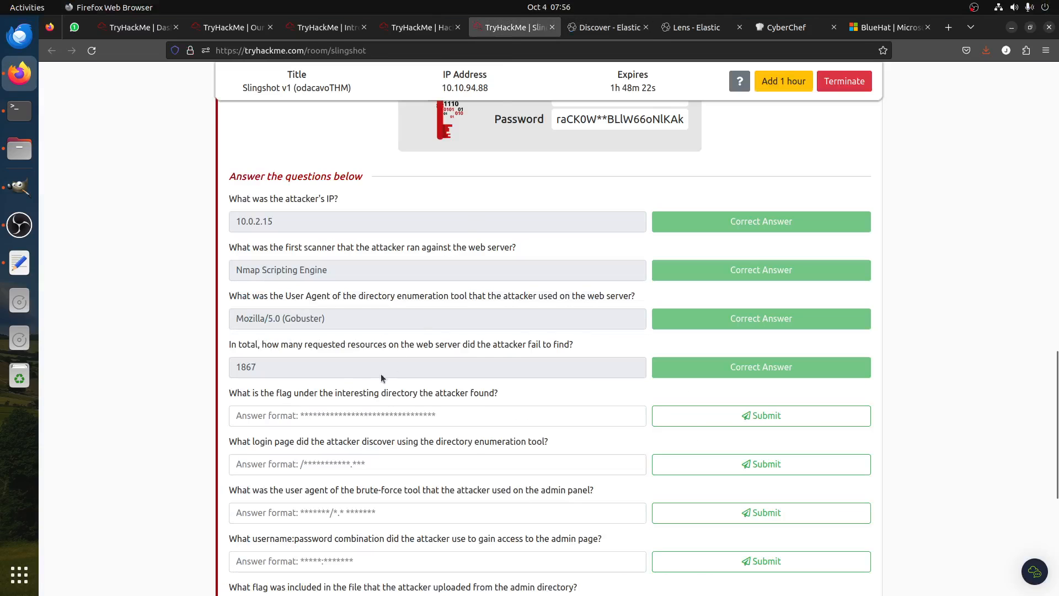
pyautogui.moveTo(399, 407)
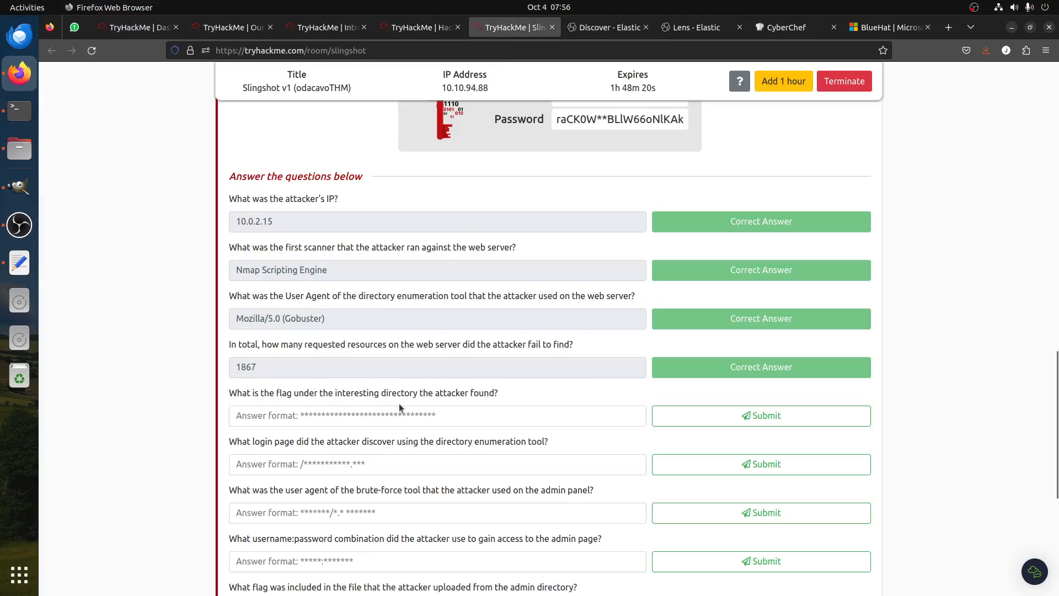
pyautogui.click(606, 27)
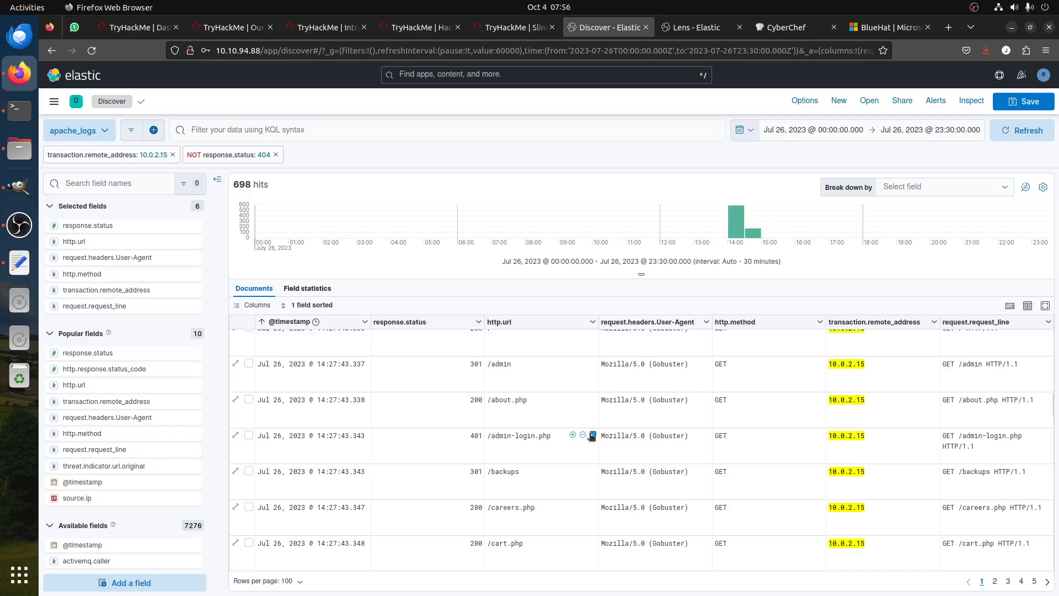
pyautogui.click(363, 321)
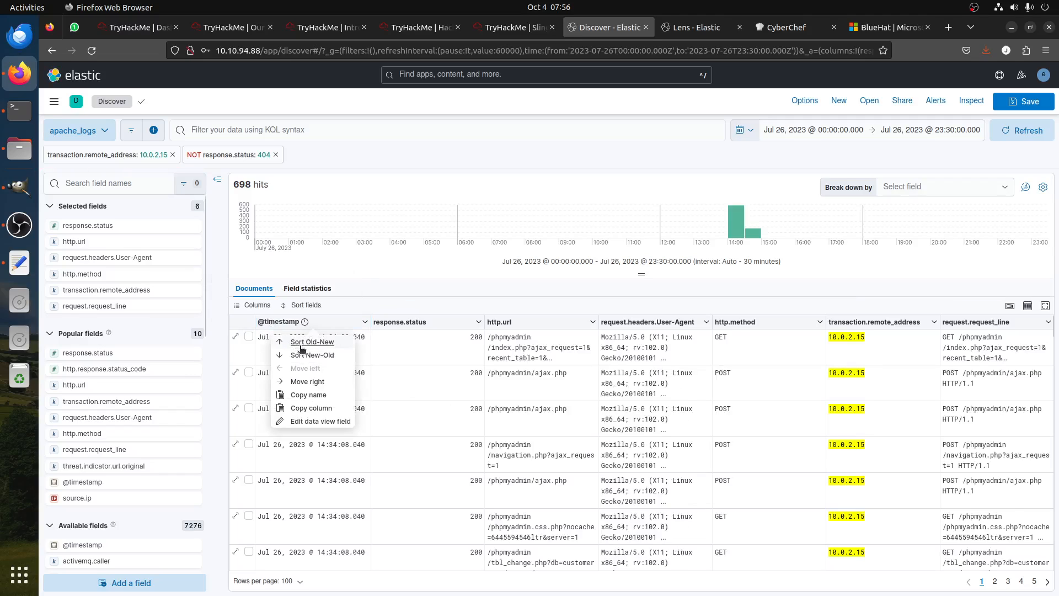
pyautogui.click(312, 342)
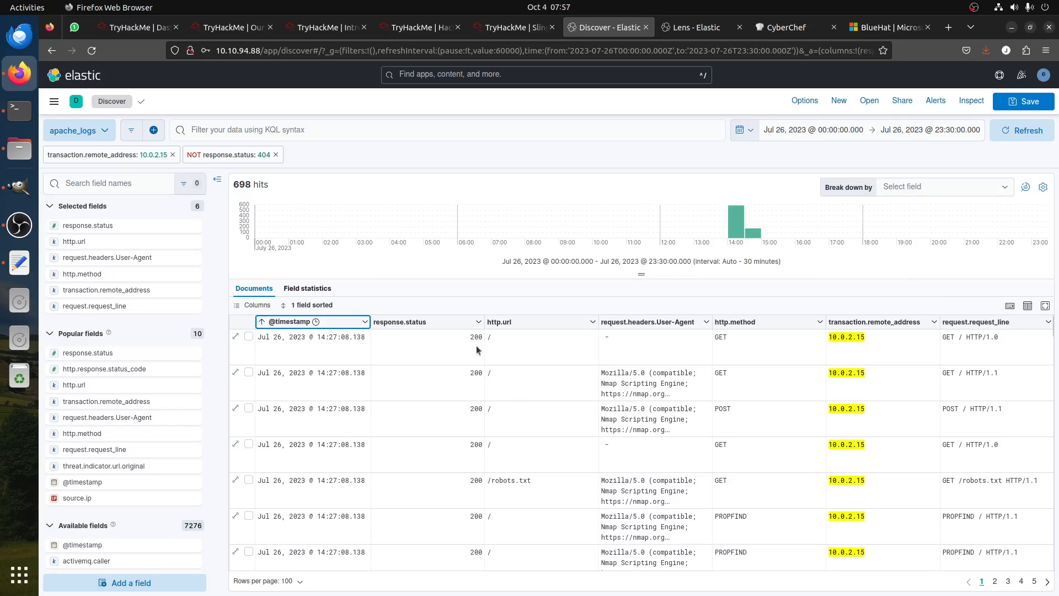
pyautogui.scroll(-3)
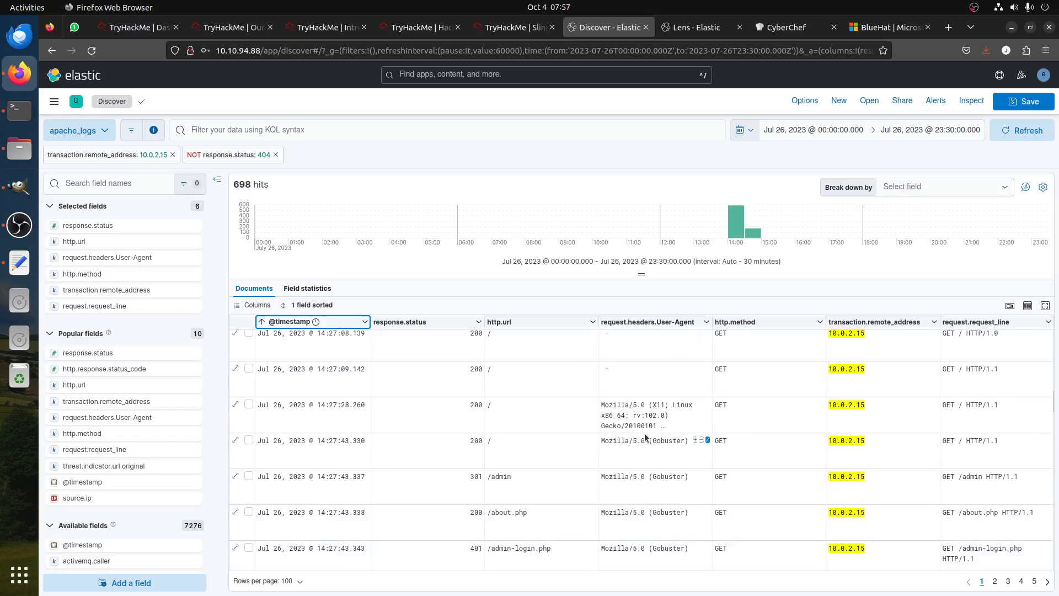
pyautogui.scroll(-3)
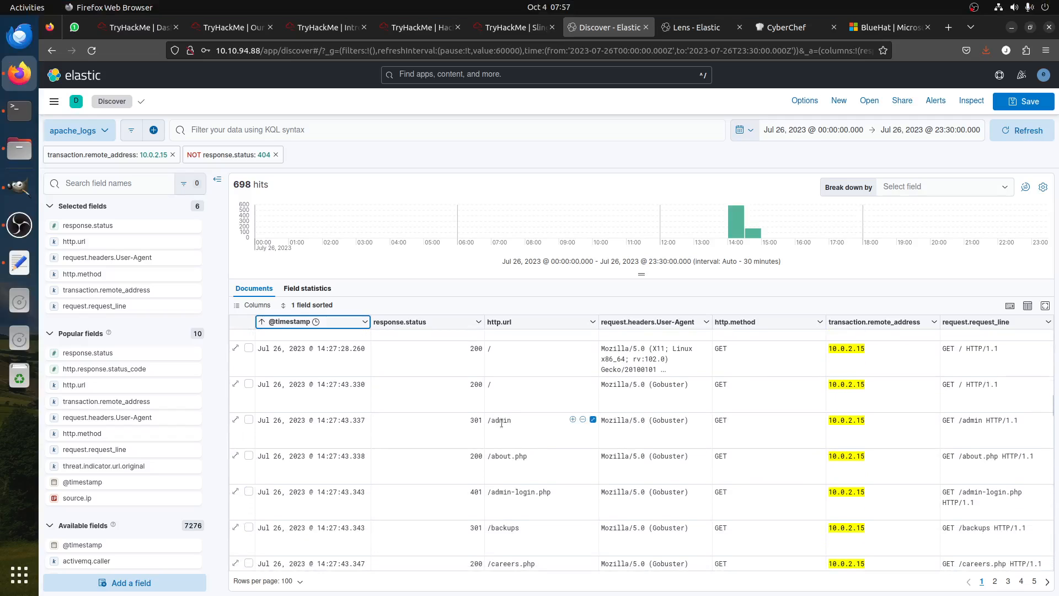
pyautogui.scroll(-3)
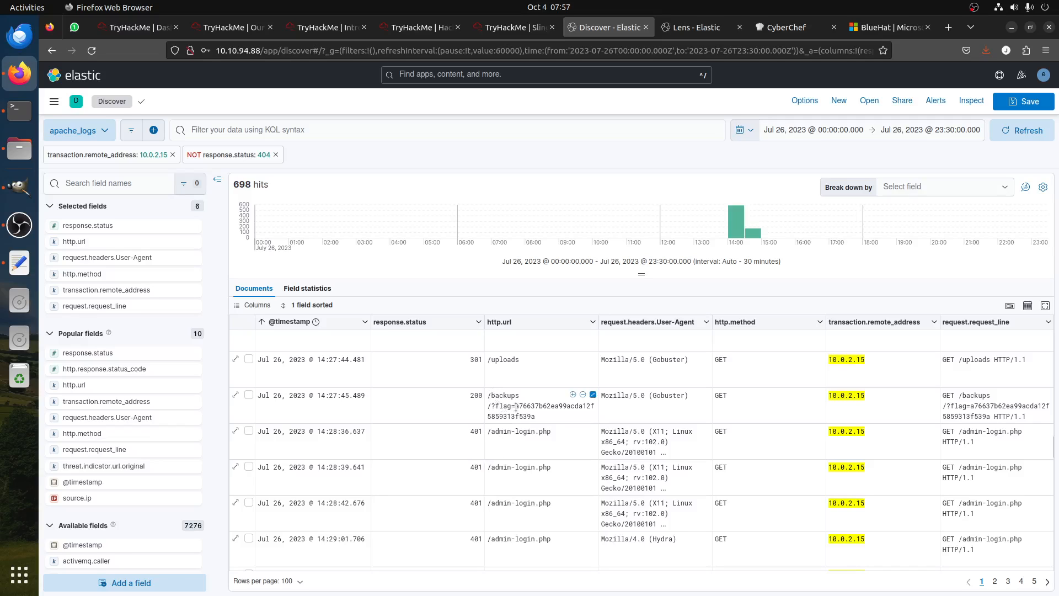
pyautogui.click(540, 405)
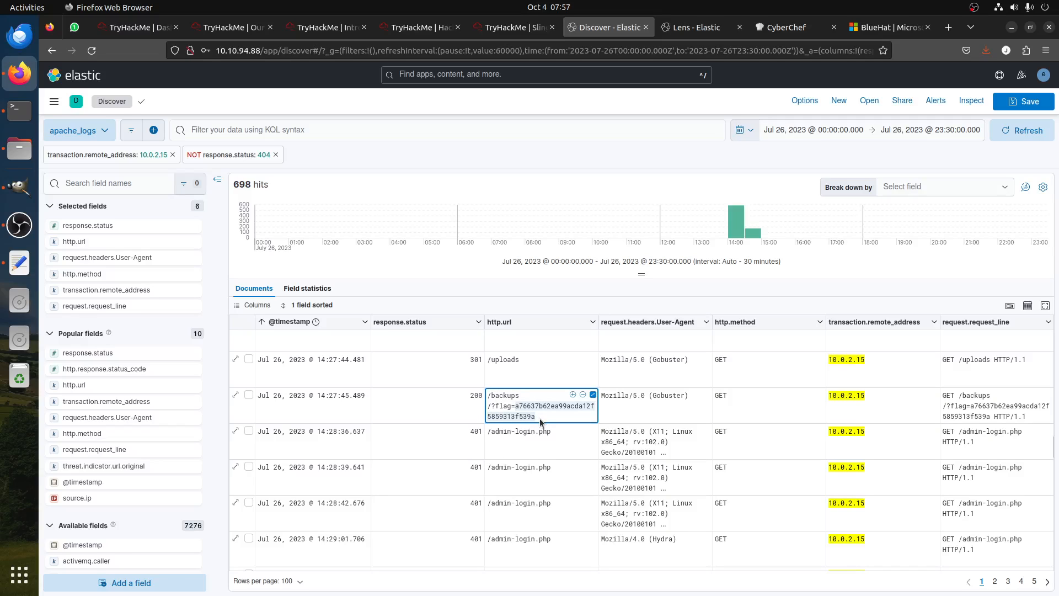
pyautogui.click(513, 27)
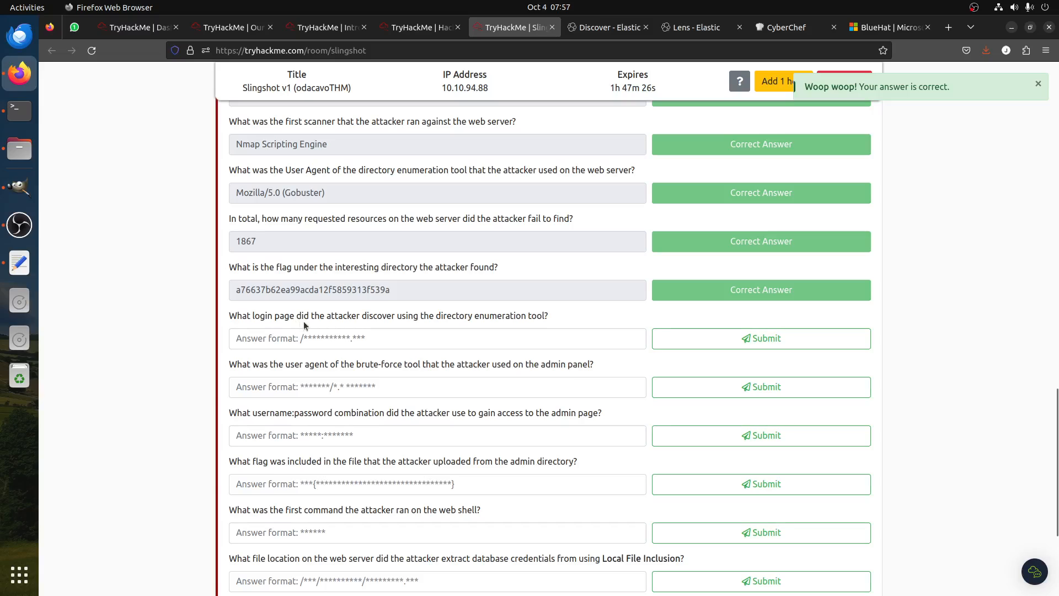
pyautogui.moveTo(464, 328)
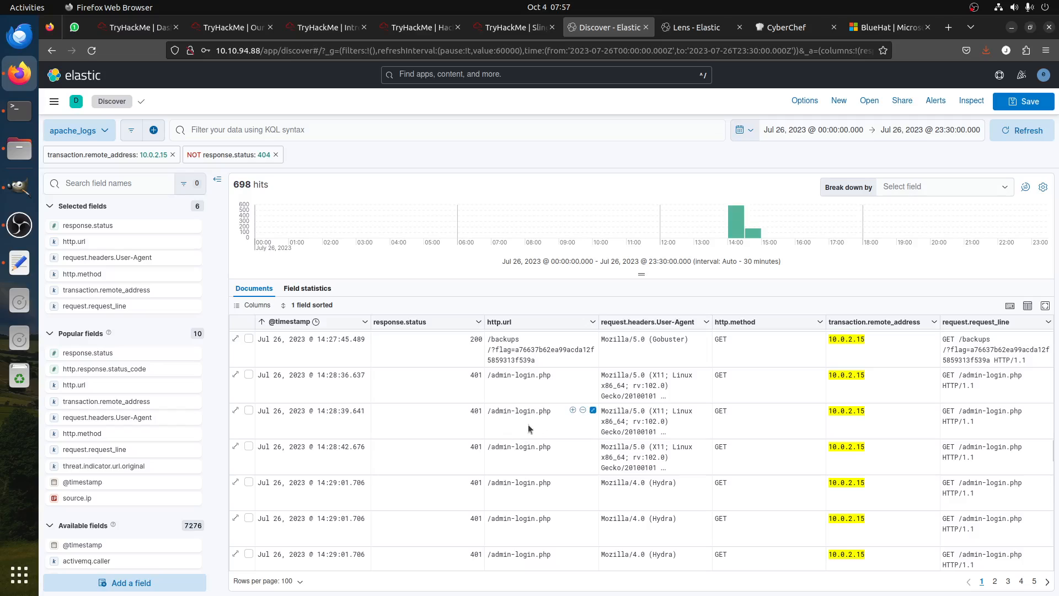
pyautogui.moveTo(478, 419)
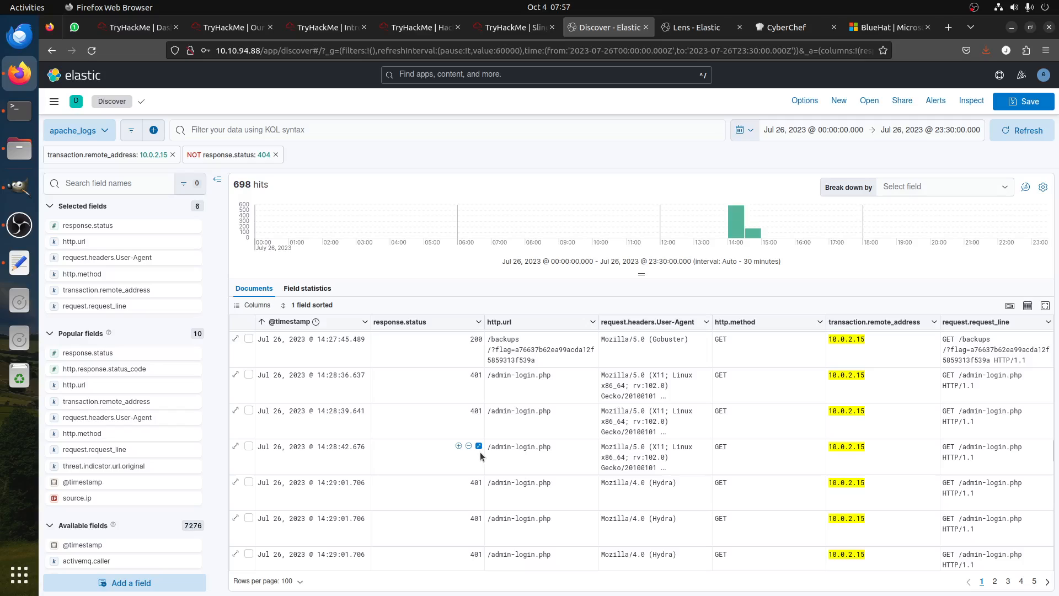
pyautogui.moveTo(528, 444)
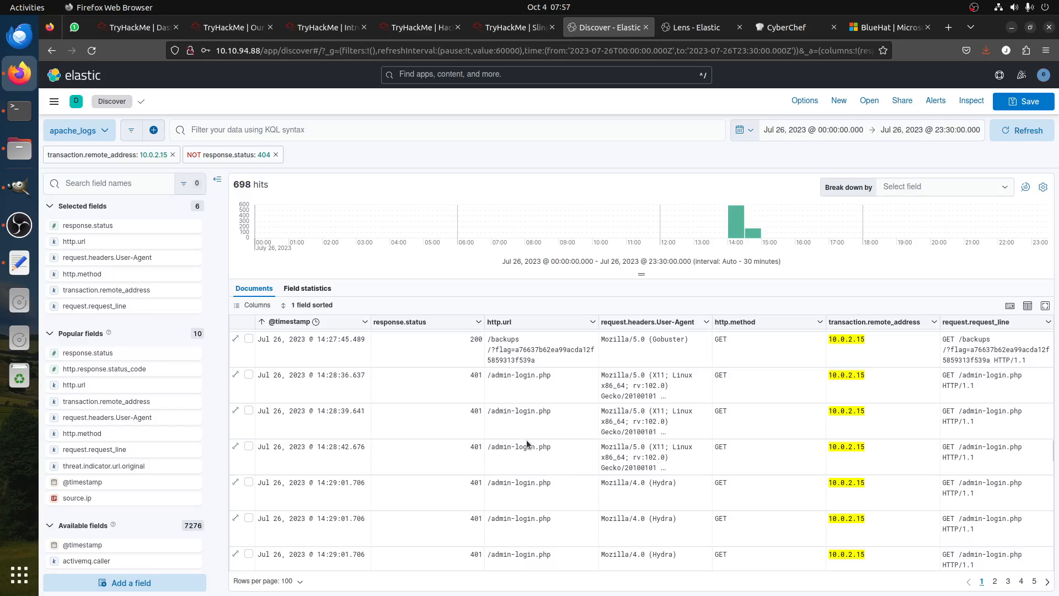
pyautogui.moveTo(492, 464)
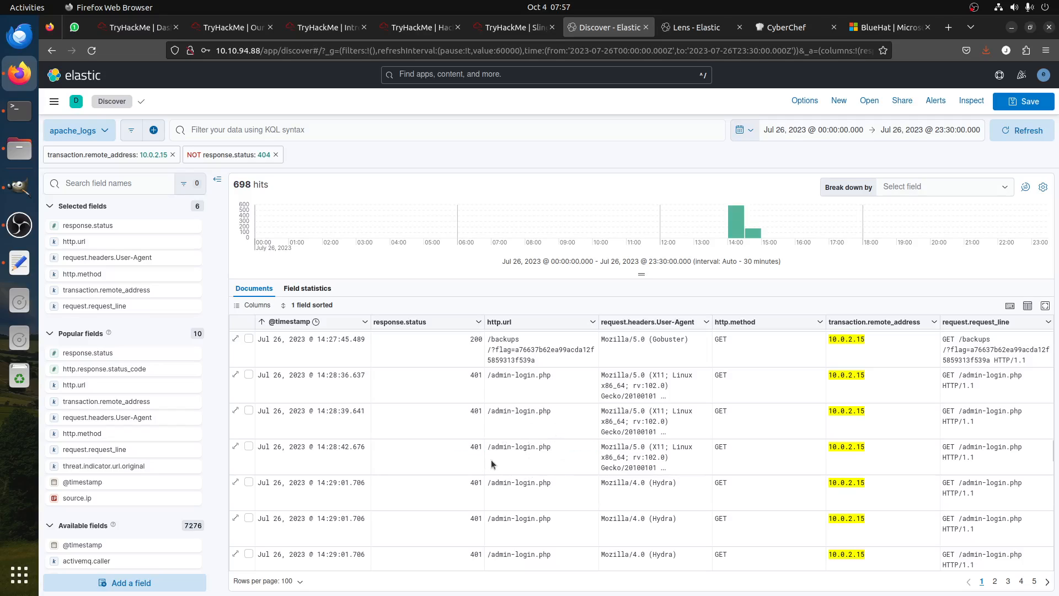
pyautogui.moveTo(520, 462)
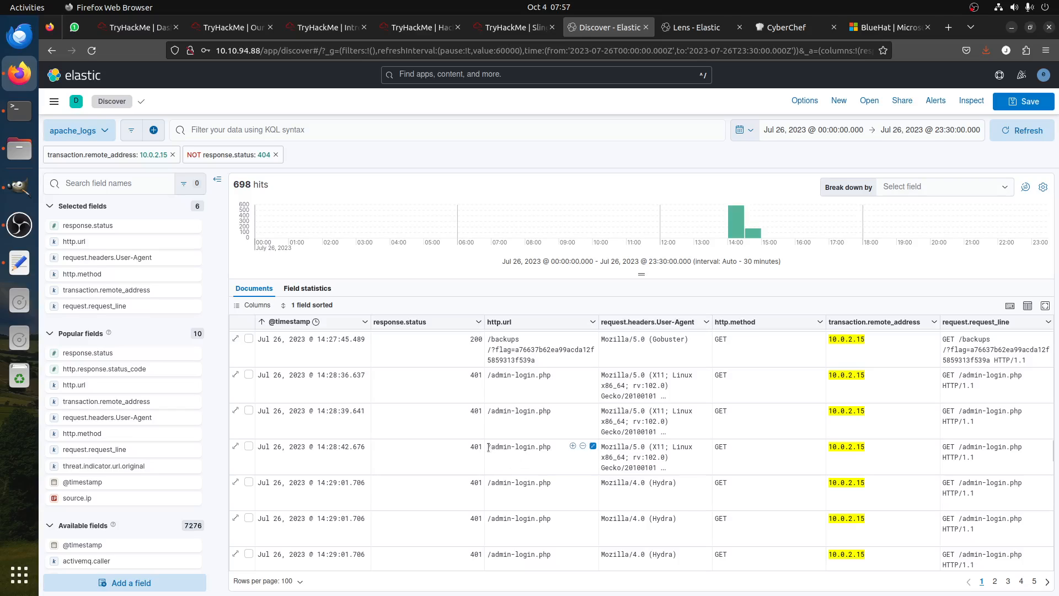
# Submit /admin-login.php as the login page and Mozilla/4.0 (Hydra) as the brute-force user agent
pyautogui.click(519, 447)
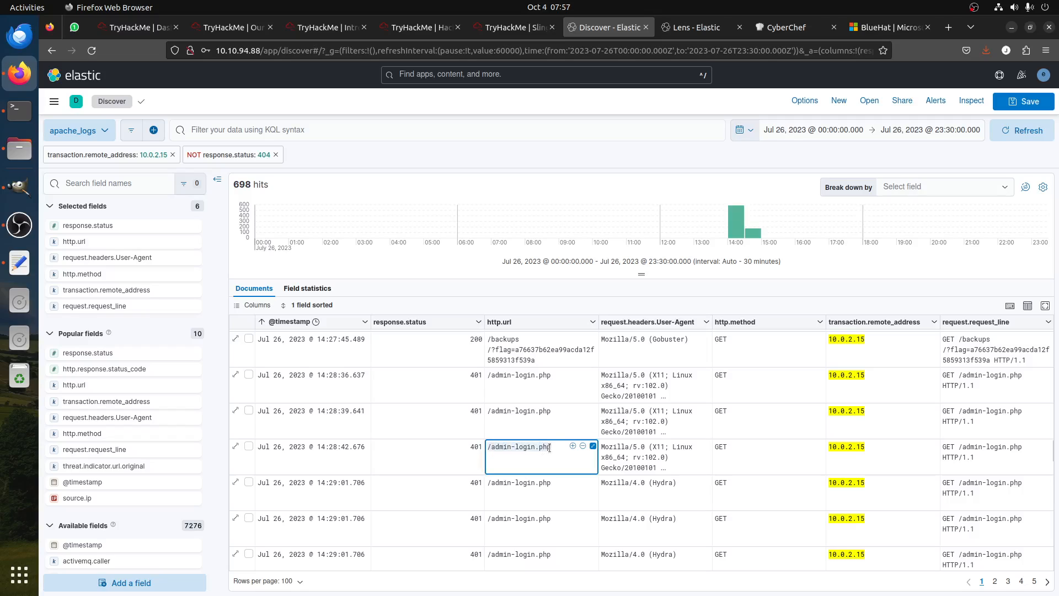
pyautogui.click(514, 27)
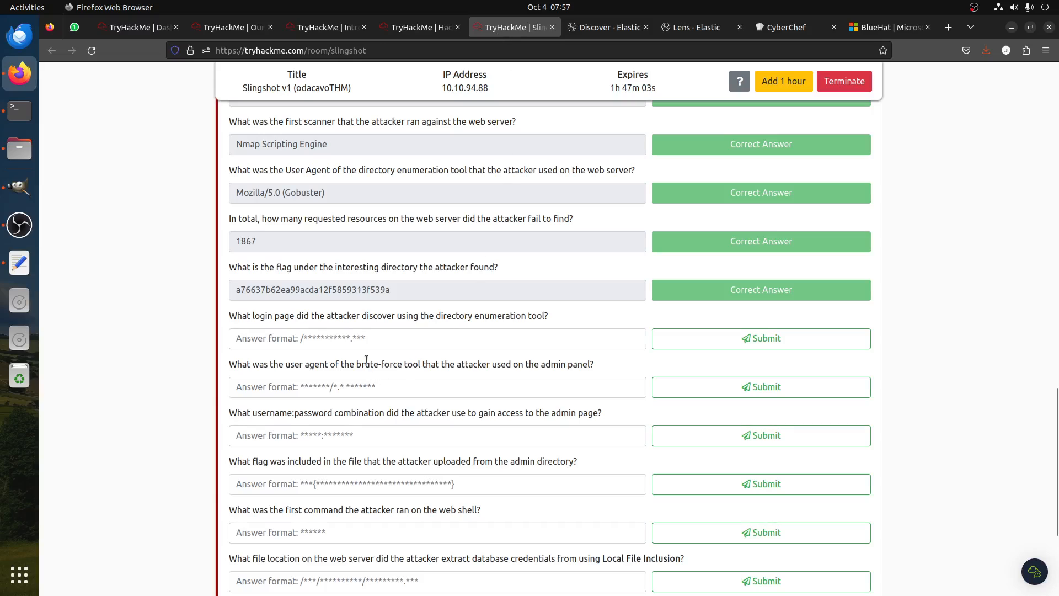
pyautogui.click(760, 338)
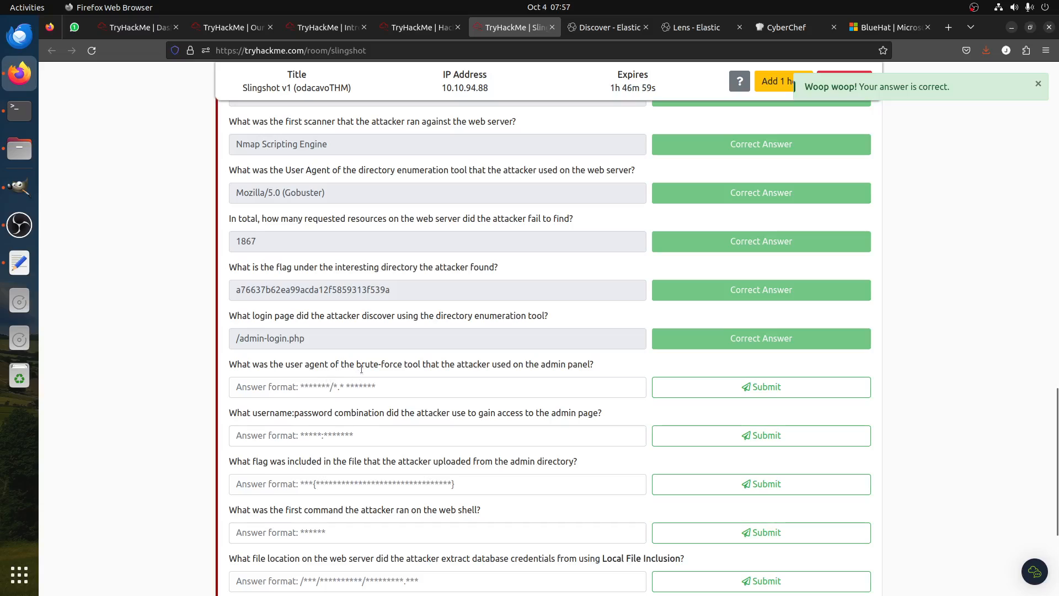
pyautogui.moveTo(456, 376)
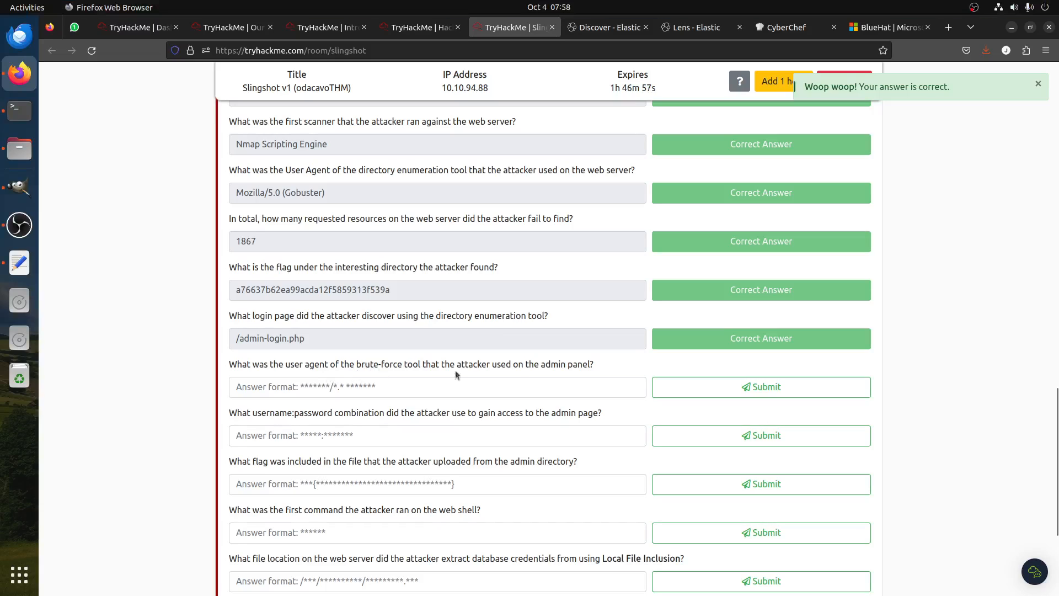
pyautogui.click(606, 27)
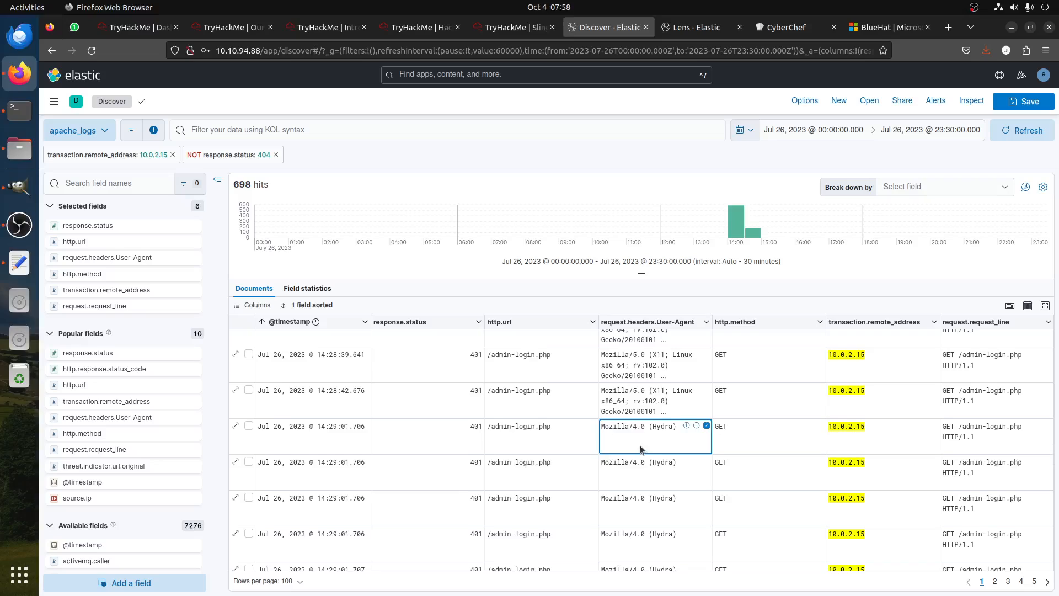
pyautogui.click(513, 26)
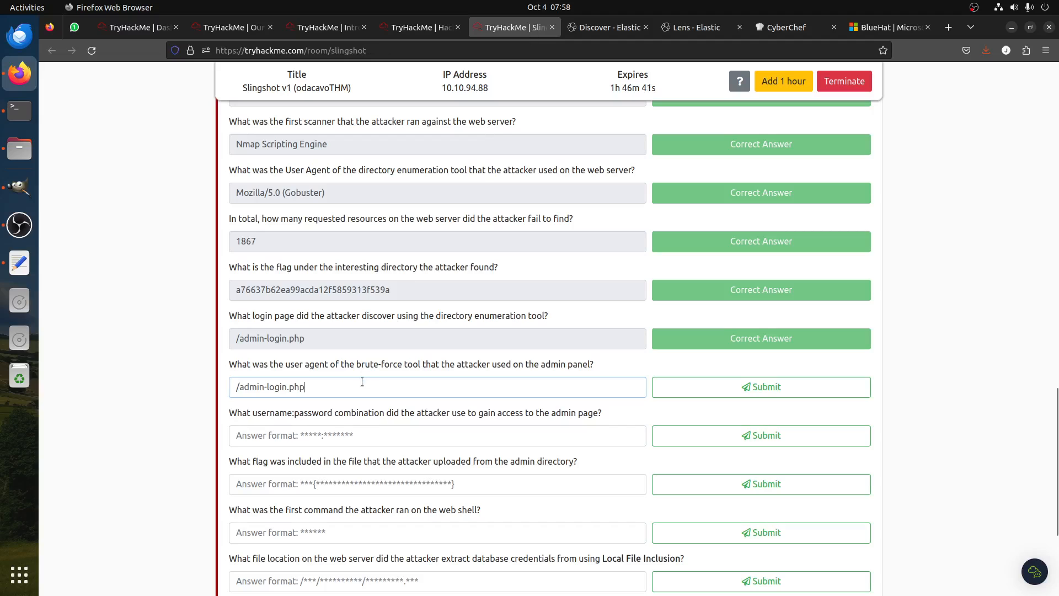
pyautogui.click(761, 386)
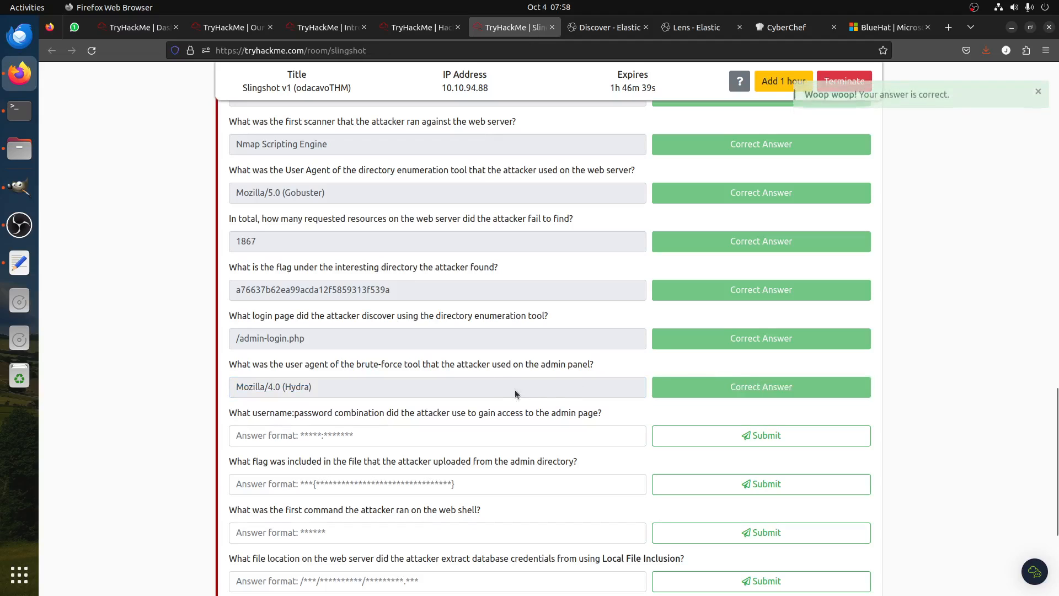
pyautogui.scroll(-3)
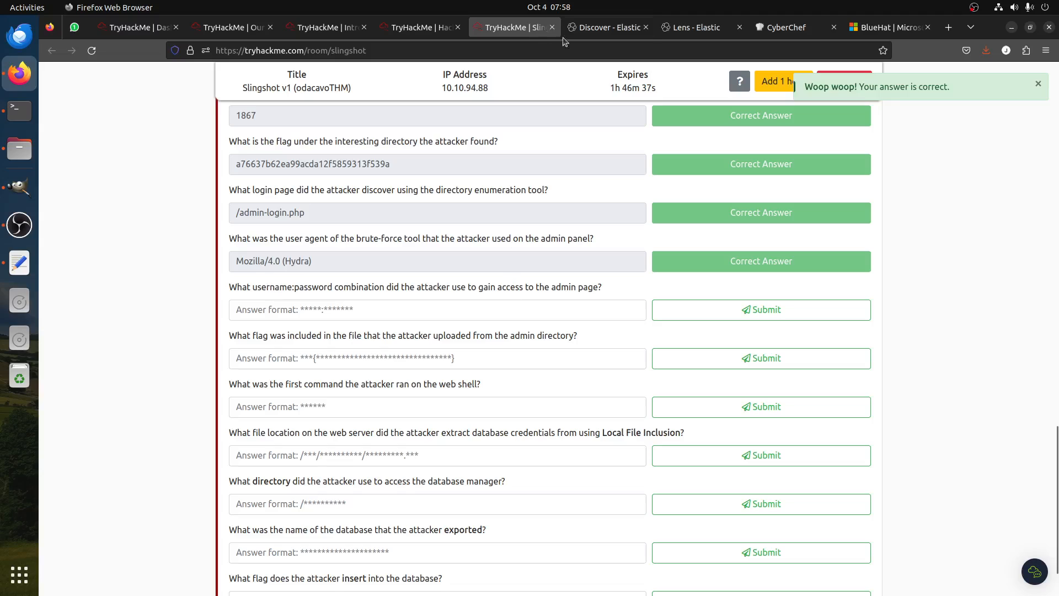
# Exclude 401 responses too and expand the successful 200 Hydra request to /admin-login.php
pyautogui.click(606, 26)
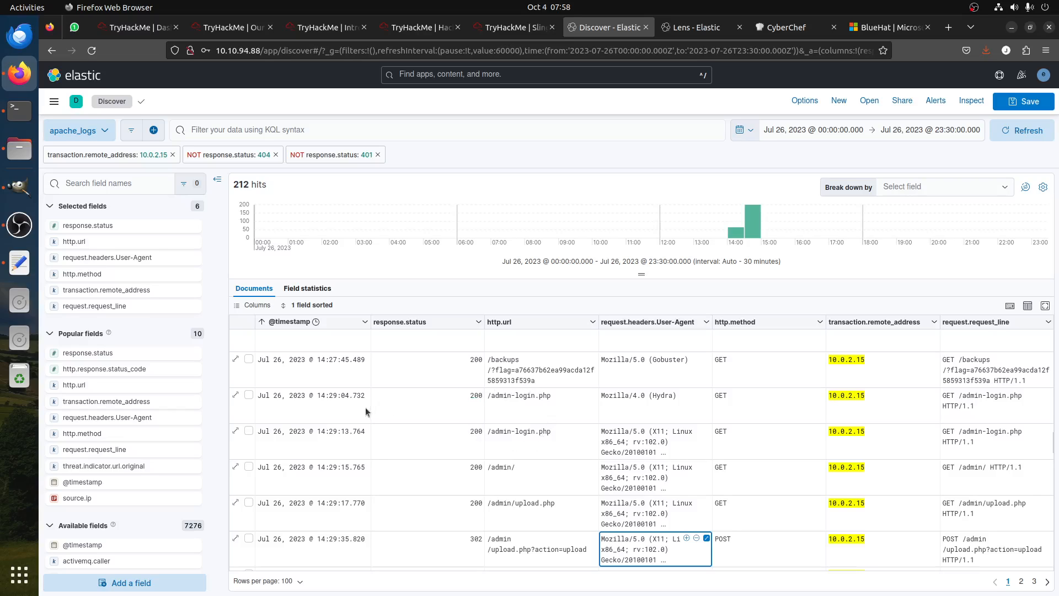
pyautogui.moveTo(248, 404)
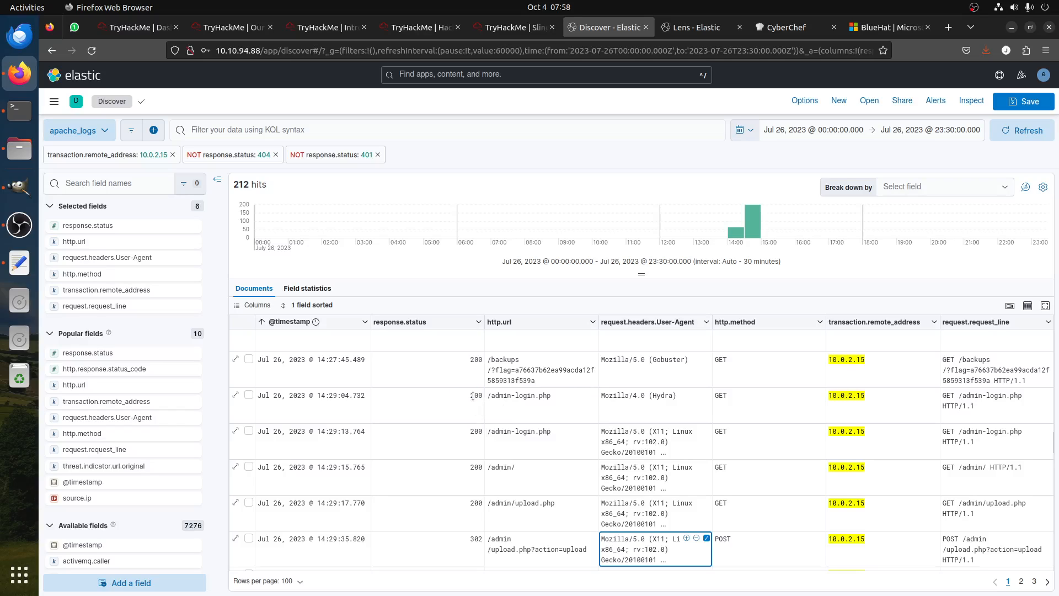
pyautogui.moveTo(501, 405)
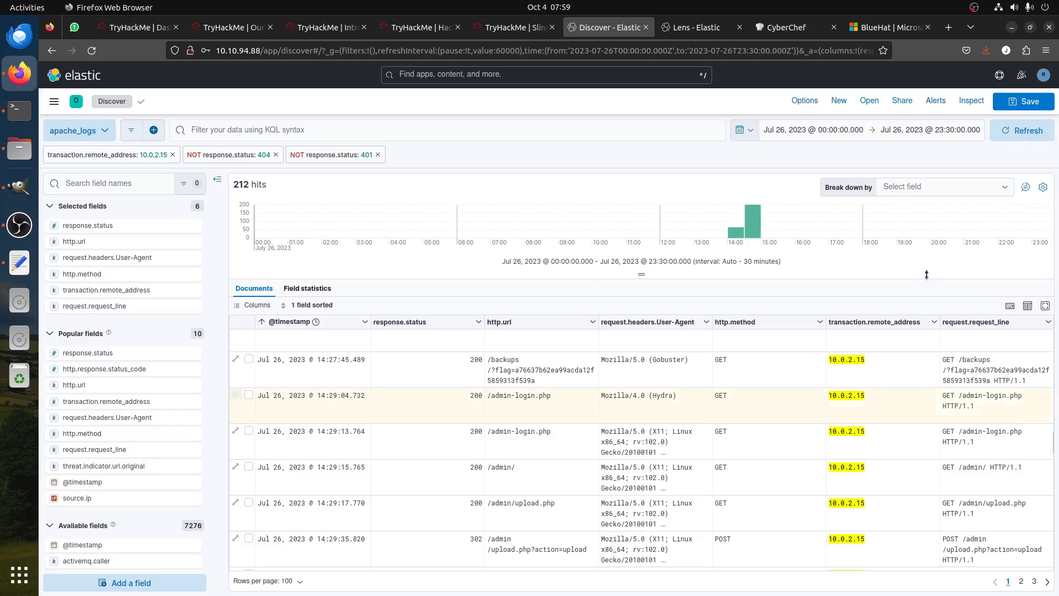
pyautogui.click(236, 395)
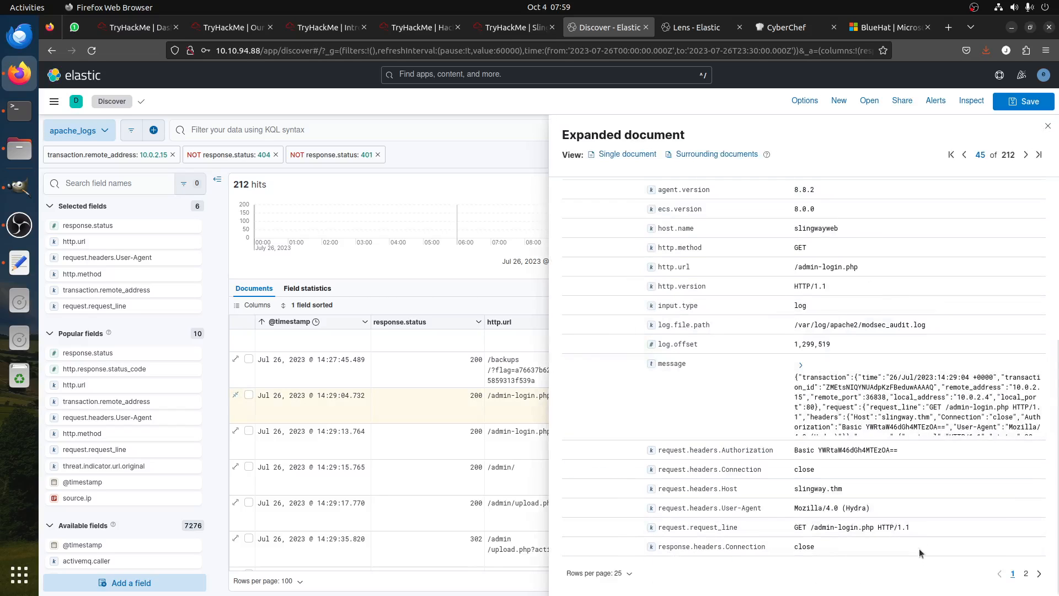
pyautogui.click(801, 365)
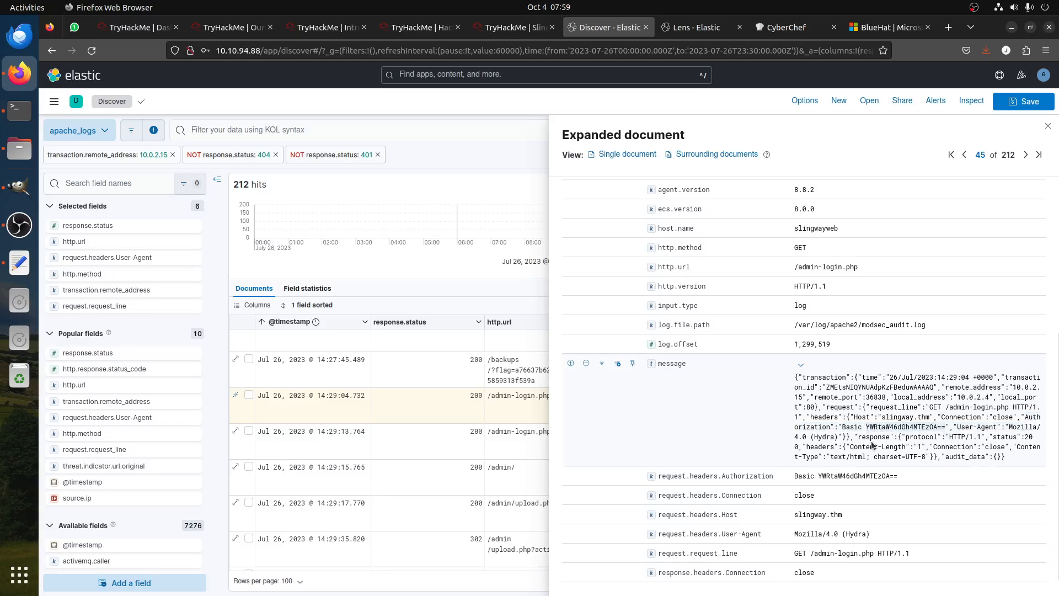
pyautogui.click(787, 27)
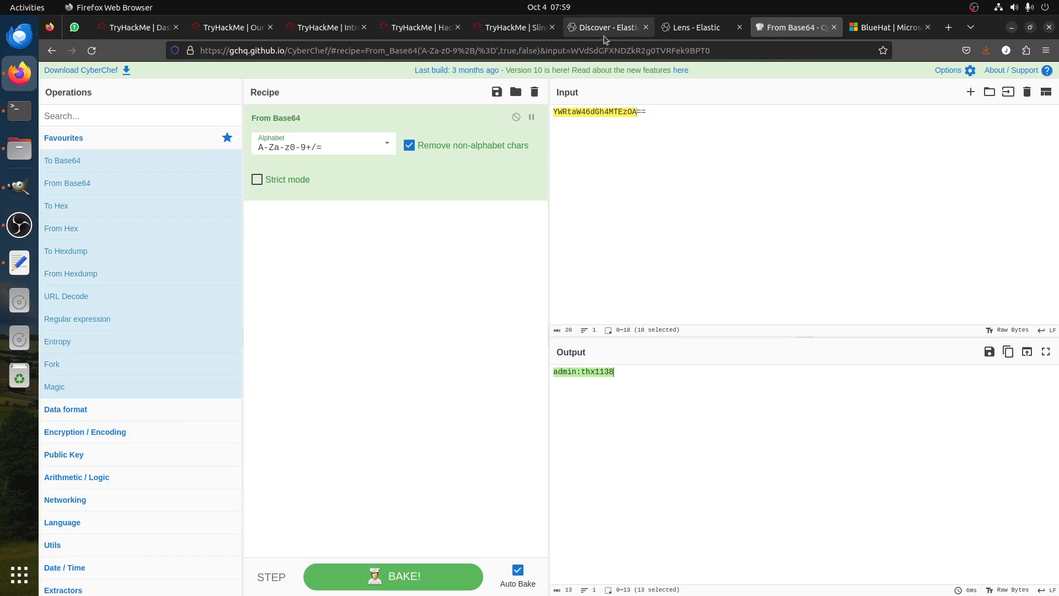
pyautogui.click(607, 27)
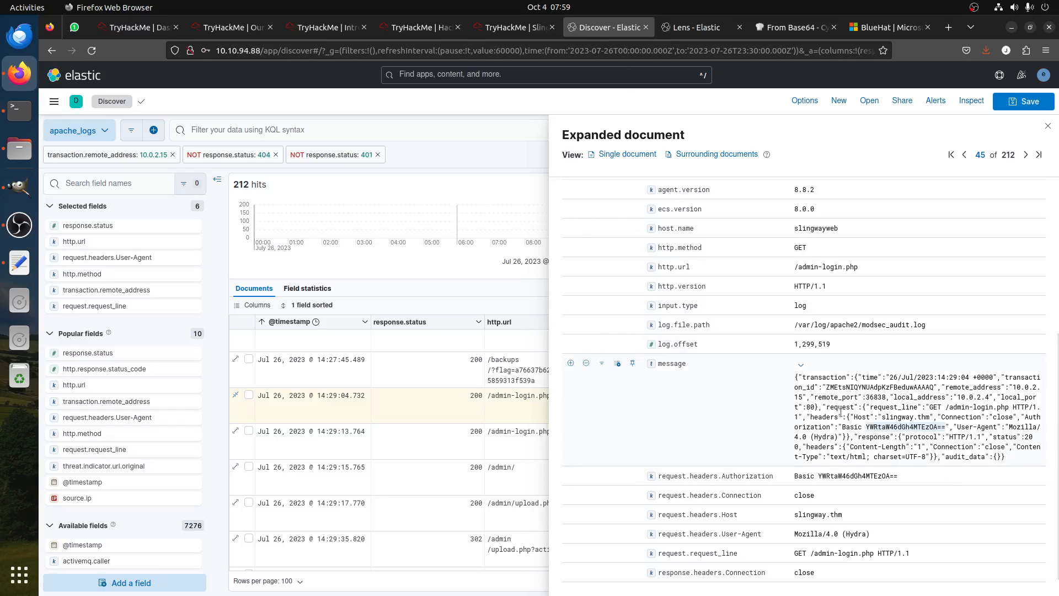
pyautogui.click(515, 26)
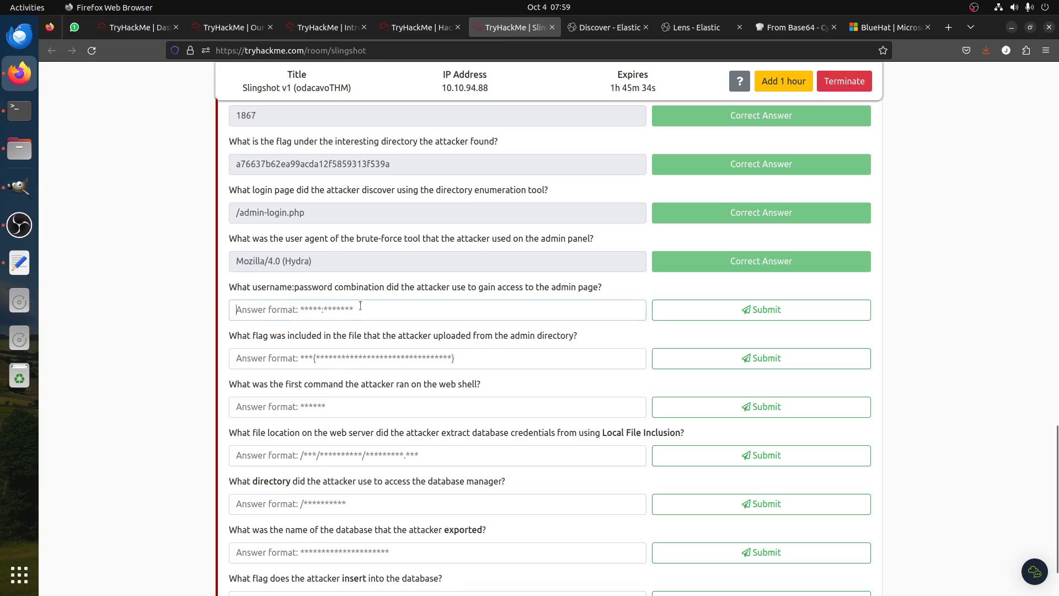
pyautogui.click(760, 309)
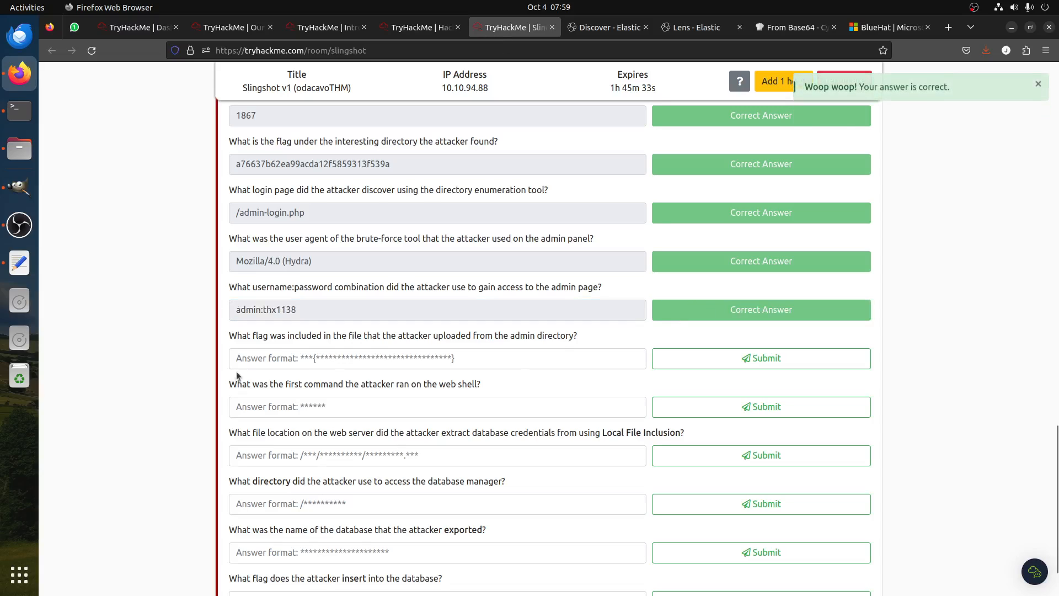
pyautogui.moveTo(344, 345)
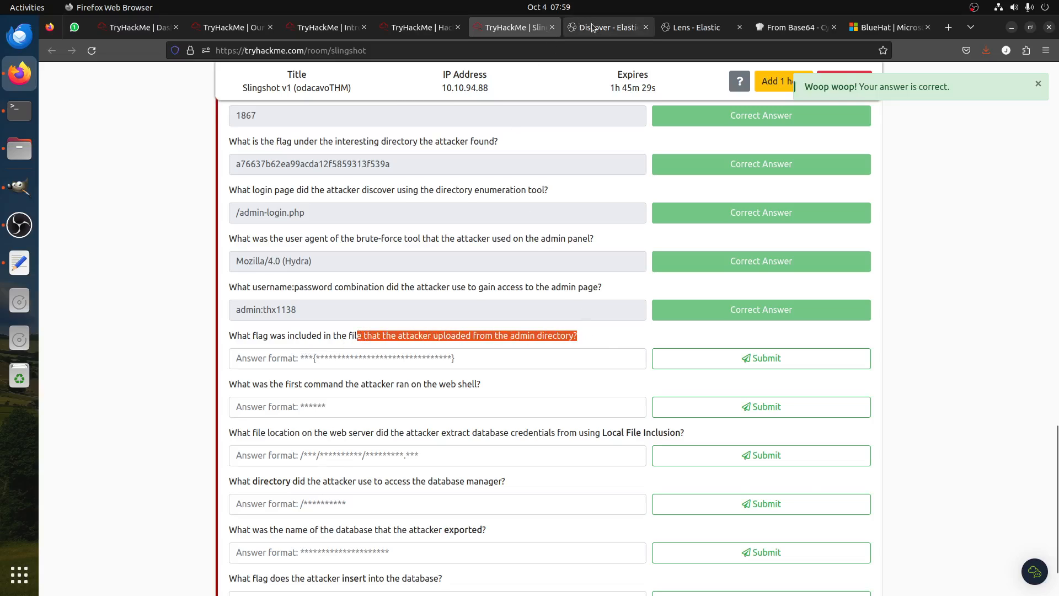
pyautogui.click(605, 27)
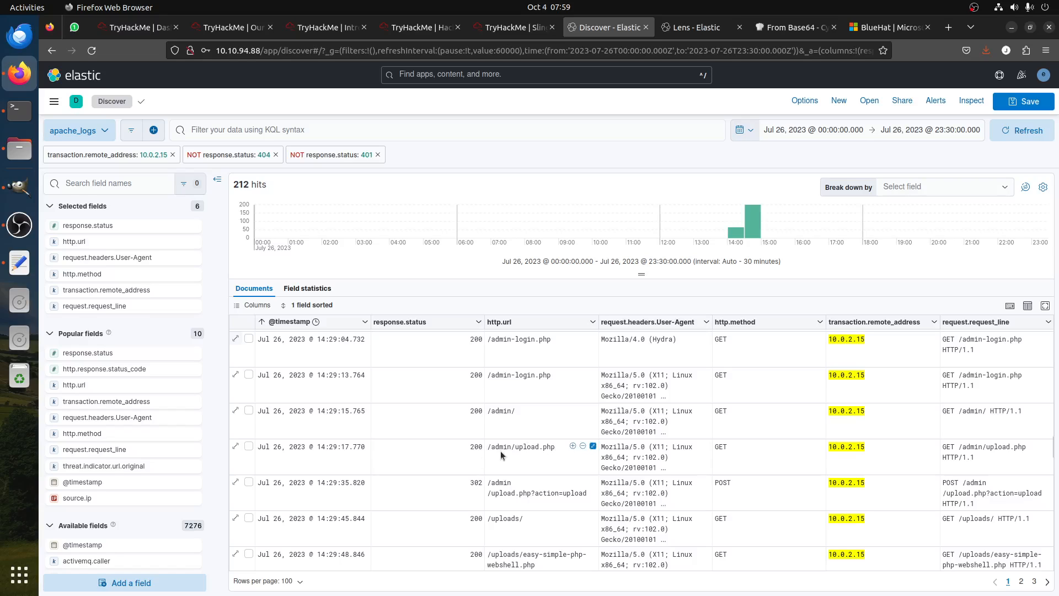
pyautogui.scroll(-3)
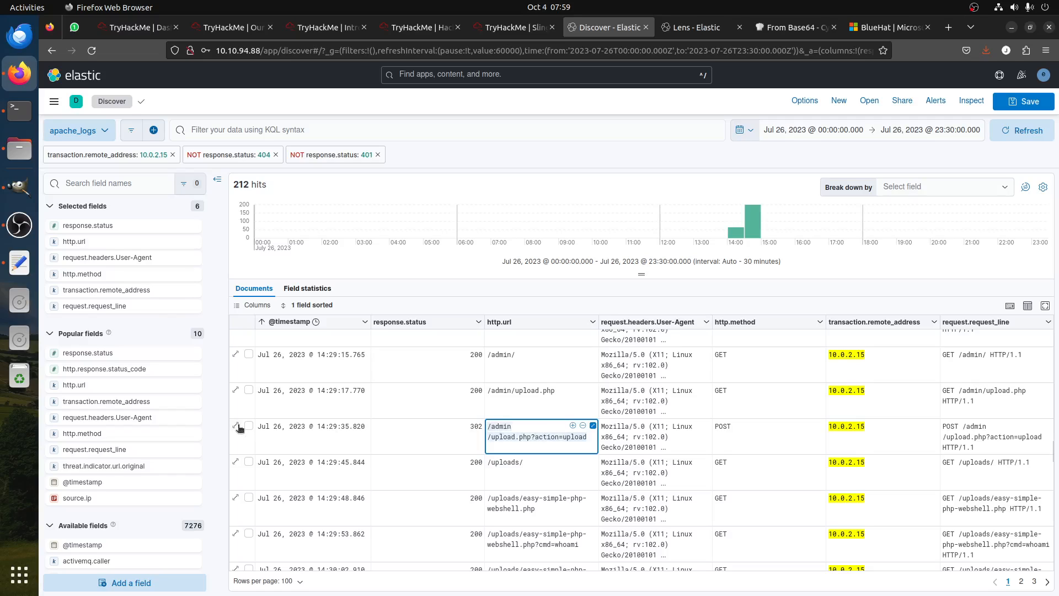
pyautogui.click(236, 426)
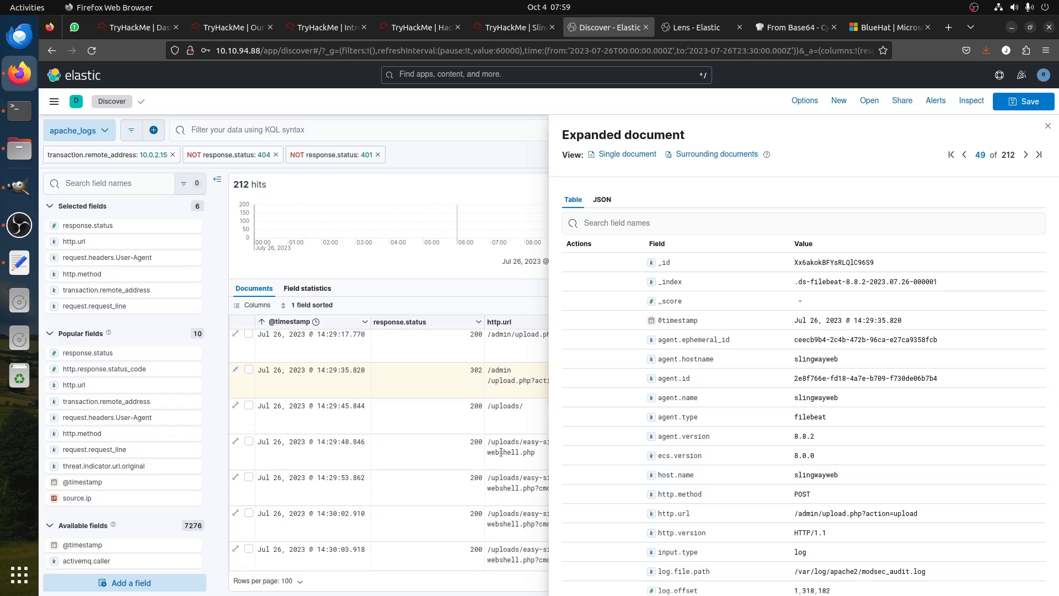
pyautogui.moveTo(627, 165)
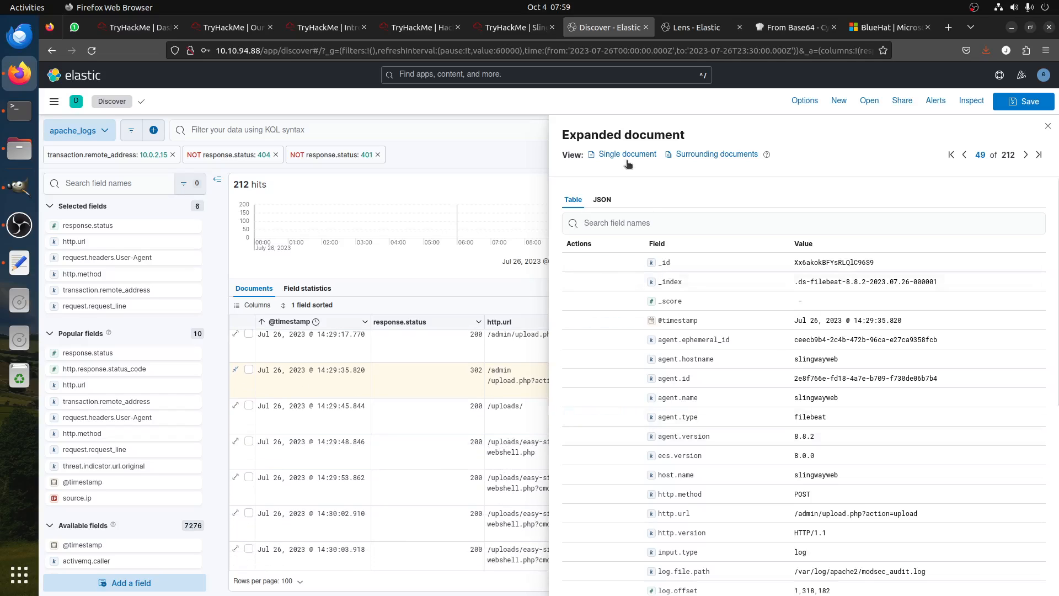
pyautogui.scroll(-3)
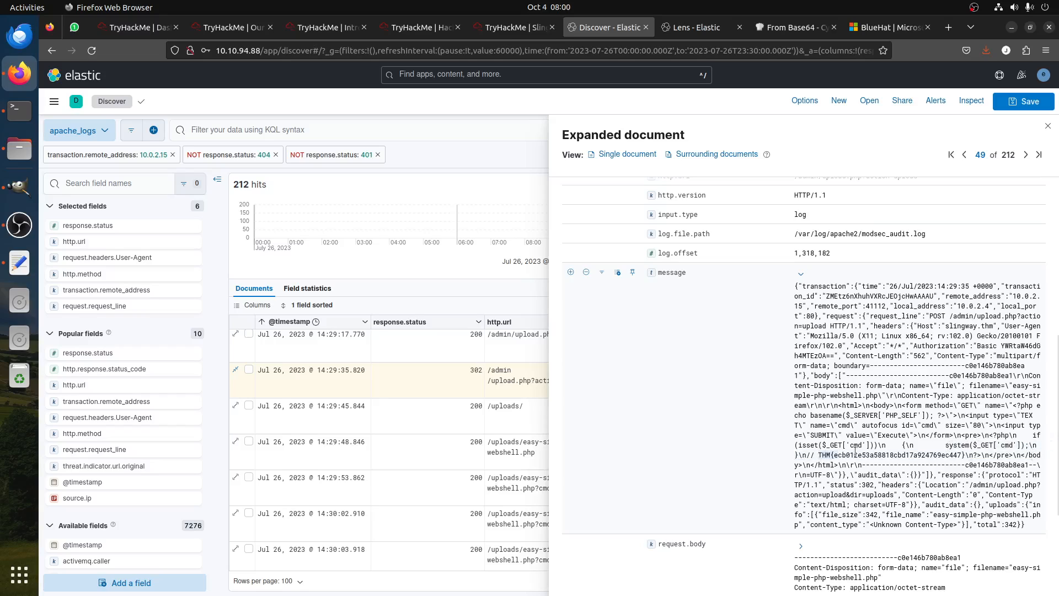
pyautogui.moveTo(831, 455); pyautogui.dragTo(953, 454)
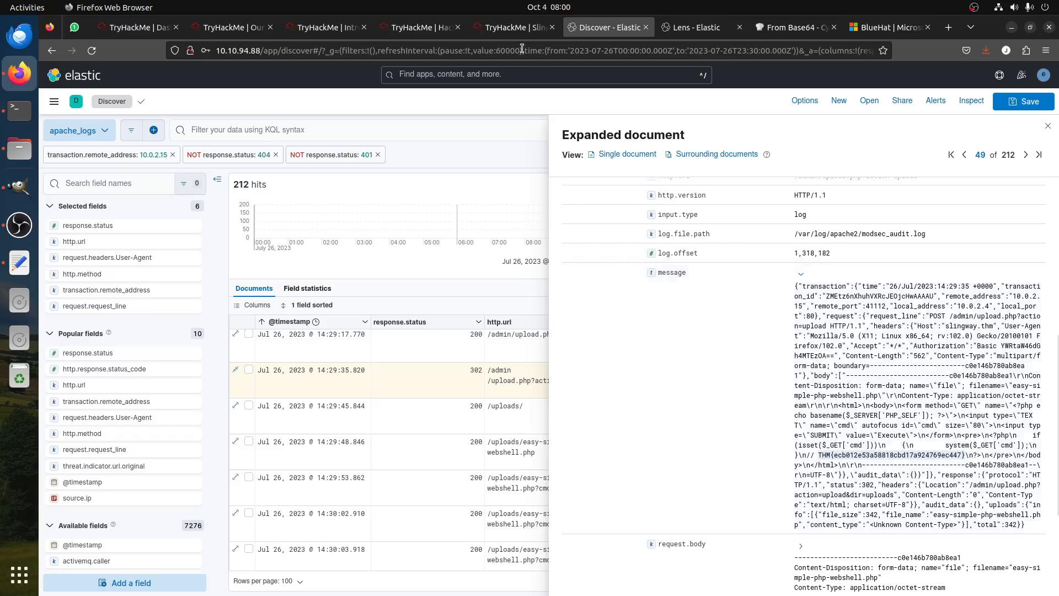
# Enter the THM flag into the uploaded-file flag question
pyautogui.click(513, 26)
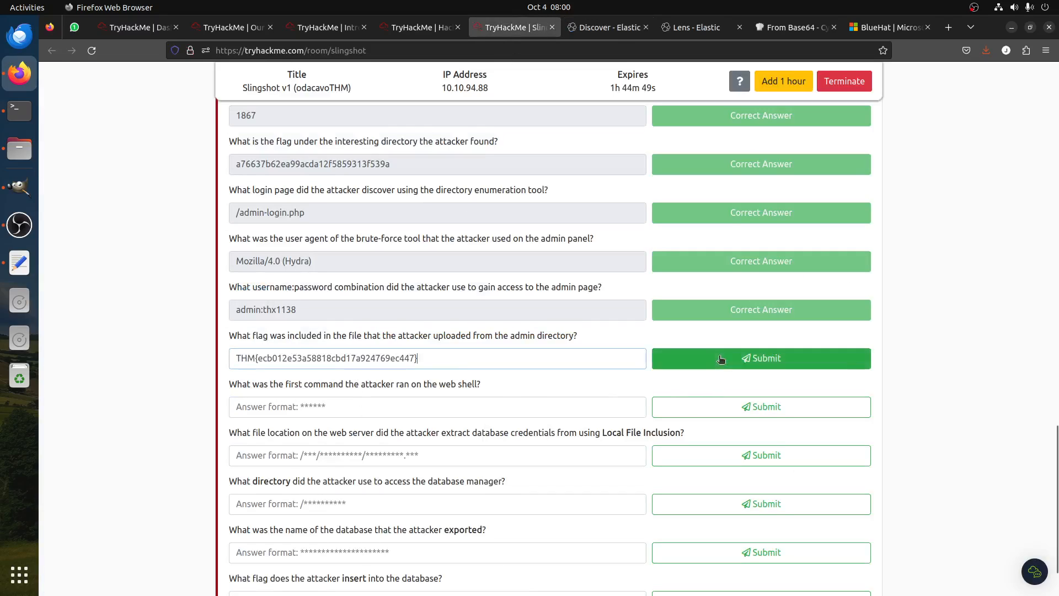
pyautogui.click(605, 26)
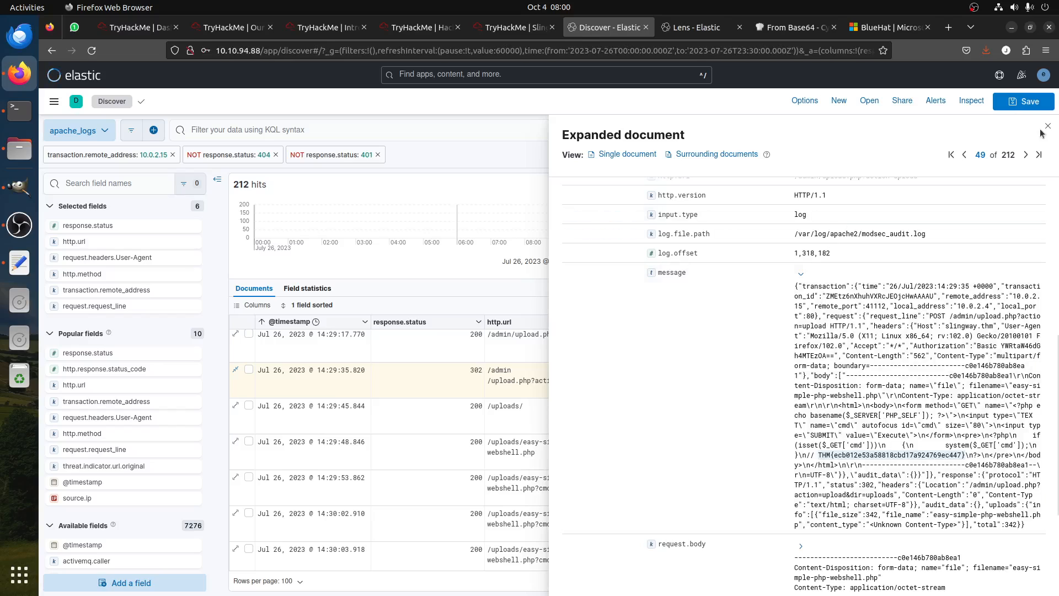
# Close the expanded entry and find webshell.php?cmd=whoami as the webshell's first command
pyautogui.click(1048, 126)
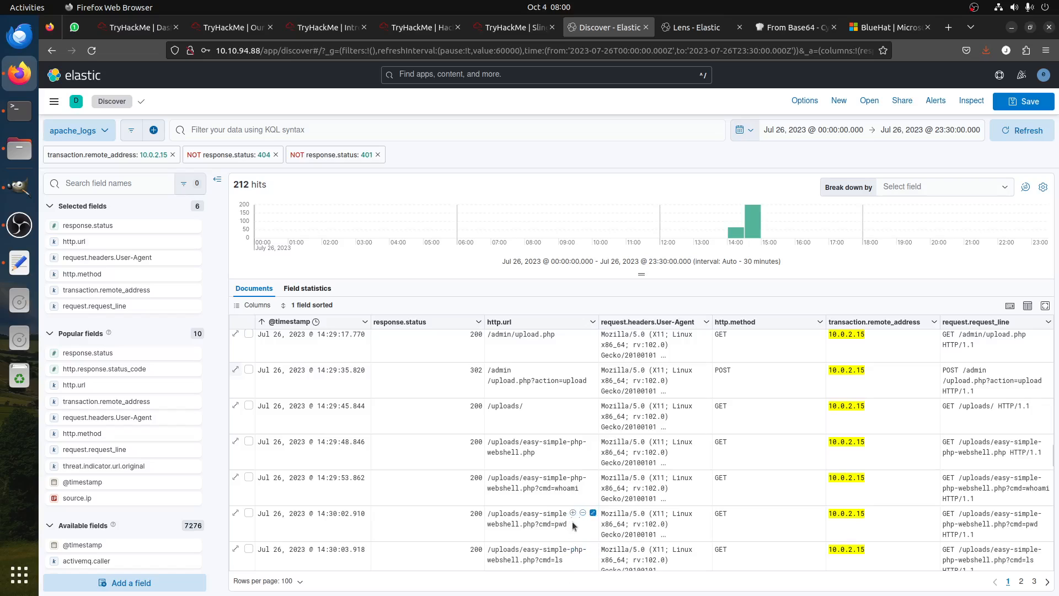
pyautogui.moveTo(559, 528)
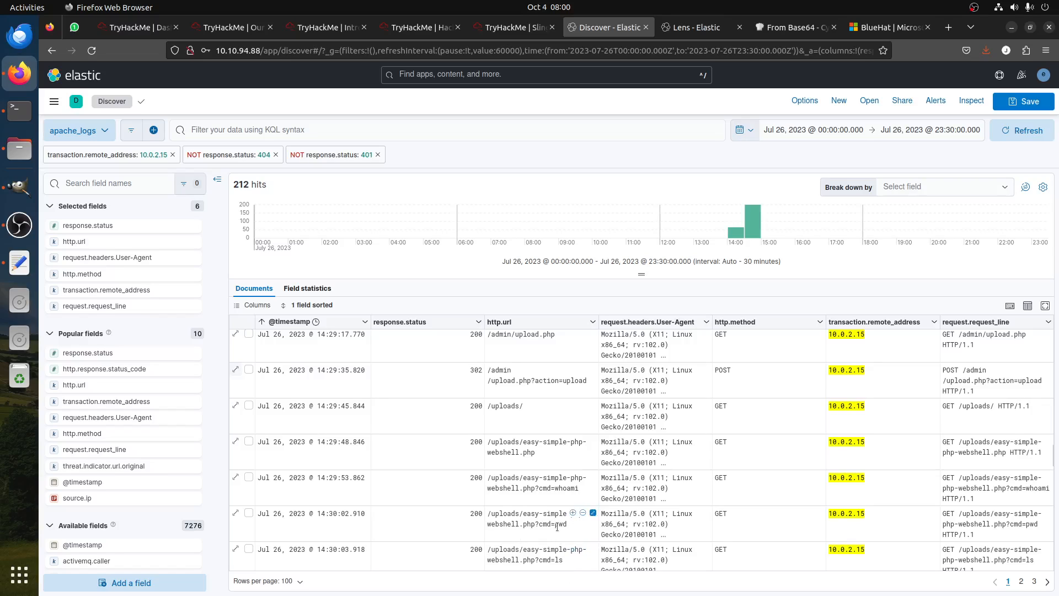
pyautogui.click(535, 523)
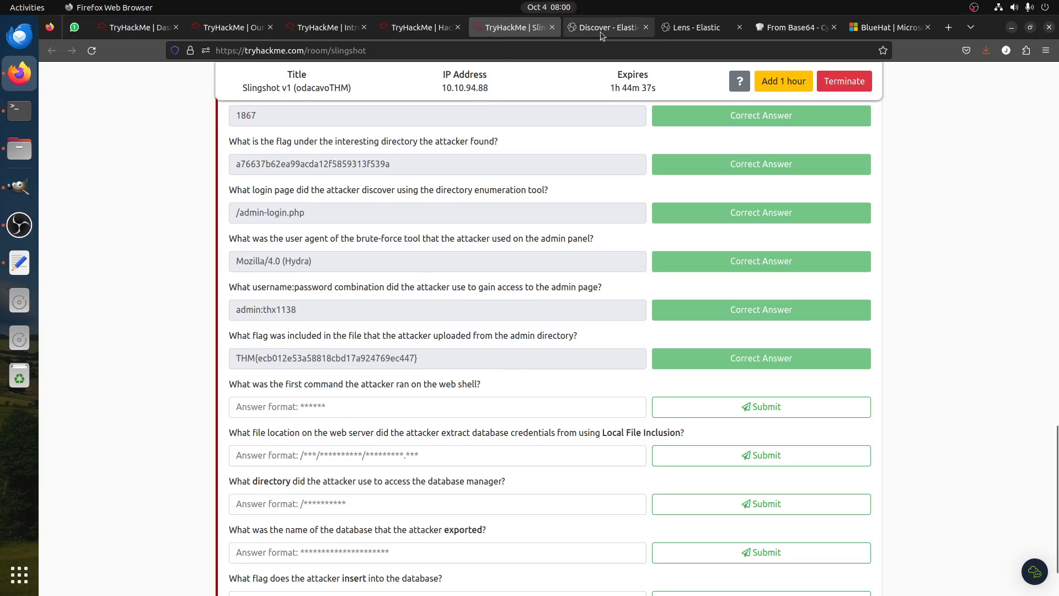
pyautogui.click(604, 27)
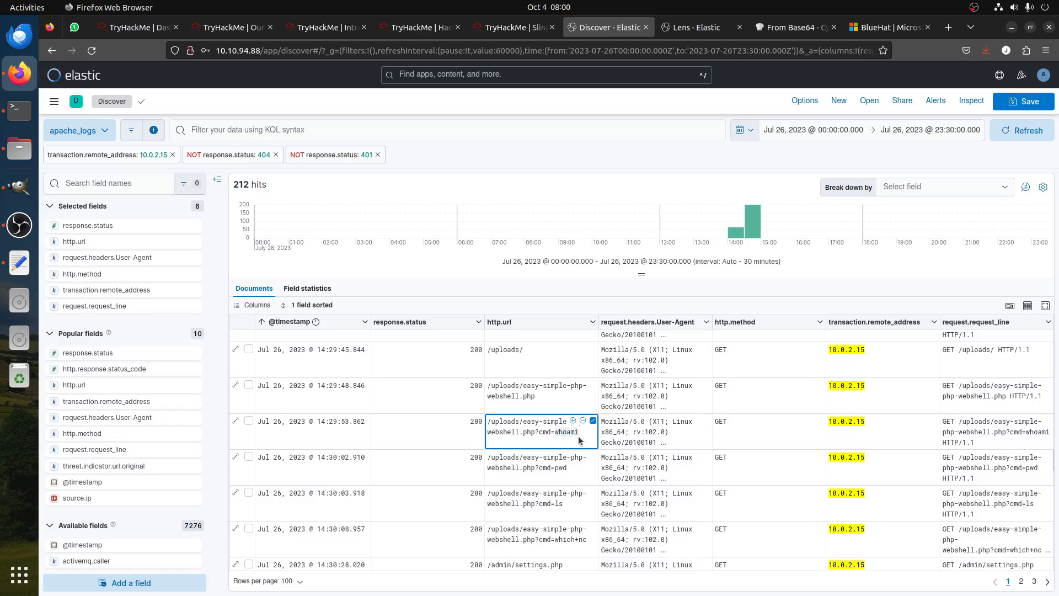
pyautogui.moveTo(517, 396)
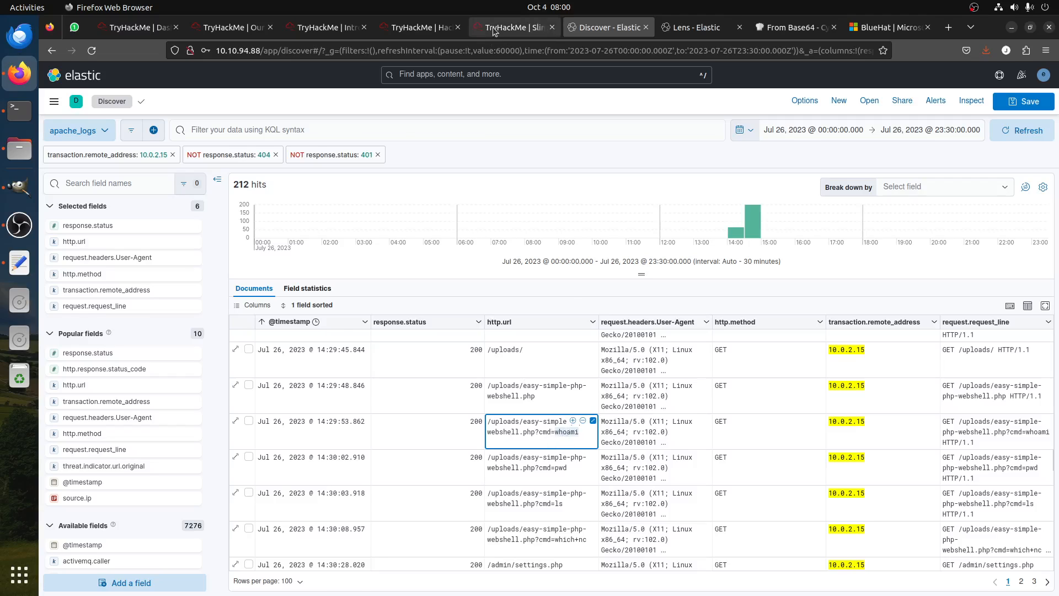
pyautogui.click(513, 27)
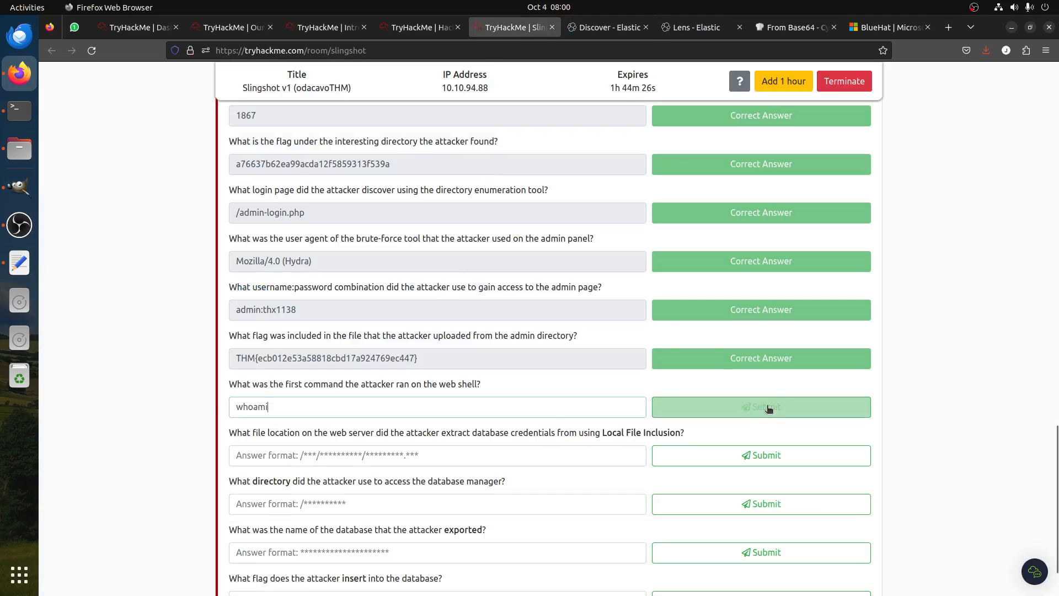
# Submit whoami as the first webshell command and read the database-credentials question
pyautogui.click(761, 408)
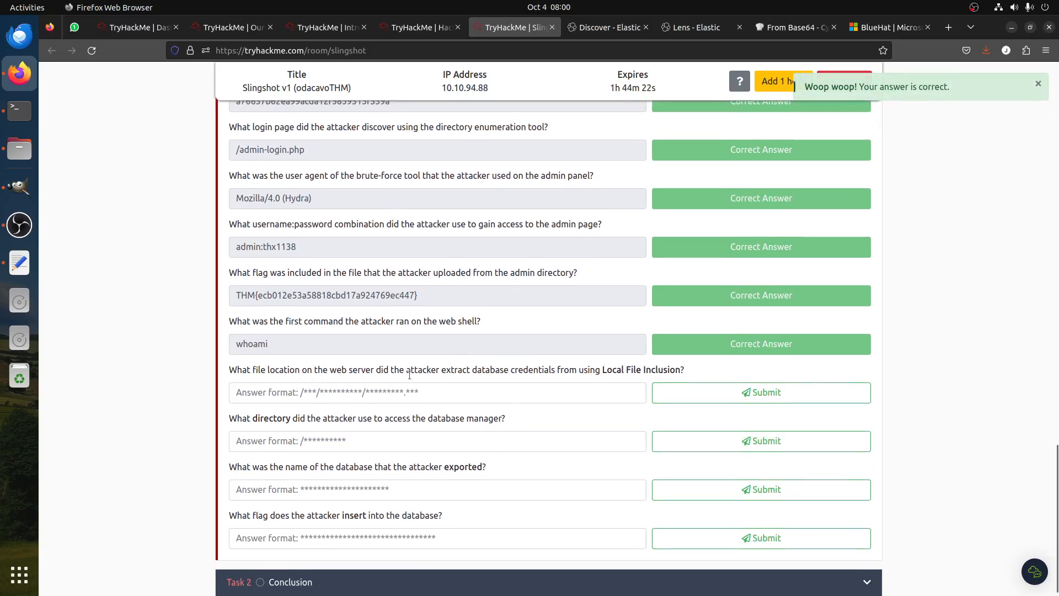
pyautogui.moveTo(535, 381)
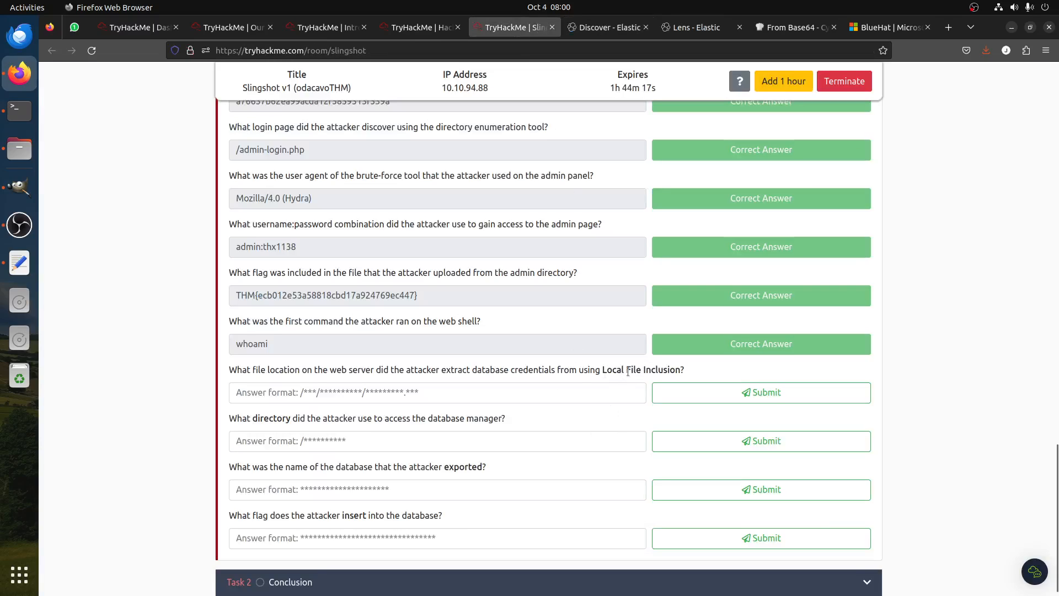
pyautogui.moveTo(528, 370); pyautogui.dragTo(684, 369)
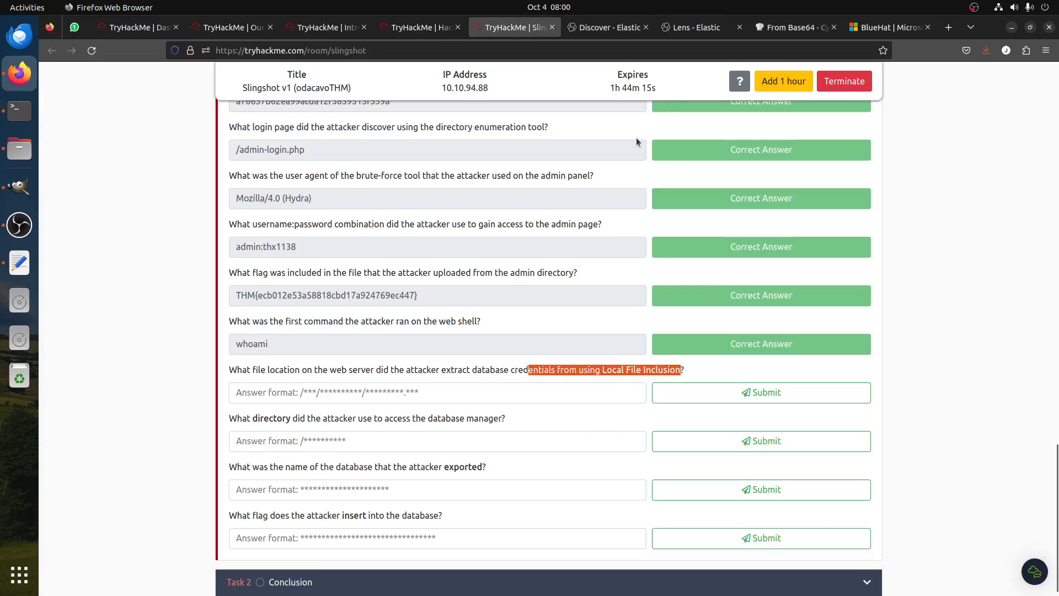
pyautogui.click(607, 26)
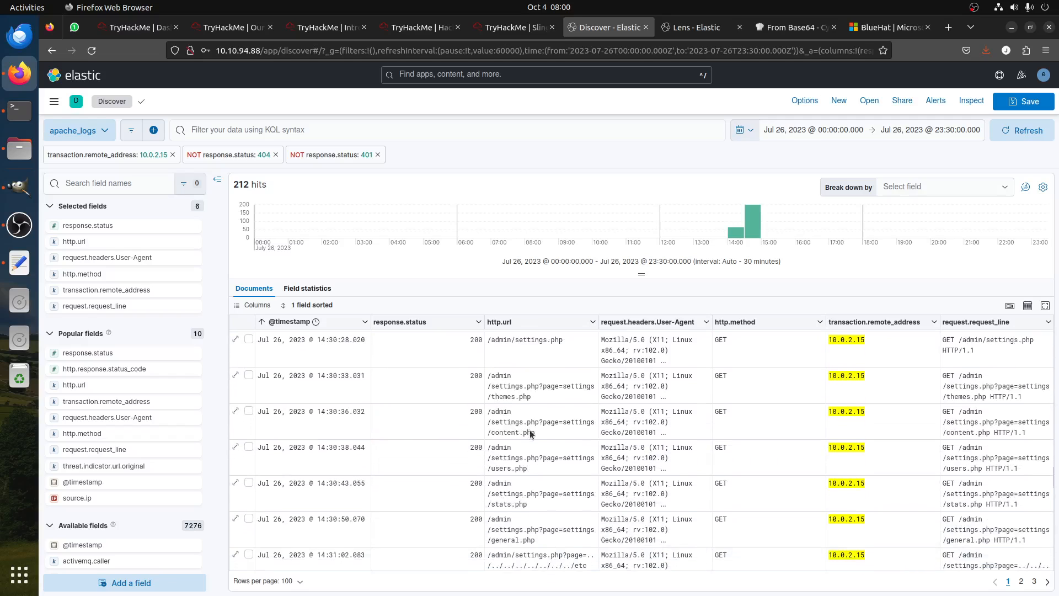
# Locate the settings.php path-traversal requests reading /etc/phpmyadmin/config-db.php
pyautogui.scroll(-3)
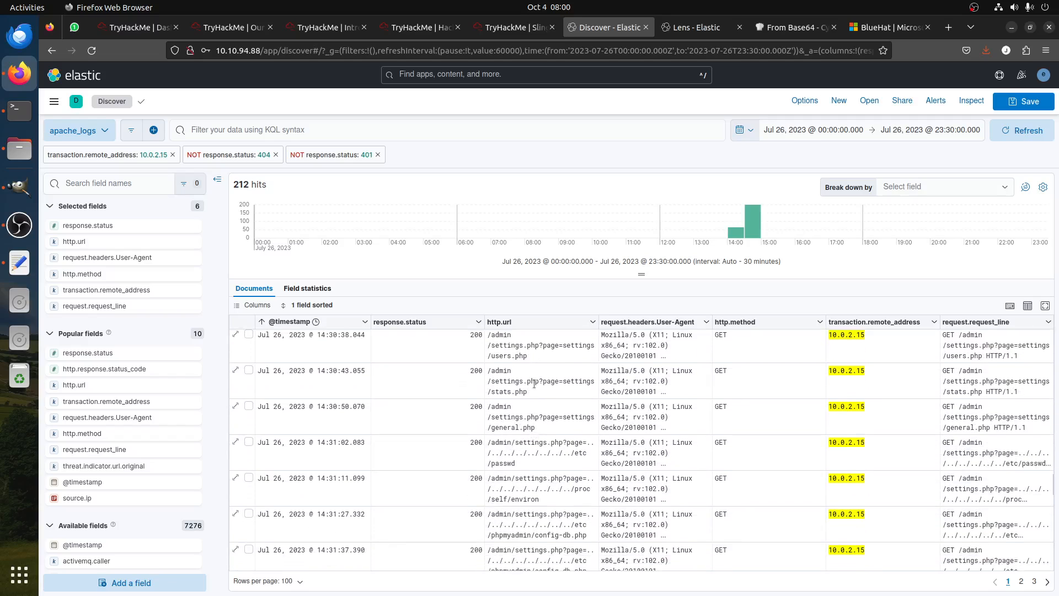
pyautogui.moveTo(539, 431)
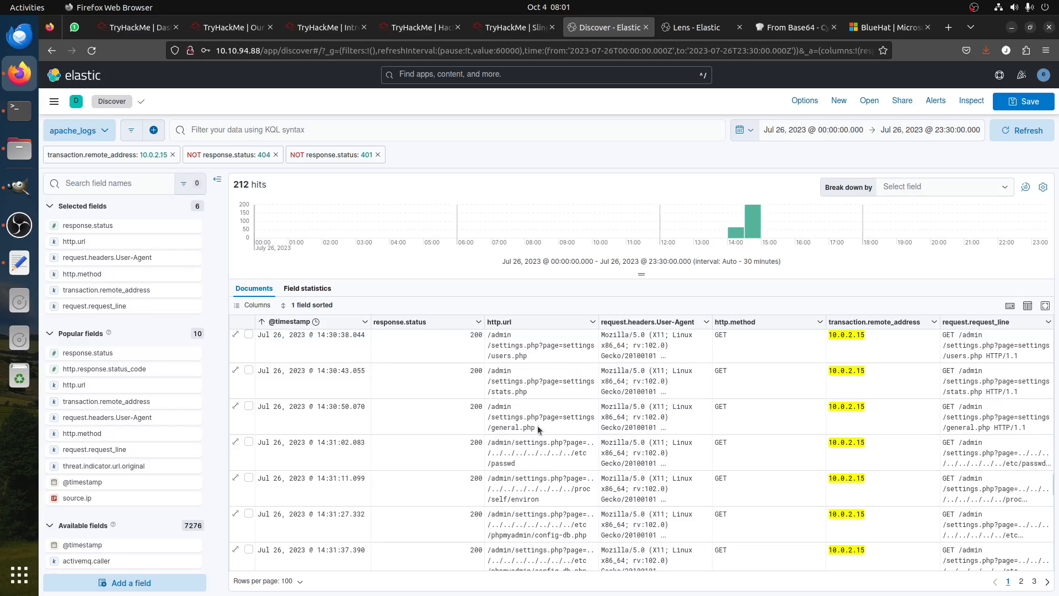
pyautogui.moveTo(740, 591)
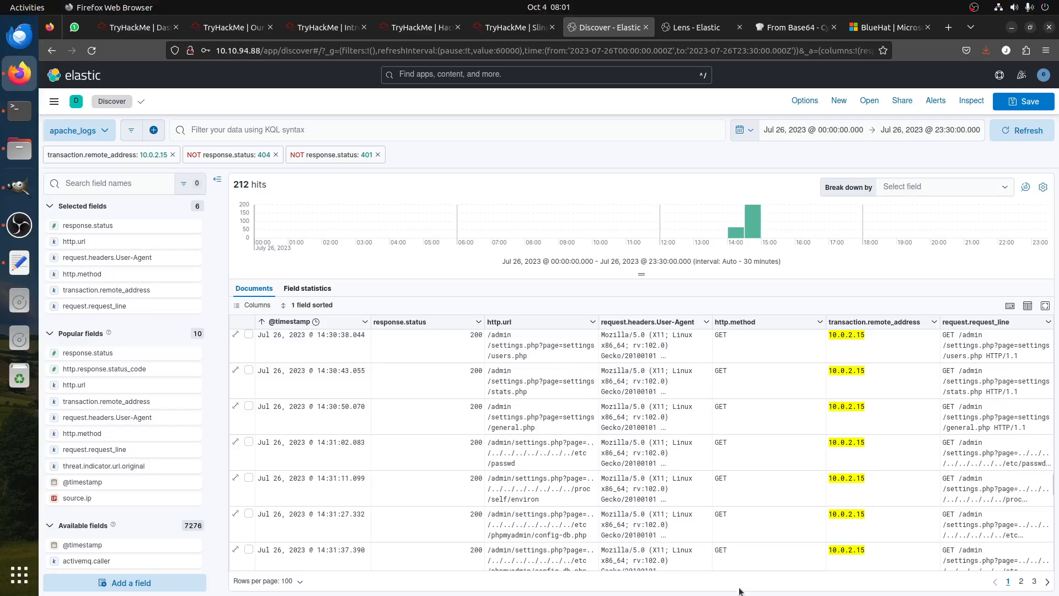
pyautogui.moveTo(577, 462)
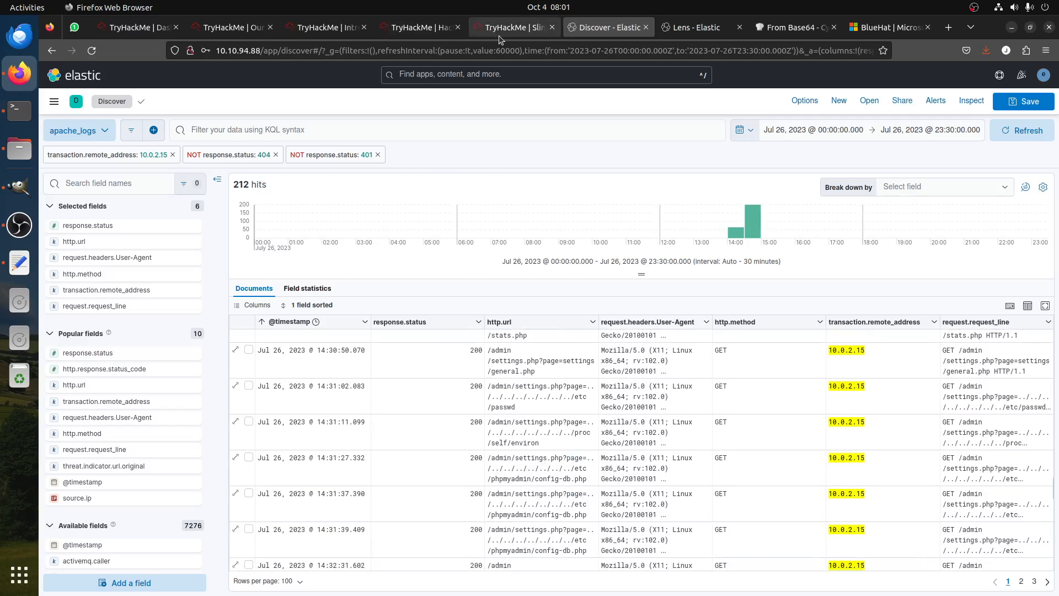
pyautogui.click(514, 26)
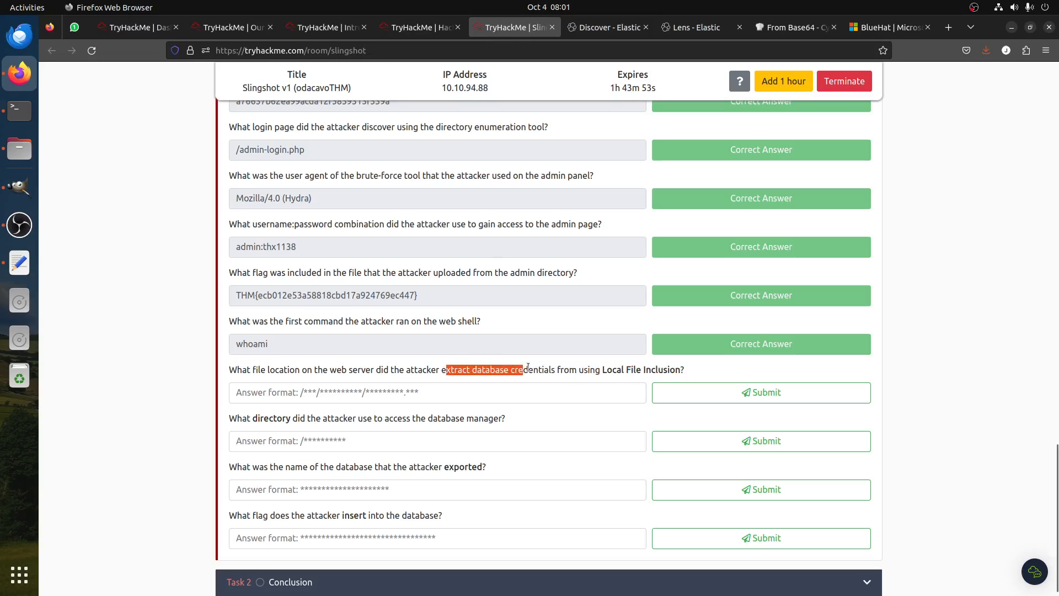
pyautogui.click(605, 26)
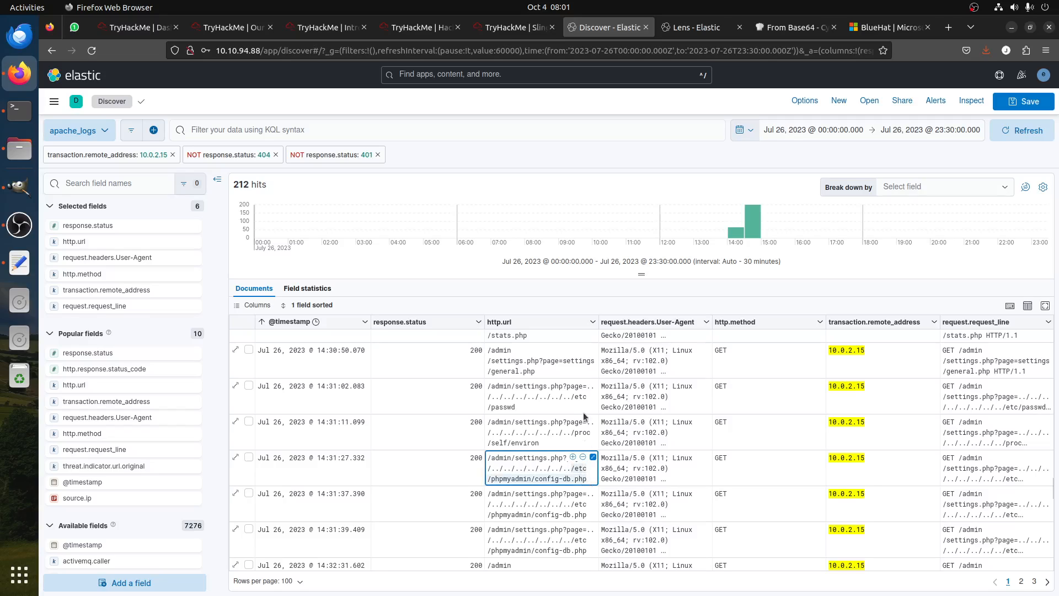
pyautogui.moveTo(606, 561)
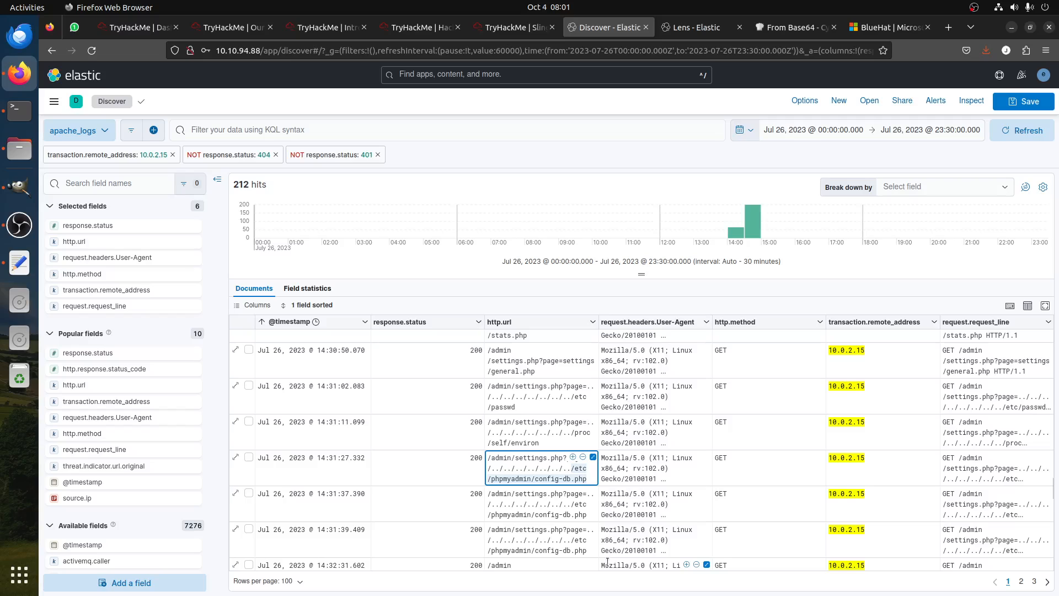
pyautogui.click(513, 27)
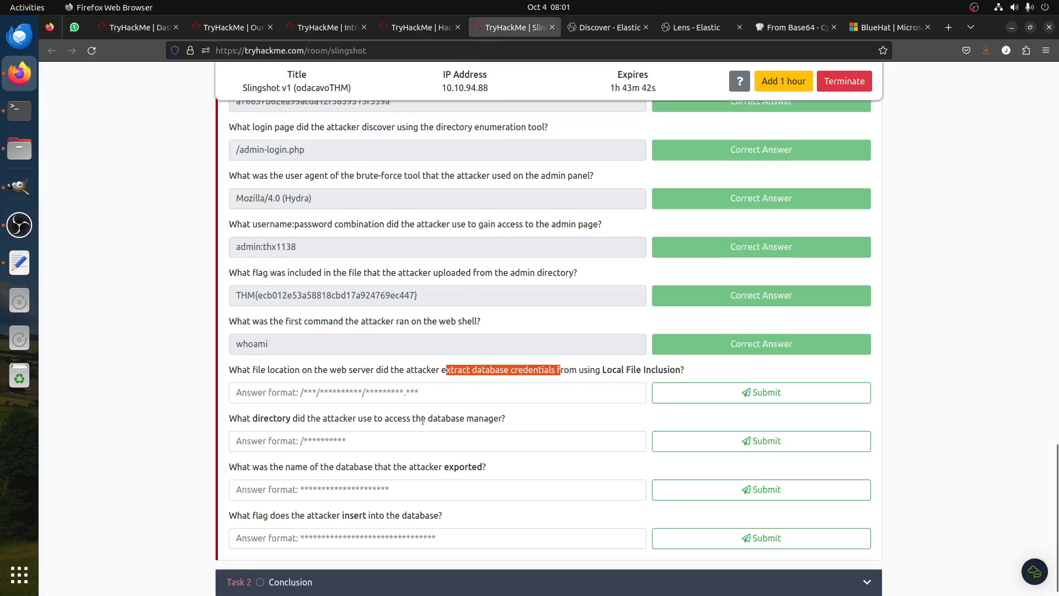
# Submit /etc/phpmyadmin/config-db.php as the LFI credentials file and return to Kibana
pyautogui.write('/etc/phpmyadmin/config-db.php')
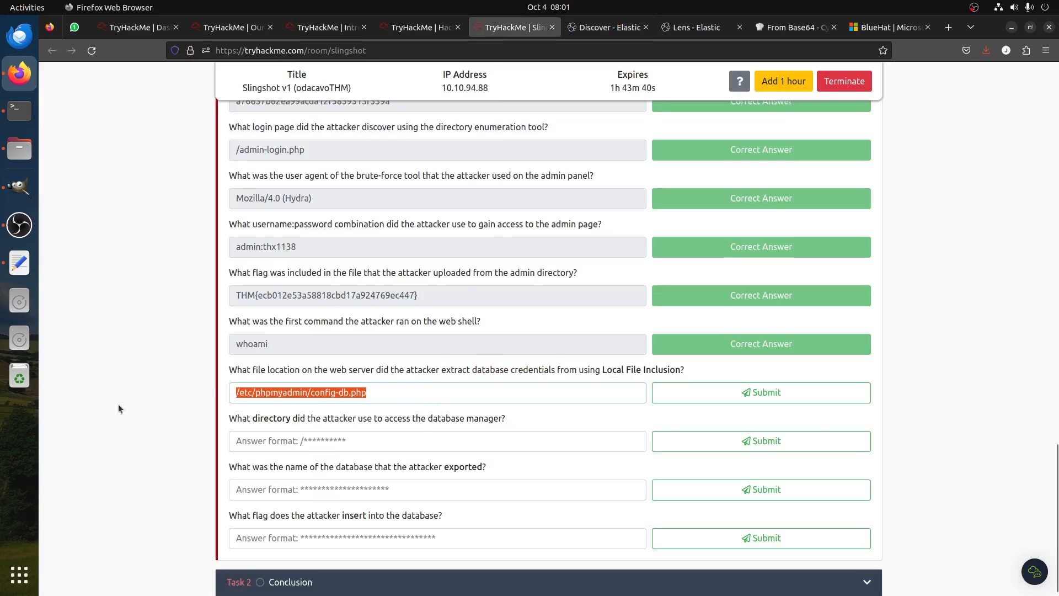
pyautogui.click(760, 393)
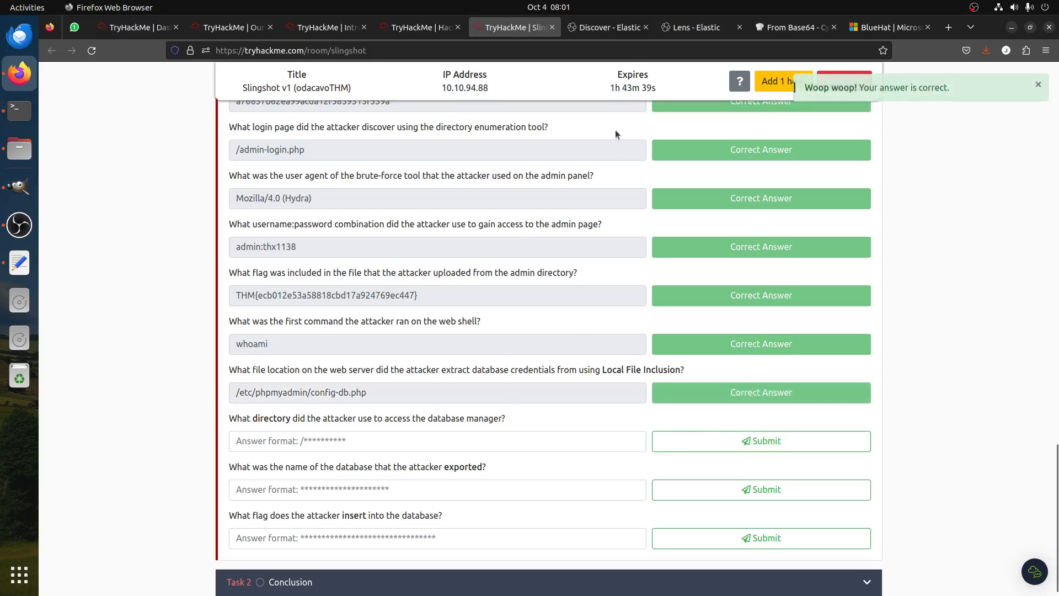
pyautogui.moveTo(566, 234)
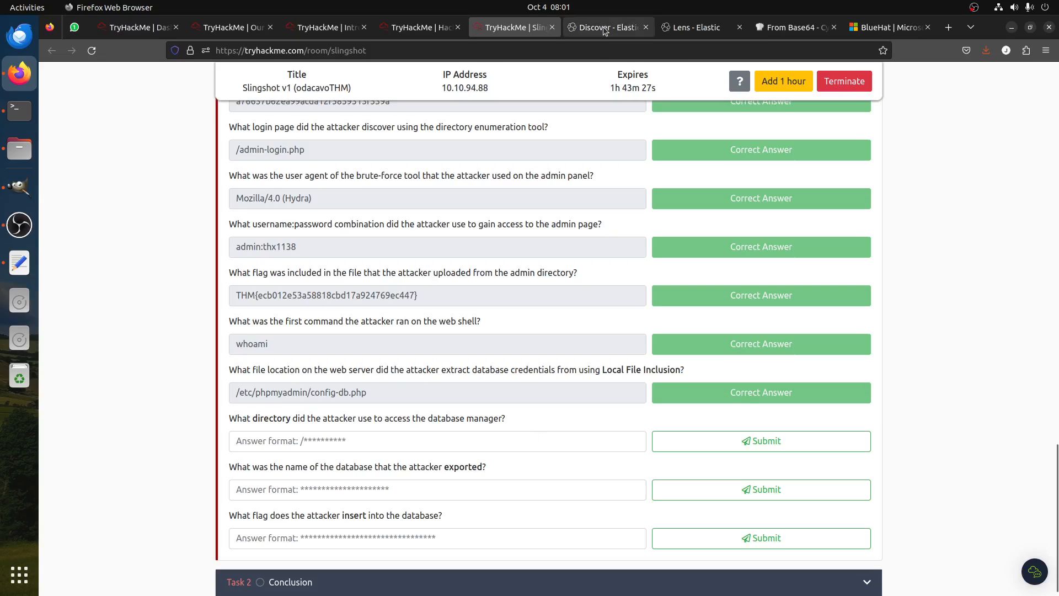
pyautogui.click(606, 27)
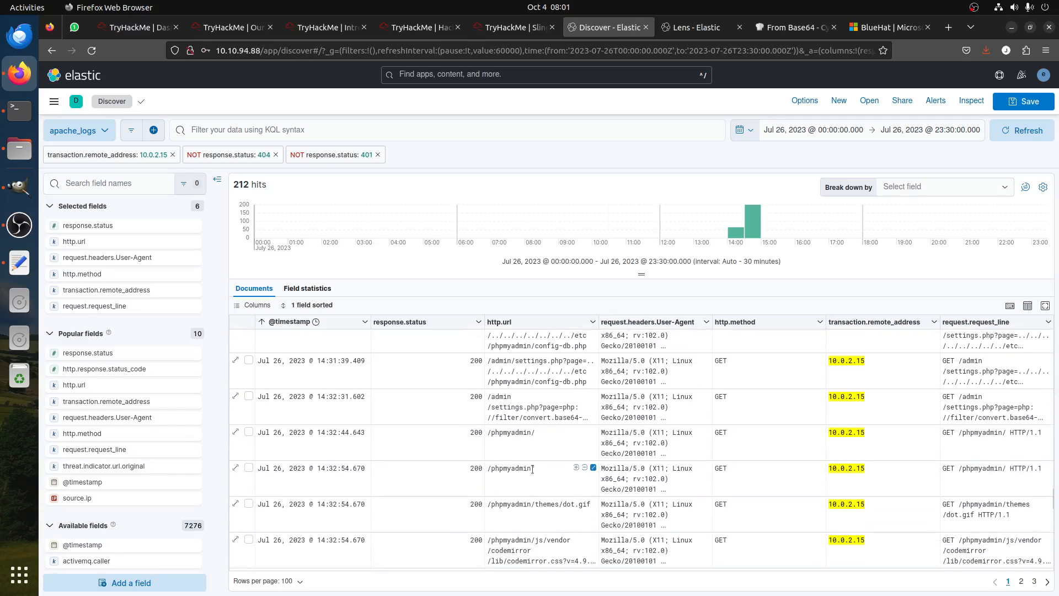
# Pick the GET /phpmyadmin/ request as the database-manager directory answer
pyautogui.click(510, 468)
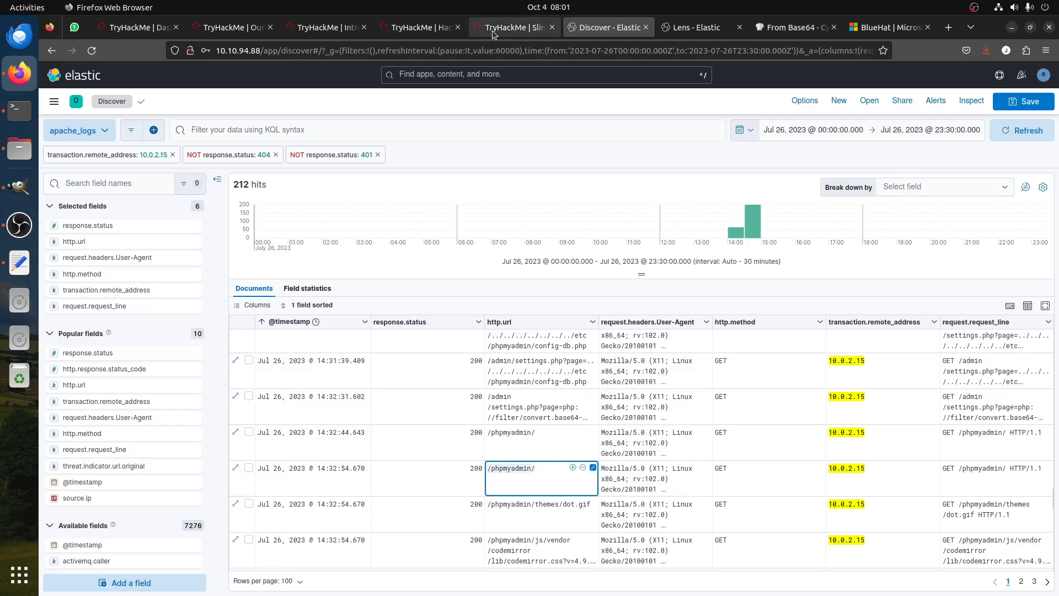
pyautogui.click(514, 26)
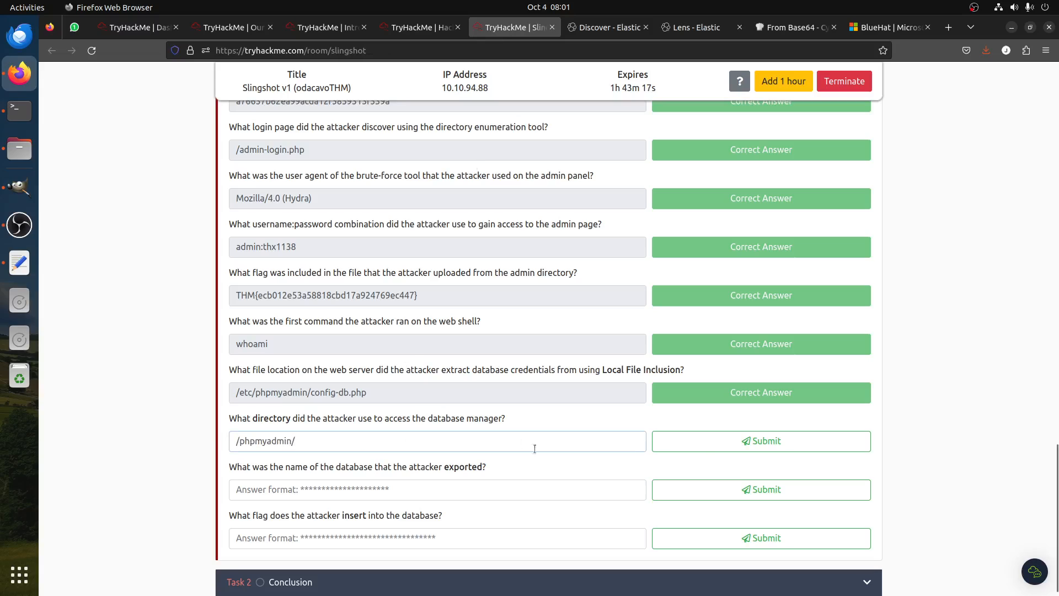
# Submit /phpmyadmin as the database-manager directory and return to Kibana
pyautogui.click(760, 441)
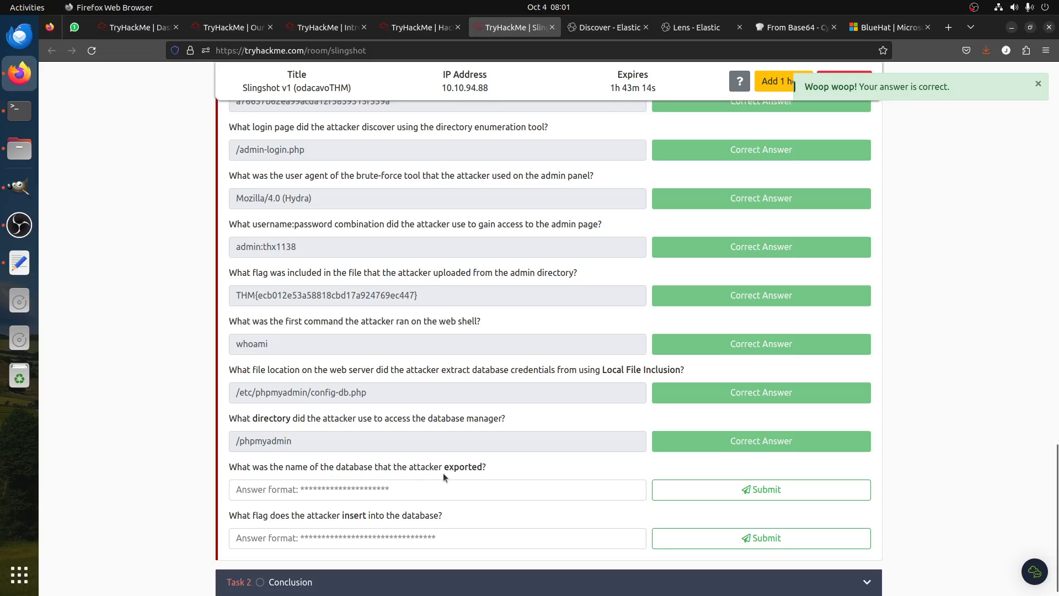
pyautogui.click(606, 27)
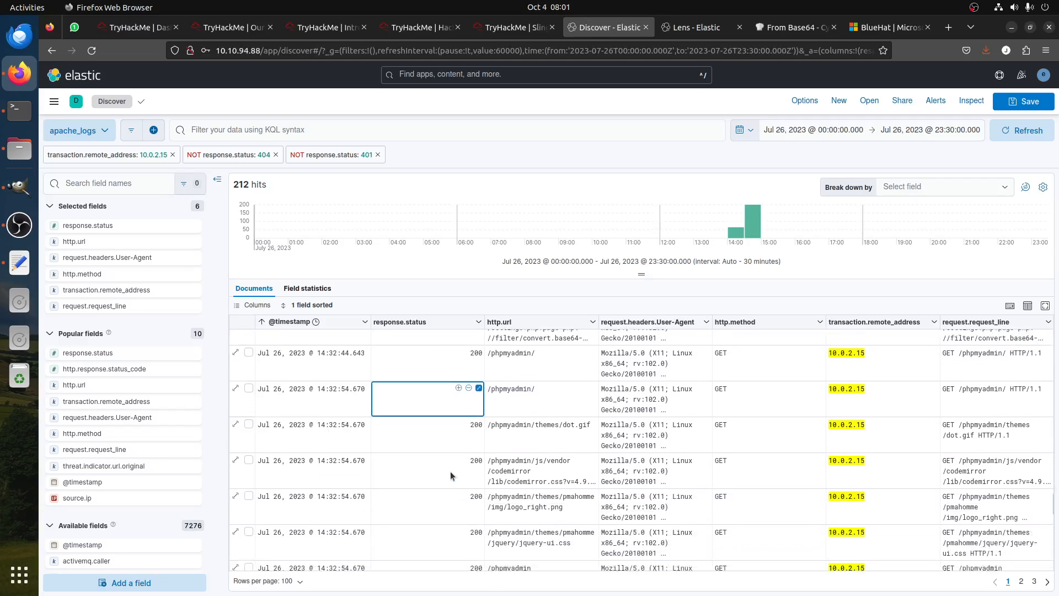
# Scroll through the phpmyadmin requests and move to page 2 of the results
pyautogui.scroll(-3)
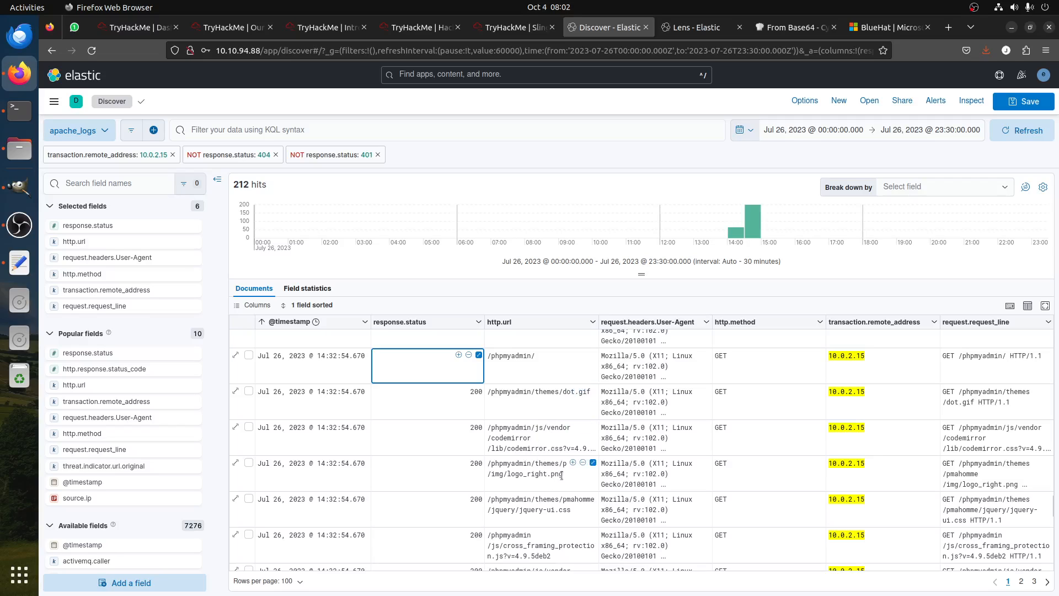
pyautogui.scroll(-3)
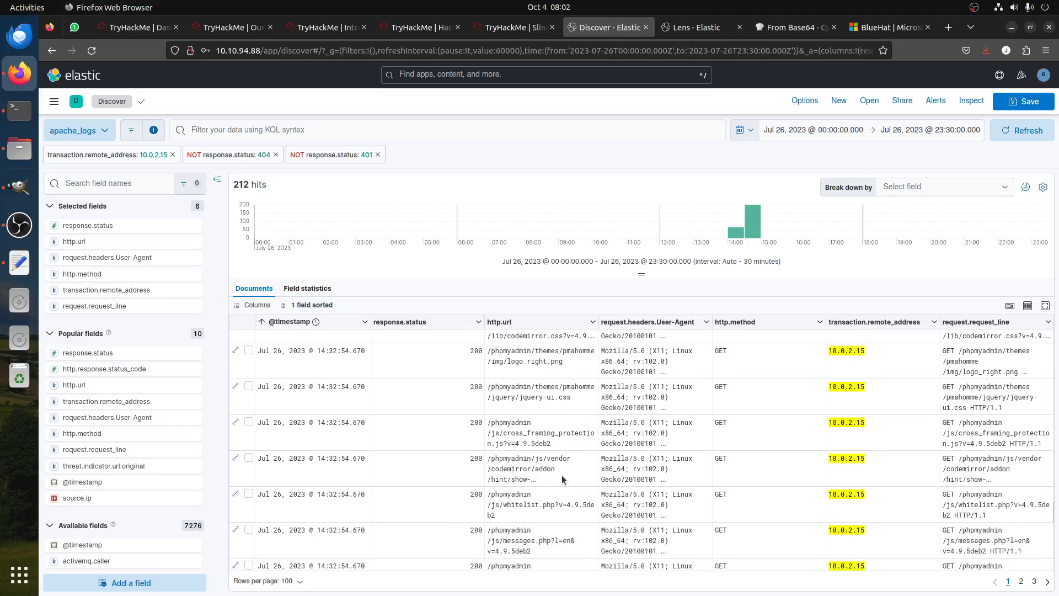
pyautogui.scroll(-3)
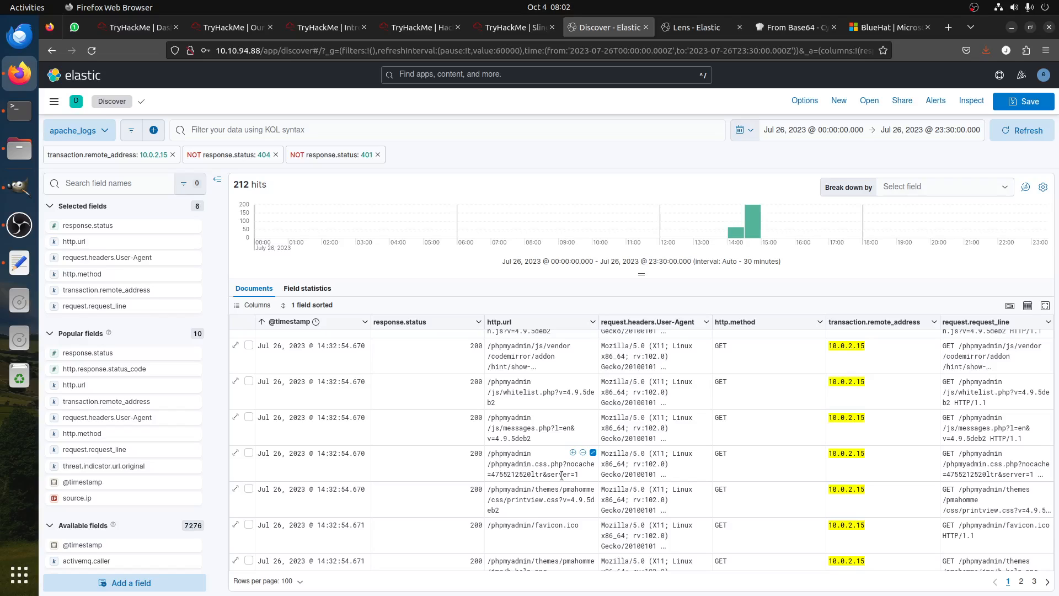
pyautogui.scroll(-3)
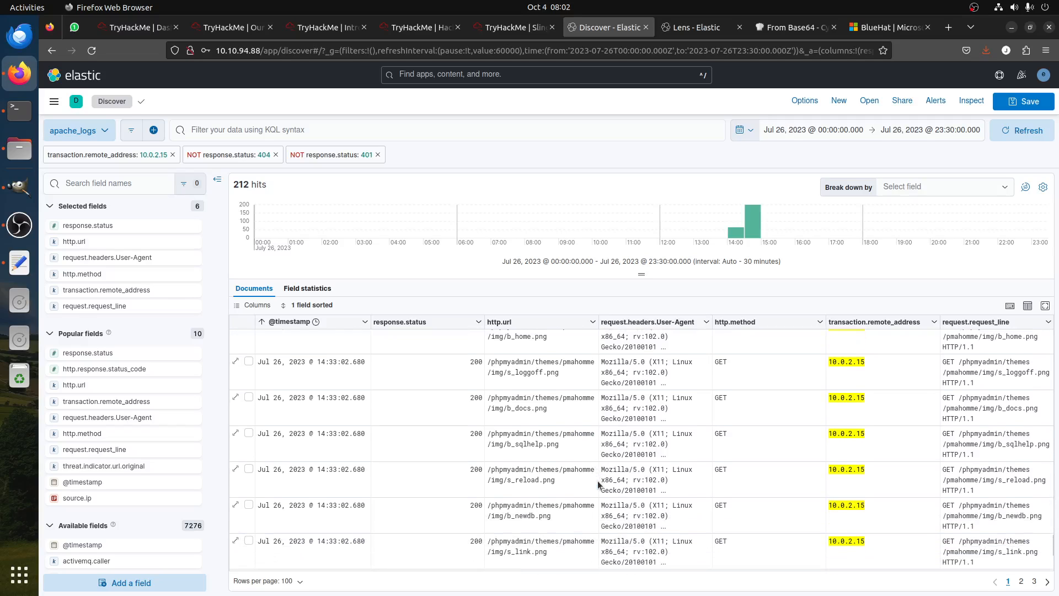
pyautogui.scroll(-3)
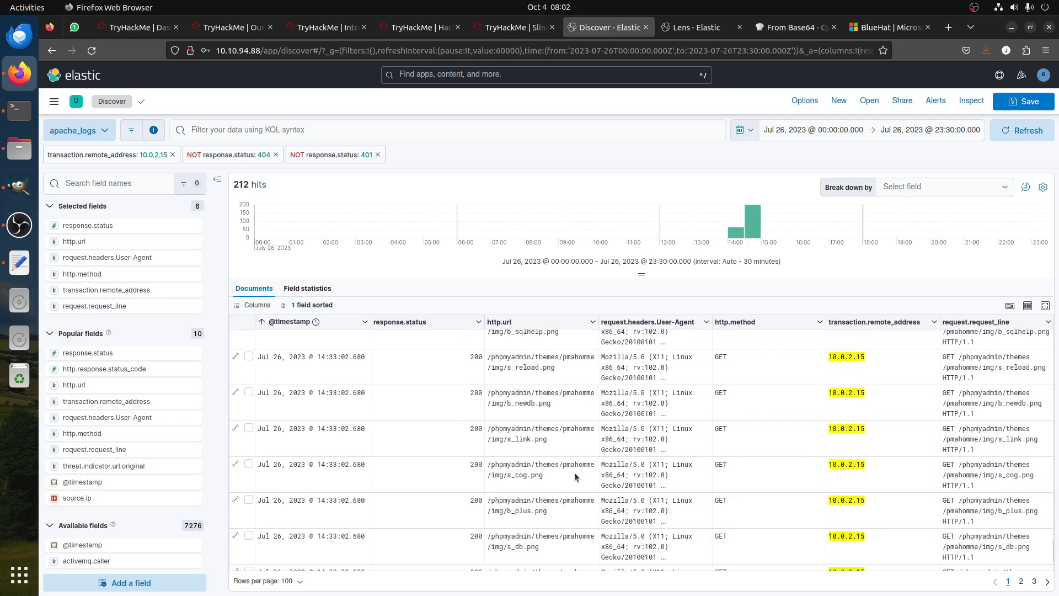
pyautogui.scroll(-3)
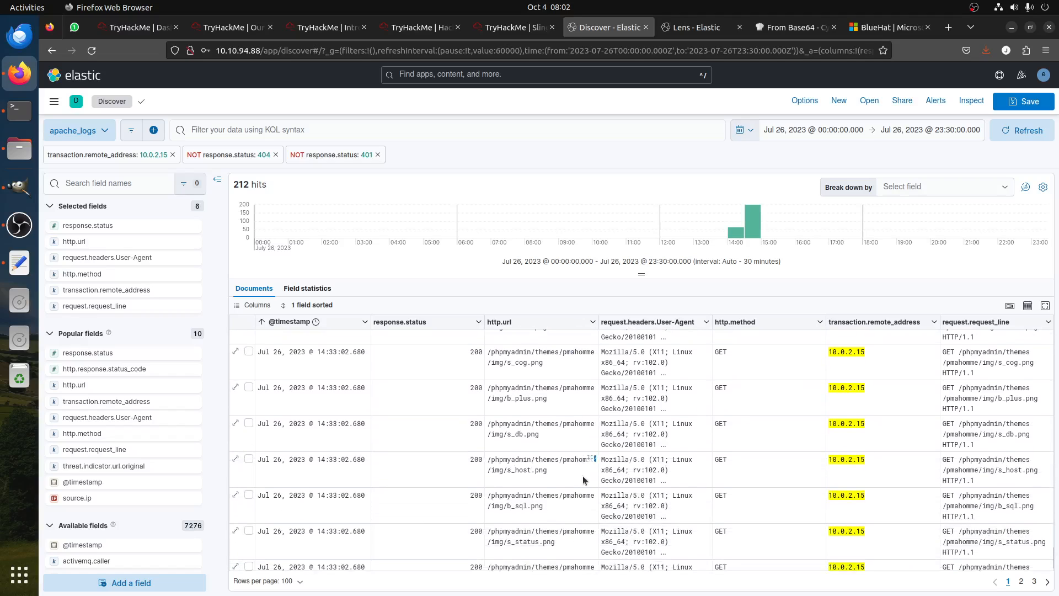
pyautogui.scroll(-3)
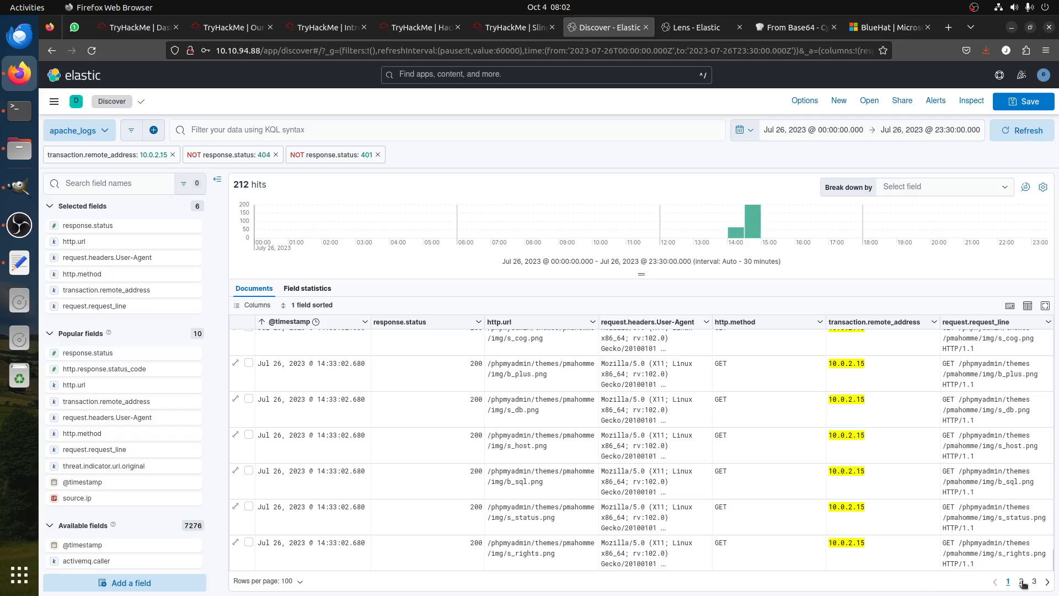
pyautogui.click(1022, 581)
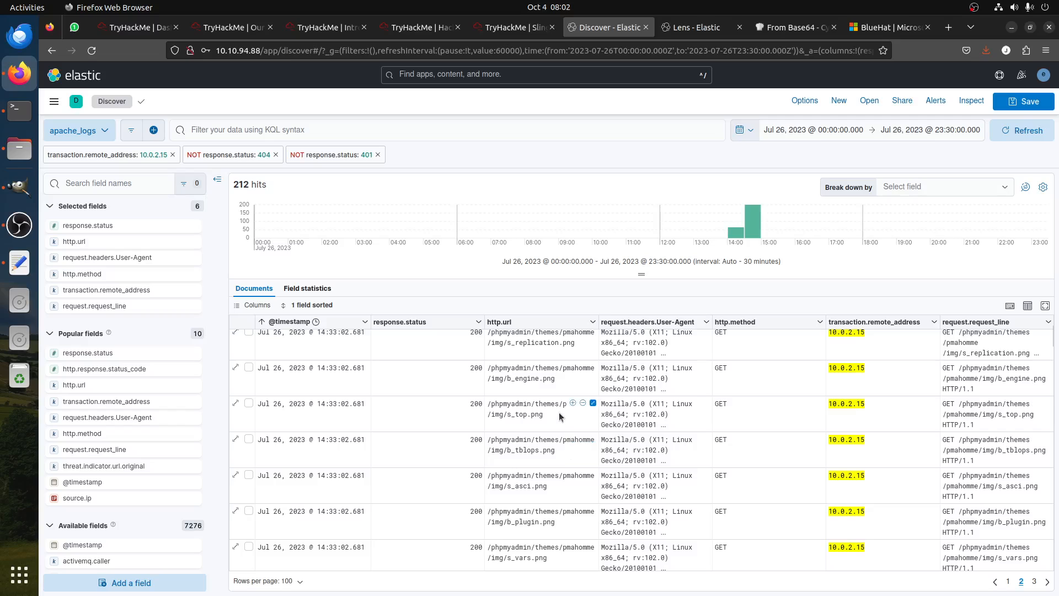
# Scroll to the db_structure.php requests for customer_credit_cards and begin a new KQL query
pyautogui.scroll(-3)
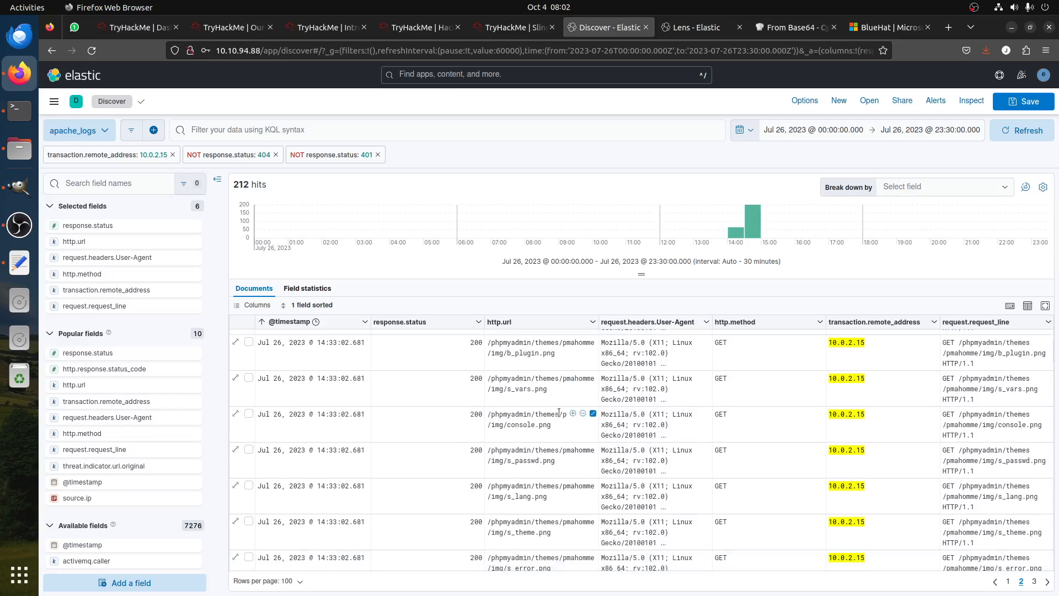
pyautogui.scroll(-3)
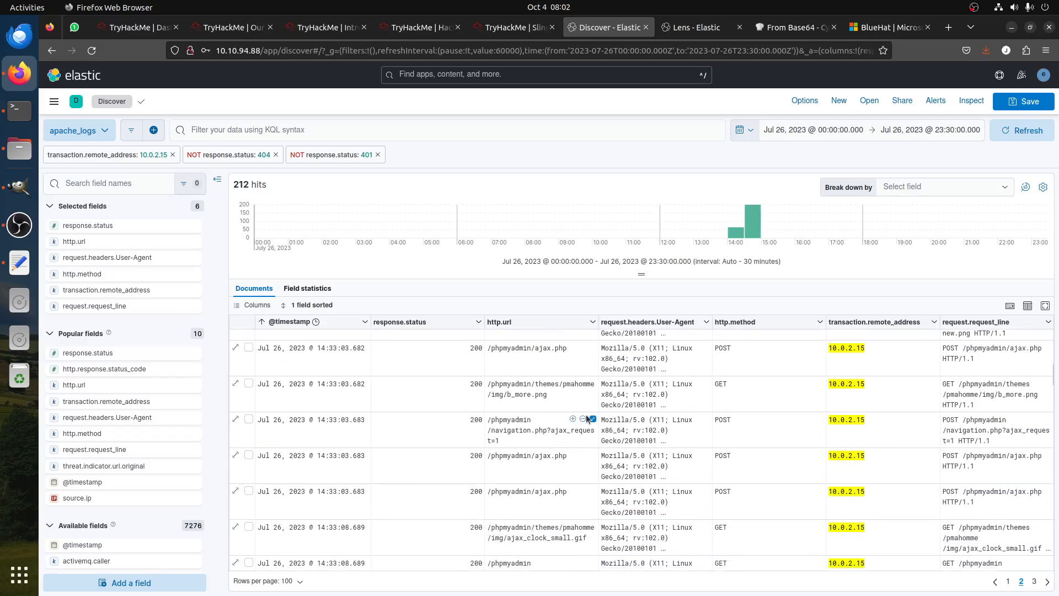
pyautogui.scroll(-3)
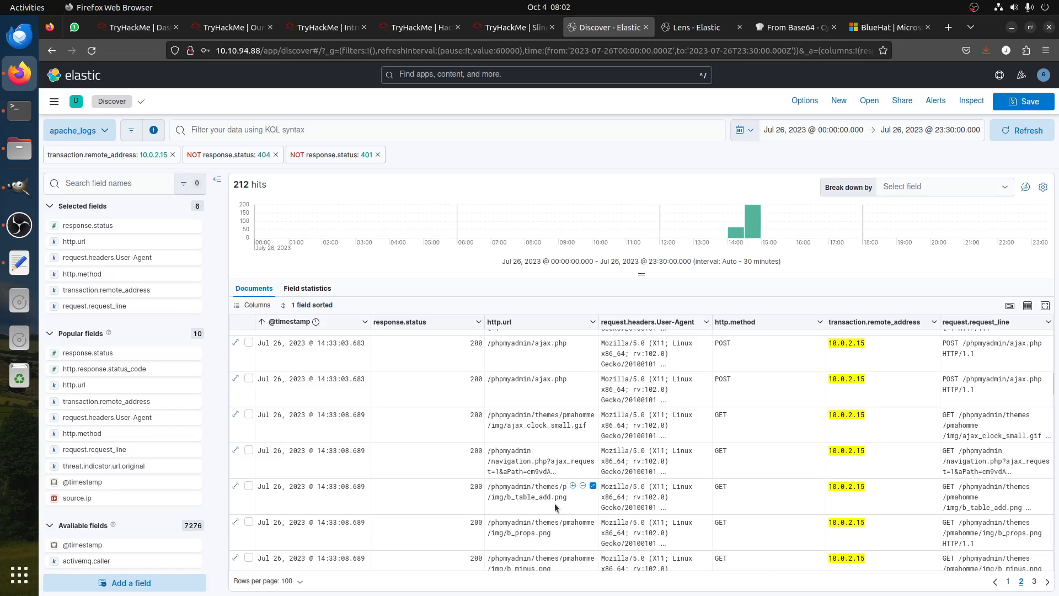
pyautogui.scroll(-3)
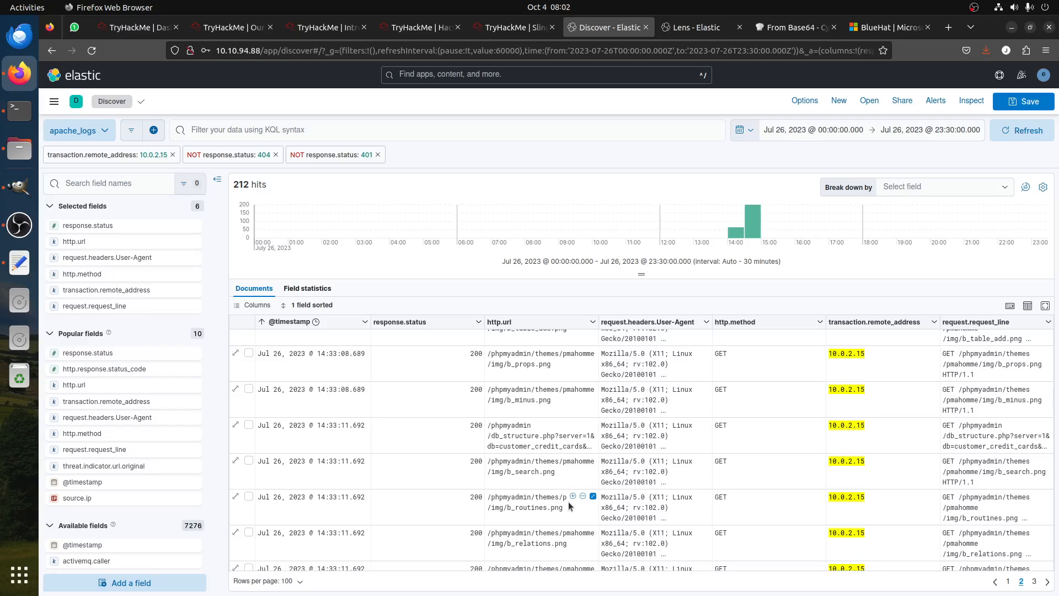
pyautogui.moveTo(537, 436)
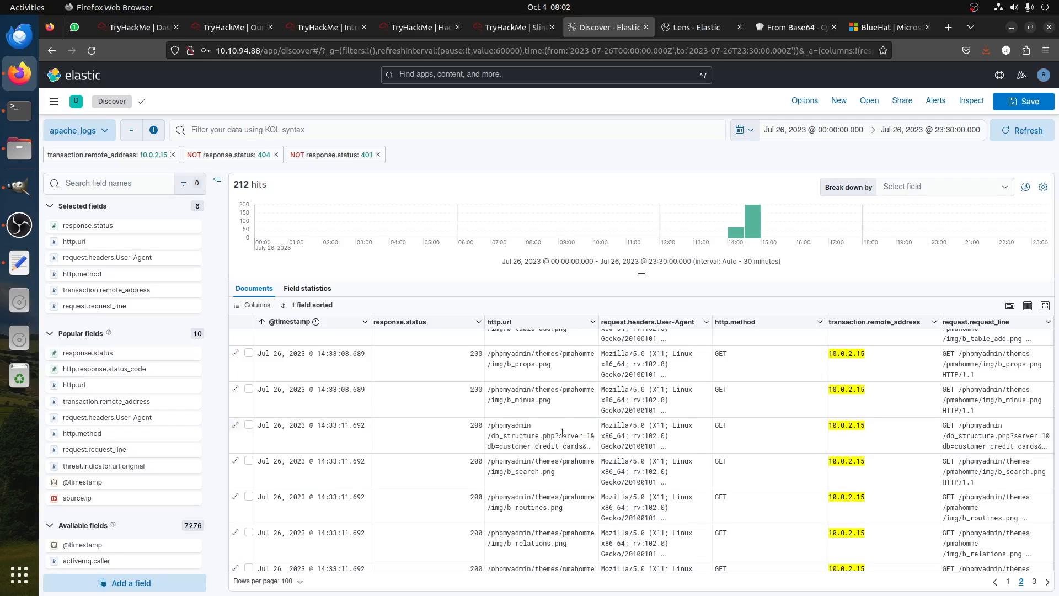
pyautogui.click(236, 426)
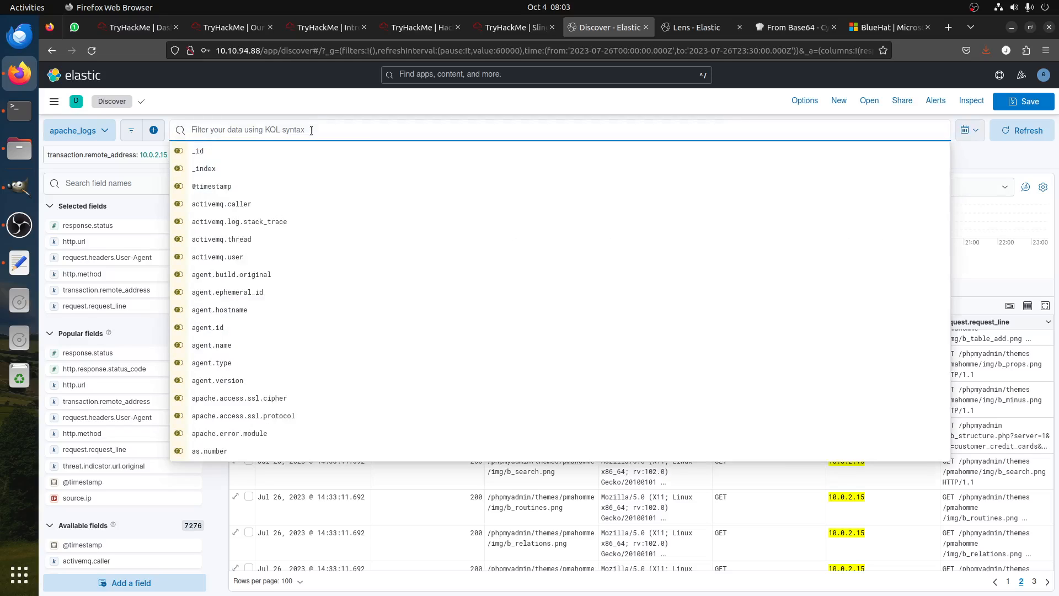
# Filter the logs with *export* and expand the POST export.php message showing db=customer_credit_cards
pyautogui.write('*export*')
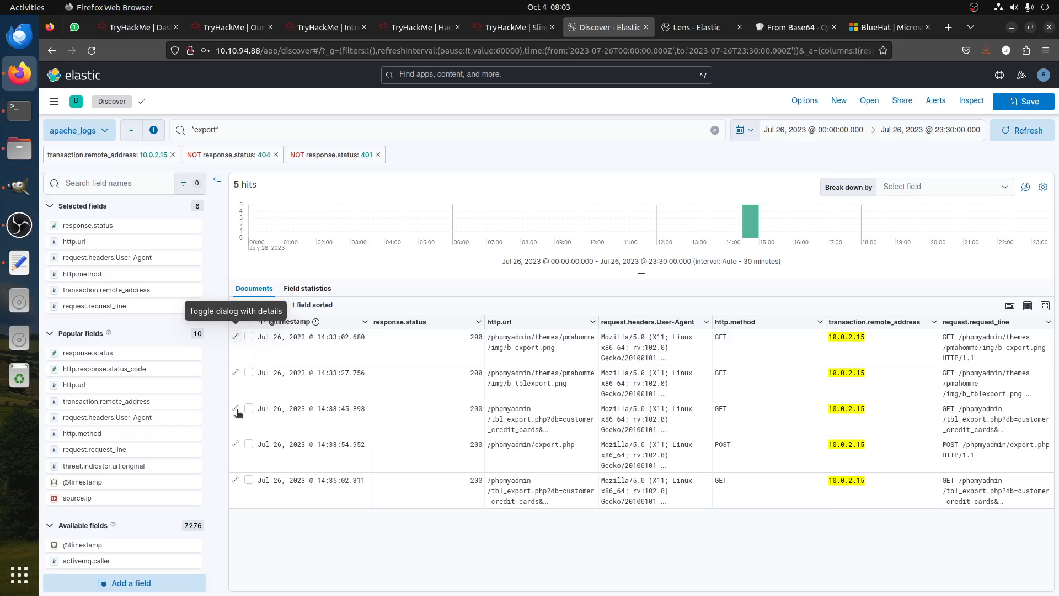
pyautogui.click(236, 408)
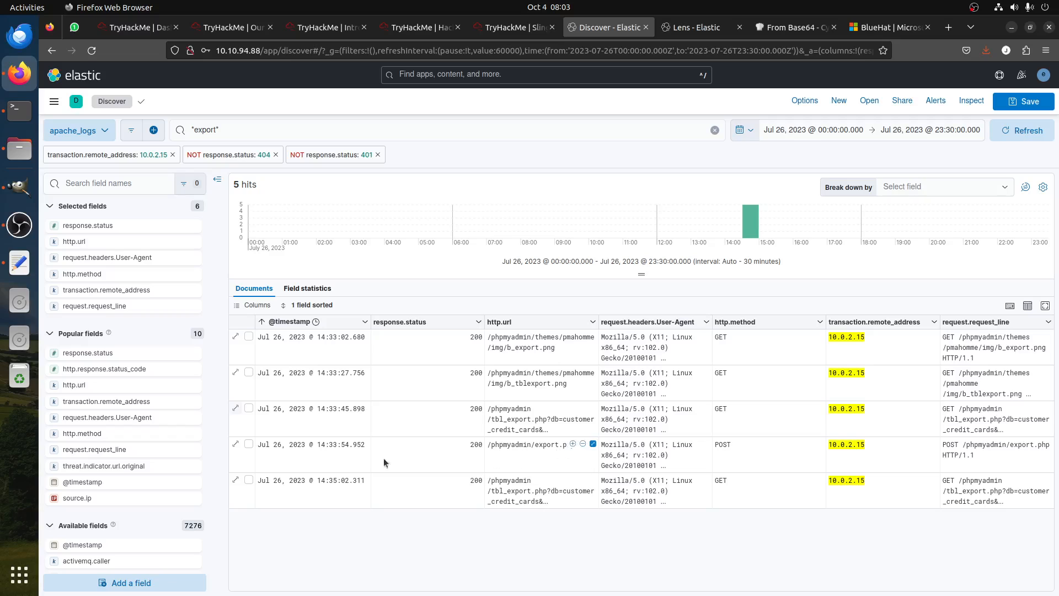
pyautogui.click(236, 444)
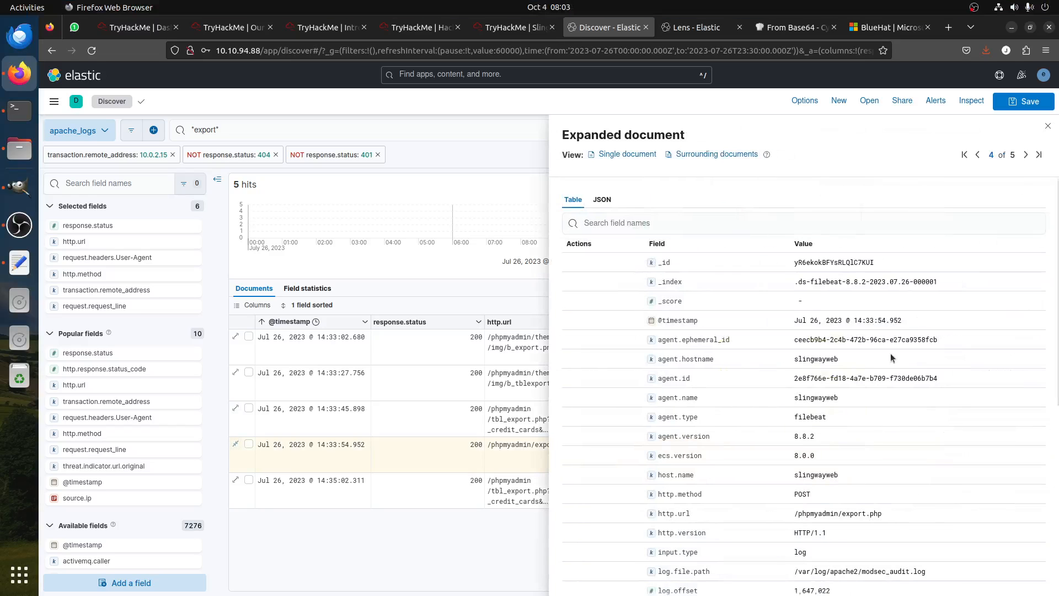
pyautogui.scroll(-3)
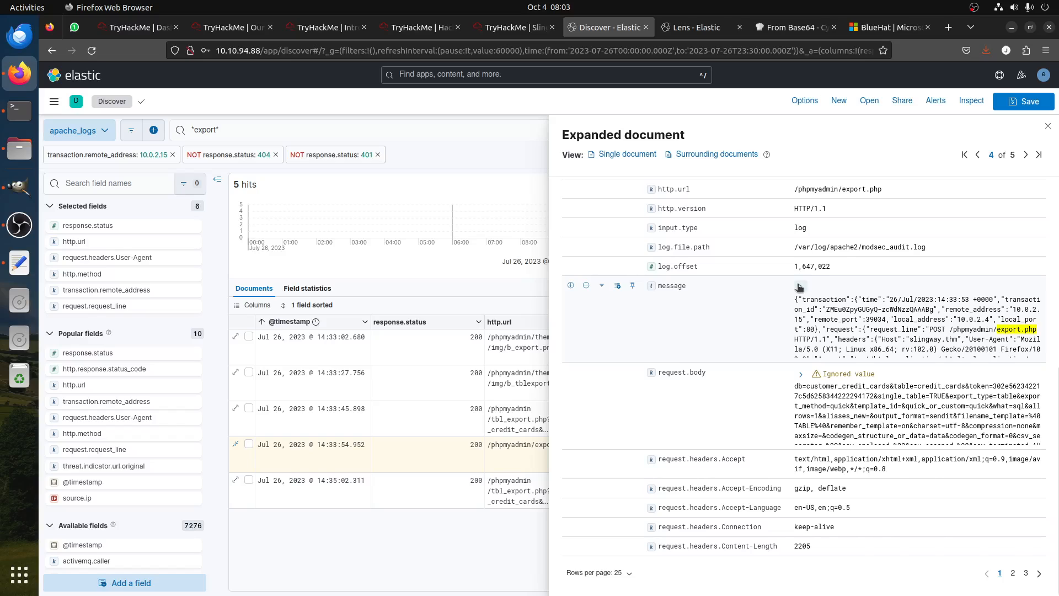
pyautogui.click(800, 284)
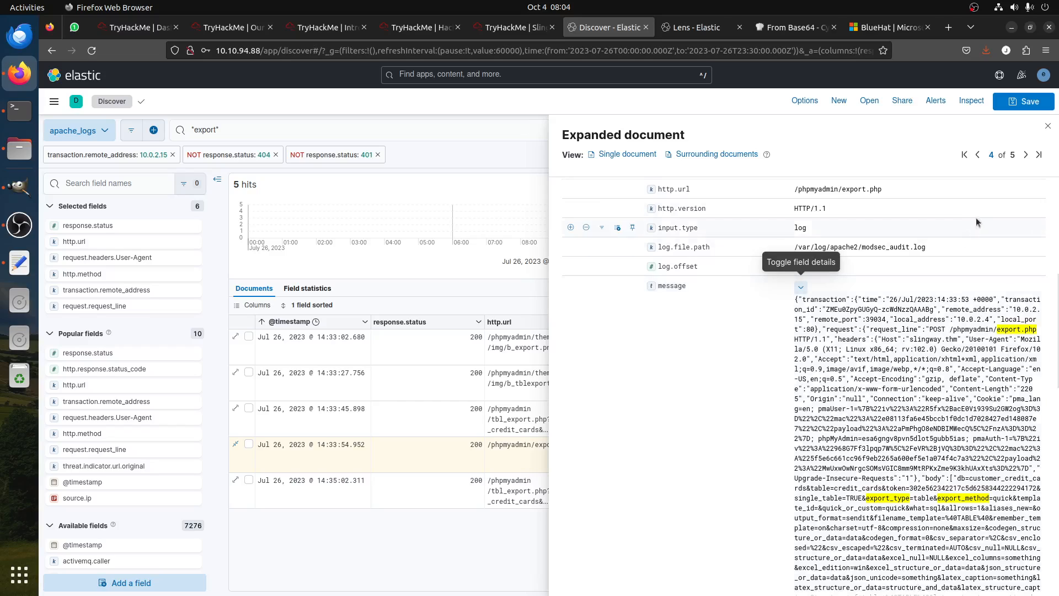
pyautogui.click(1025, 155)
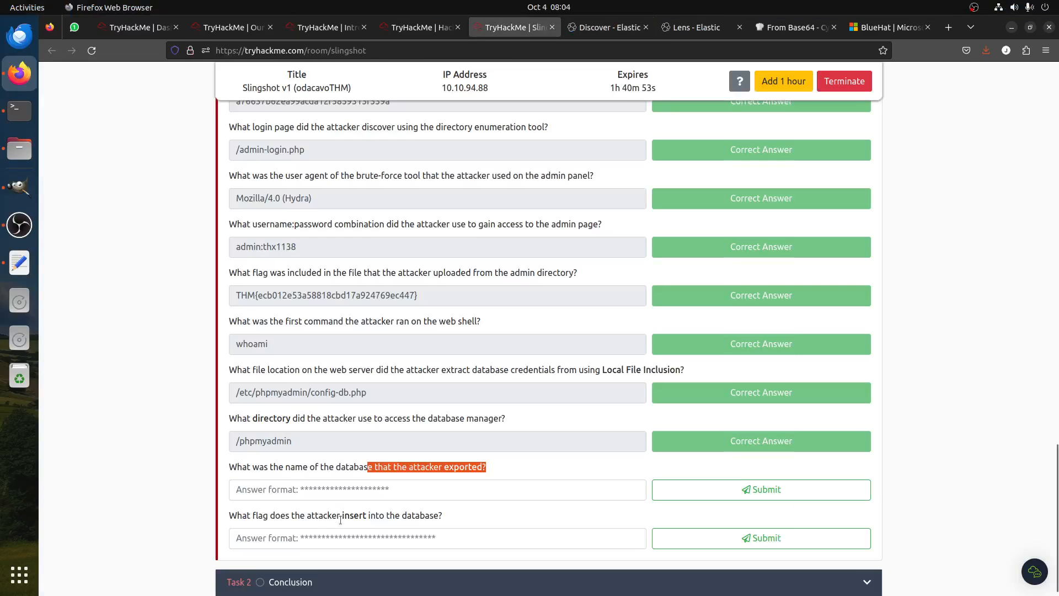
# Submit customer_credit_cards as the exported database and return to Kibana Discover
pyautogui.click(760, 489)
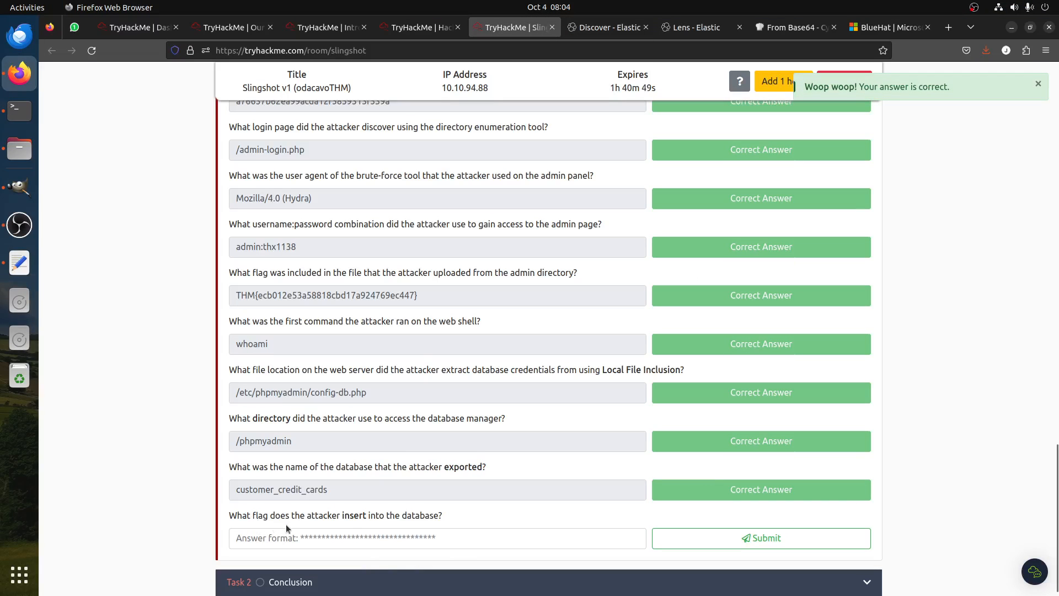
pyautogui.click(606, 26)
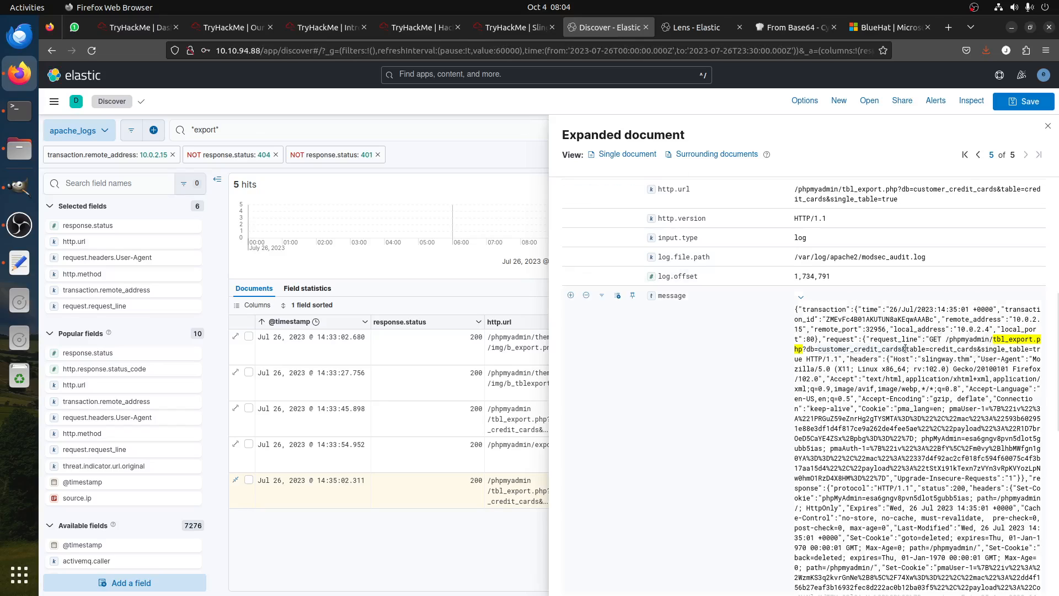
pyautogui.moveTo(772, 333)
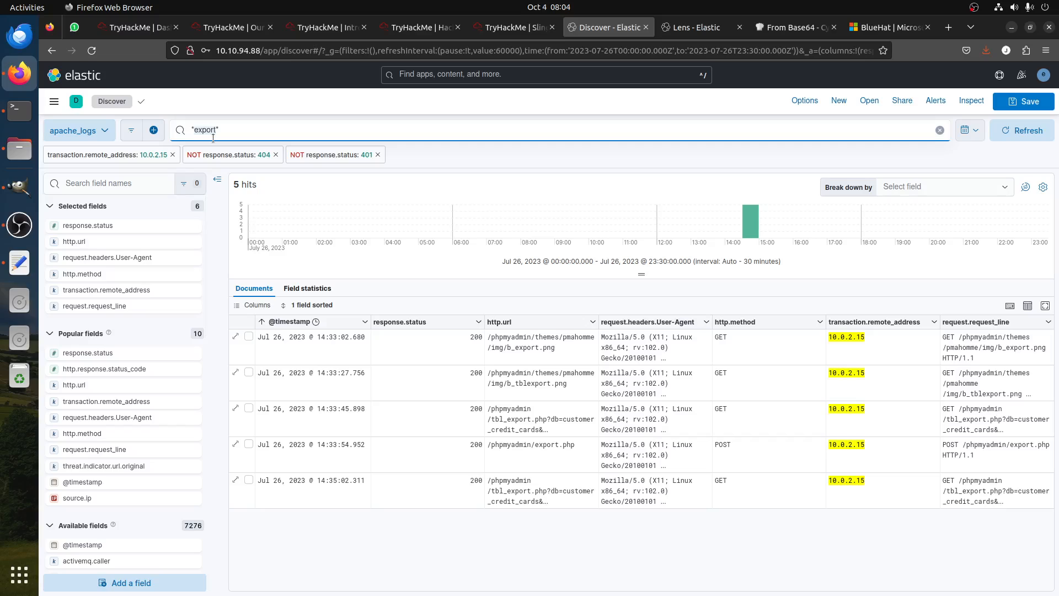
# Query the logs for 'insert' and read the first of the 4 hits down to its INSERT text
pyautogui.write('insert')
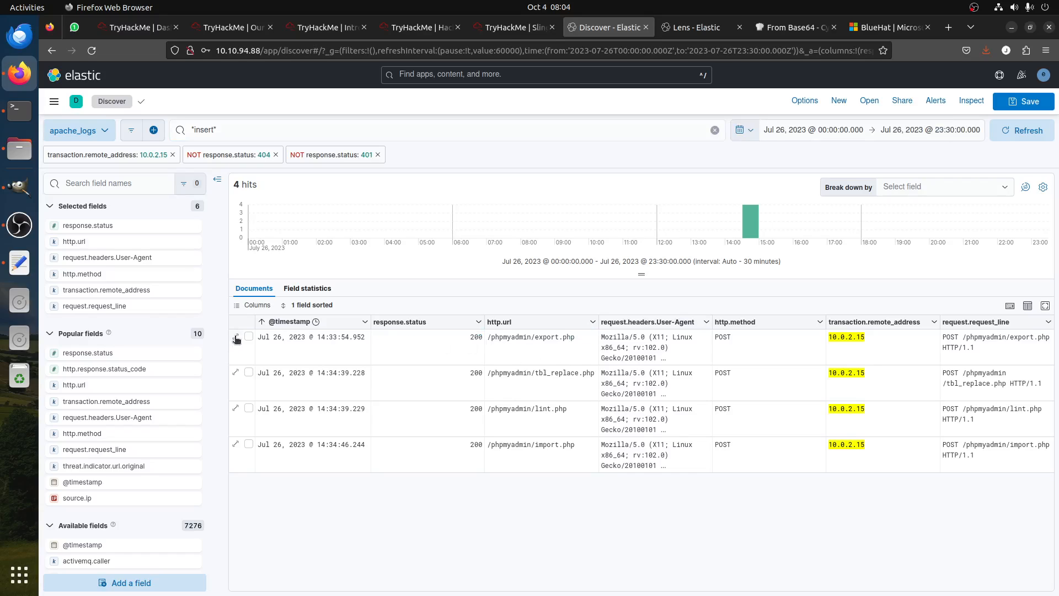
pyautogui.click(236, 337)
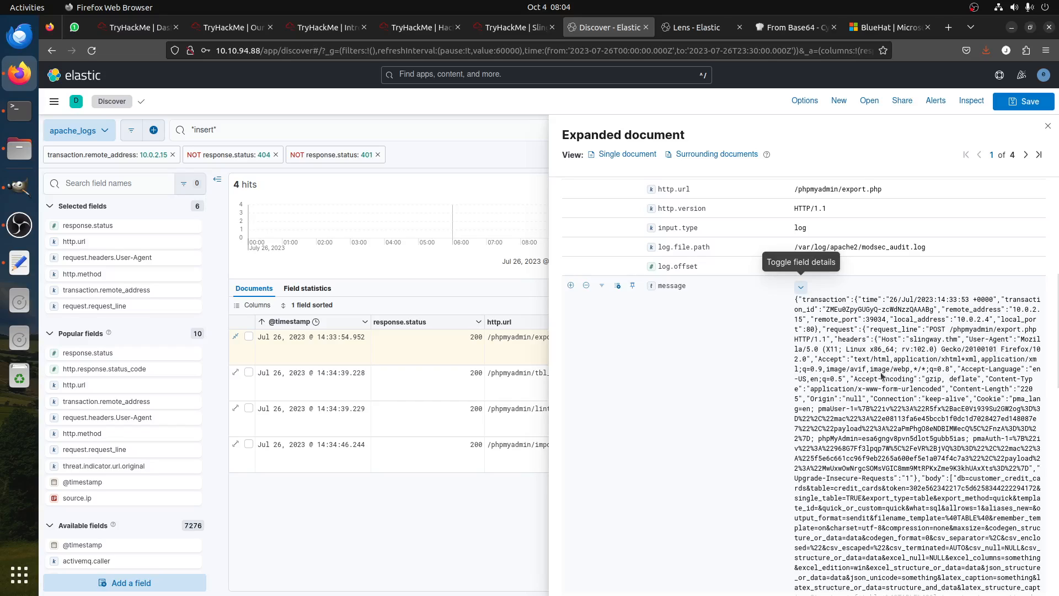
pyautogui.moveTo(880, 376)
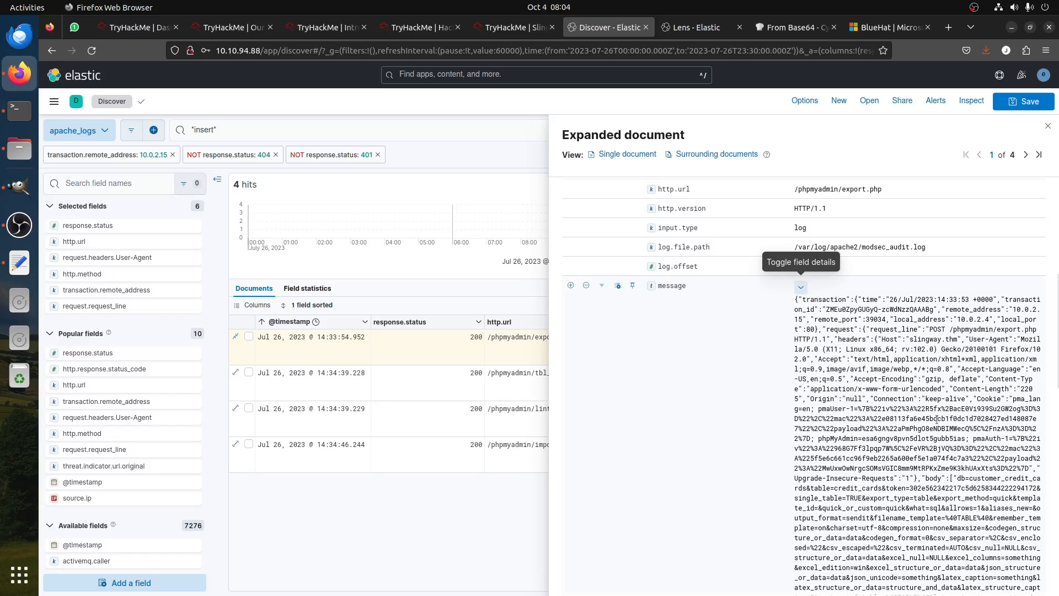
pyautogui.scroll(-3)
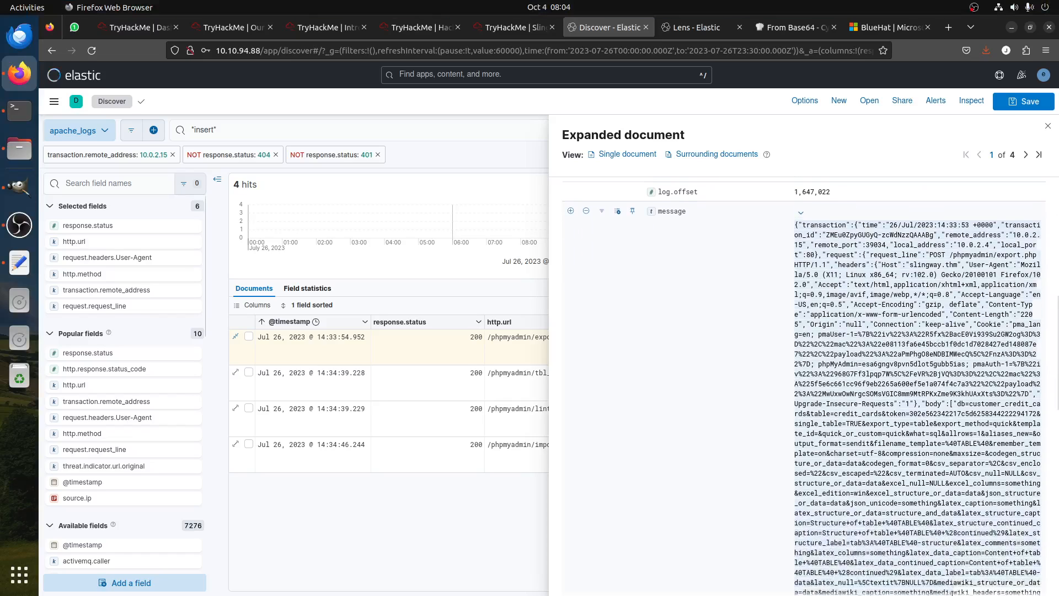
pyautogui.scroll(-3)
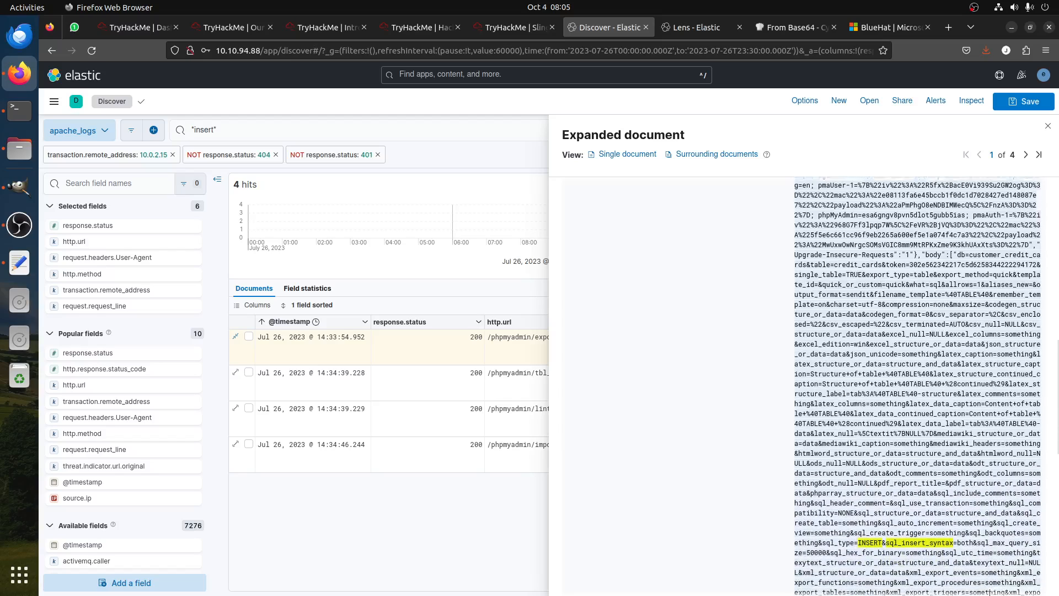
pyautogui.scroll(-3)
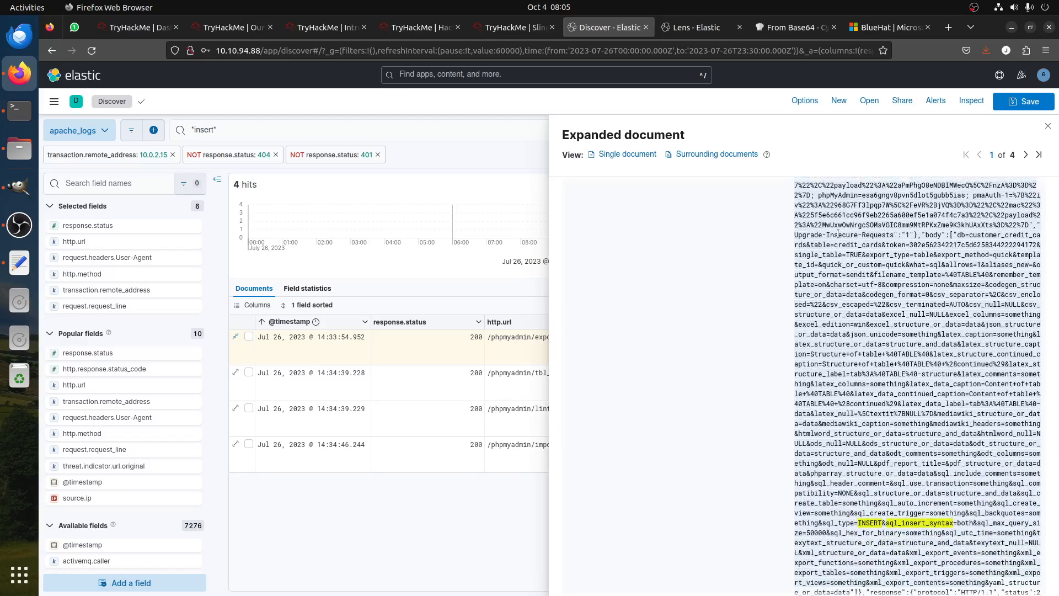
pyautogui.click(796, 27)
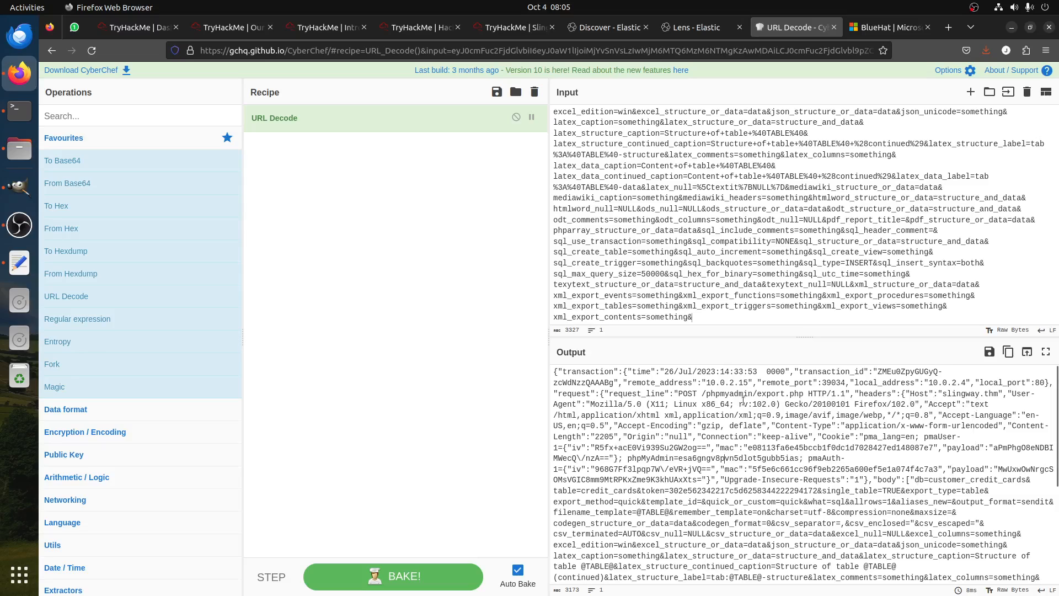
# Highlight export.php in CyberChef's decoded output, then return to the Kibana insert hits
pyautogui.doubleClick(780, 394)
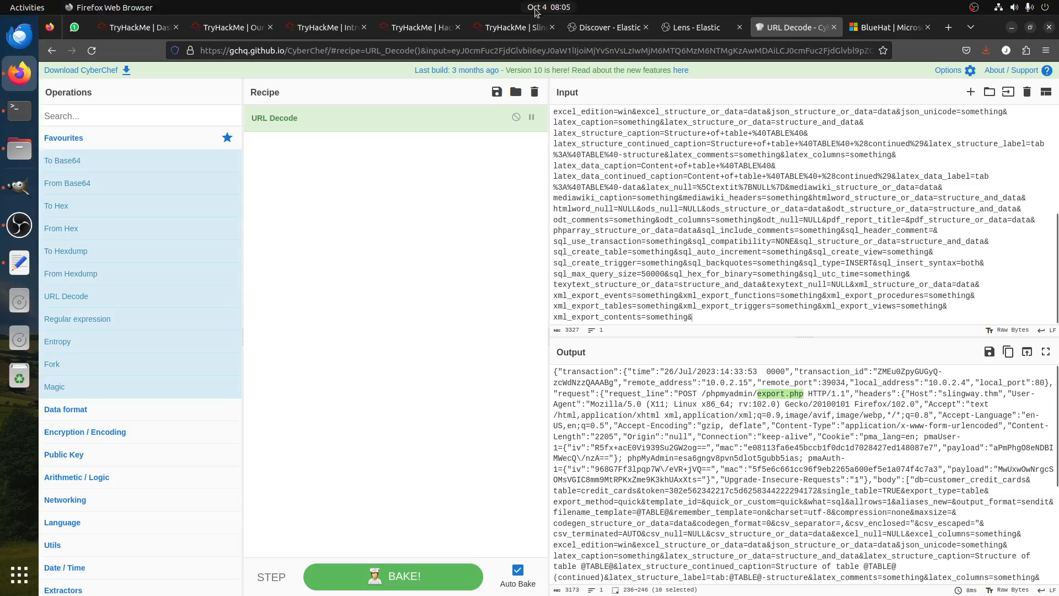
pyautogui.click(606, 27)
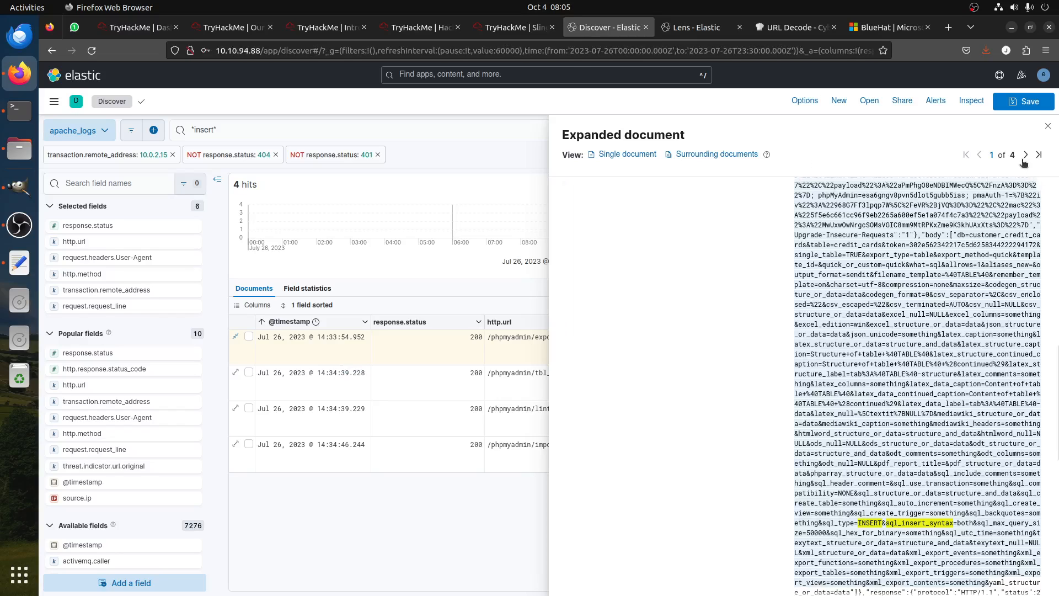
# Advance to the third insert hit, the lint.php request, and copy its message text
pyautogui.click(1025, 154)
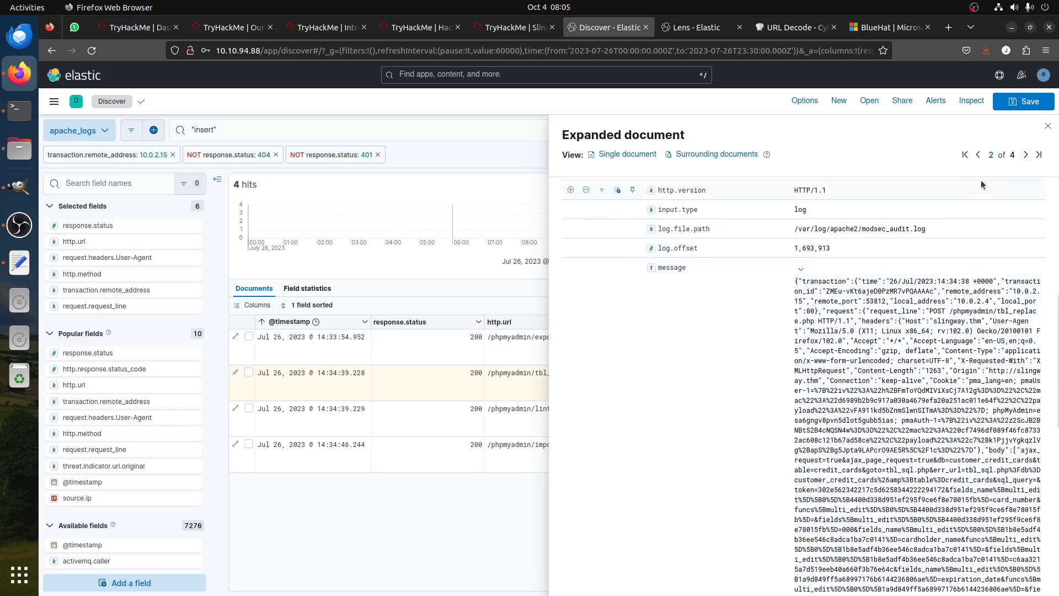
pyautogui.click(1025, 154)
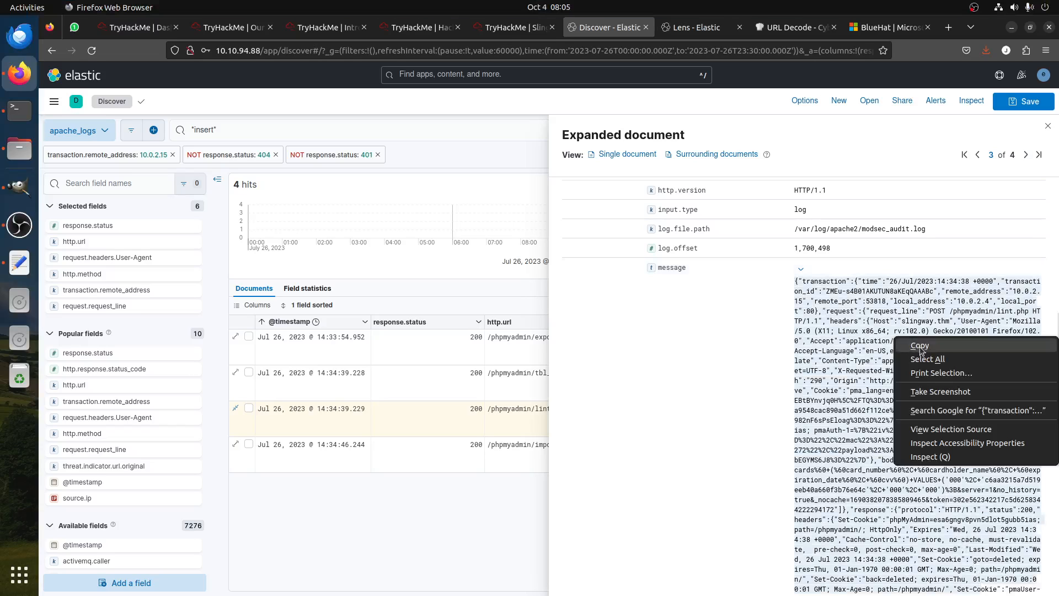
pyautogui.click(700, 26)
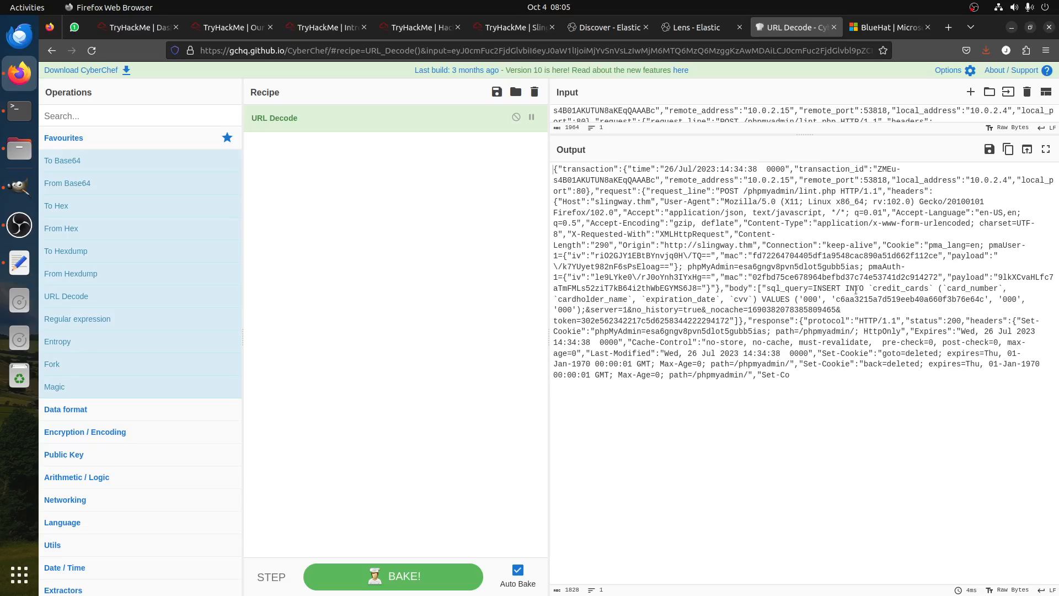
pyautogui.moveTo(679, 296)
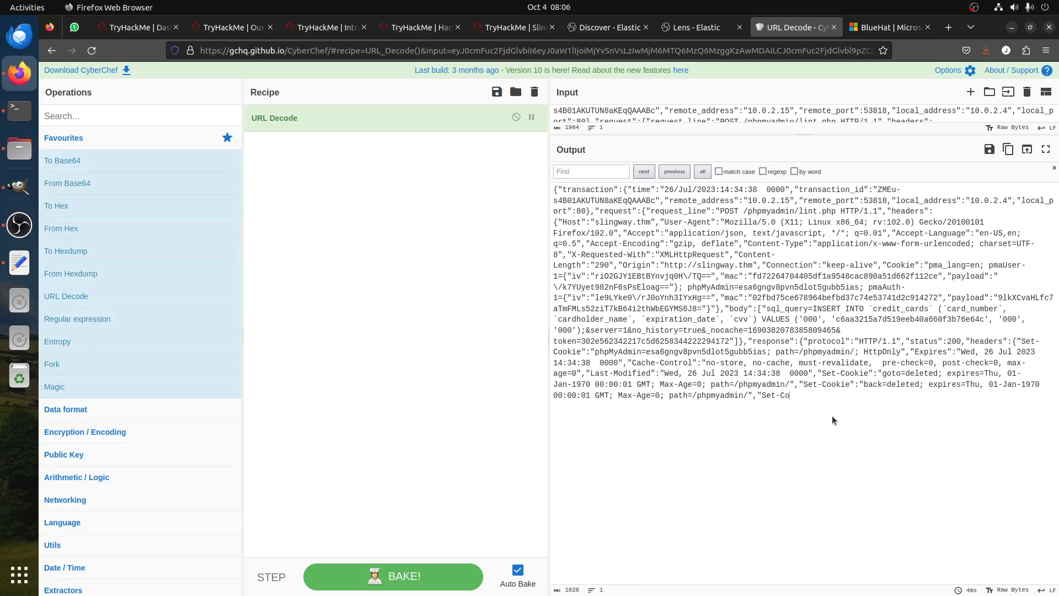
# Search the decoded lint.php log for 'insert' and select the flag hash in the credit_cards VALUES list
pyautogui.click(592, 171)
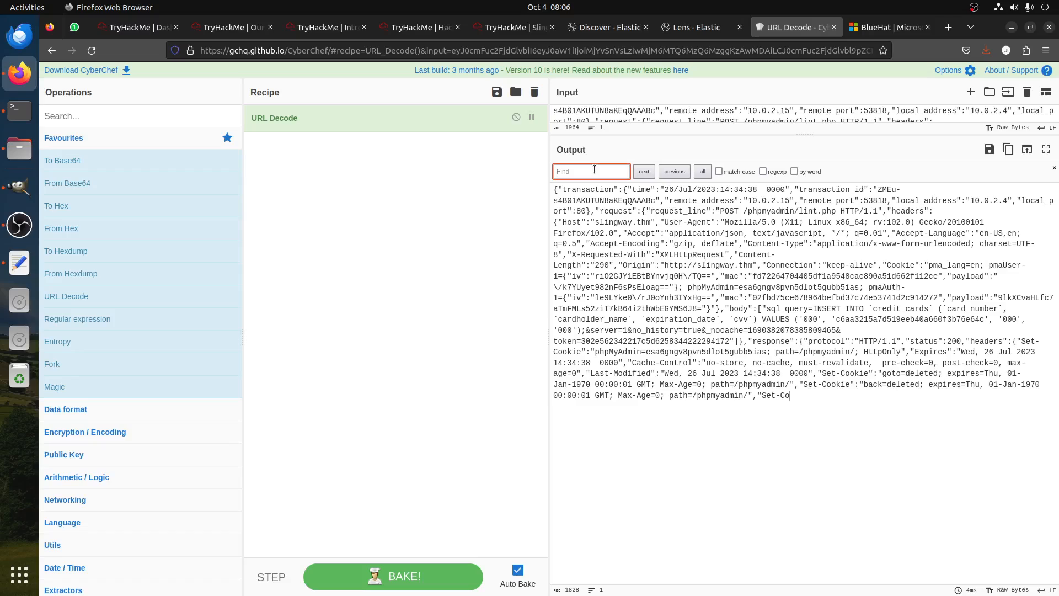
pyautogui.write('insert')
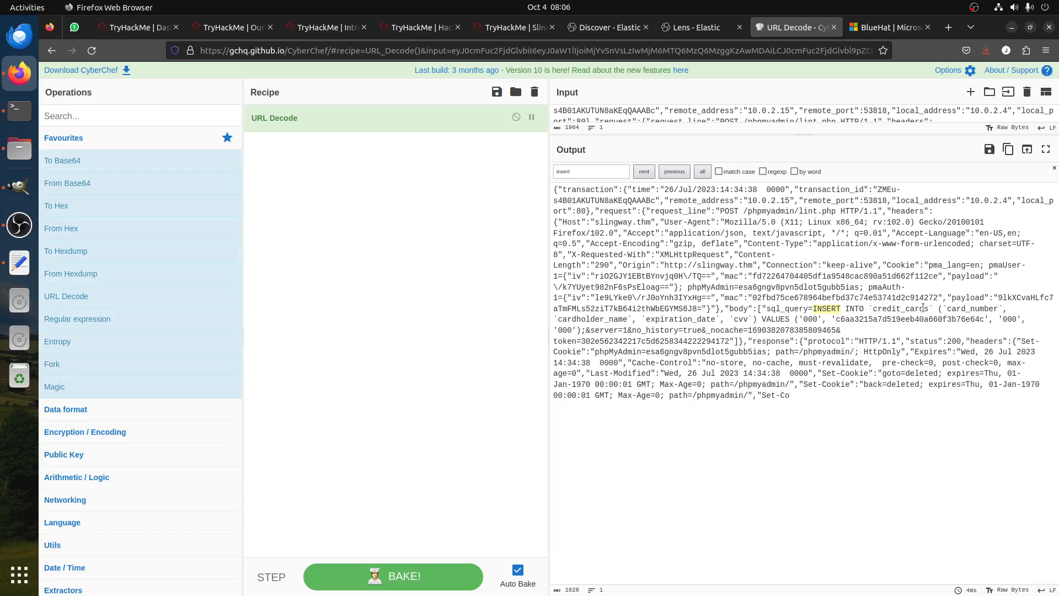
pyautogui.doubleClick(979, 309)
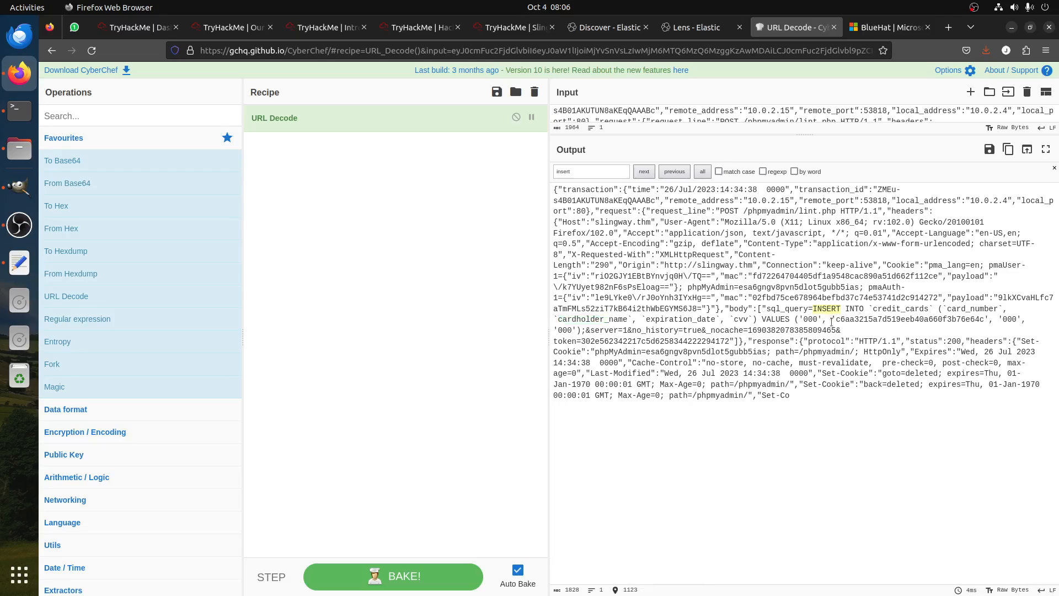
pyautogui.moveTo(833, 319); pyautogui.dragTo(983, 319)
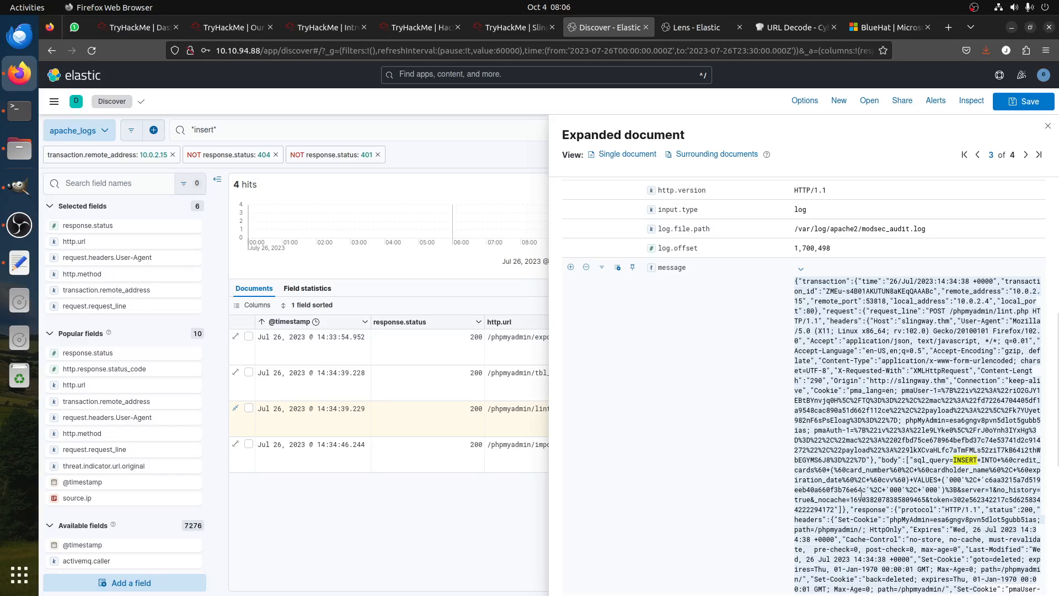
# Answer the insert-flag question with c6aa3215a7d519eeb40a660f3b76e64c and get it marked correct
pyautogui.click(515, 26)
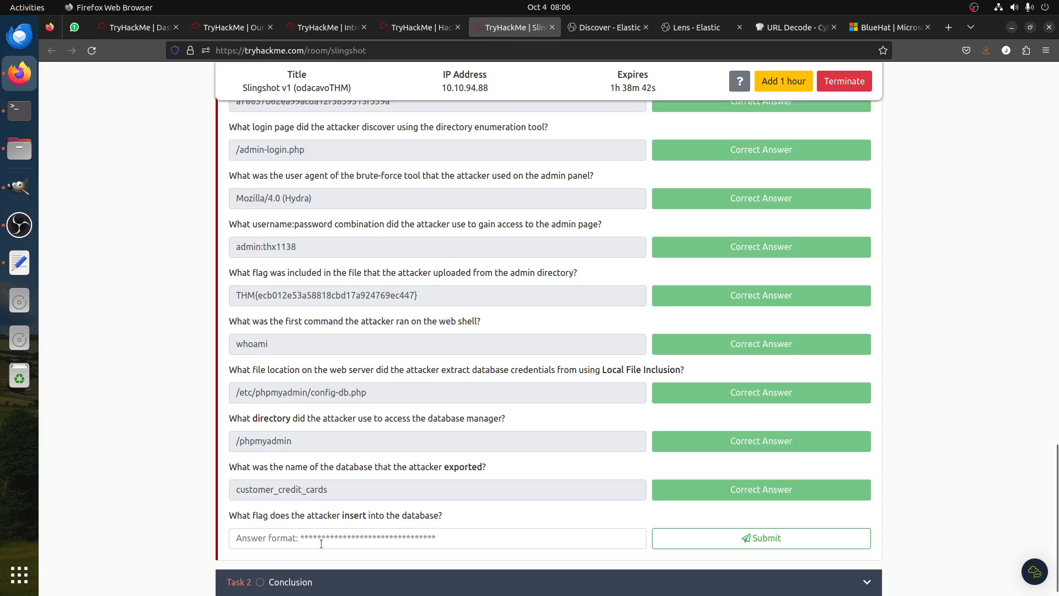
pyautogui.write('c6aa3215a7d519eeb40a660f3b76e64c')
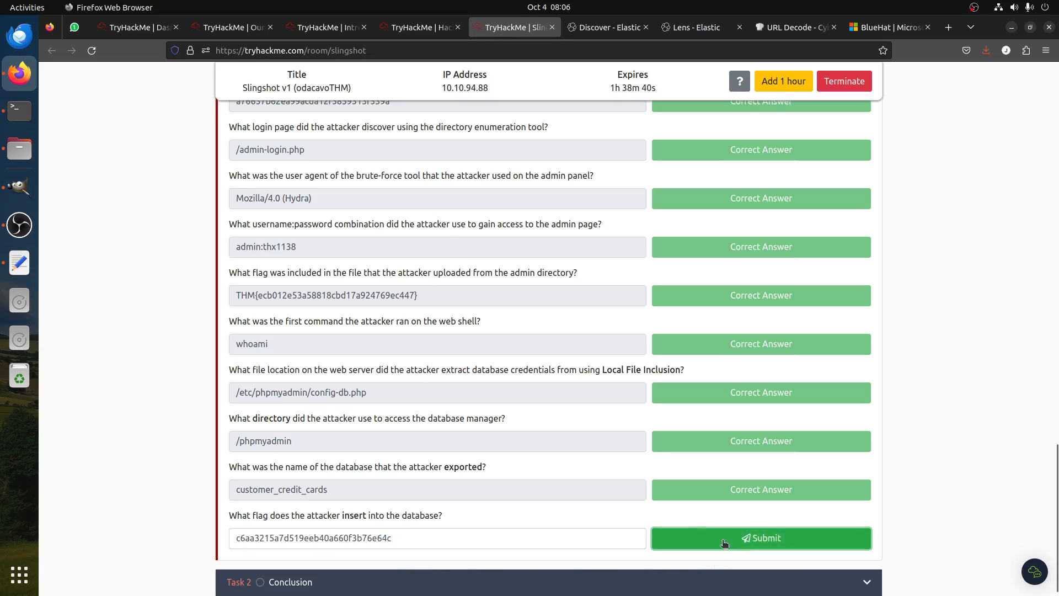
pyautogui.click(760, 538)
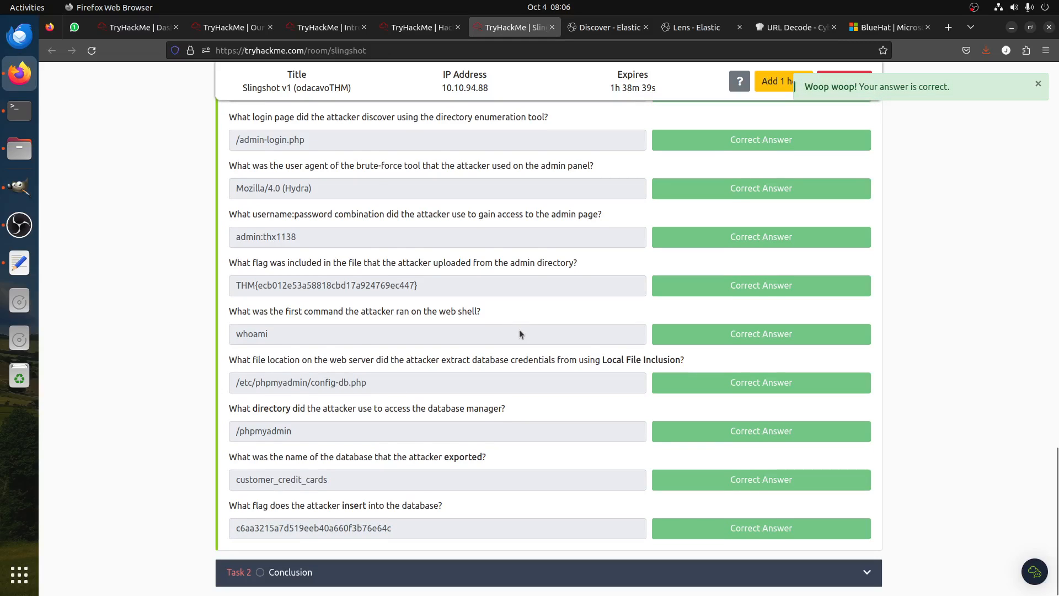
pyautogui.click(606, 27)
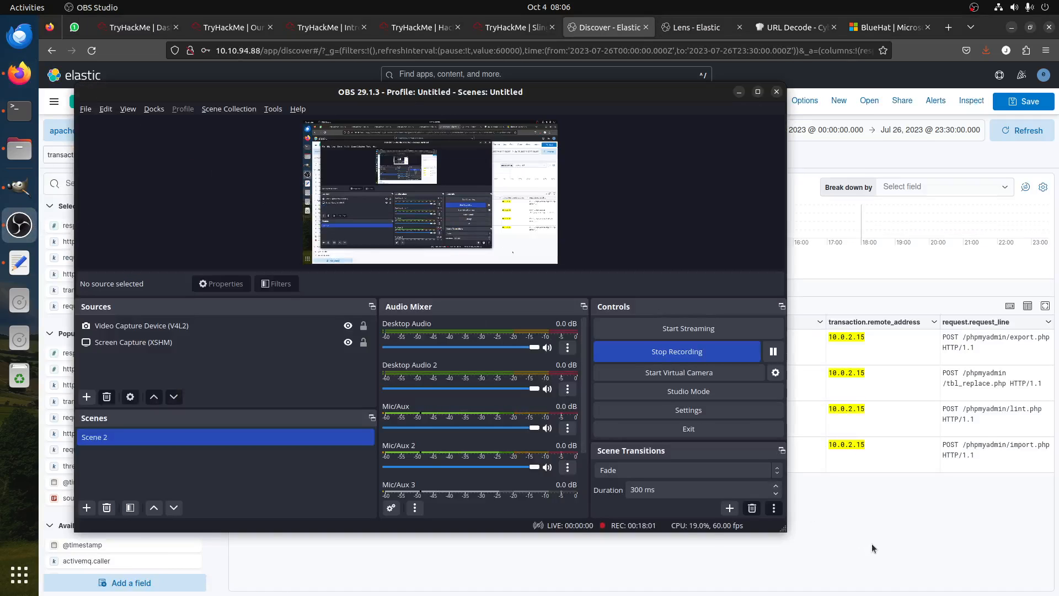
# Mark the Conclusion task completed and view the earned ELKsquisite badge
pyautogui.click(515, 27)
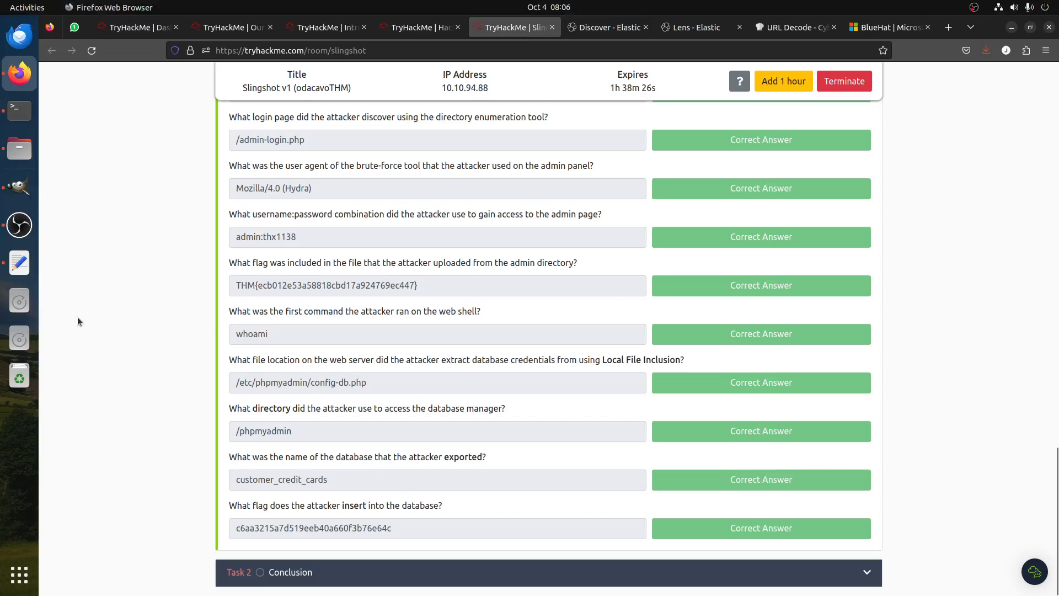
pyautogui.scroll(-3)
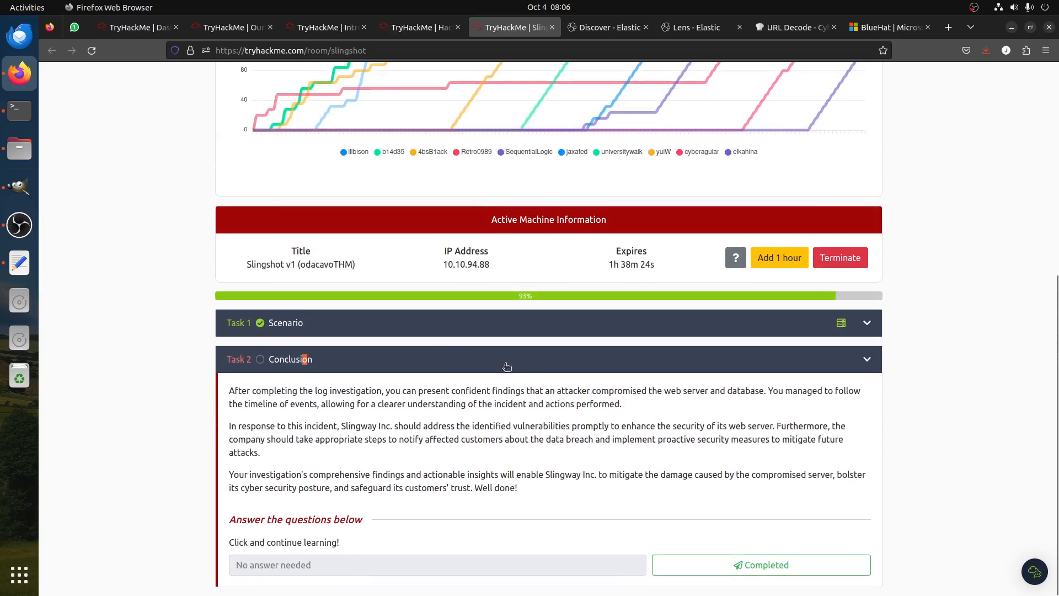
pyautogui.click(760, 565)
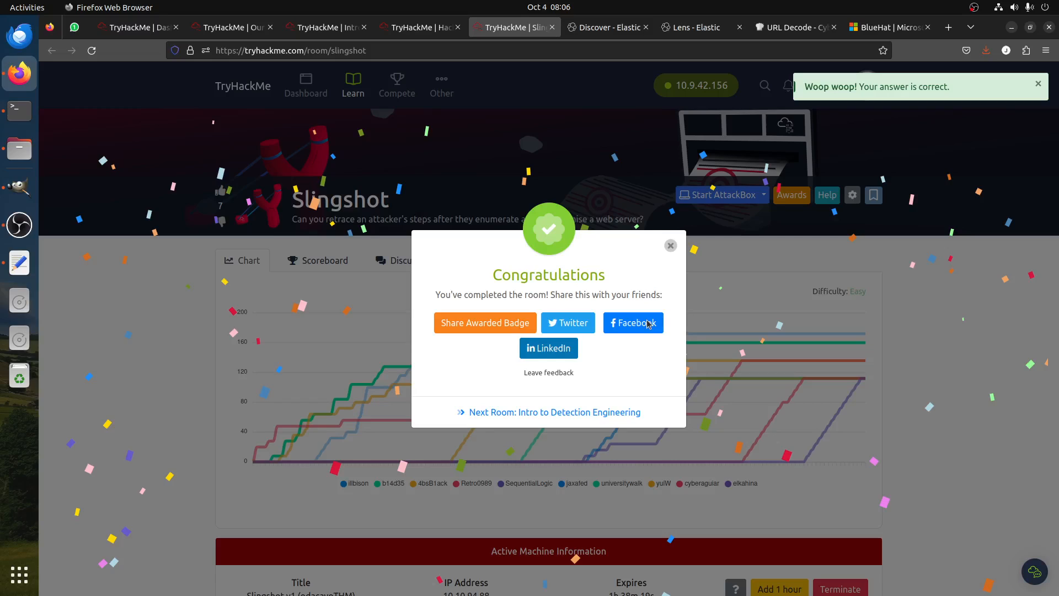
pyautogui.click(669, 245)
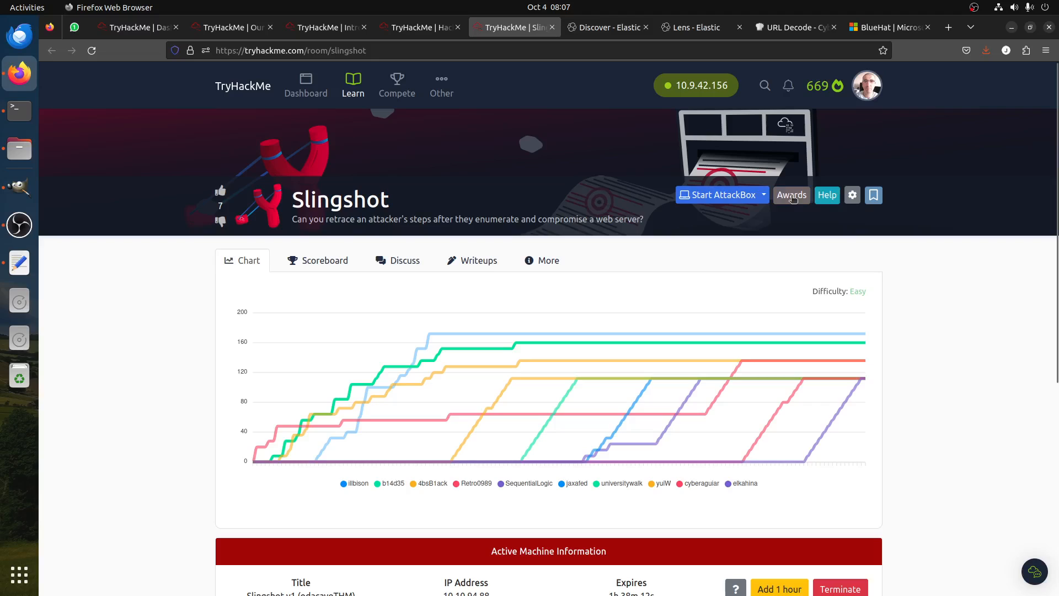
pyautogui.click(790, 196)
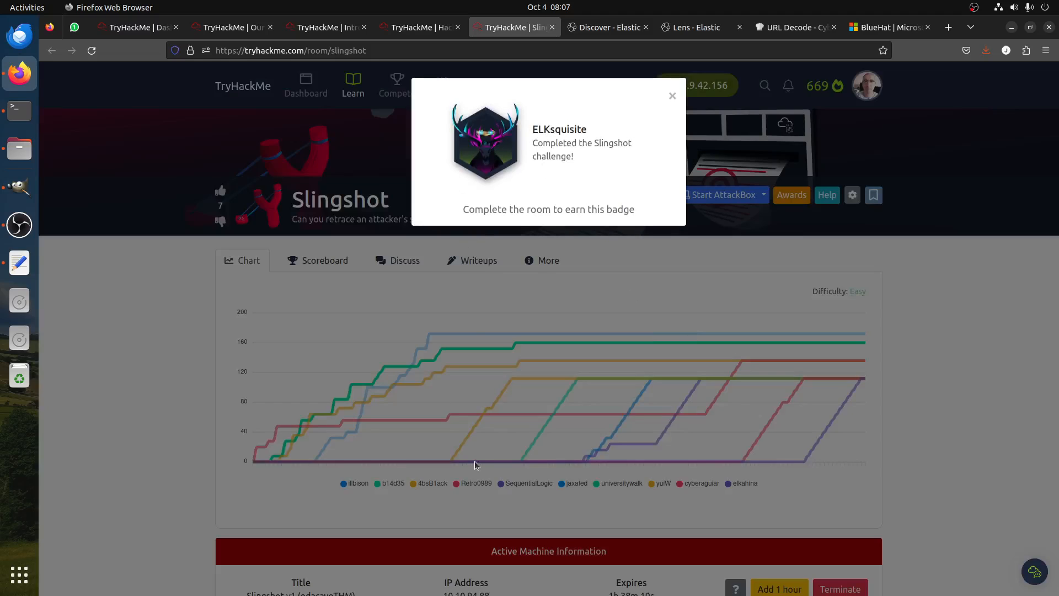